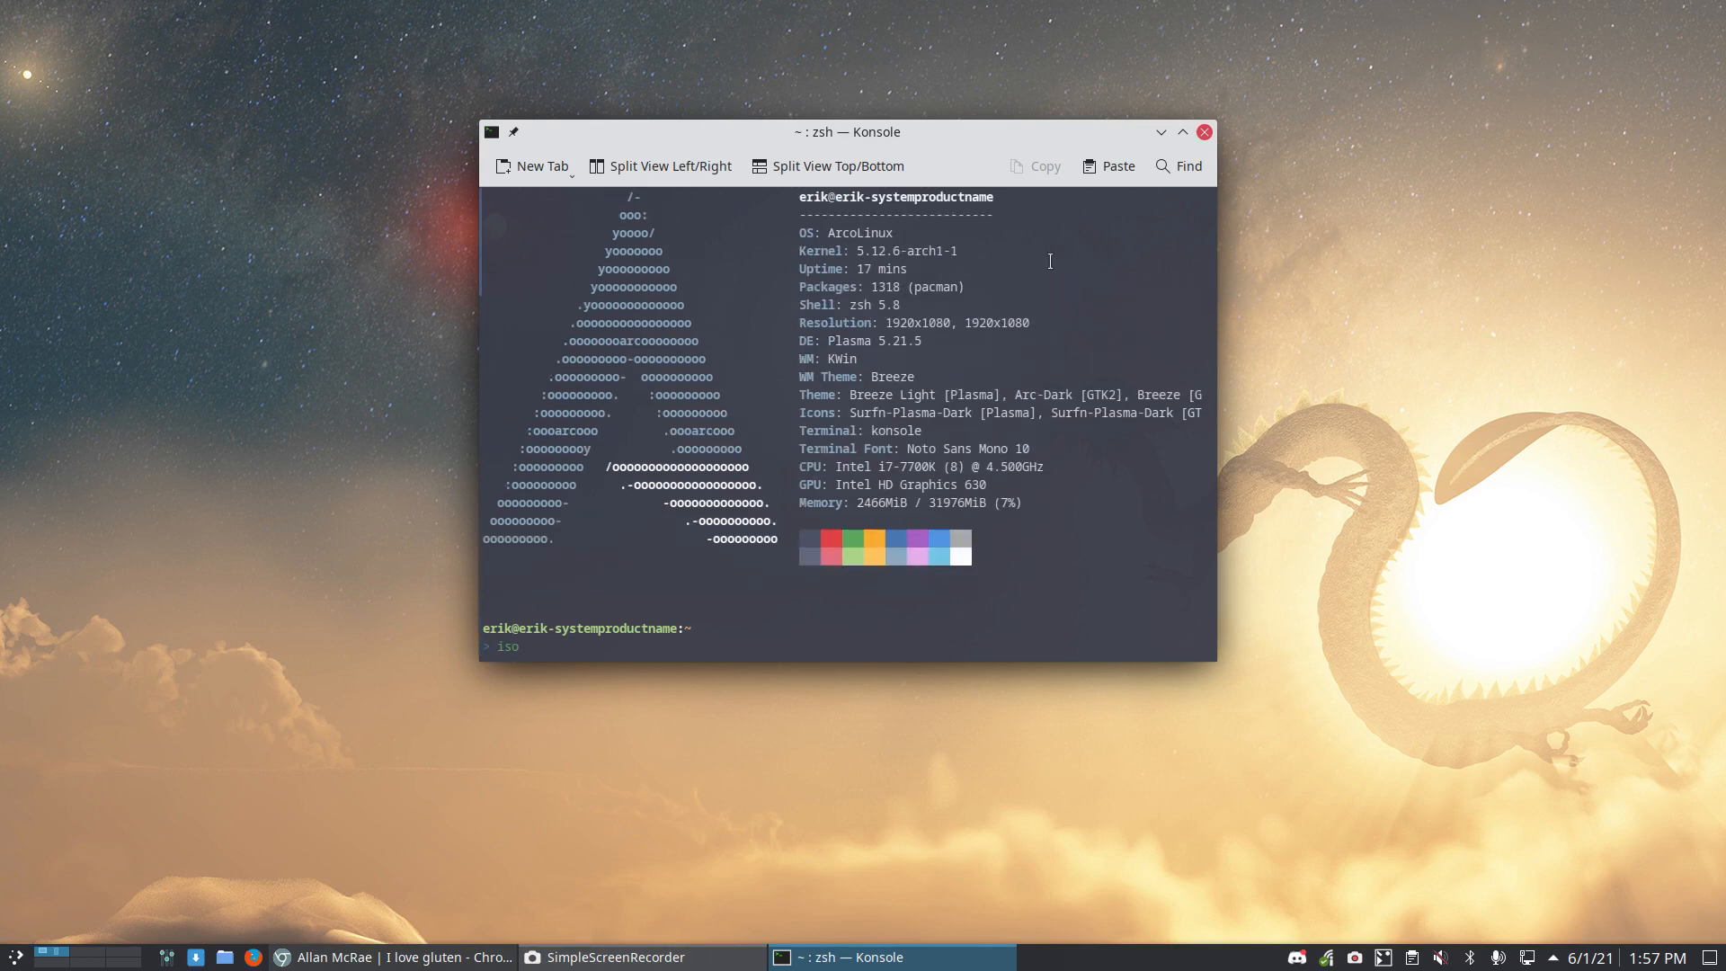
{"action": "mouse_move", "coordinate": [1086, 140]}
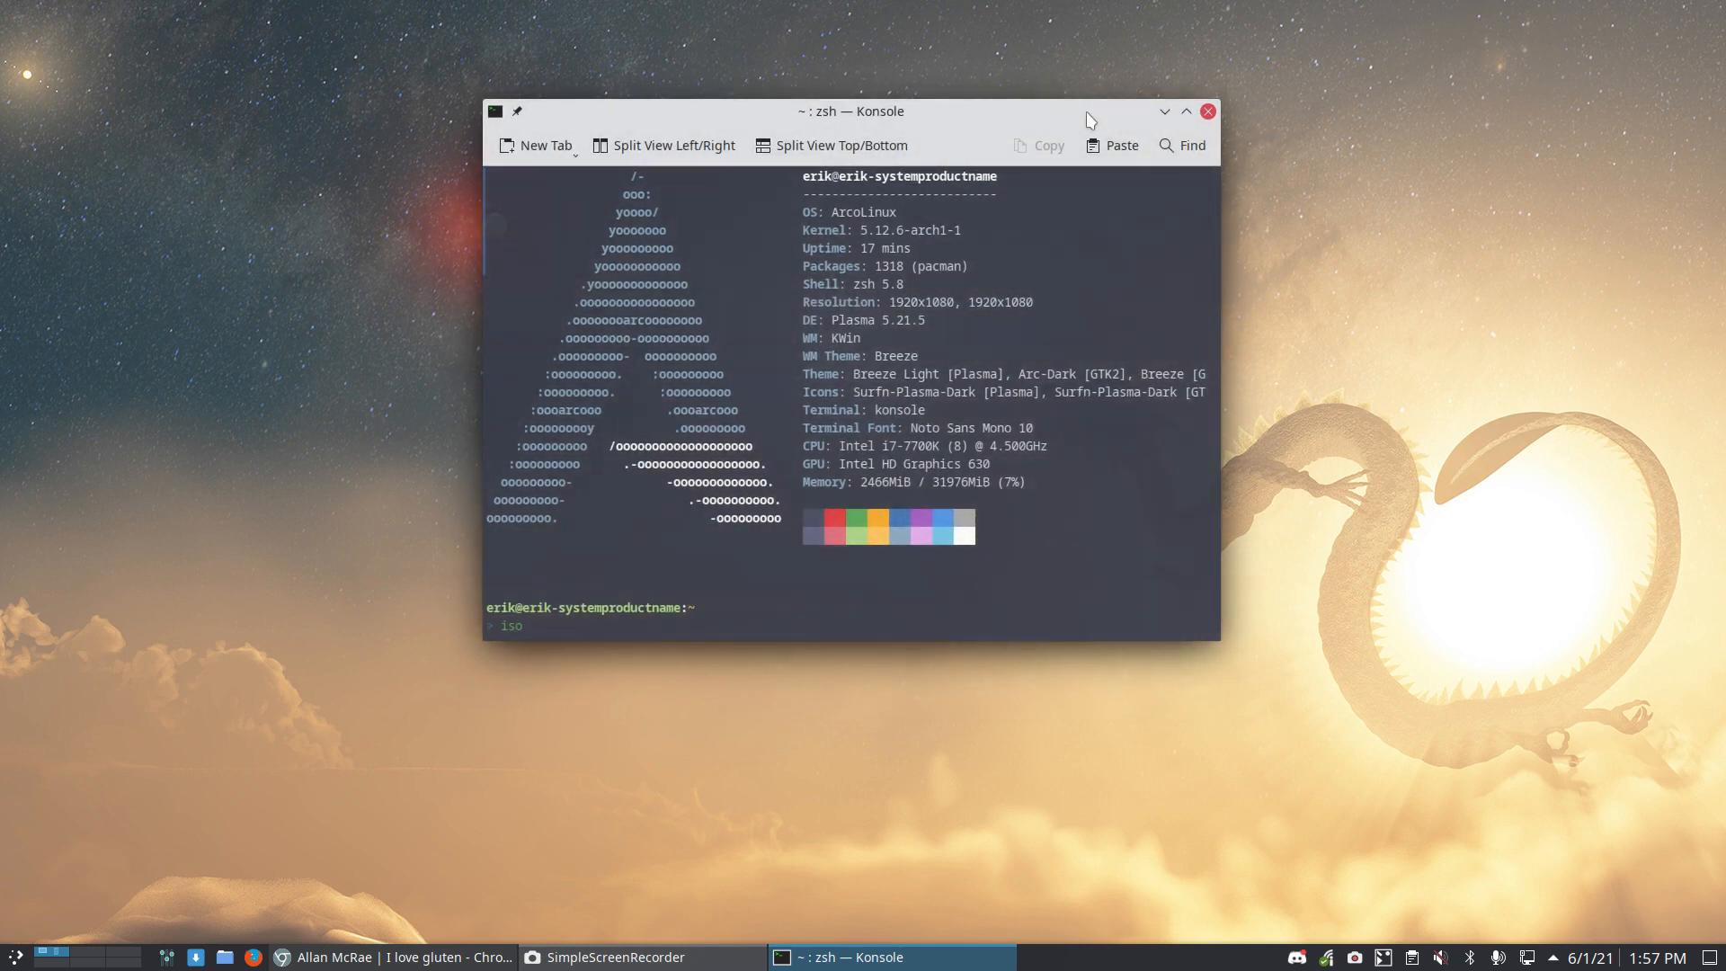
Step: Run the iso alias to print the ArcoLinux ISO release, codename and build date
{"action": "key", "text": "Return"}
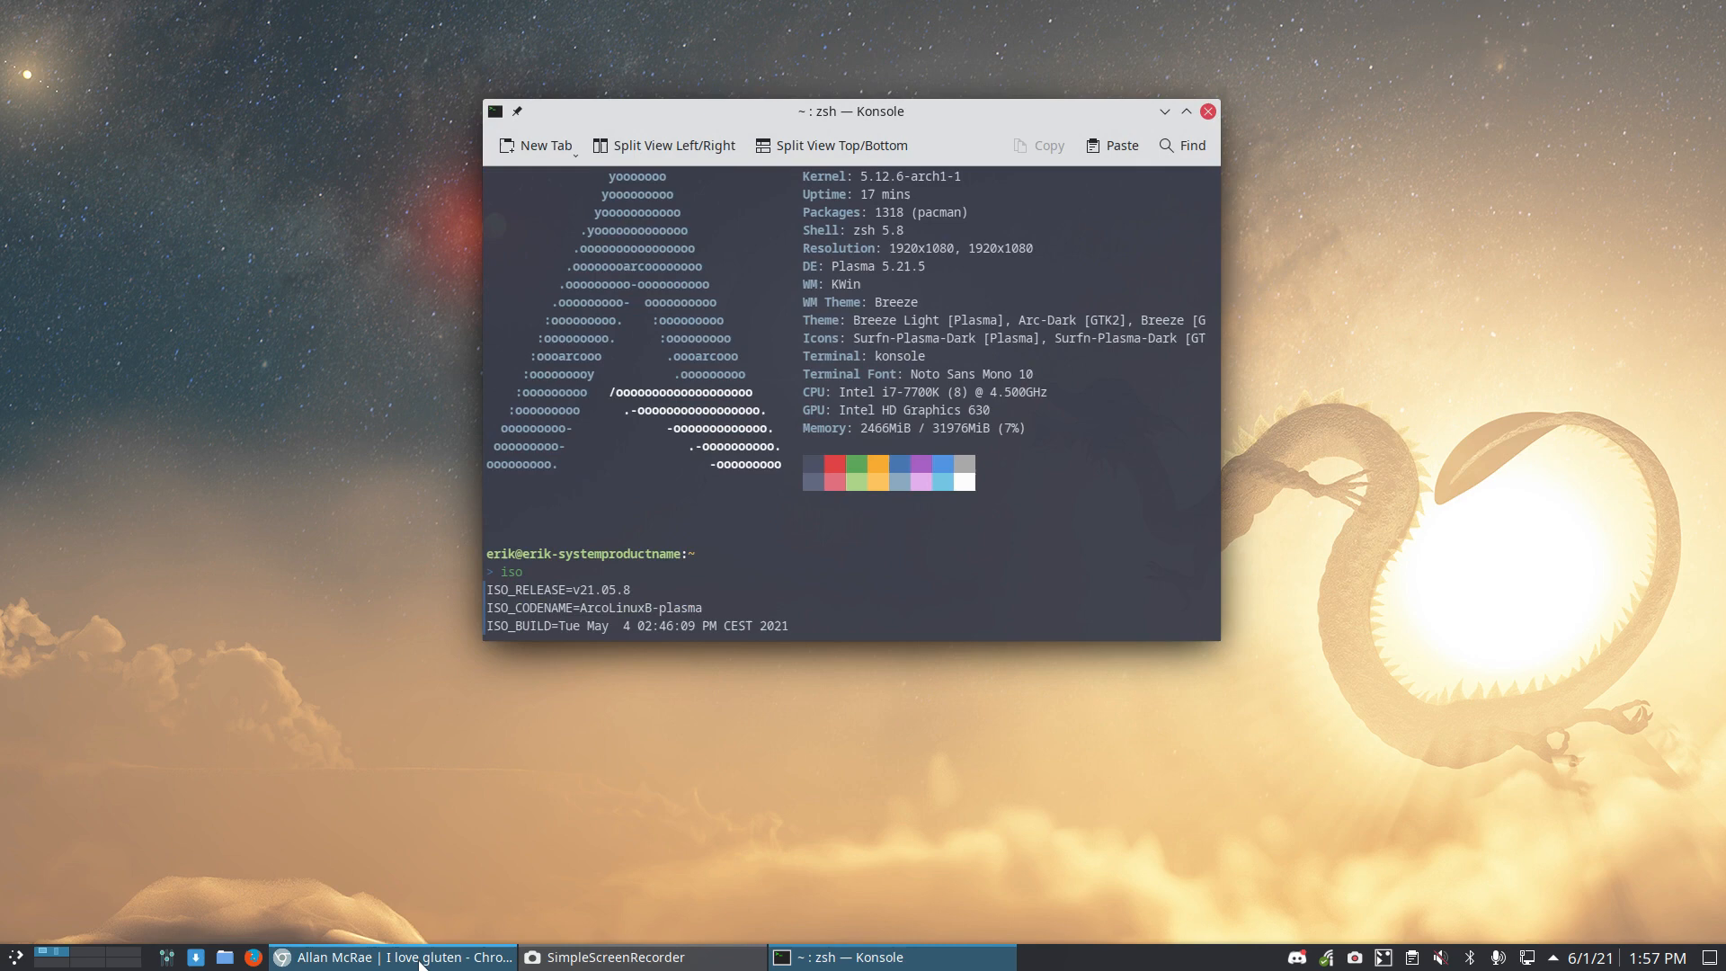
Step: Read Allan McRae's Pacman 6.0.0alpha1 post on parallel downloads, then minimize Chromium
{"action": "left_click", "coordinate": [390, 957]}
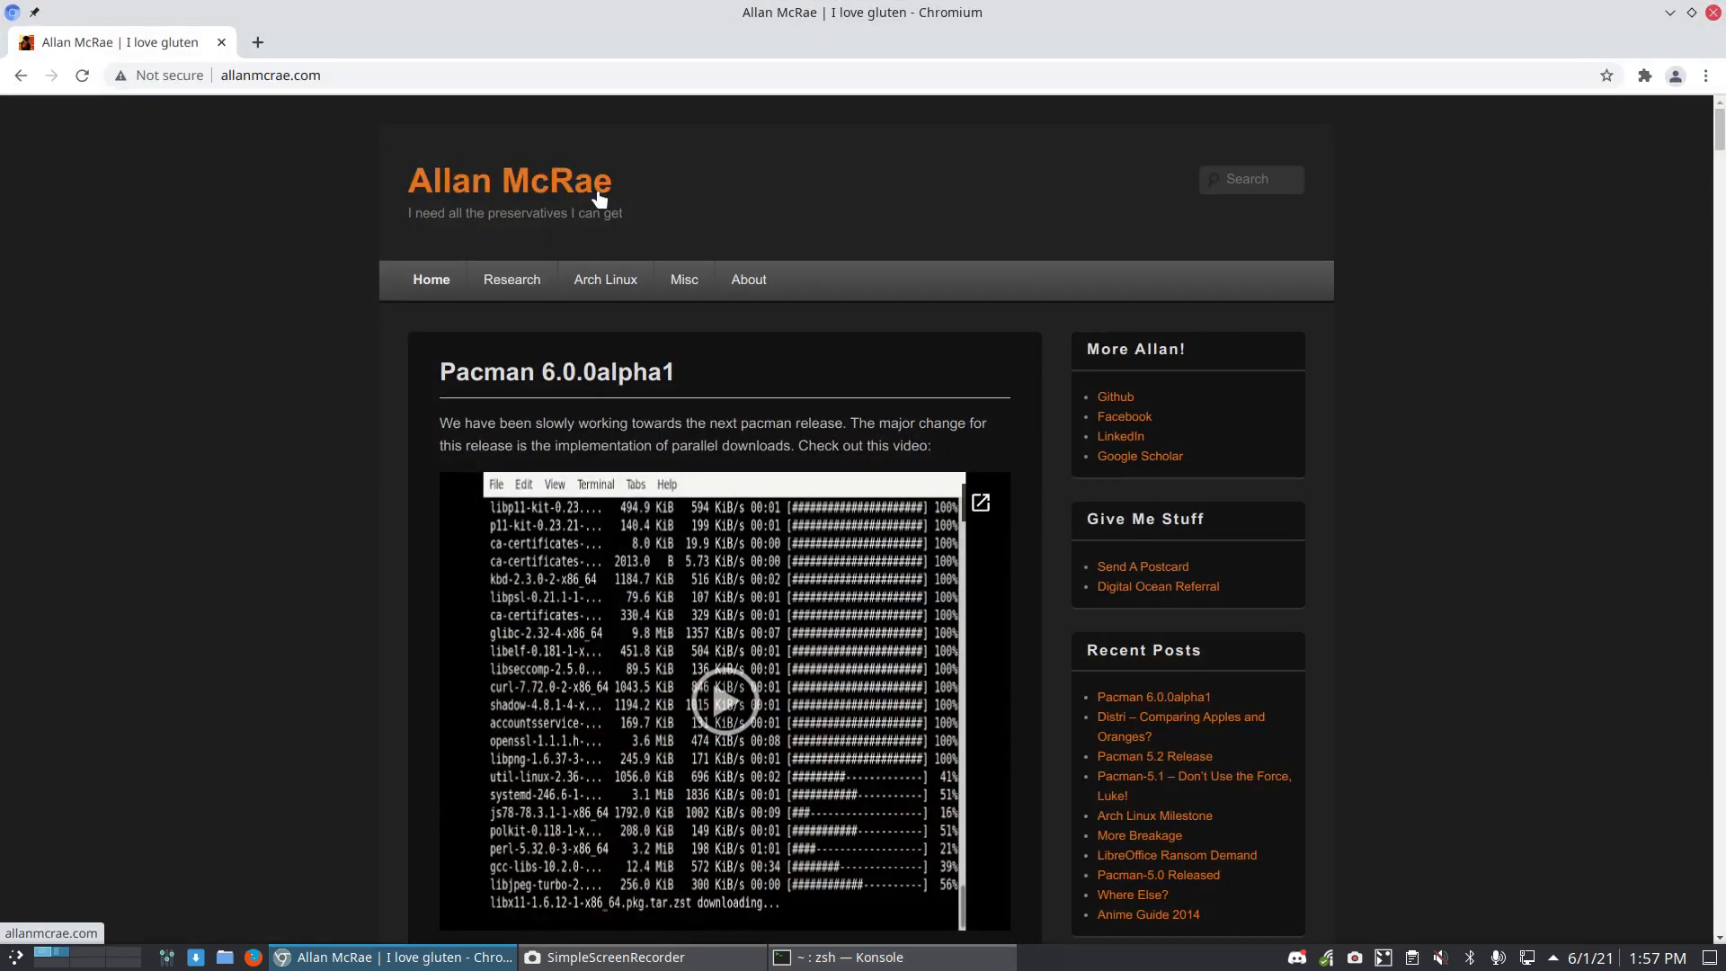
{"action": "mouse_move", "coordinate": [340, 340]}
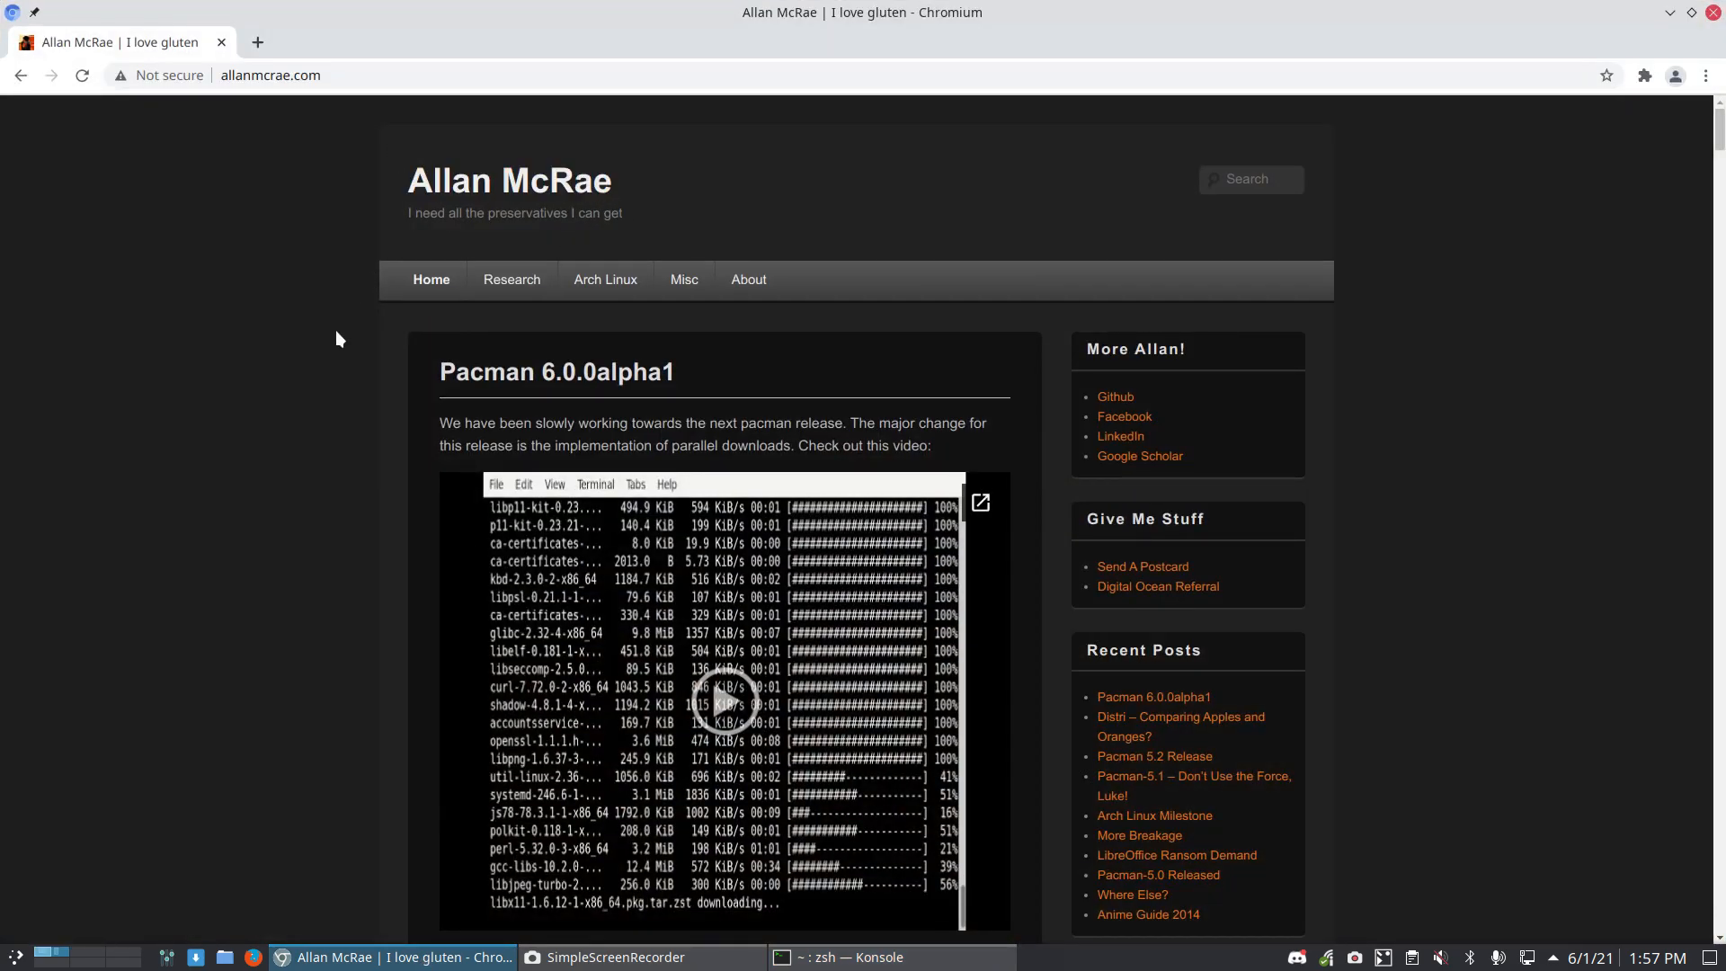
{"action": "scroll", "scroll_direction": "down", "scroll_amount": 3}
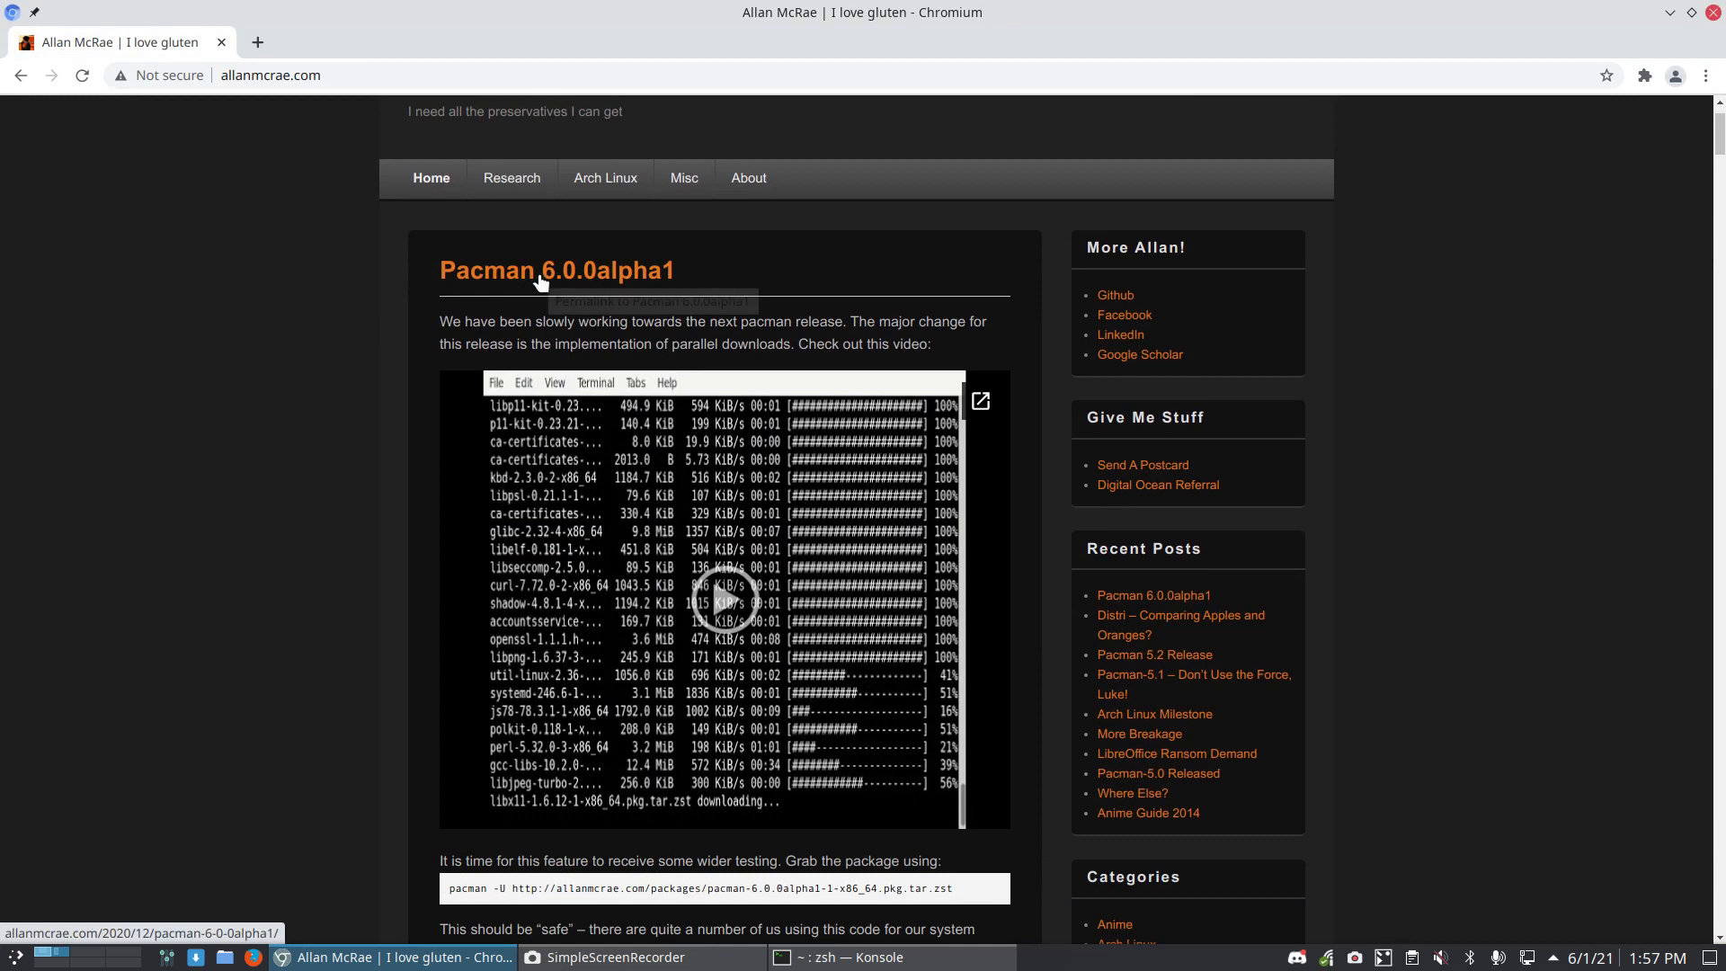
{"action": "mouse_move", "coordinate": [757, 320]}
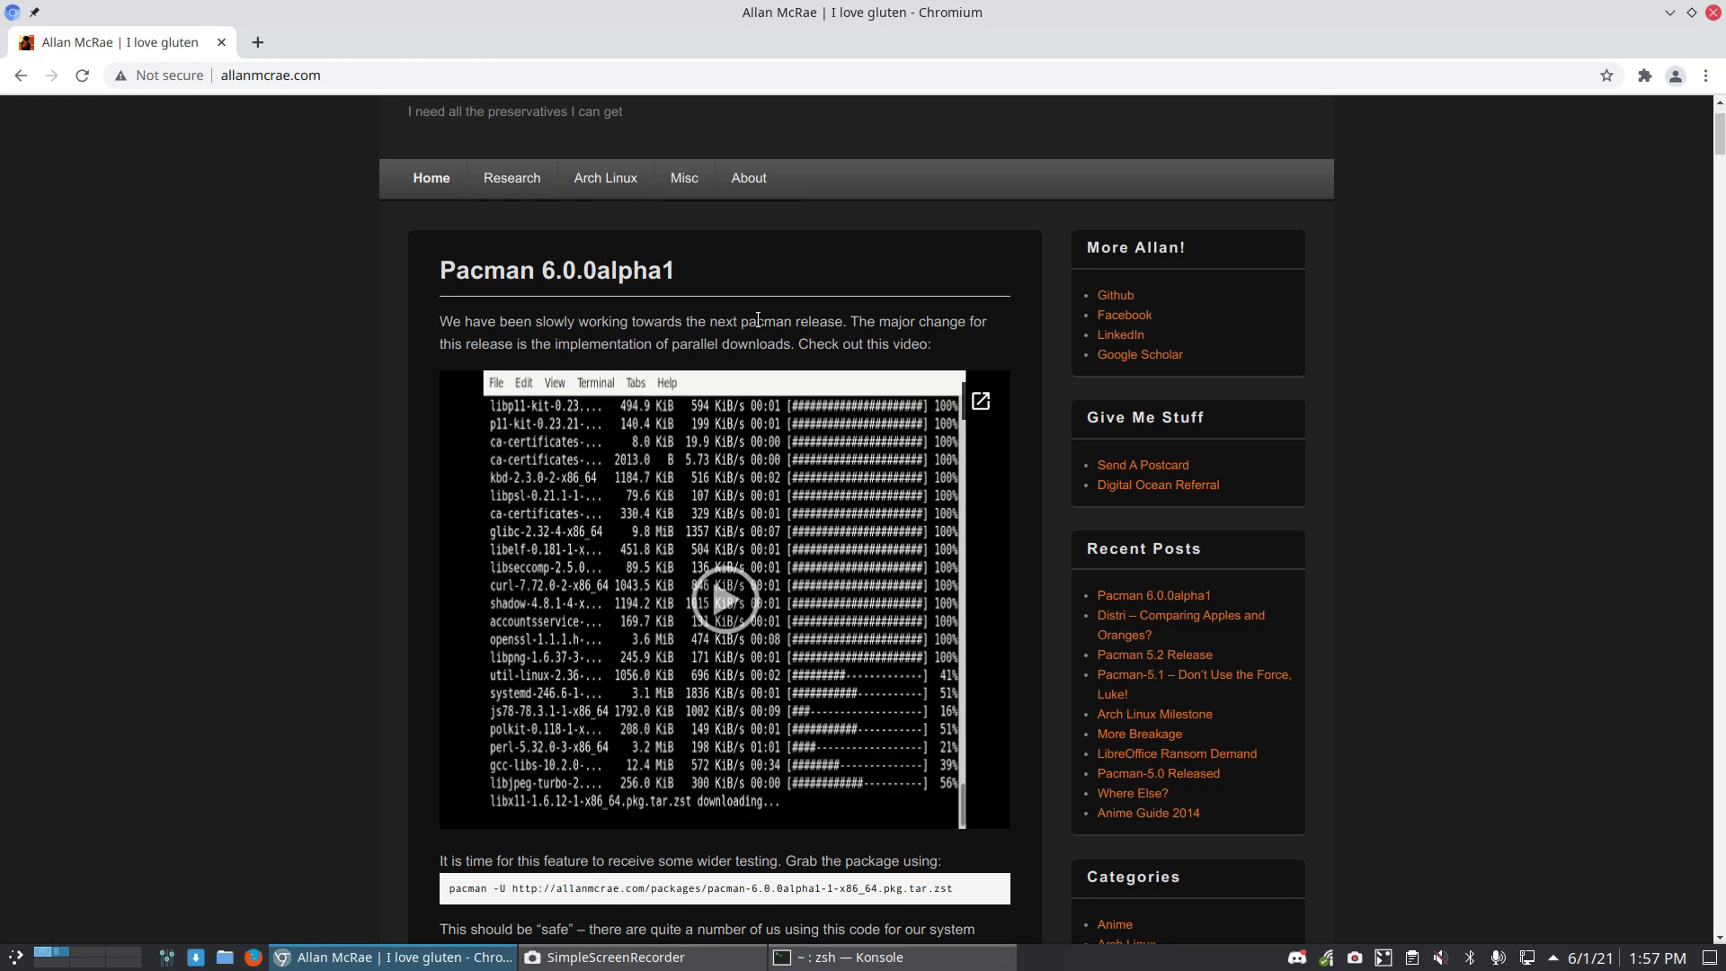
{"action": "scroll", "scroll_direction": "down", "scroll_amount": 3}
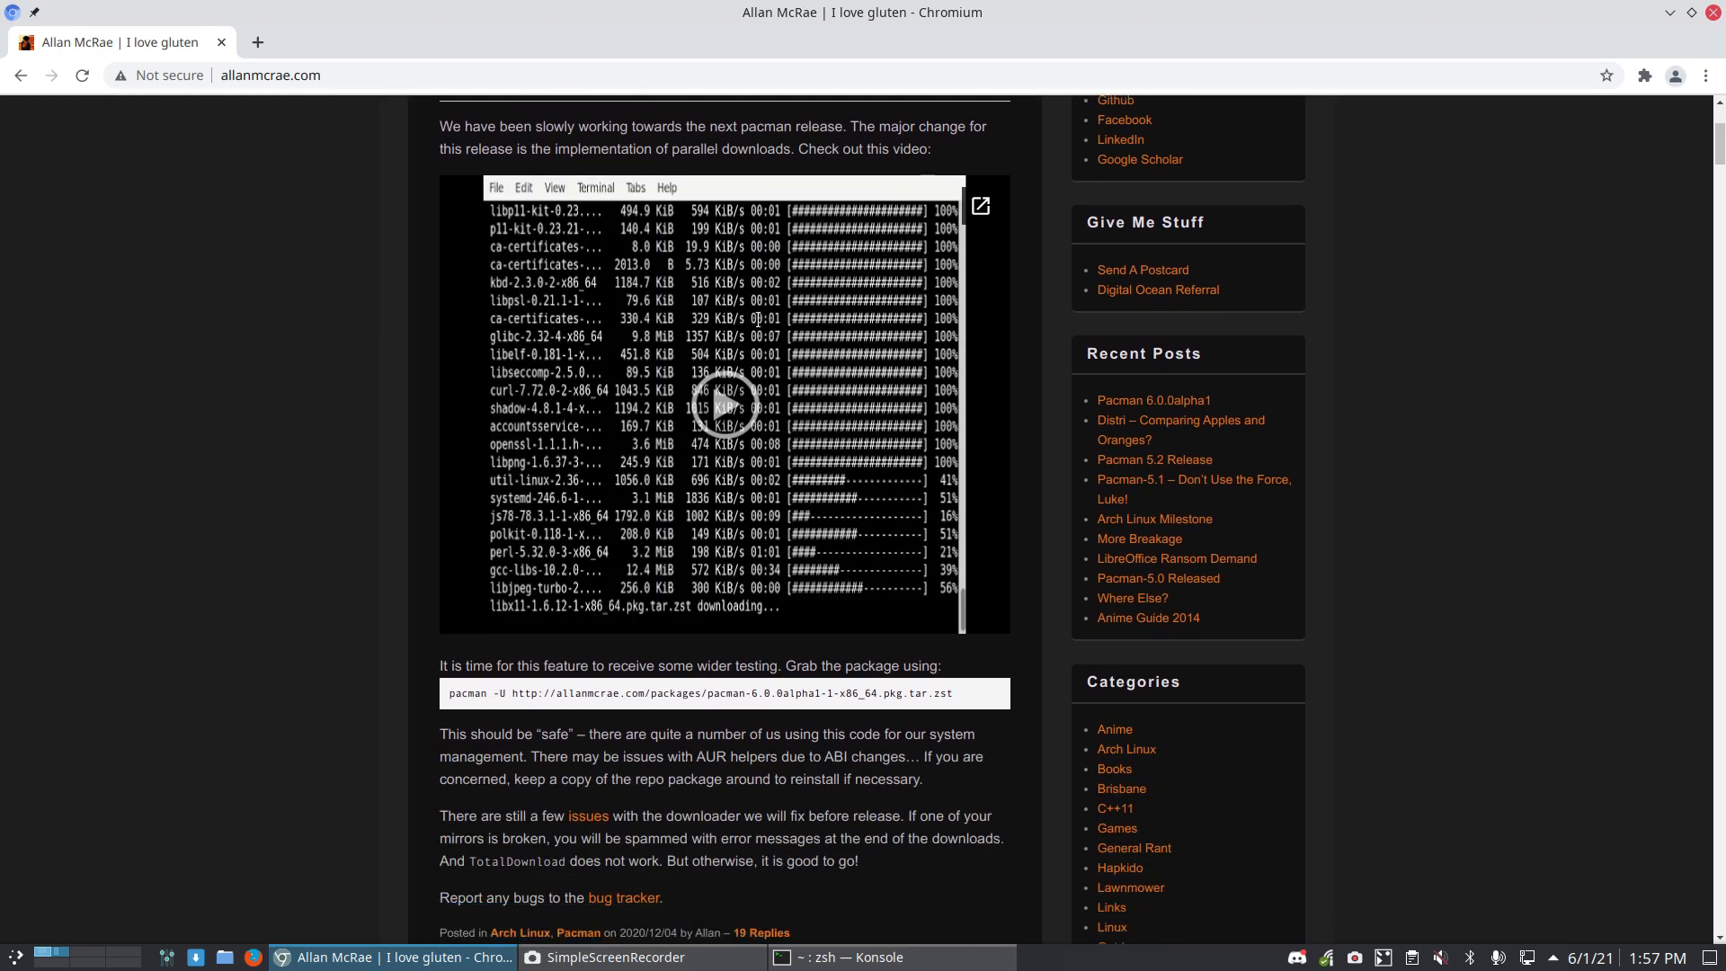
{"action": "scroll", "scroll_direction": "down", "scroll_amount": 3}
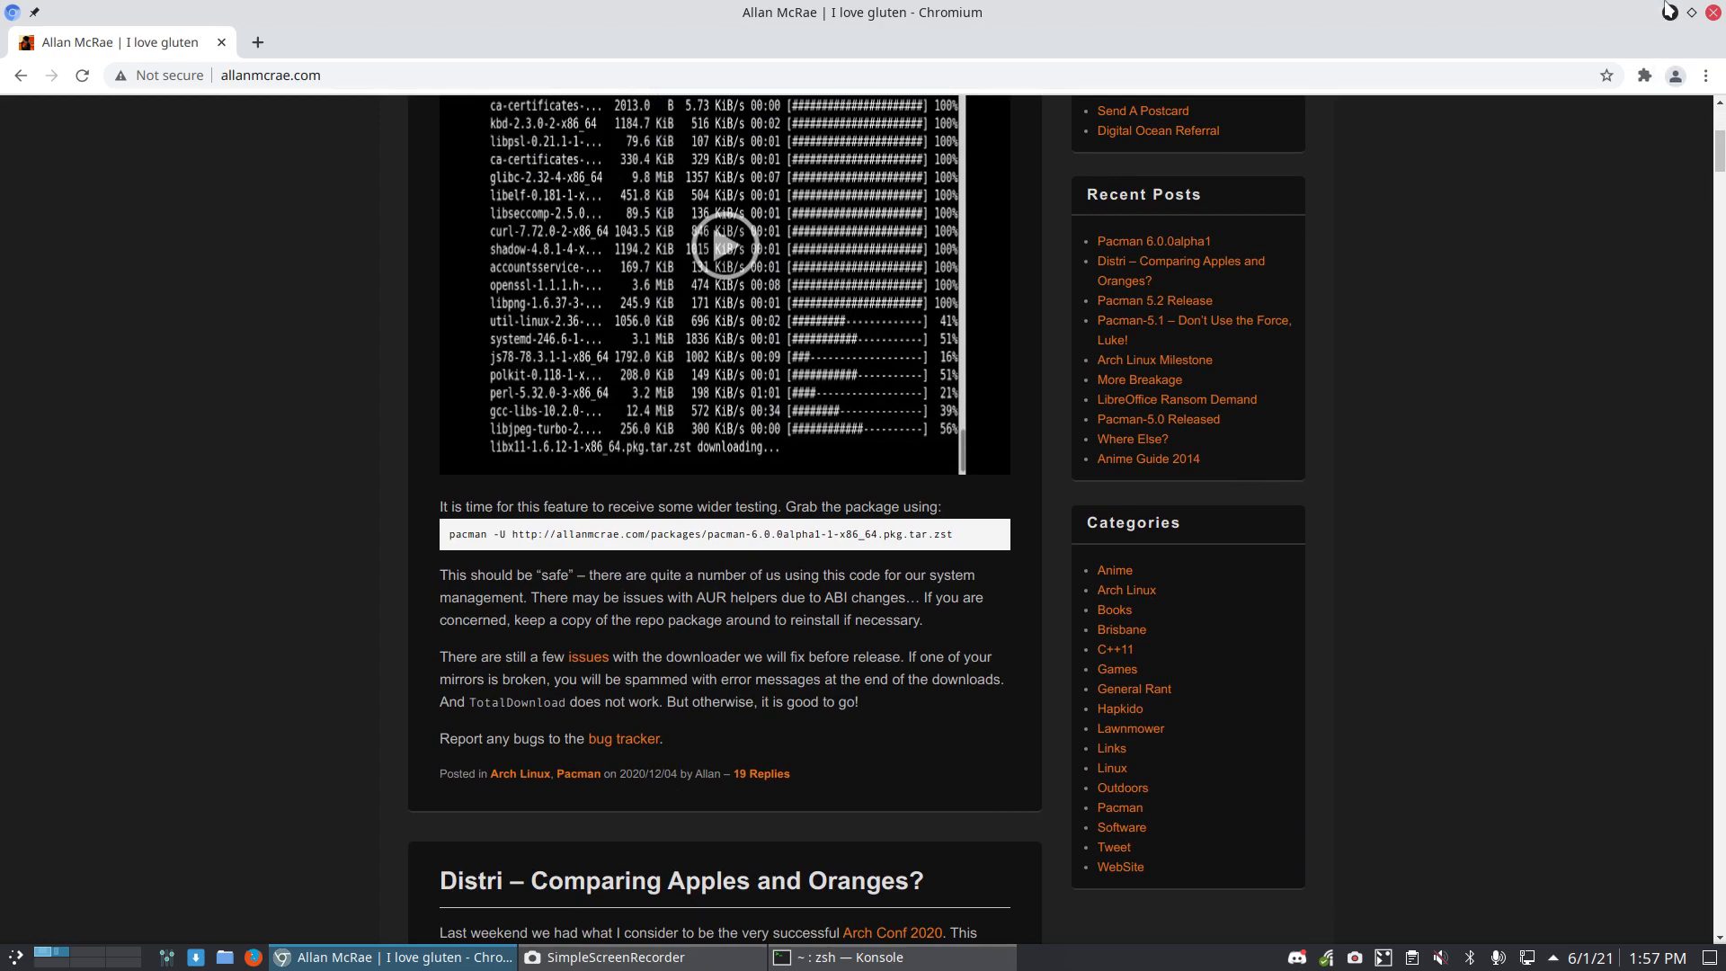
{"action": "left_click", "coordinate": [836, 956]}
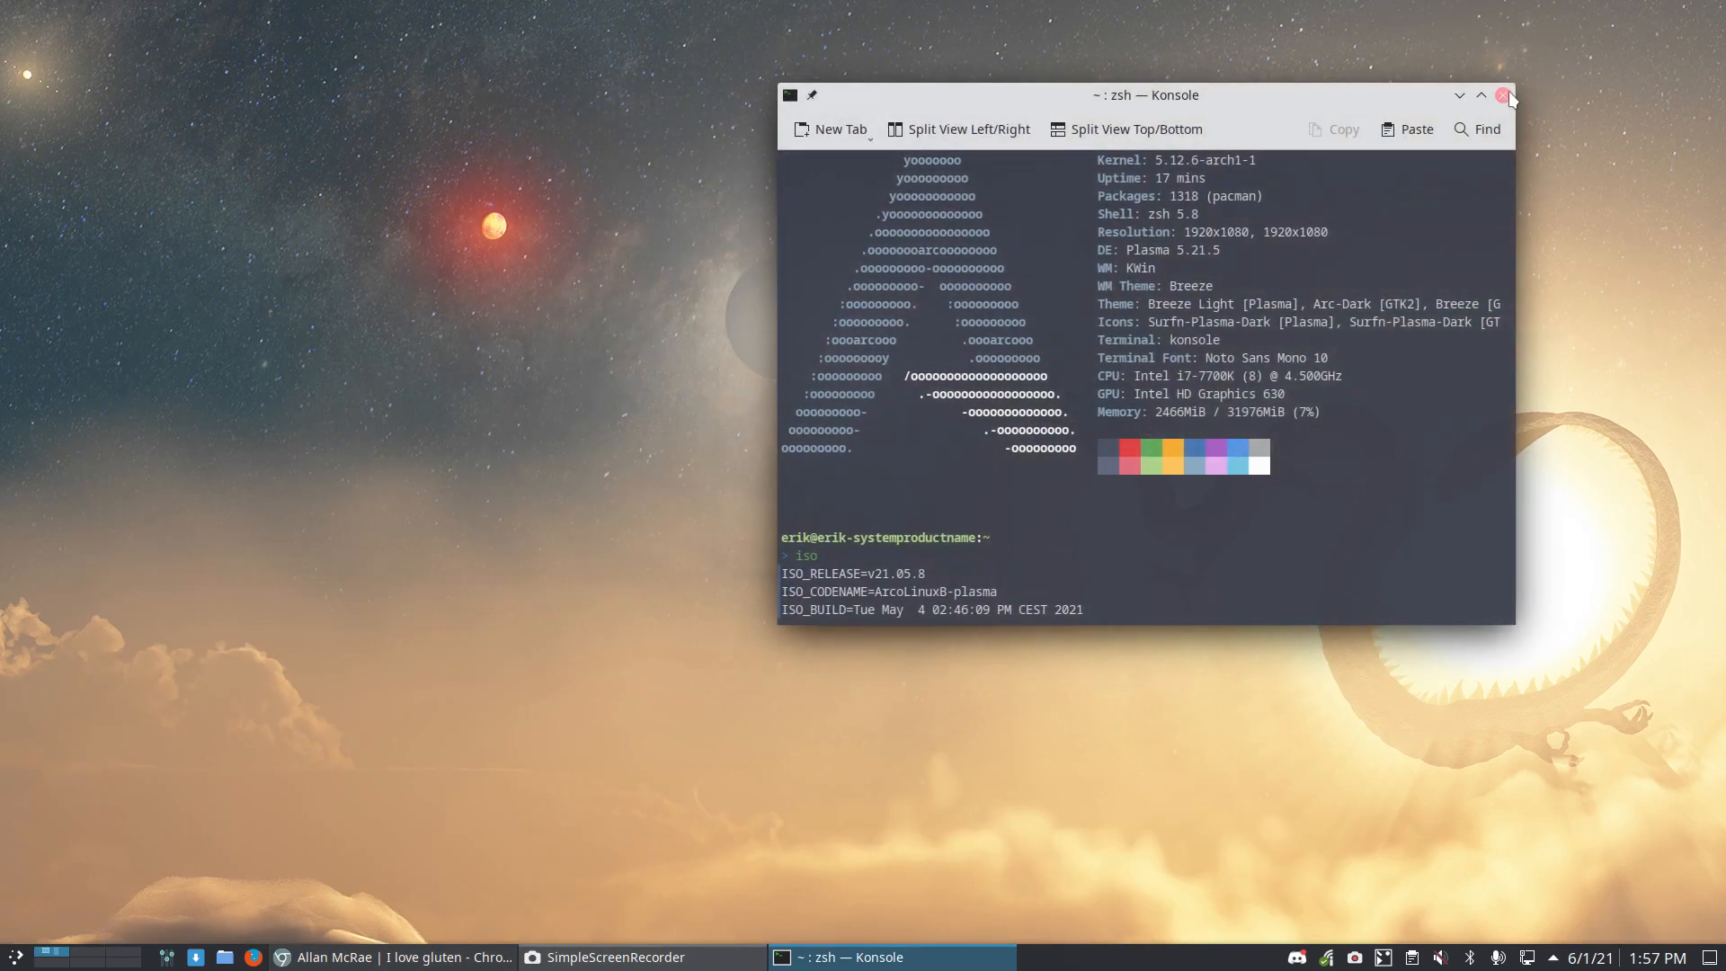
Step: Run the update command in Konsole to start a full system upgrade
{"action": "left_click", "coordinate": [1503, 96]}
{"action": "type", "text": "updat"}
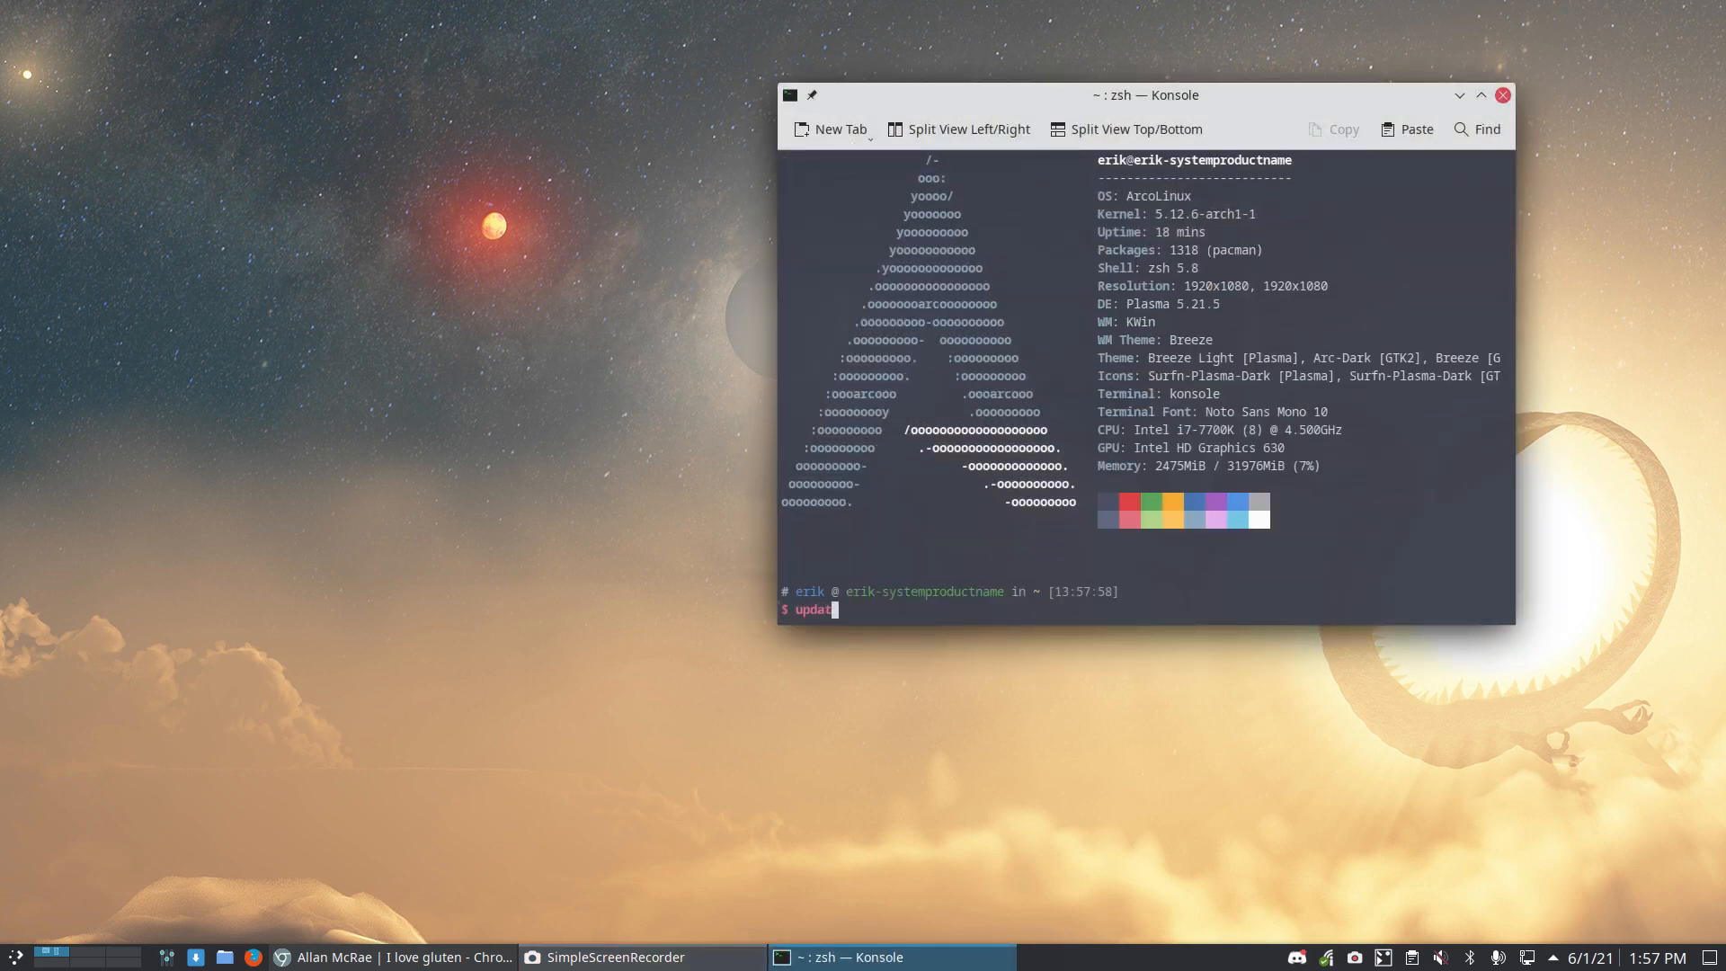
{"action": "key", "text": "Return"}
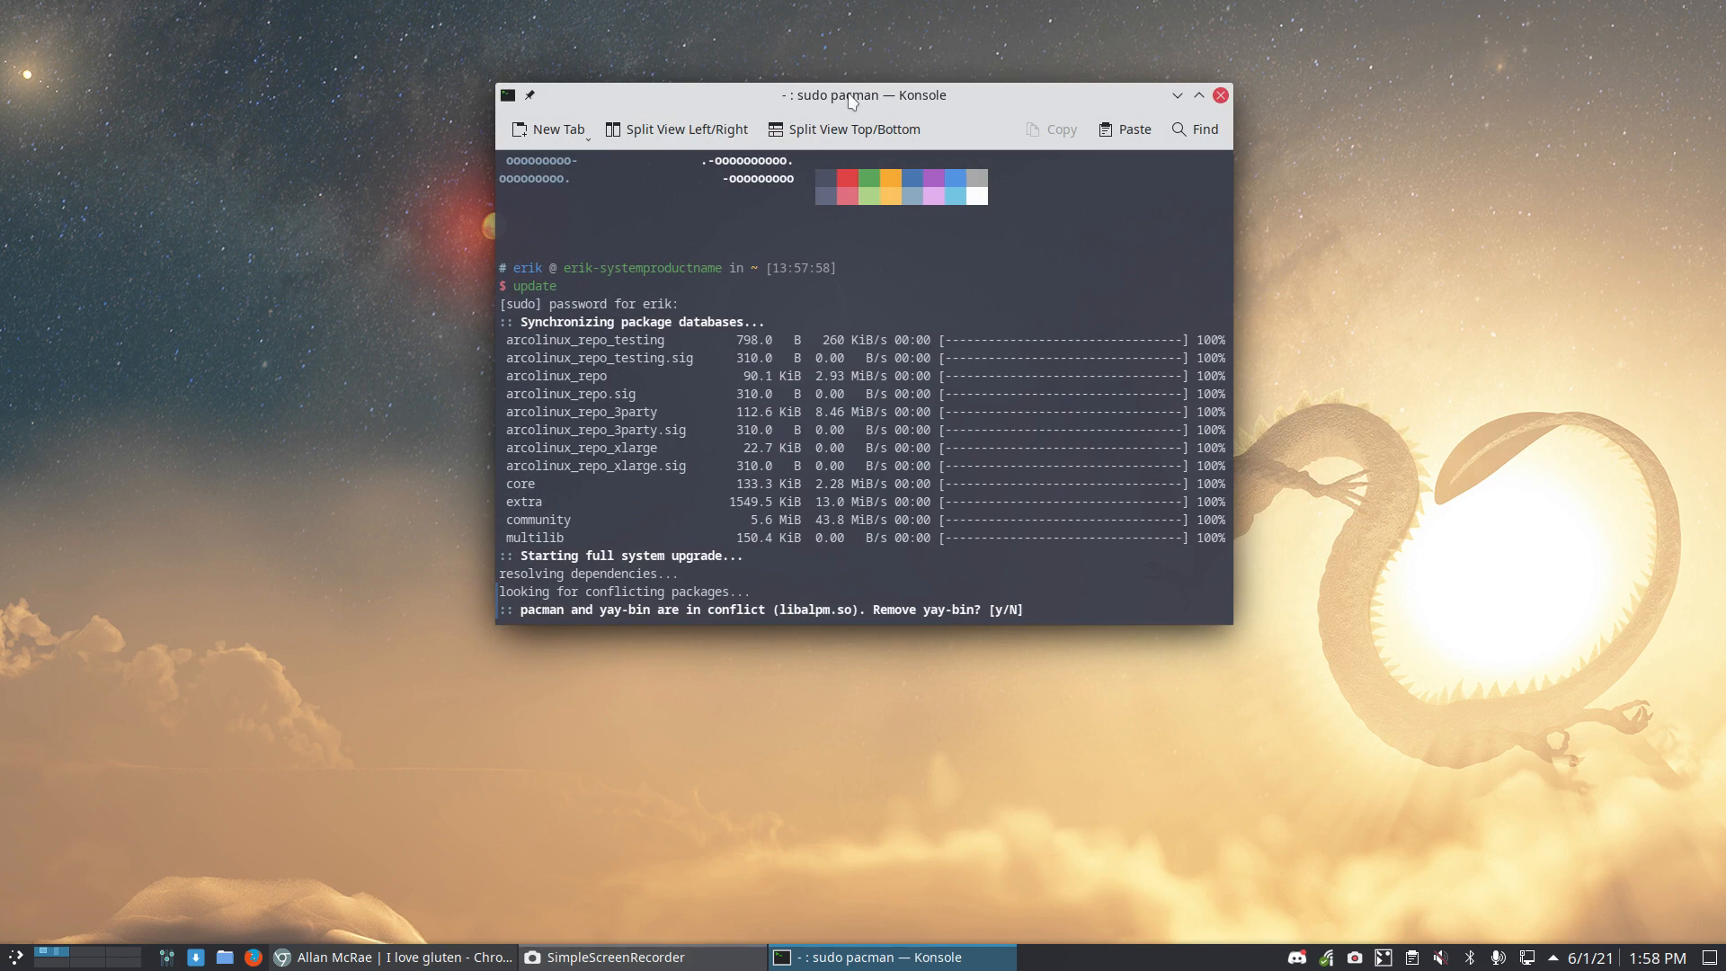
{"action": "mouse_move", "coordinate": [527, 546]}
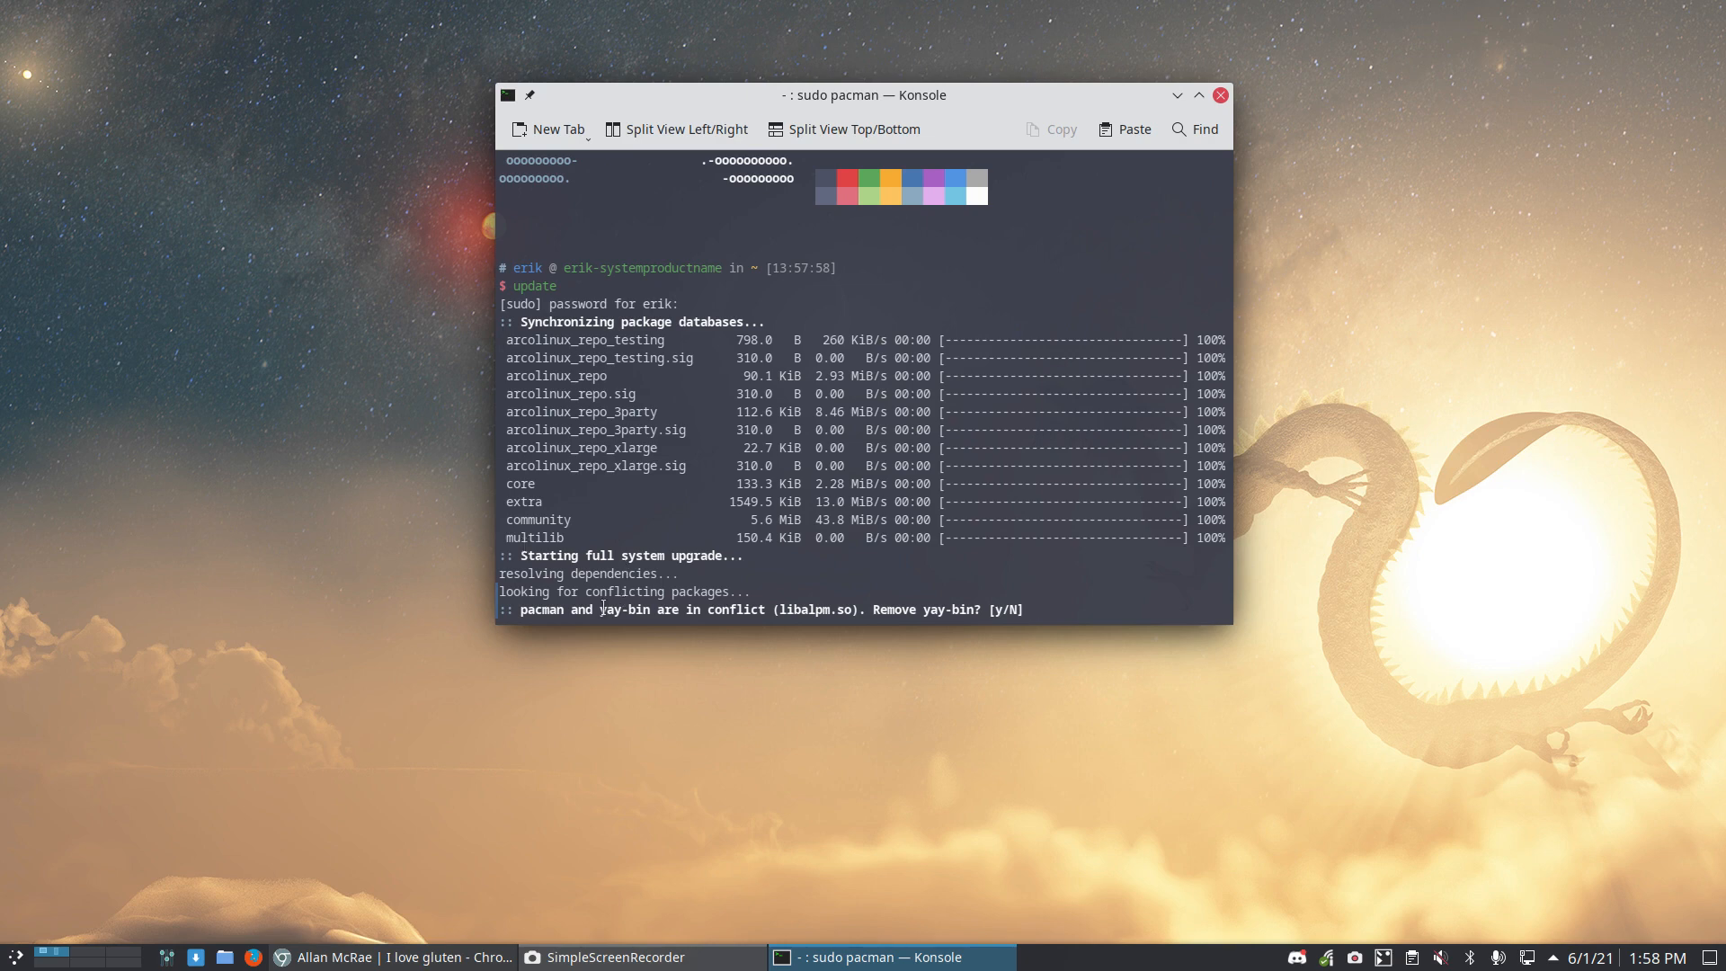
{"action": "mouse_move", "coordinate": [776, 602]}
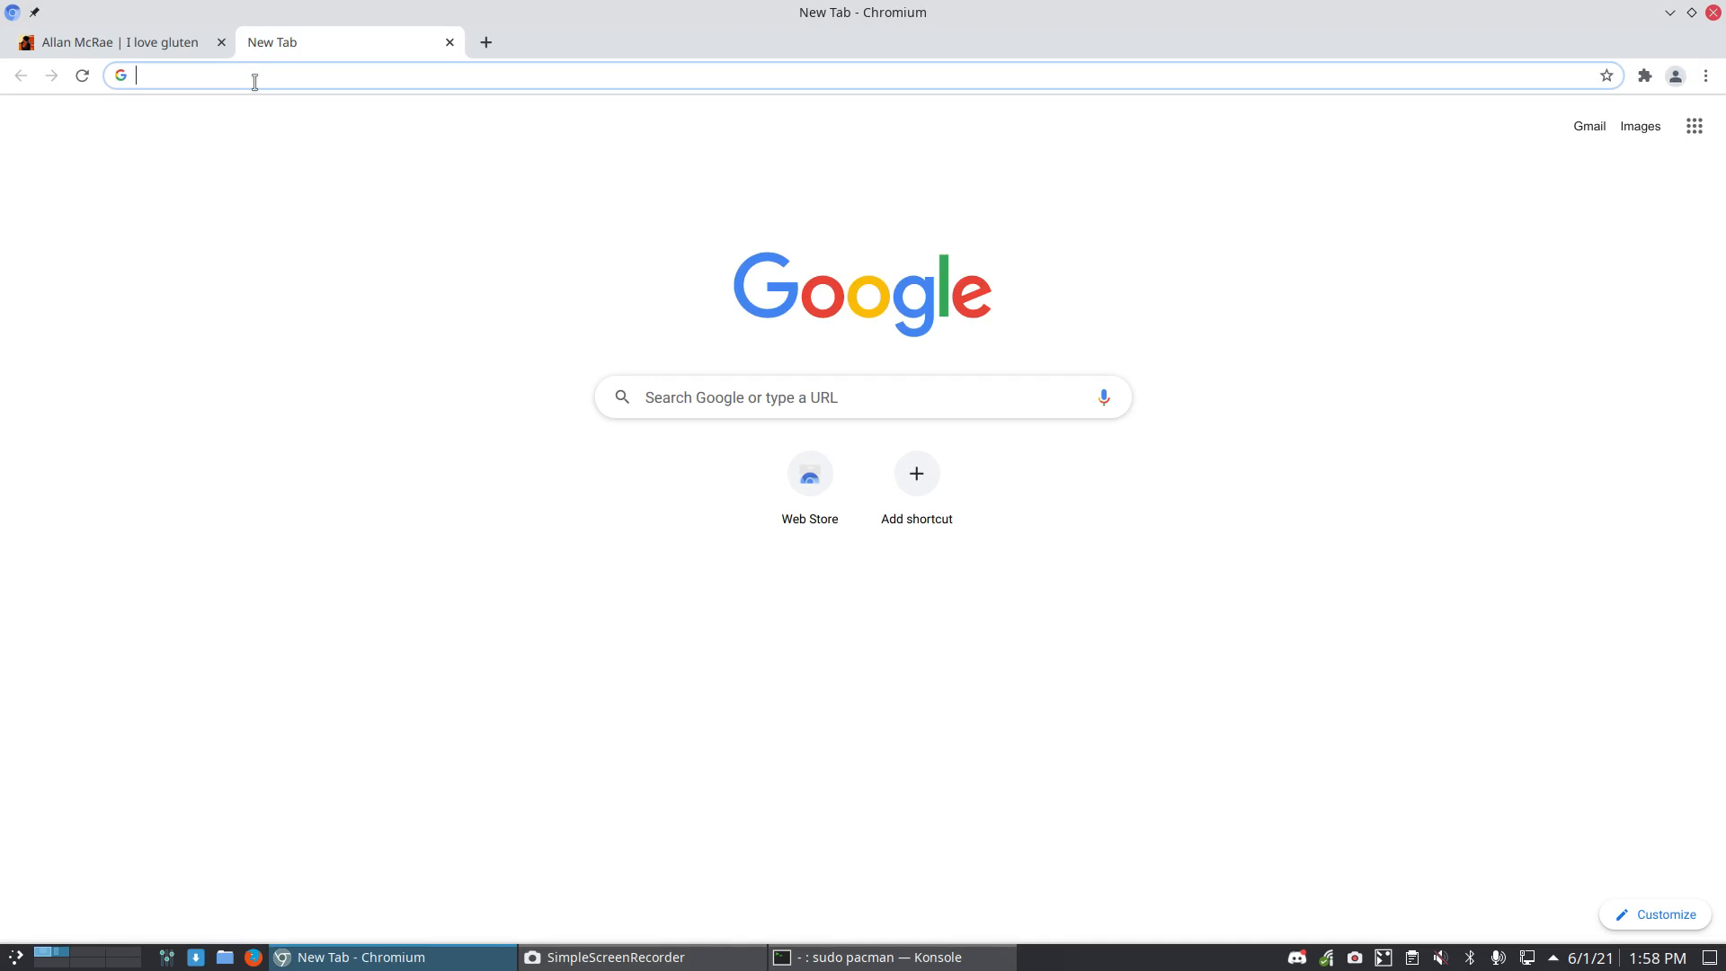
Step: Search Google for 'arch linux aur helpers' and open the ArchWiki AUR helpers article
{"action": "type", "text": "arch"}
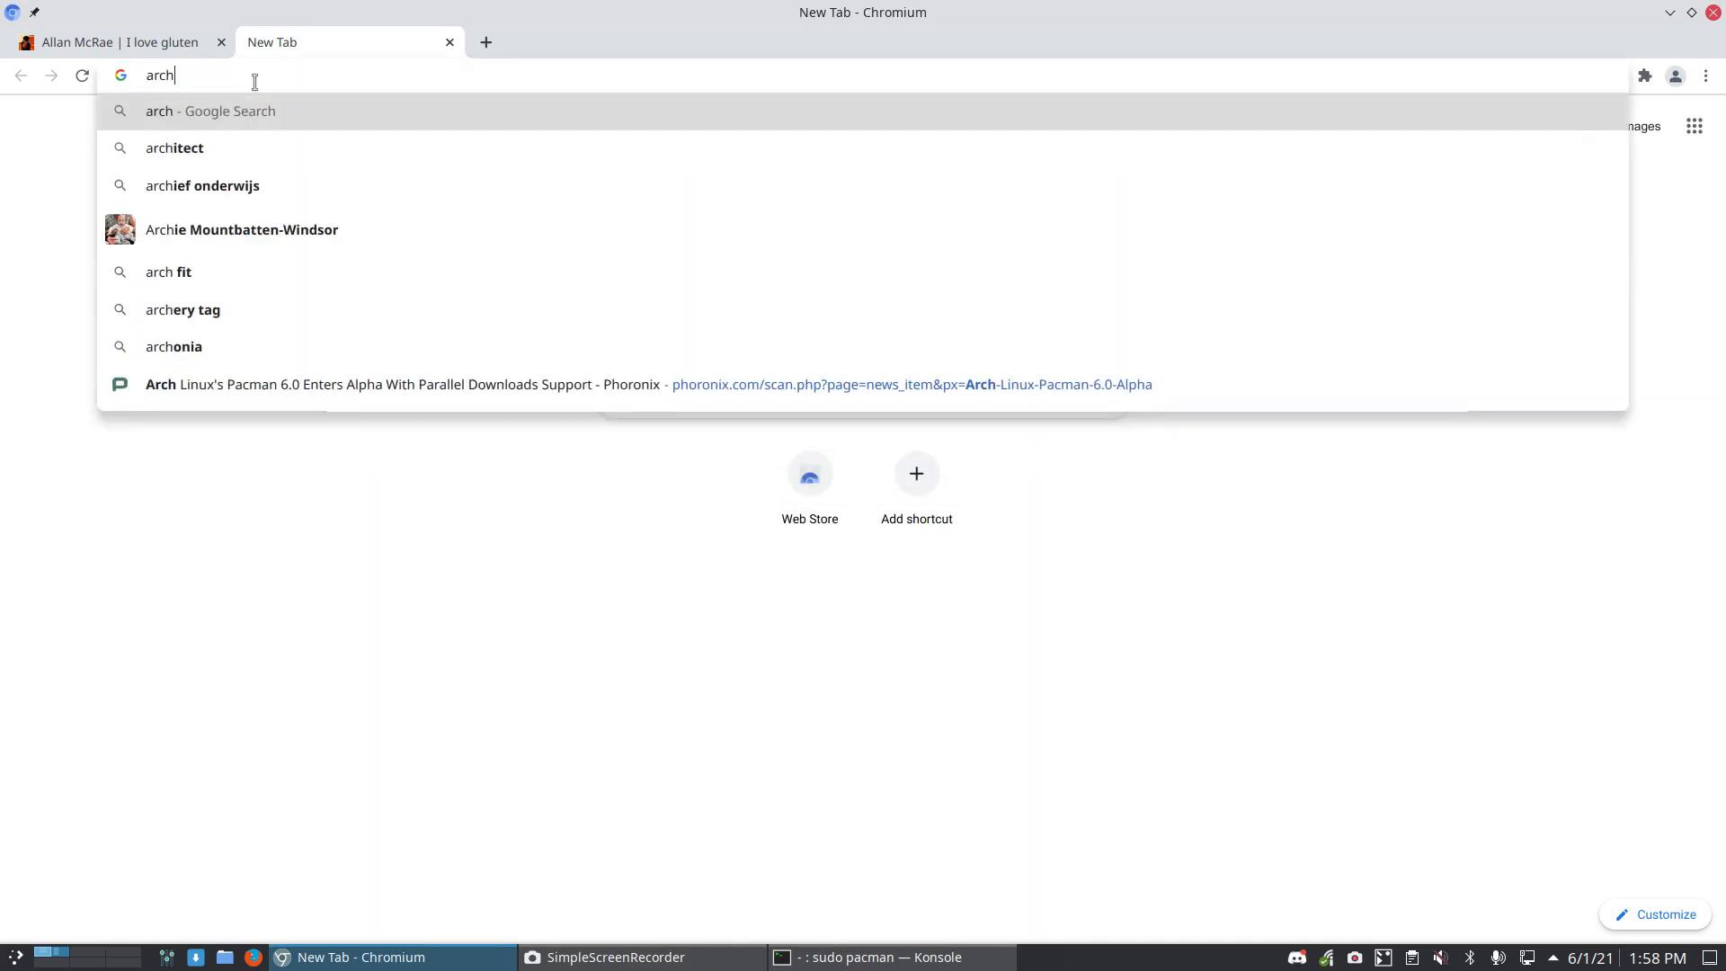
{"action": "type", "text": "linux aur hel"}
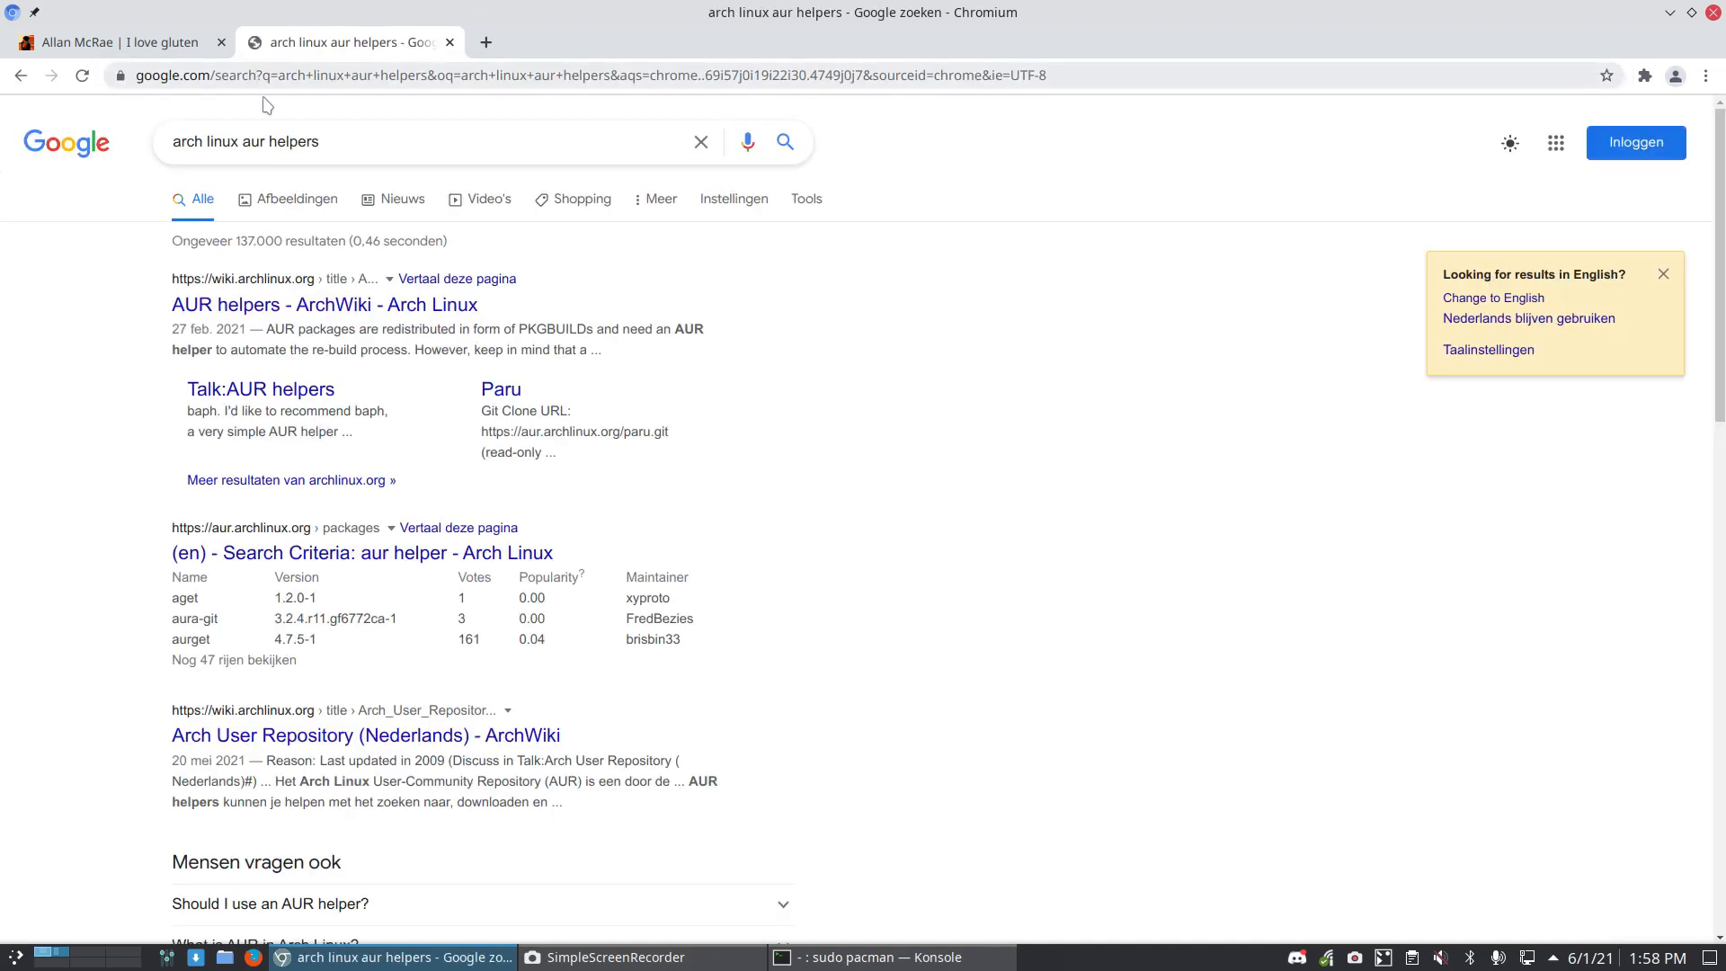
{"action": "left_click", "coordinate": [326, 306]}
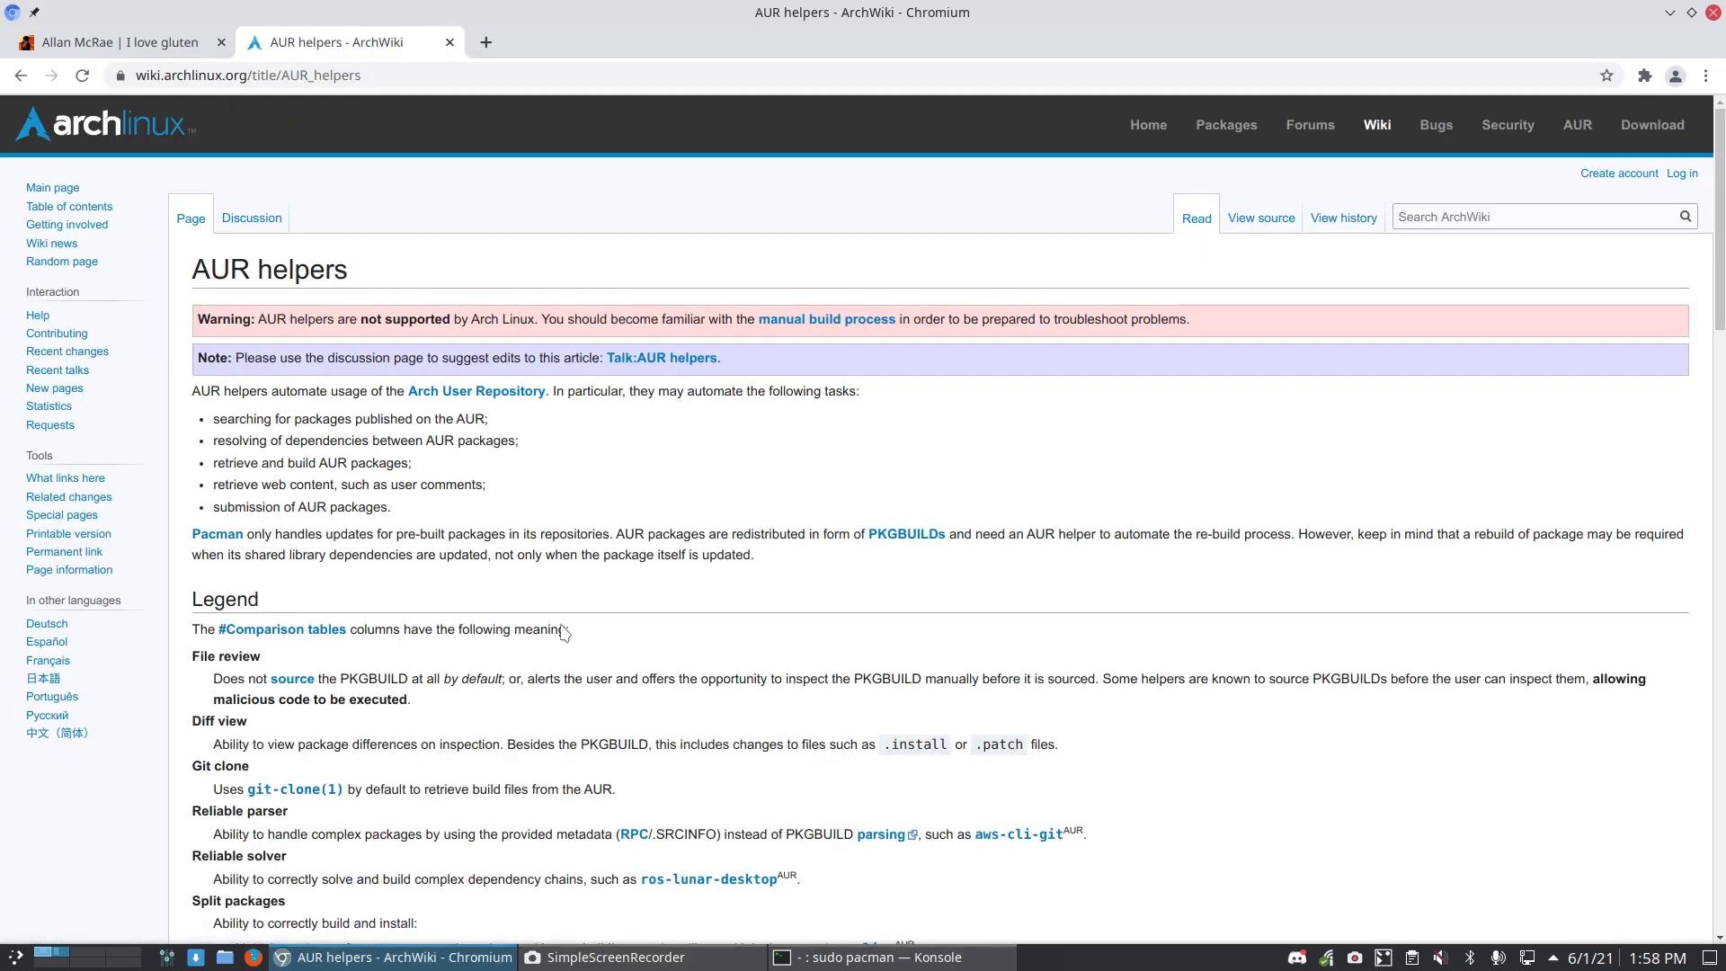
Step: Read down to the pacman wrappers comparison table with paru and yay
{"action": "scroll", "scroll_direction": "down", "scroll_amount": 3}
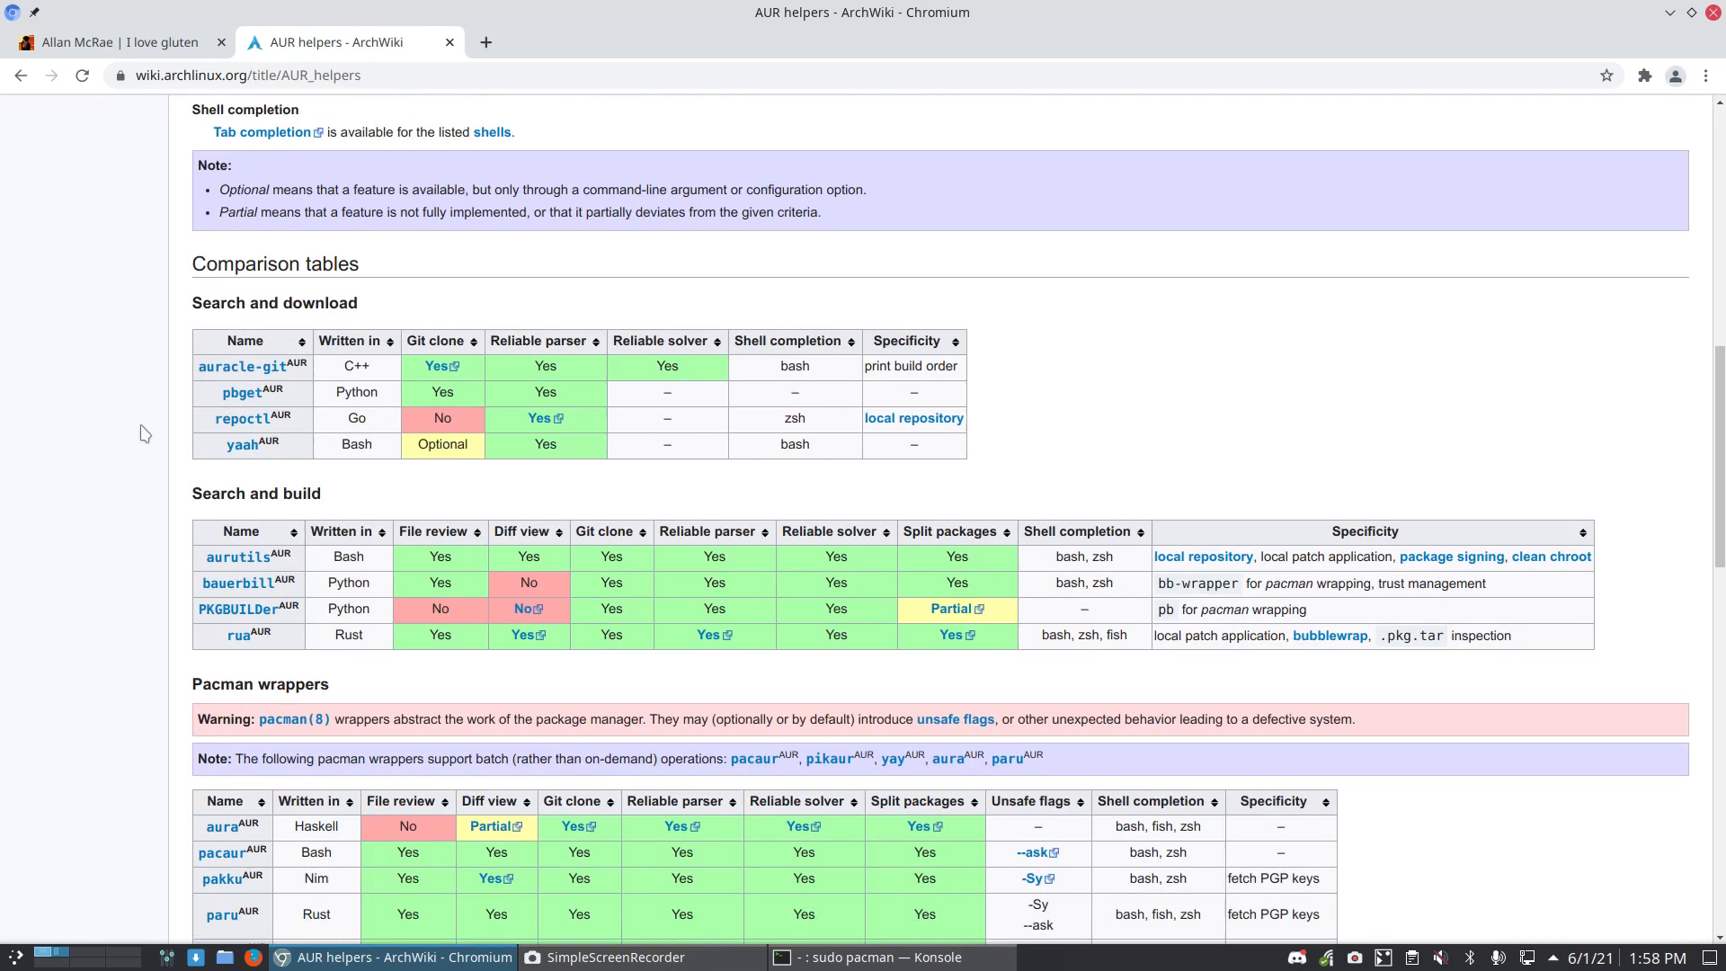
{"action": "scroll", "scroll_direction": "down", "scroll_amount": 3}
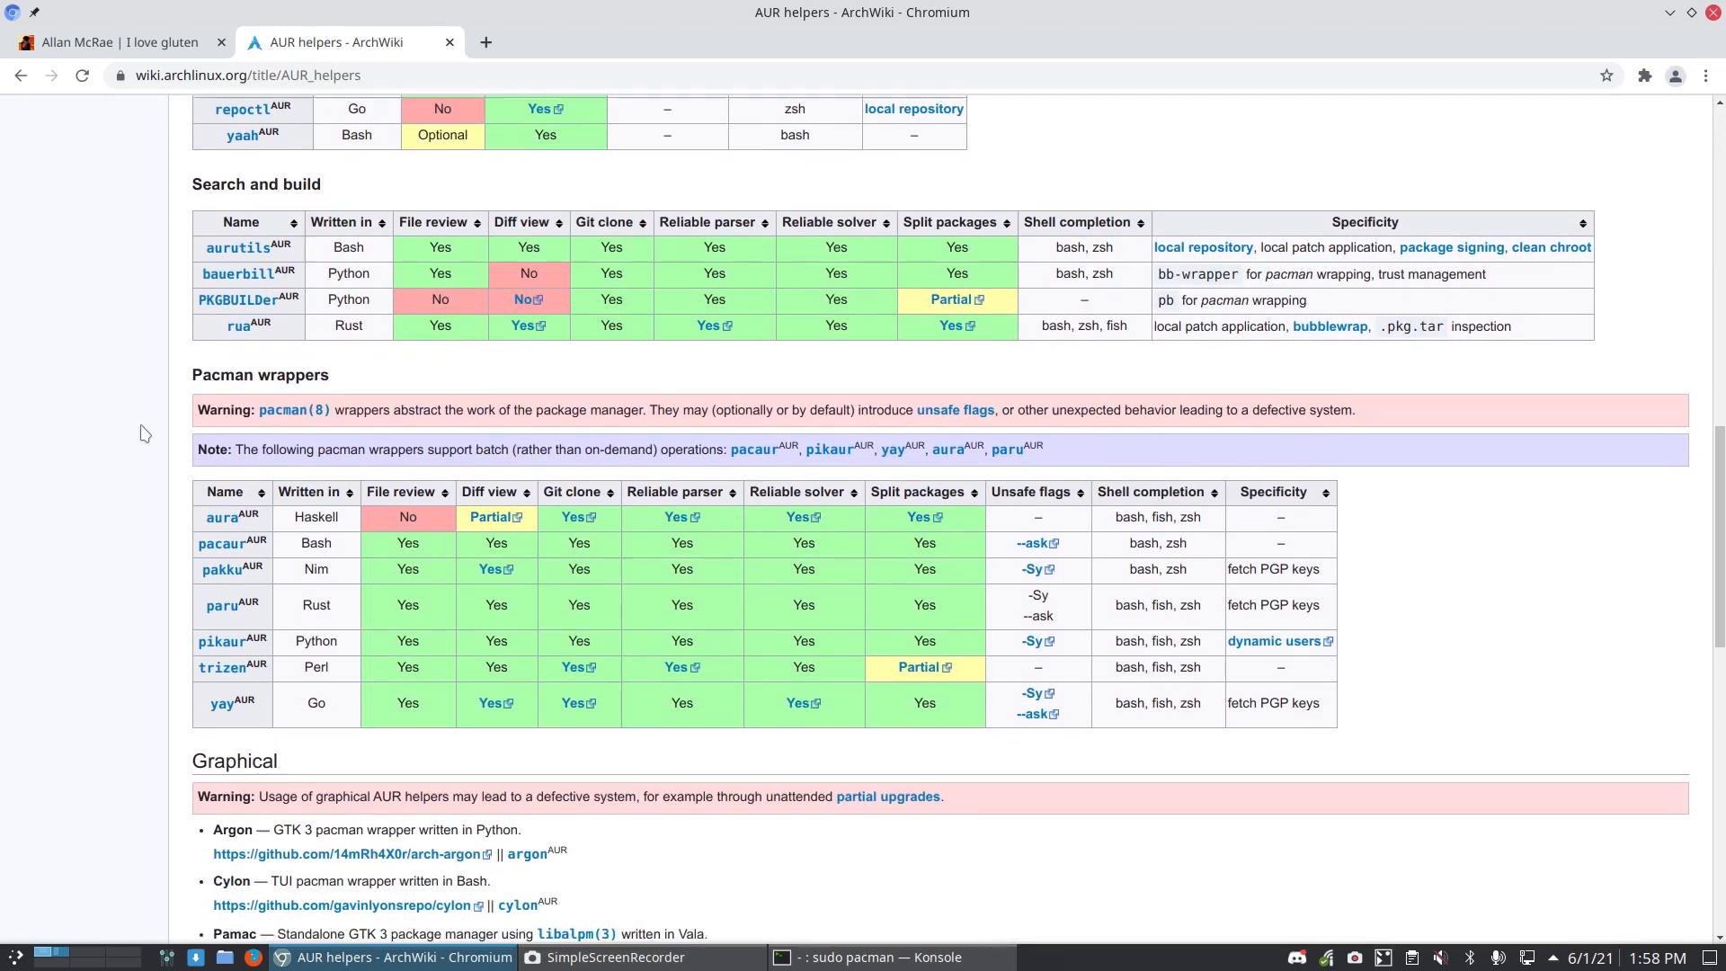
{"action": "scroll", "scroll_direction": "down", "scroll_amount": 3}
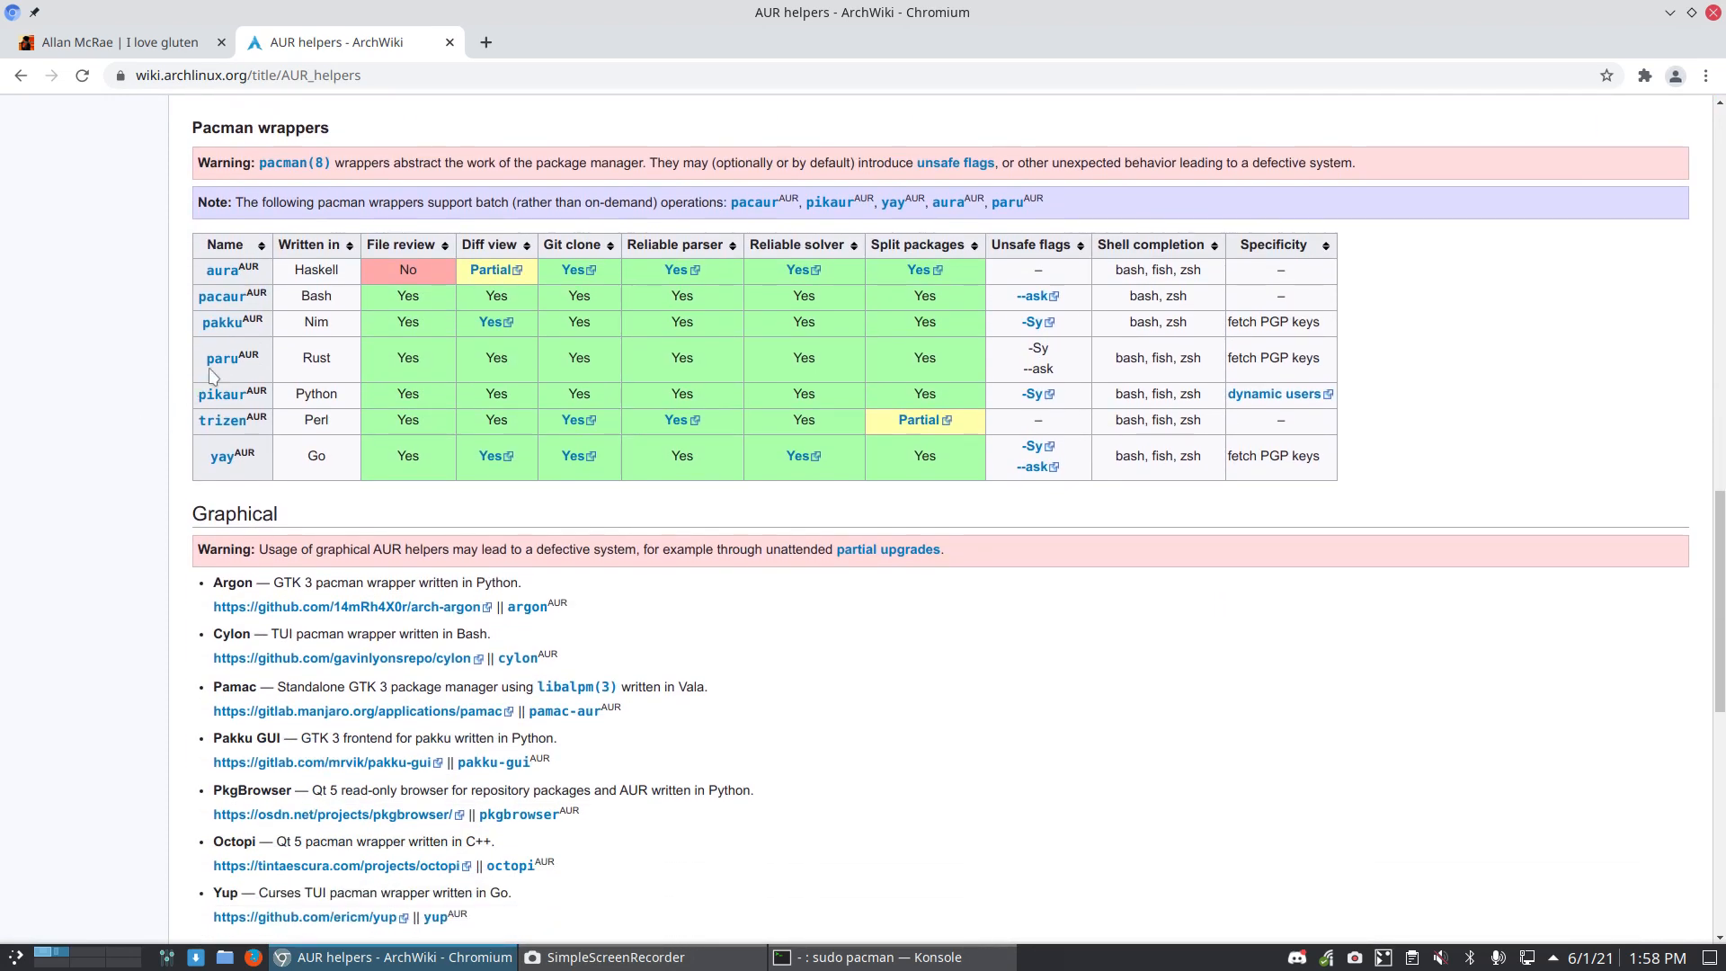
{"action": "mouse_move", "coordinate": [221, 358]}
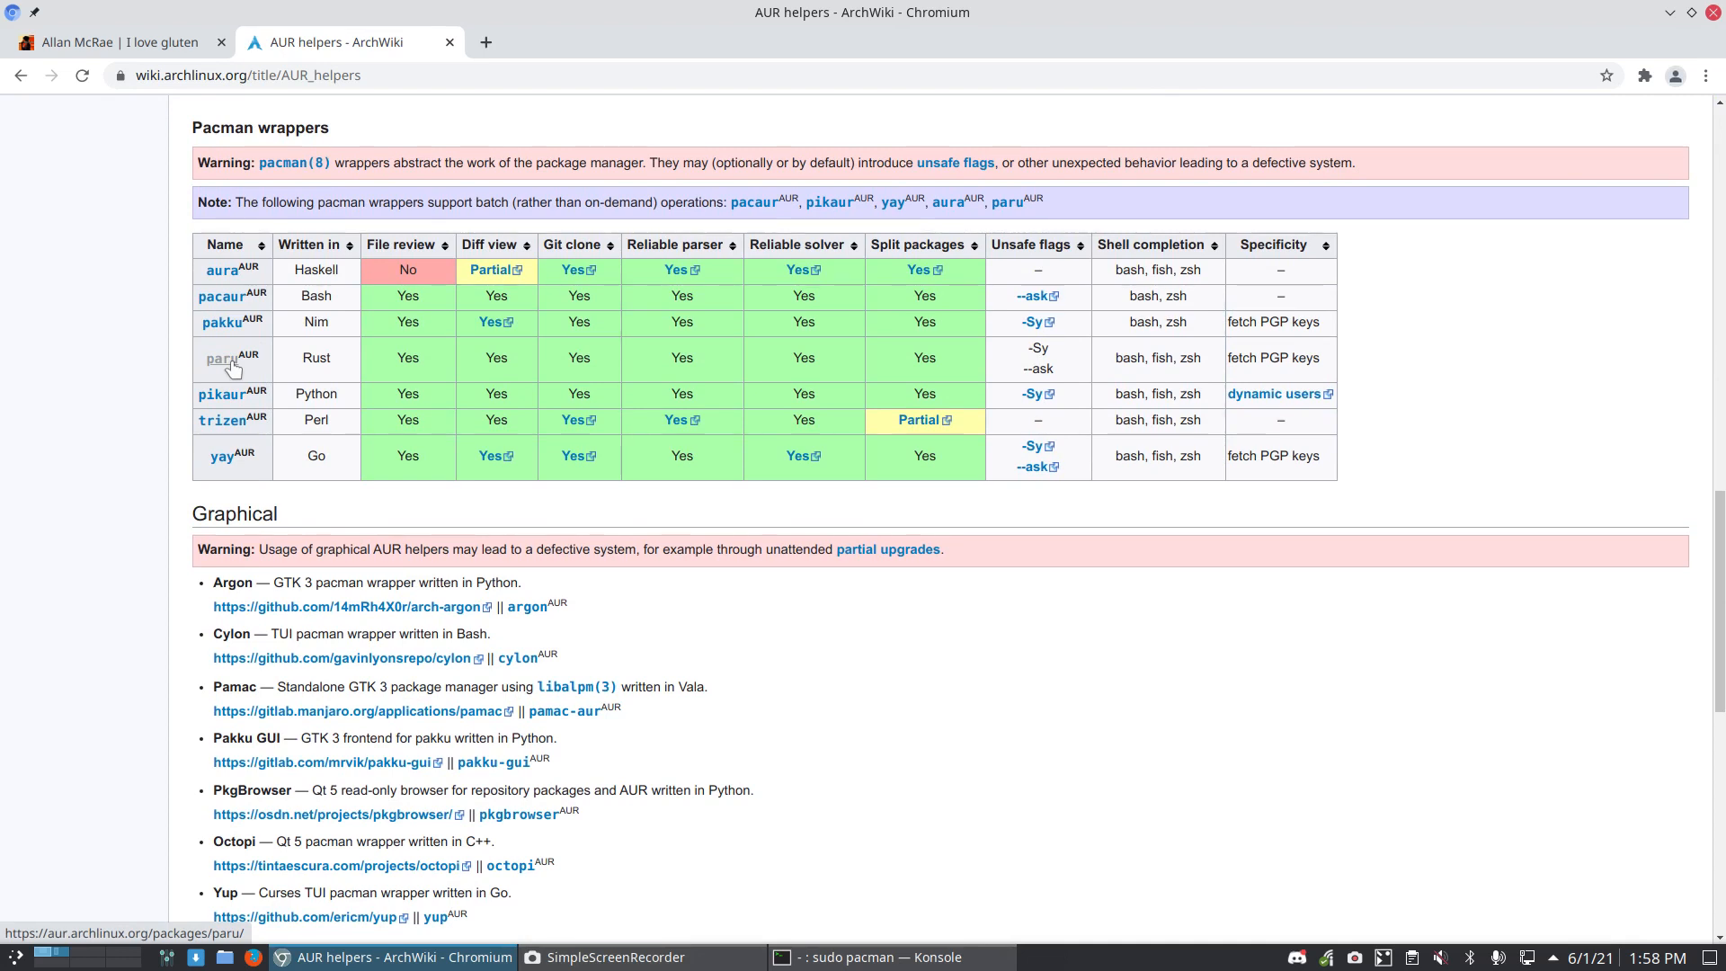
{"action": "mouse_move", "coordinate": [256, 408]}
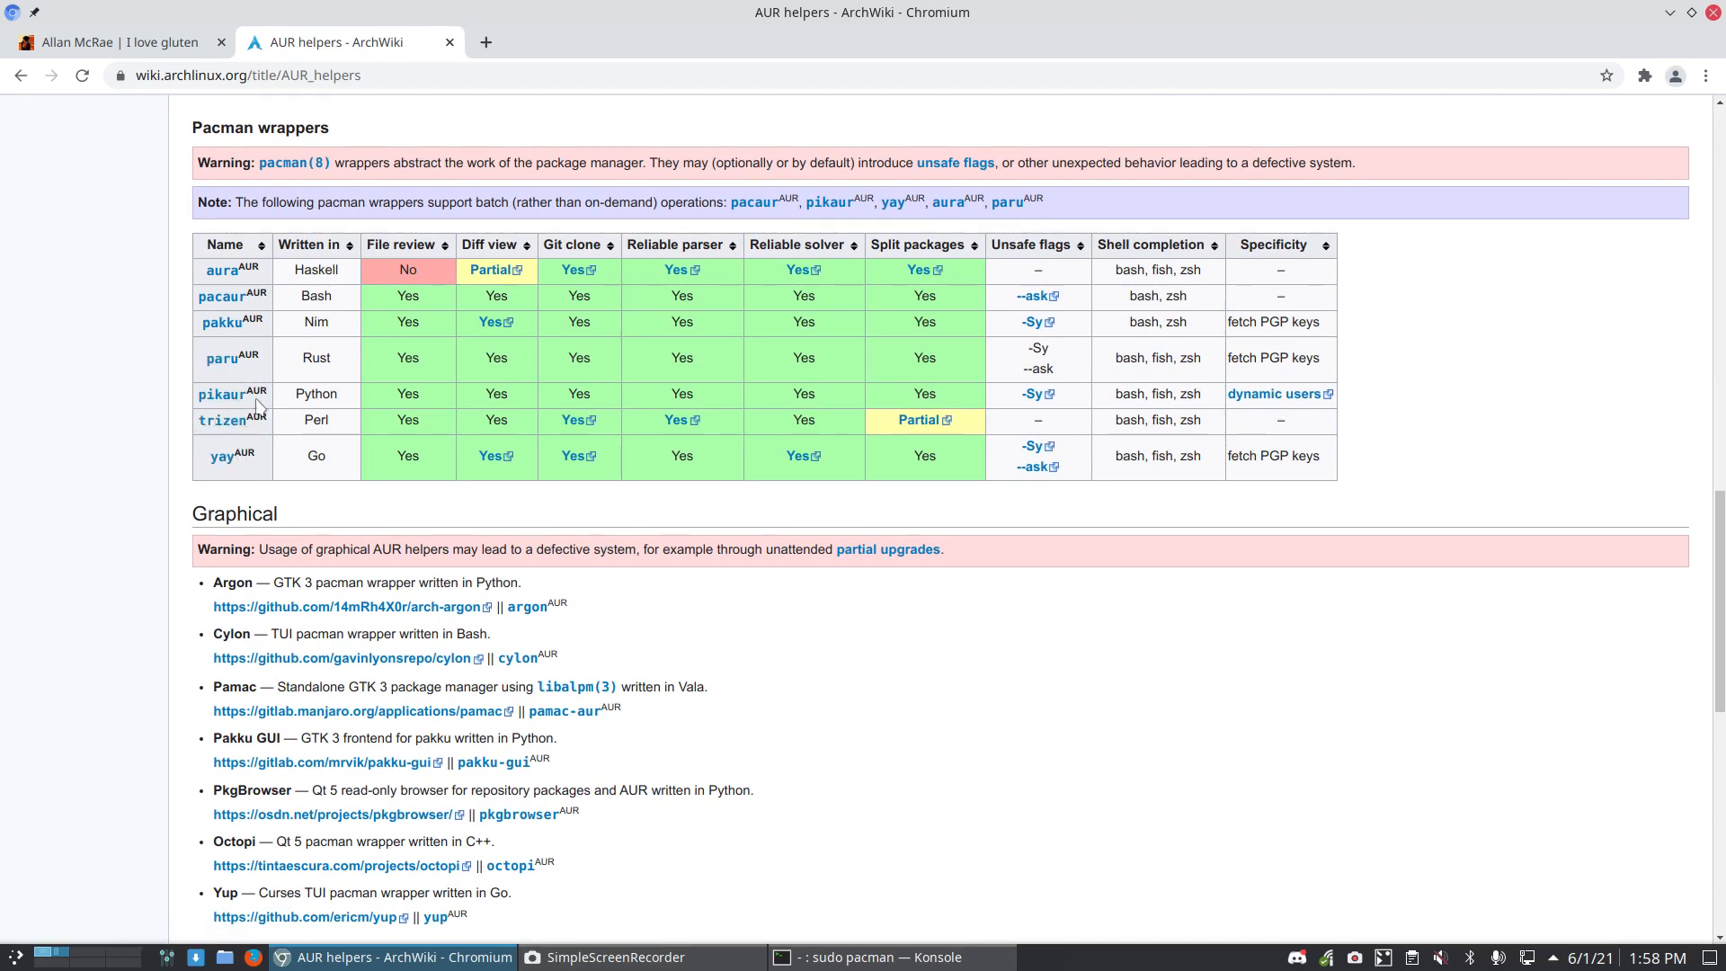
{"action": "mouse_move", "coordinate": [223, 297]}
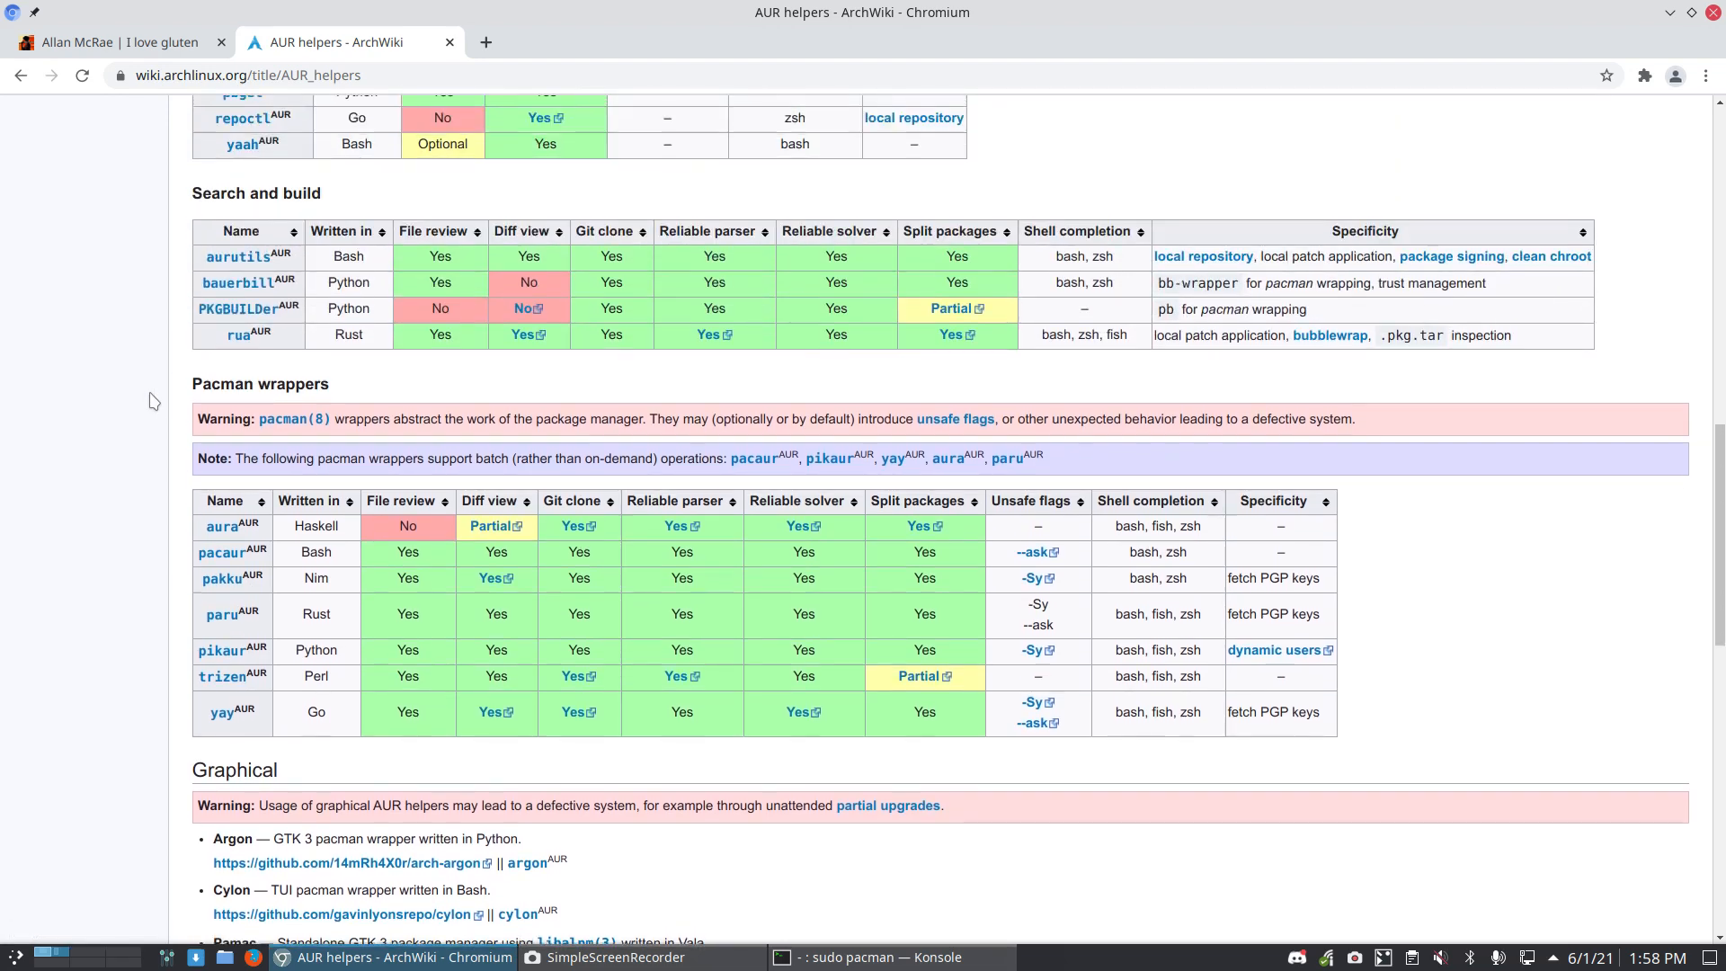
{"action": "scroll", "scroll_direction": "down", "scroll_amount": 3}
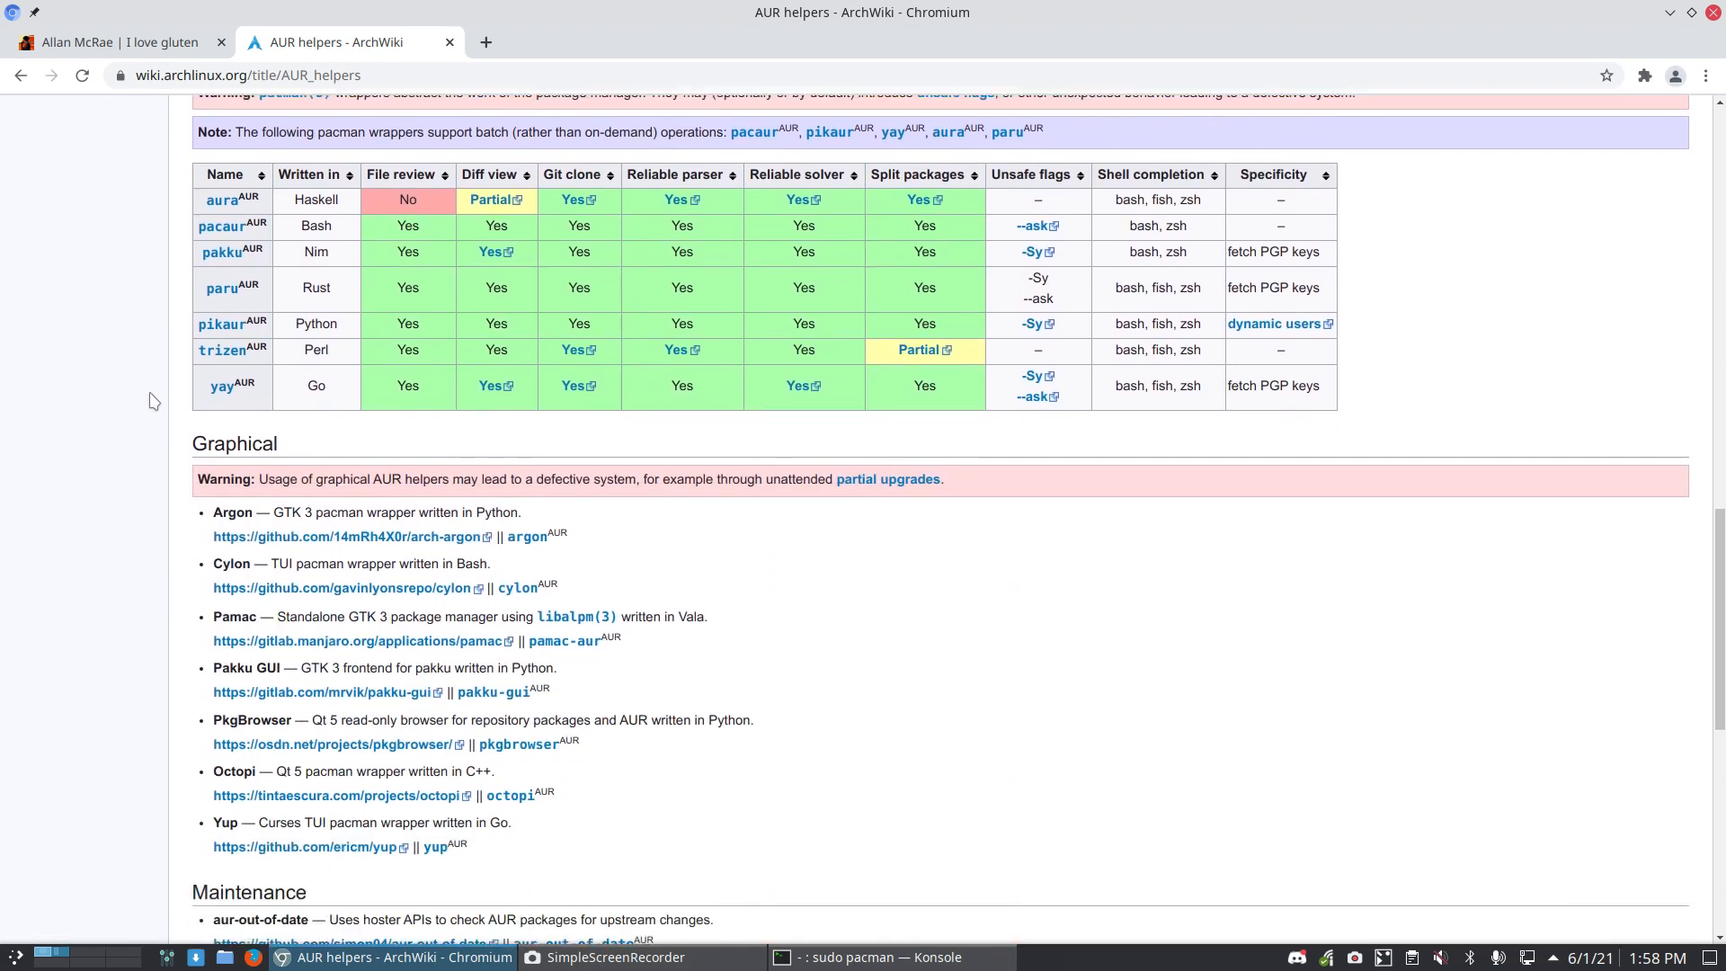
{"action": "scroll", "scroll_direction": "down", "scroll_amount": 3}
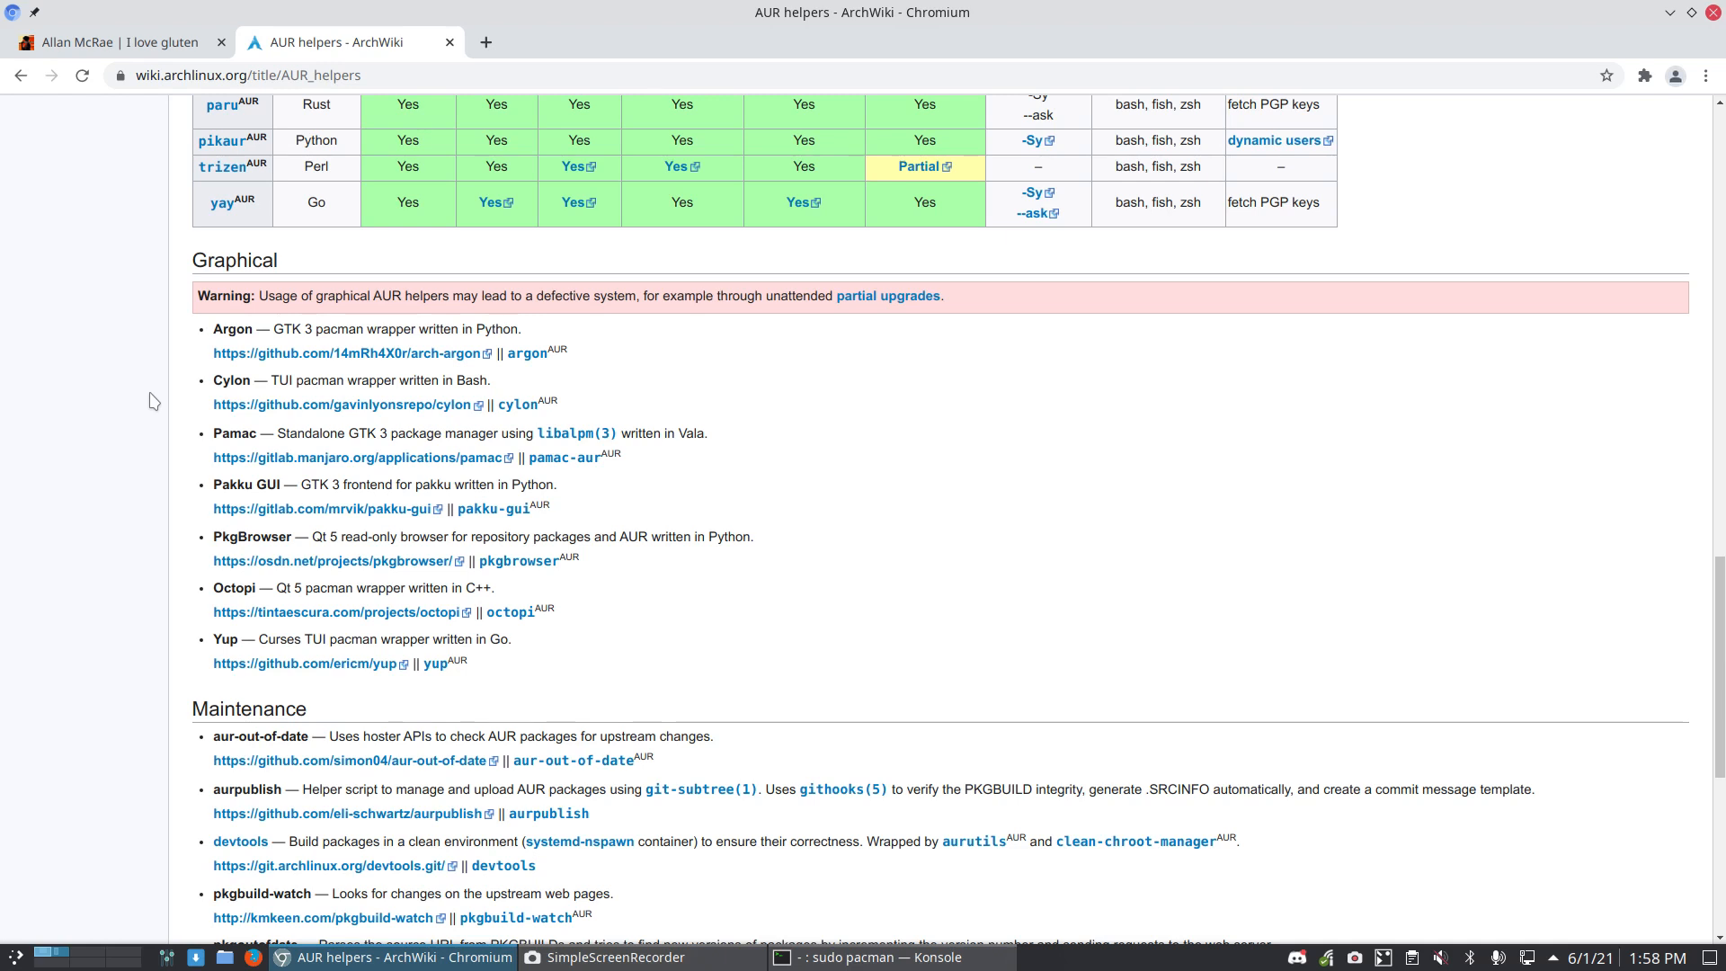
{"action": "mouse_move", "coordinate": [1223, 21]}
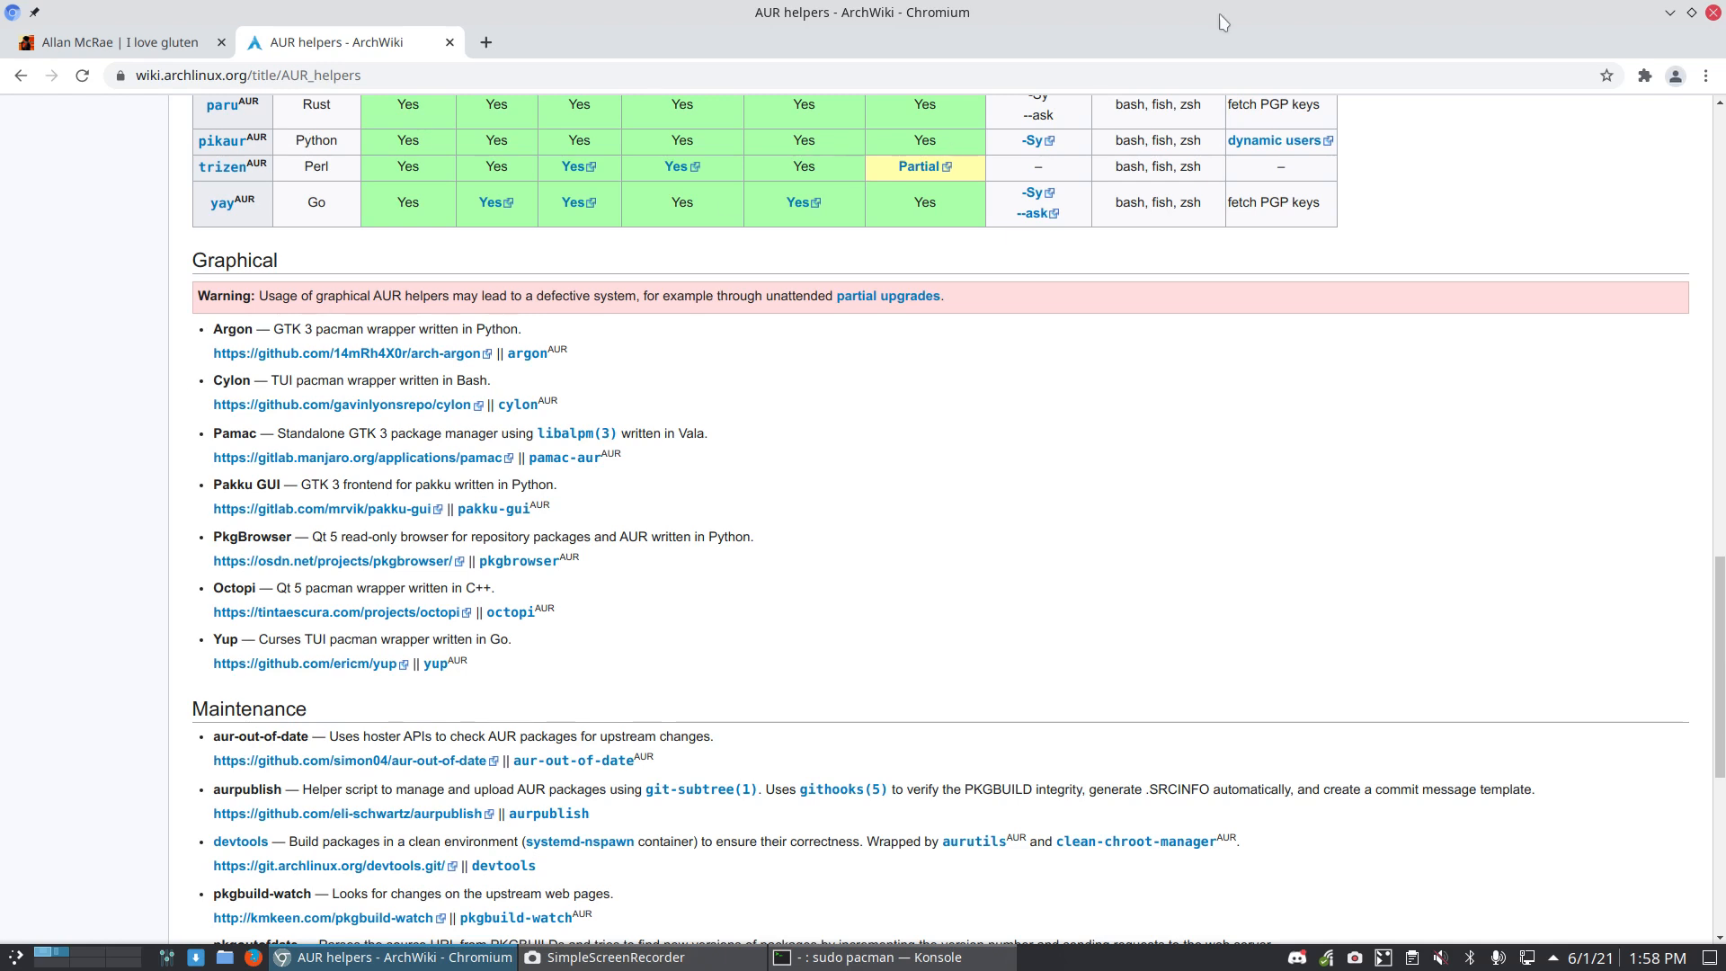
Step: Return to the update in Konsole and answer y to remove the conflicting yay-bin package
{"action": "left_click", "coordinate": [870, 956]}
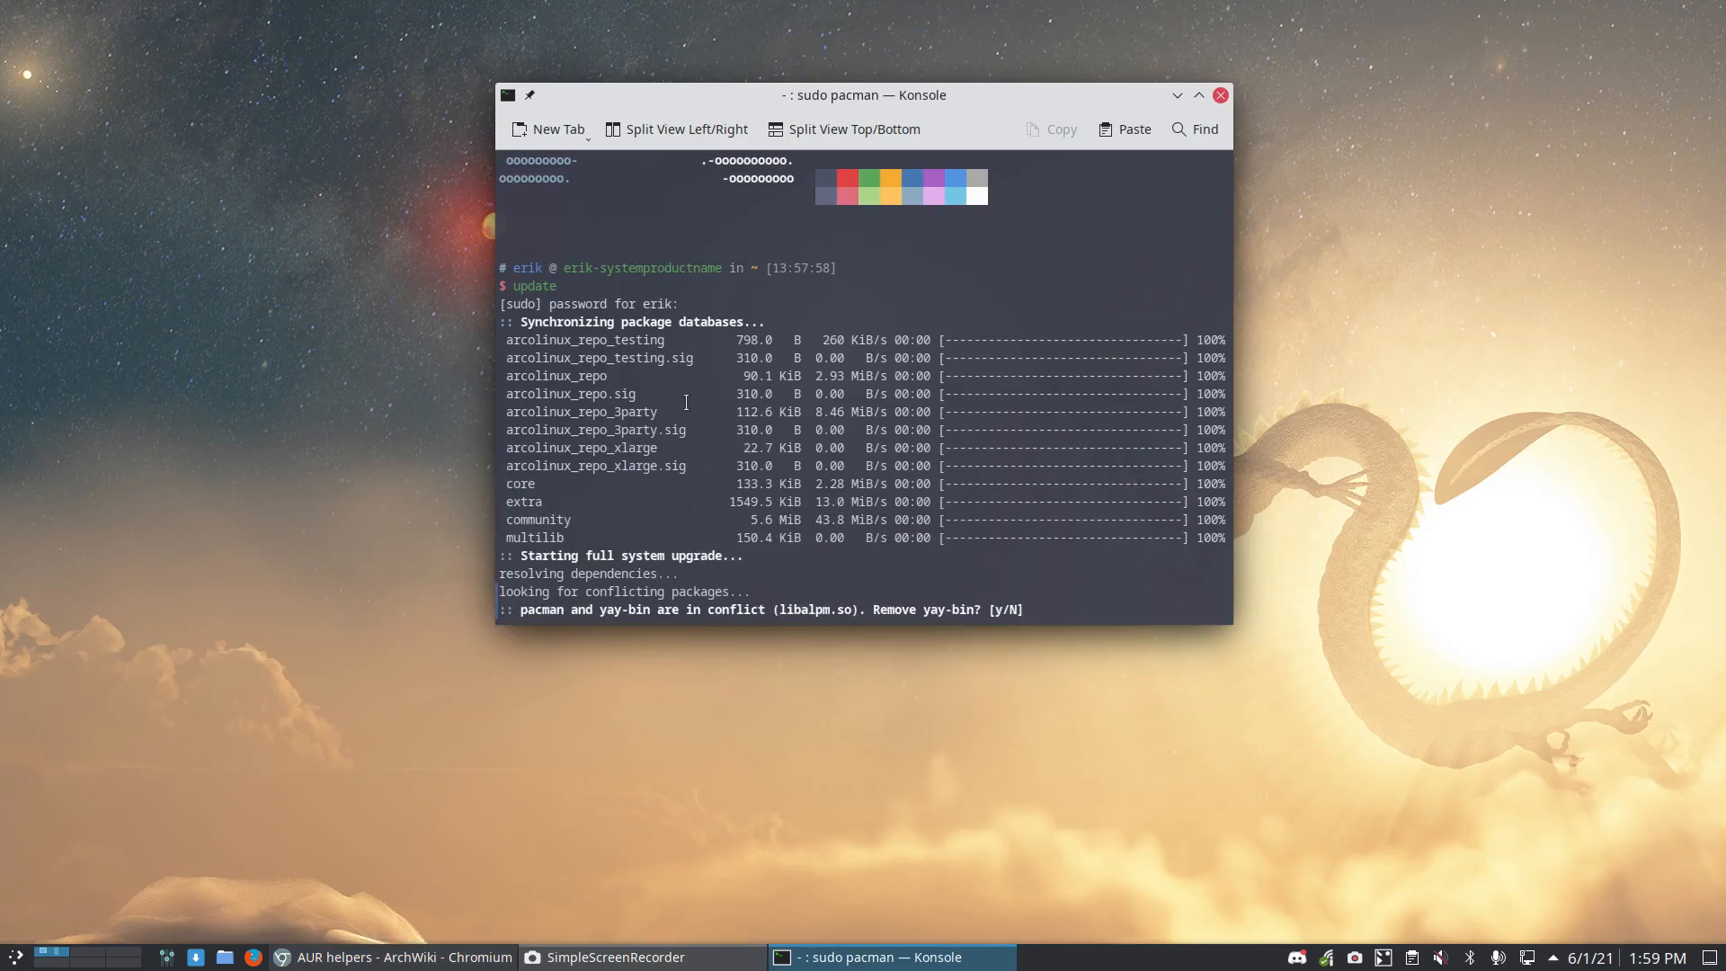
{"action": "mouse_move", "coordinate": [1096, 674]}
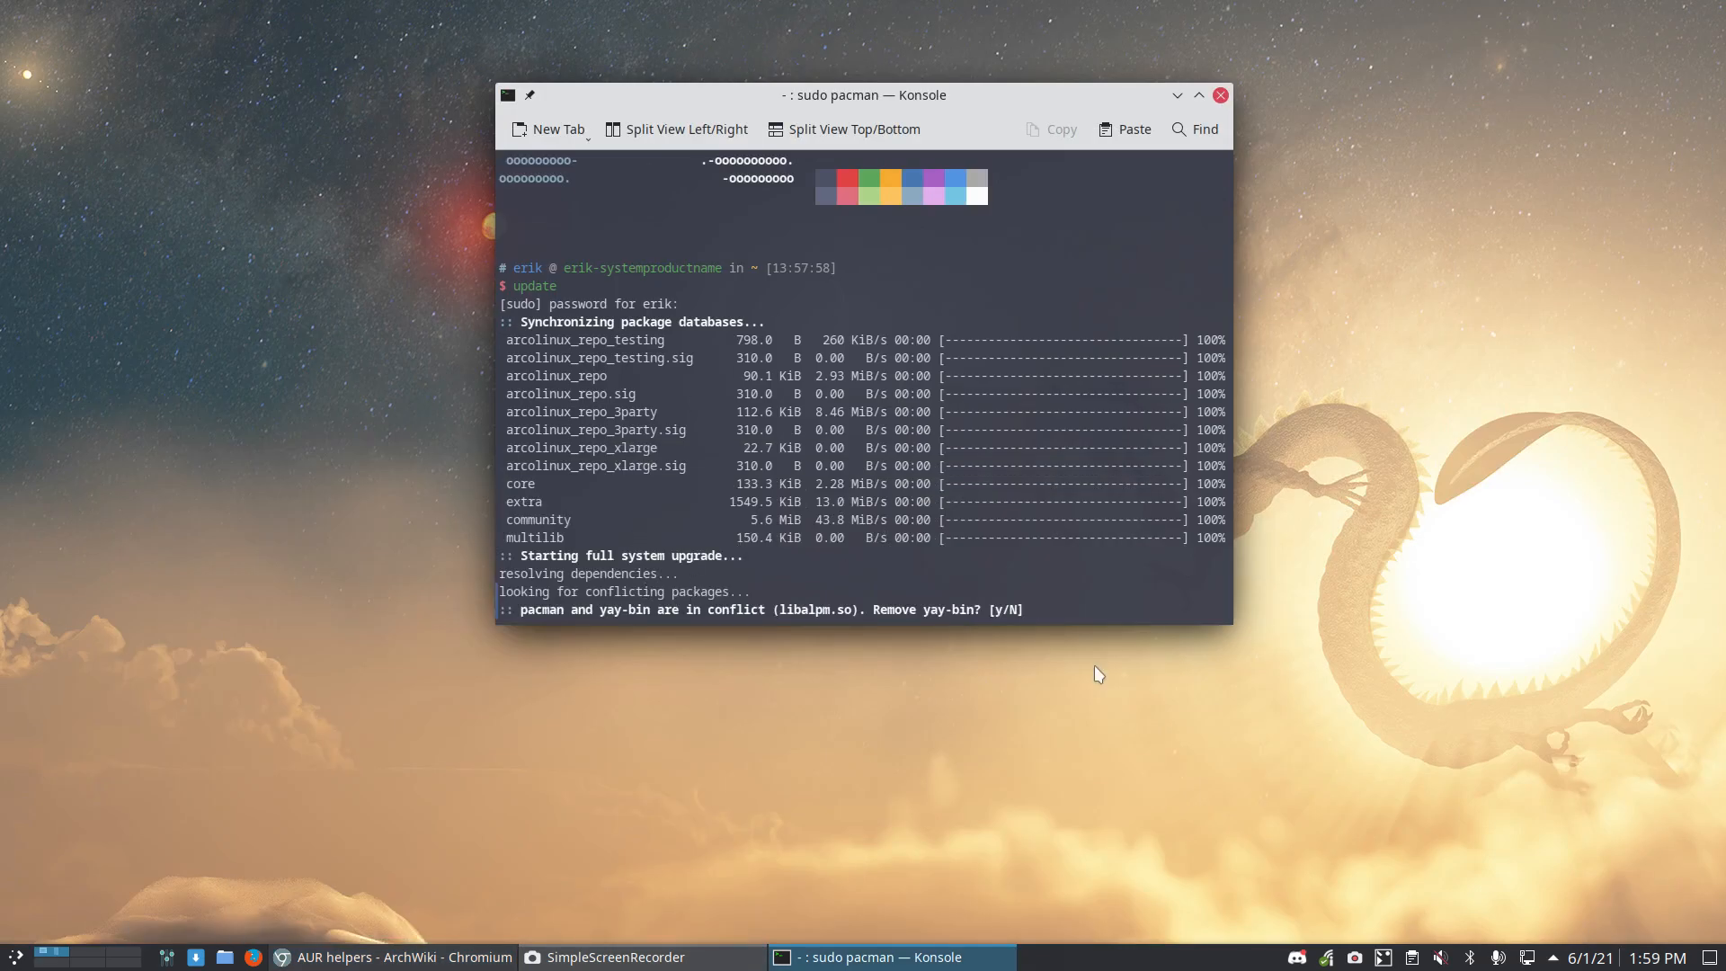
{"action": "left_click", "coordinate": [1582, 956]}
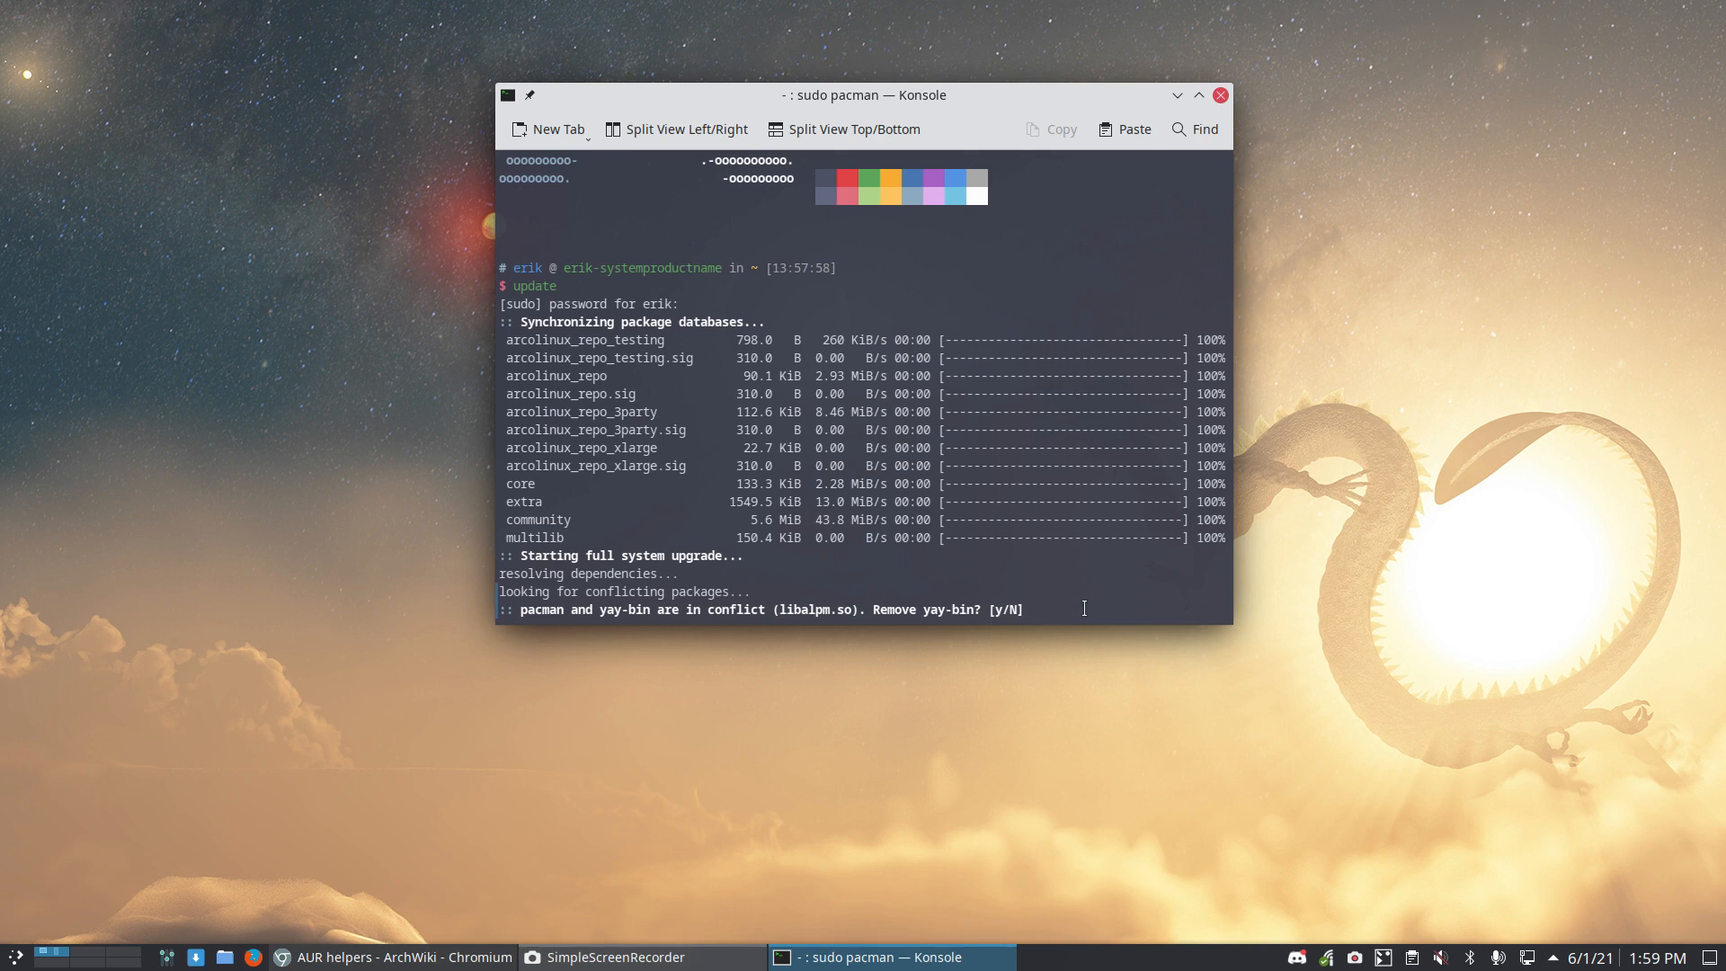
{"action": "mouse_move", "coordinate": [1082, 607]}
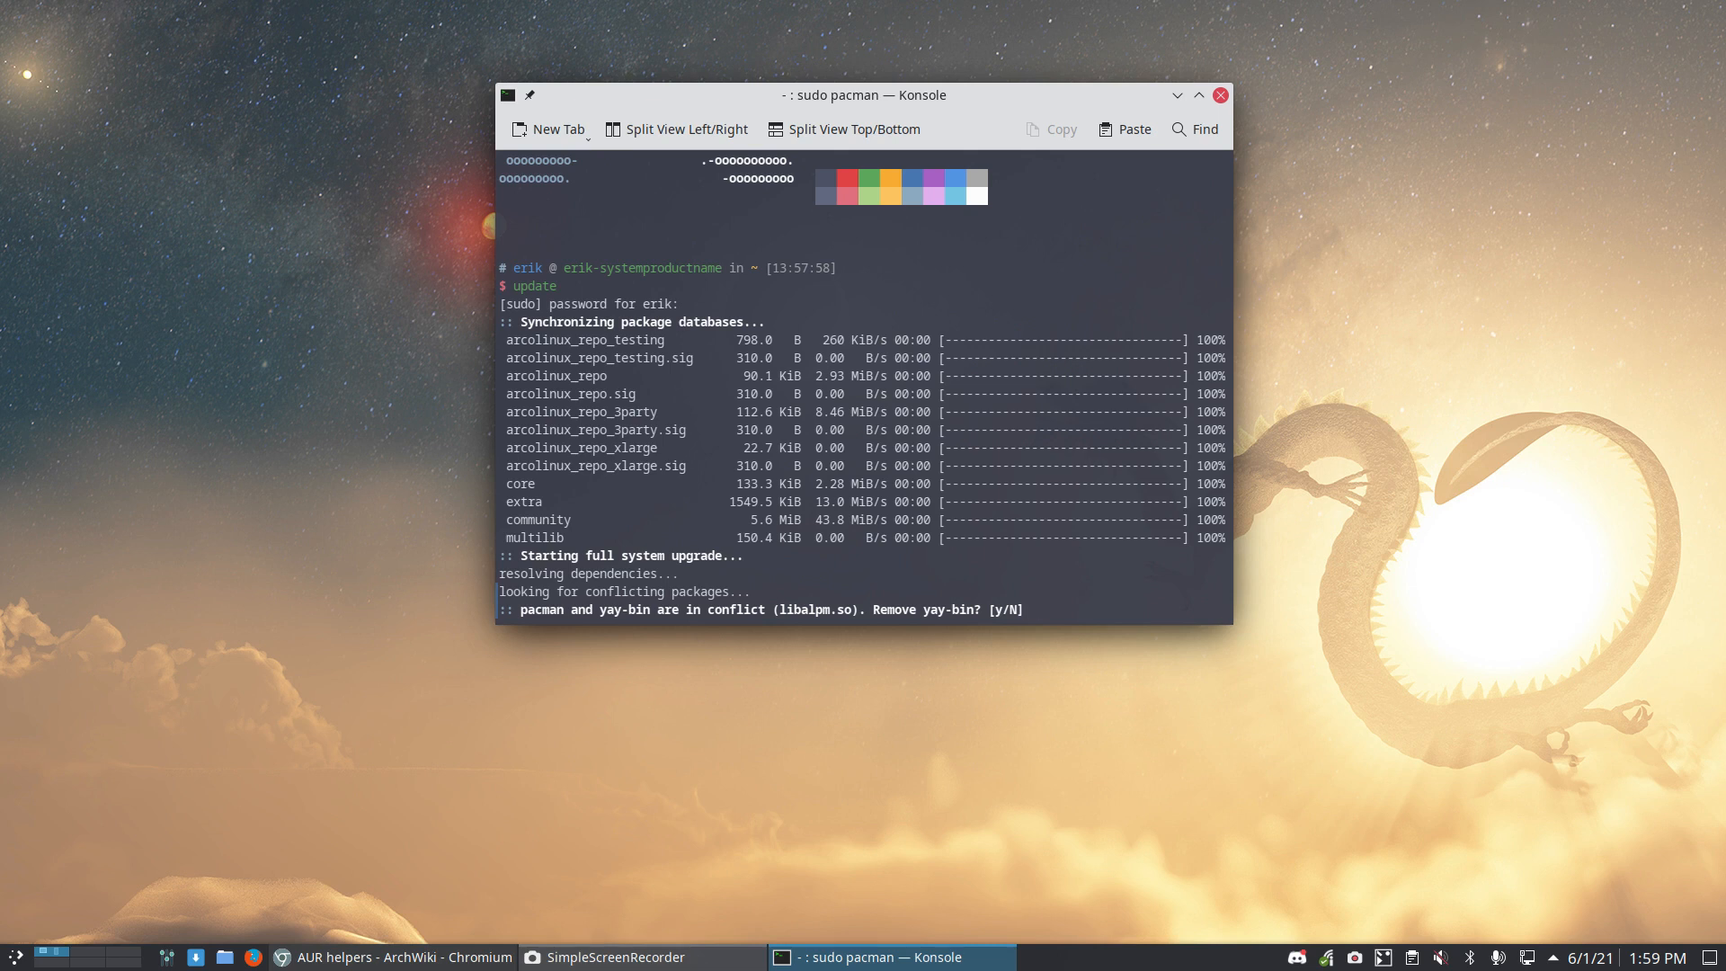
{"action": "type", "text": "y"}
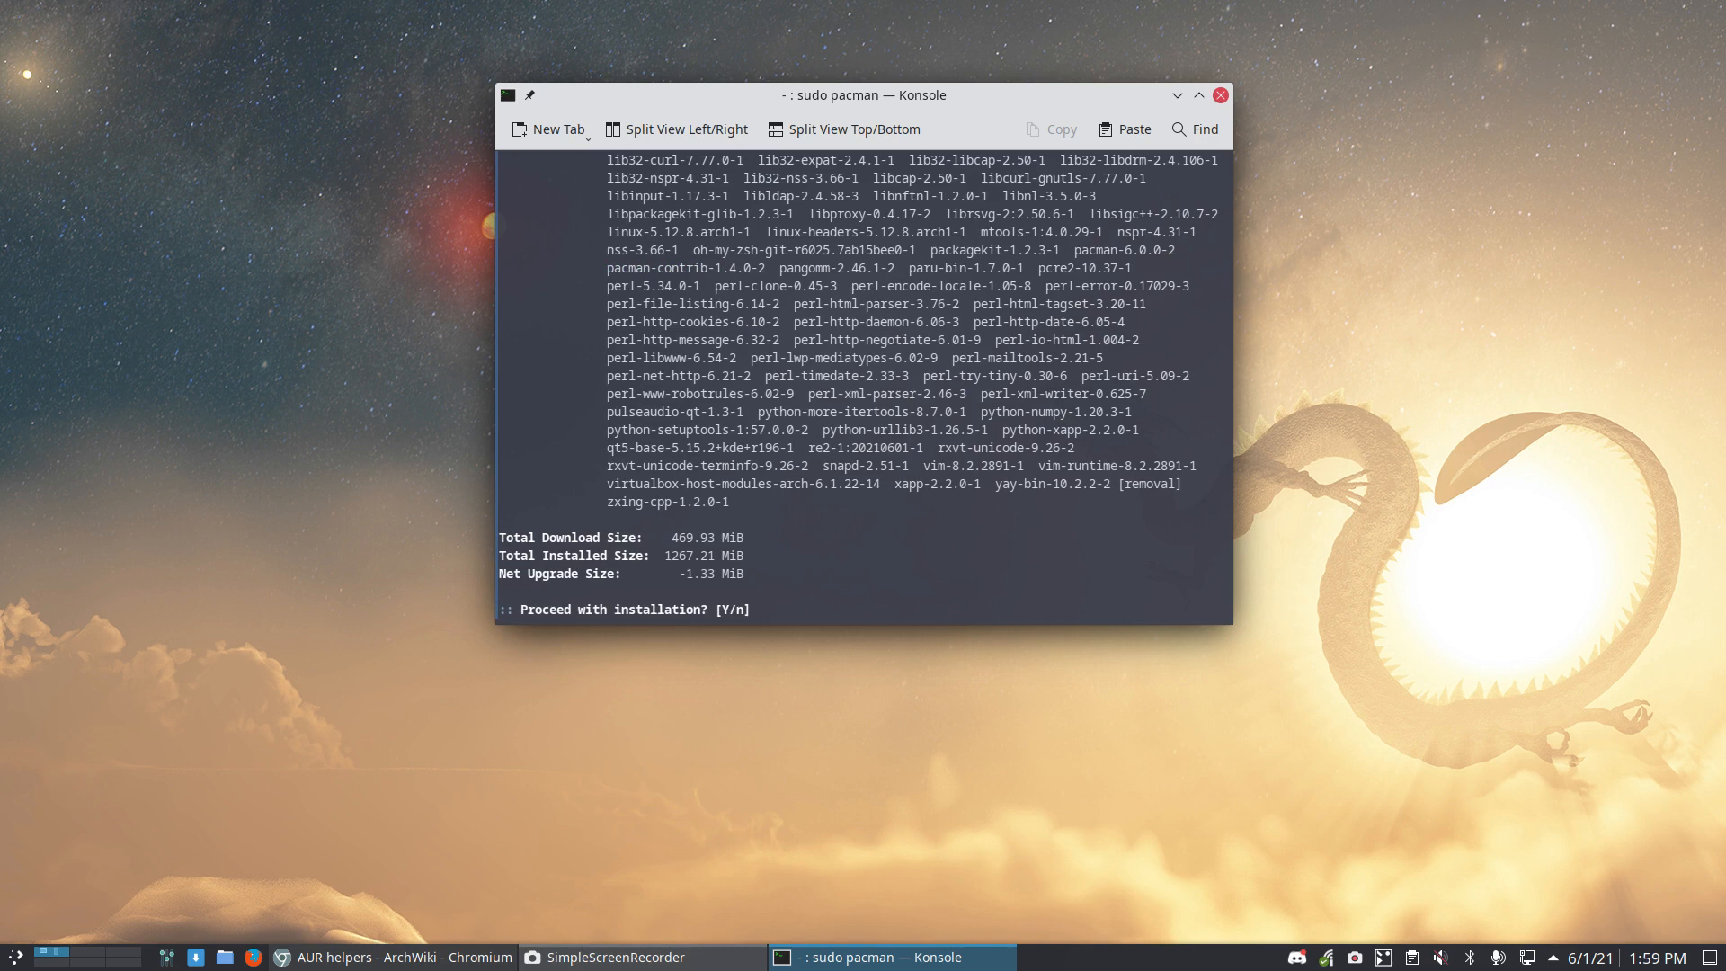
{"action": "mouse_move", "coordinate": [1122, 129]}
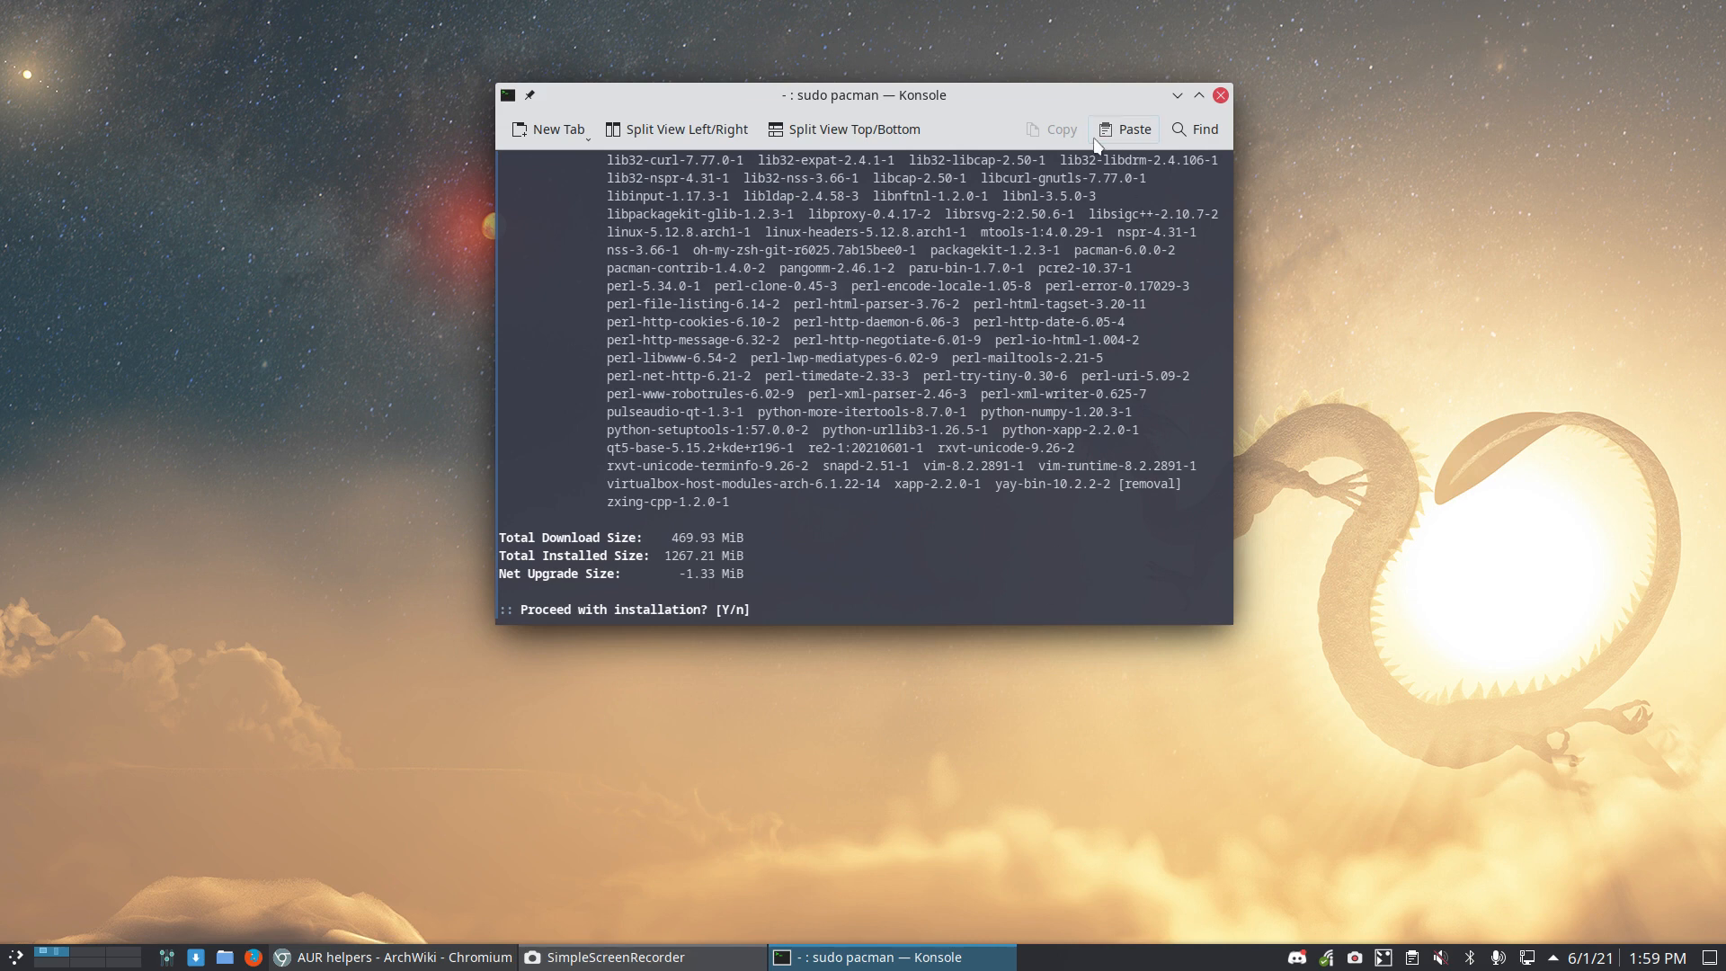
Step: Answer Y to 'Proceed with installation?' so all 99 packages download and integrity checks begin
{"action": "type", "text": "y"}
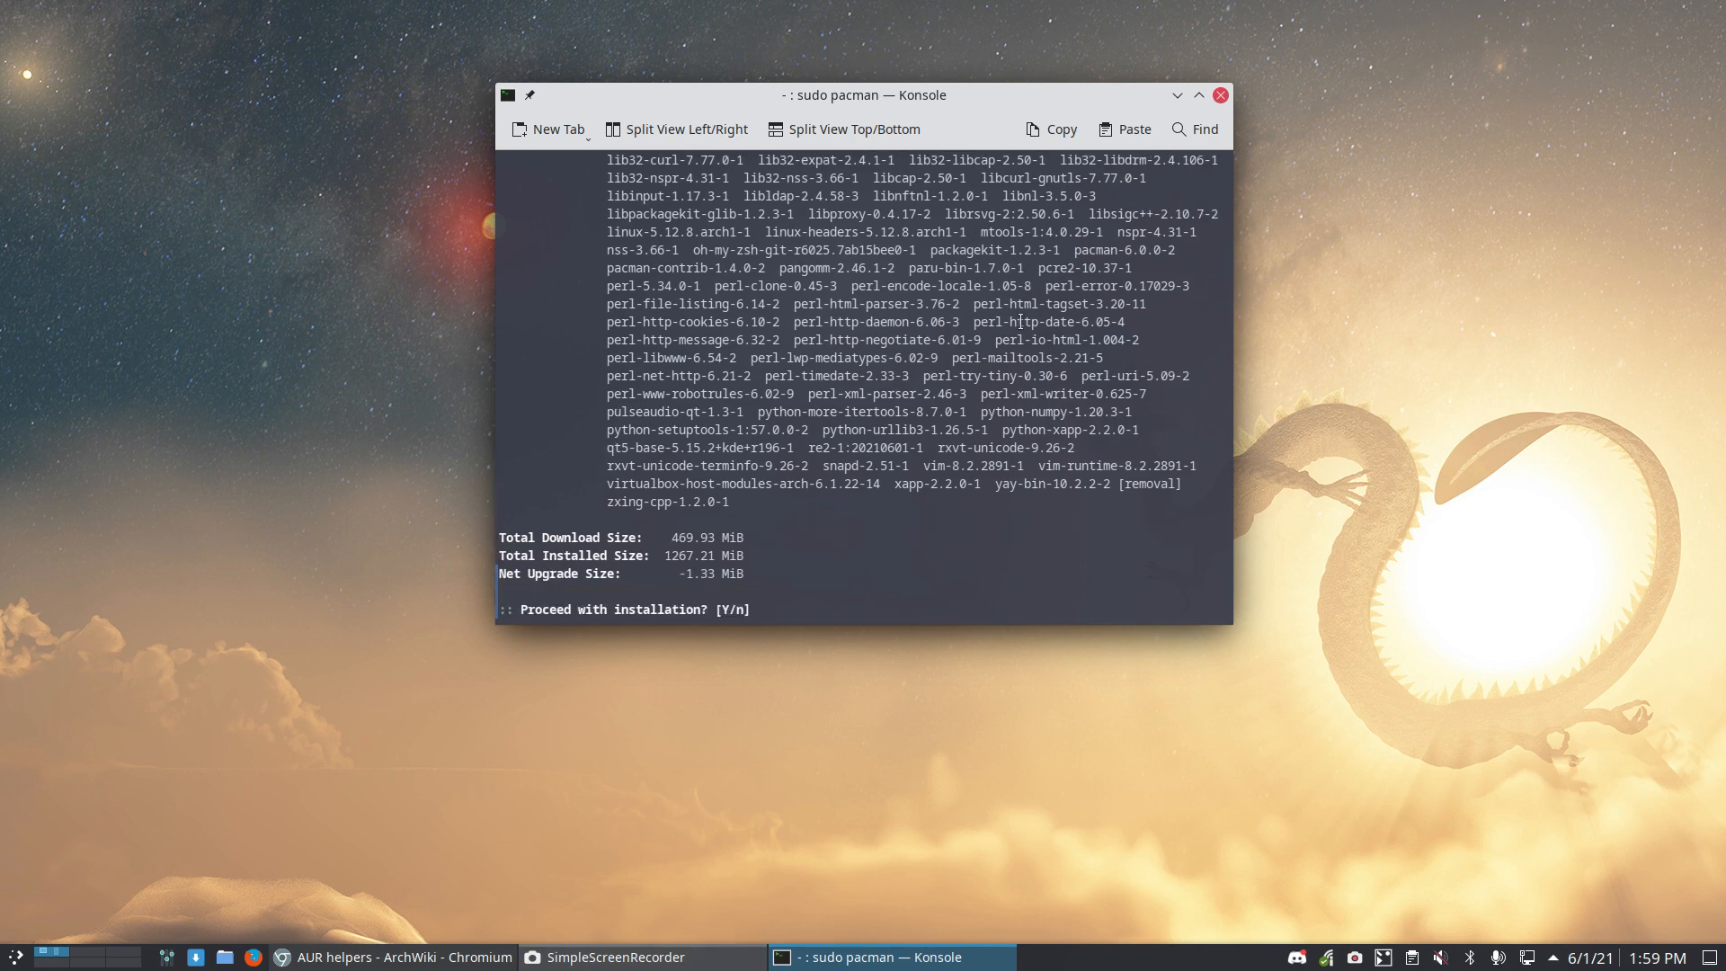
{"action": "mouse_move", "coordinate": [1018, 568]}
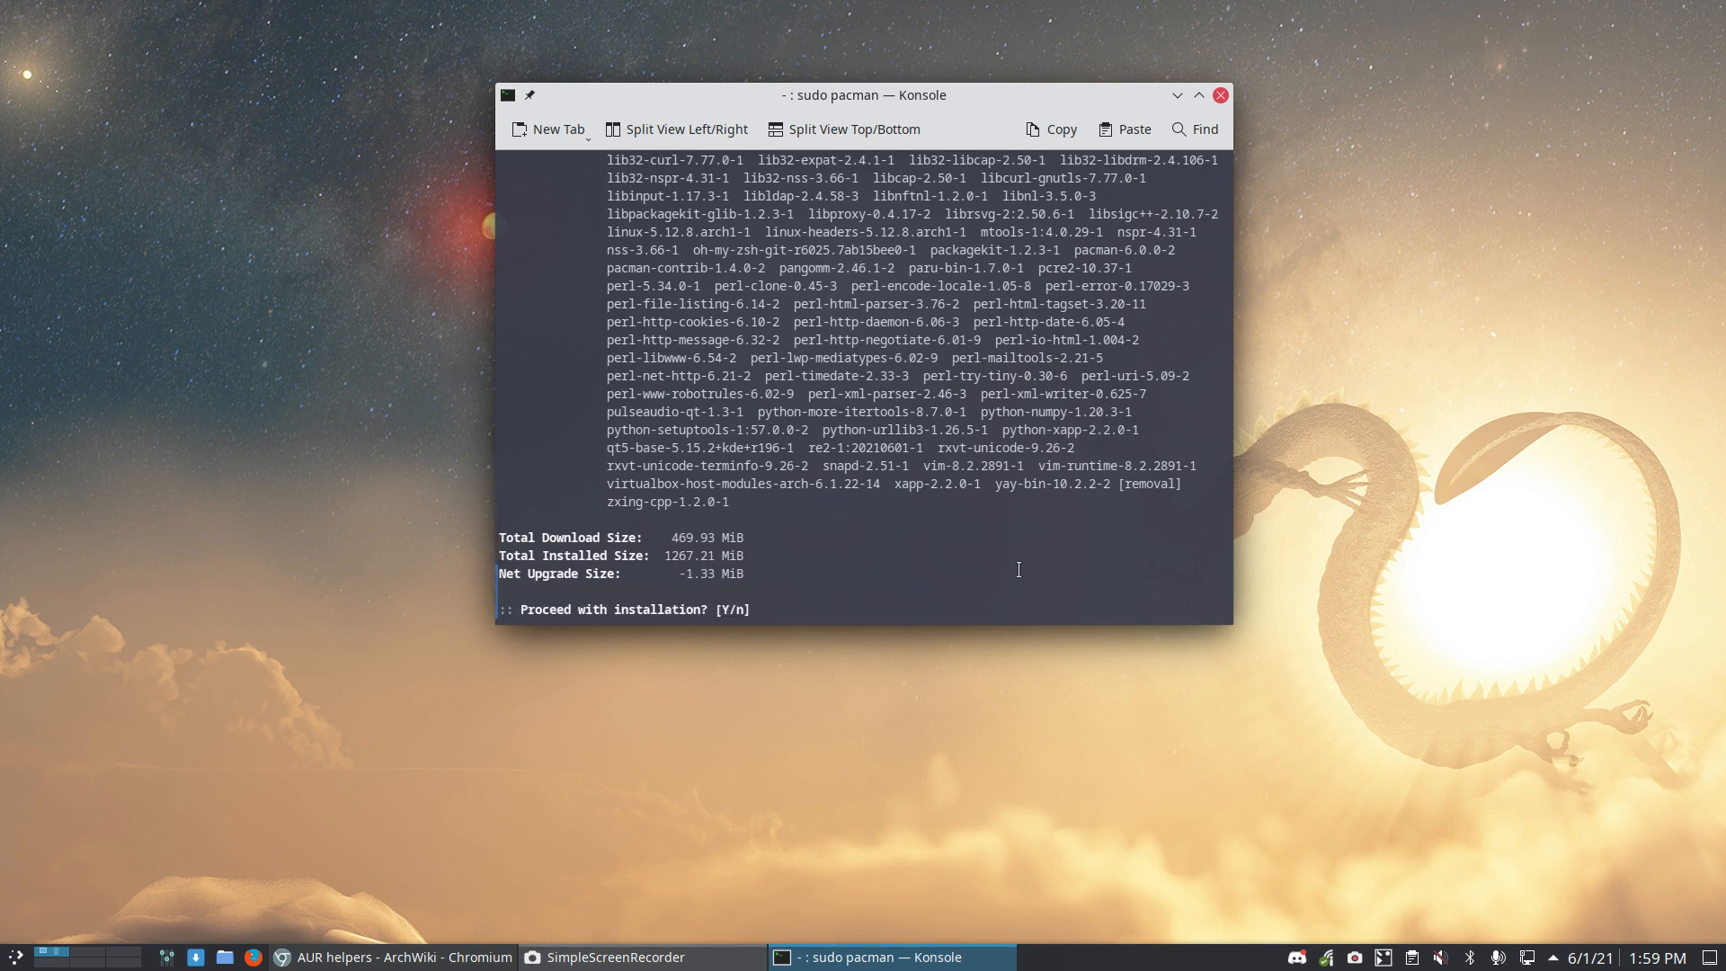
{"action": "type", "text": "Y"}
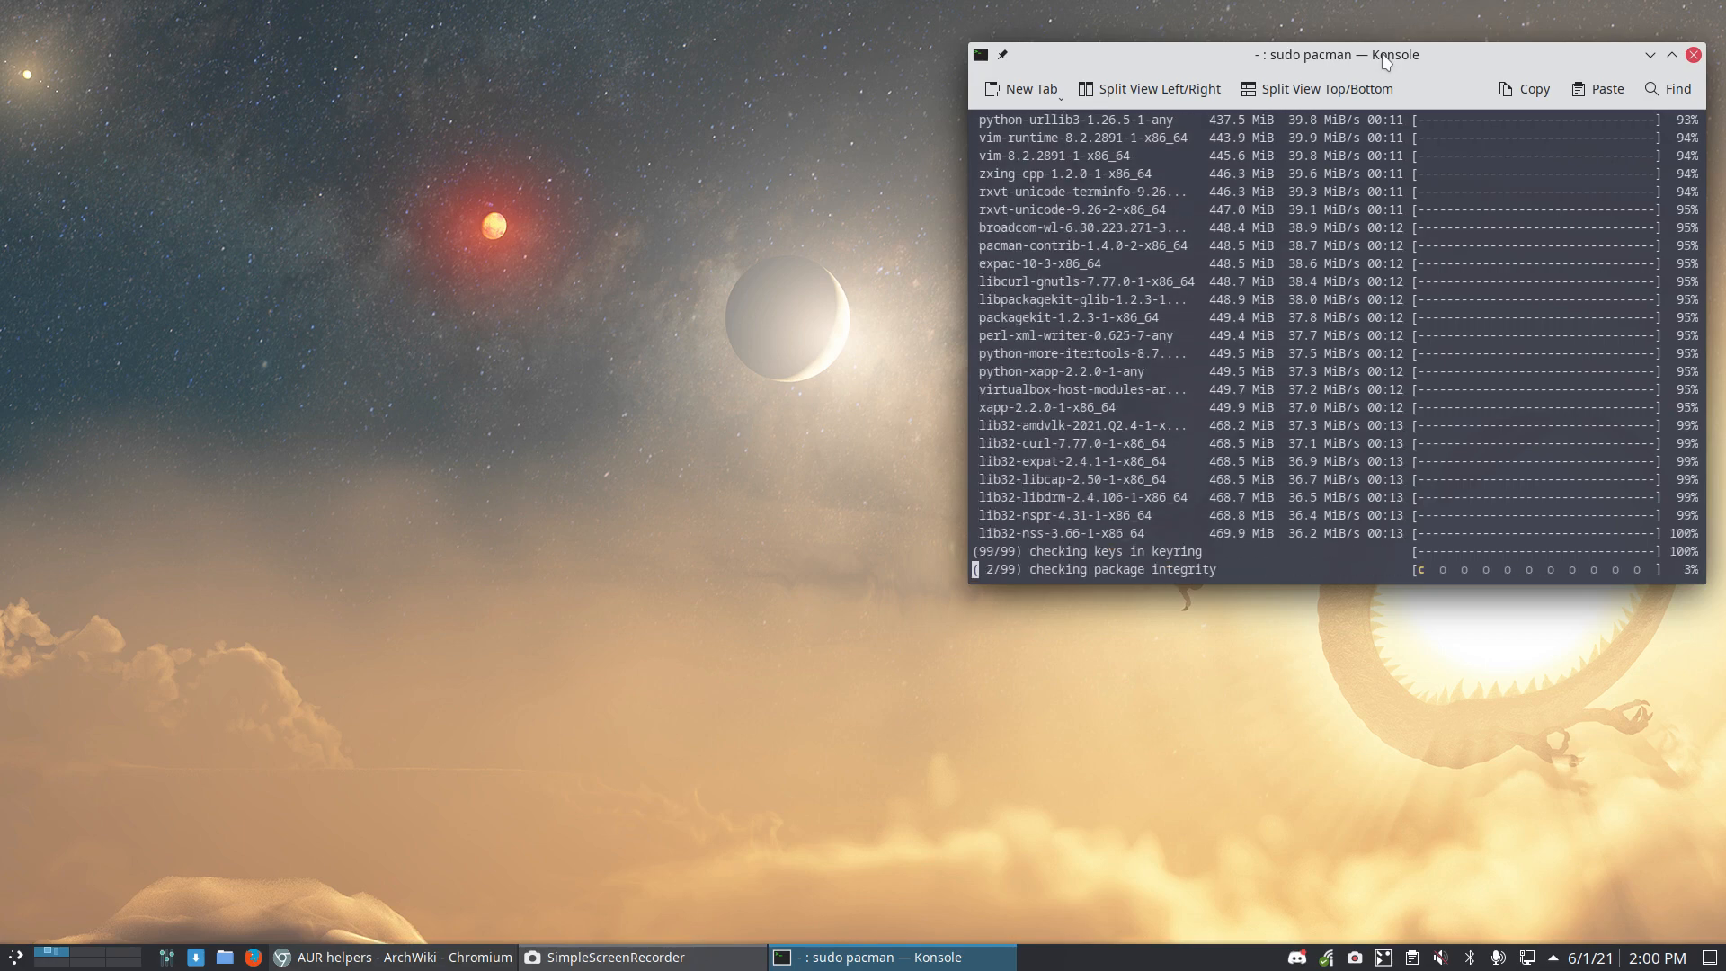
Step: Go to the ArcoLinux website in a new tab and open its Pacman article collection
{"action": "left_click", "coordinate": [370, 956]}
{"action": "type", "text": "arco"}
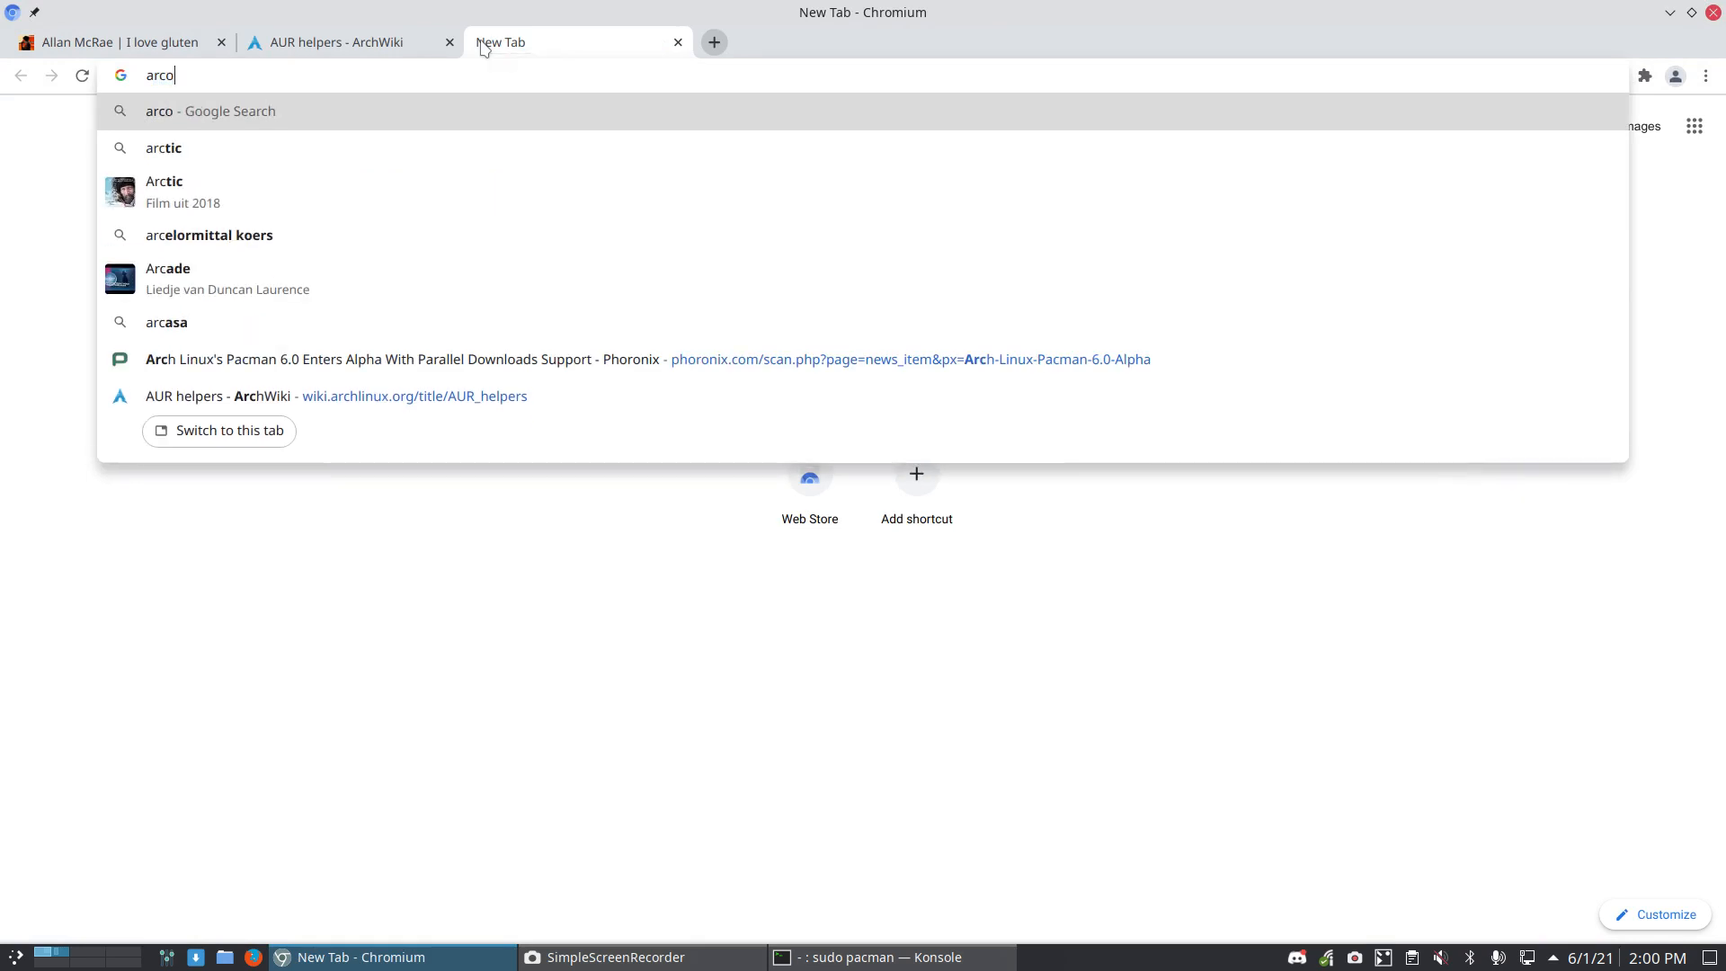
{"action": "type", "text": "linux"}
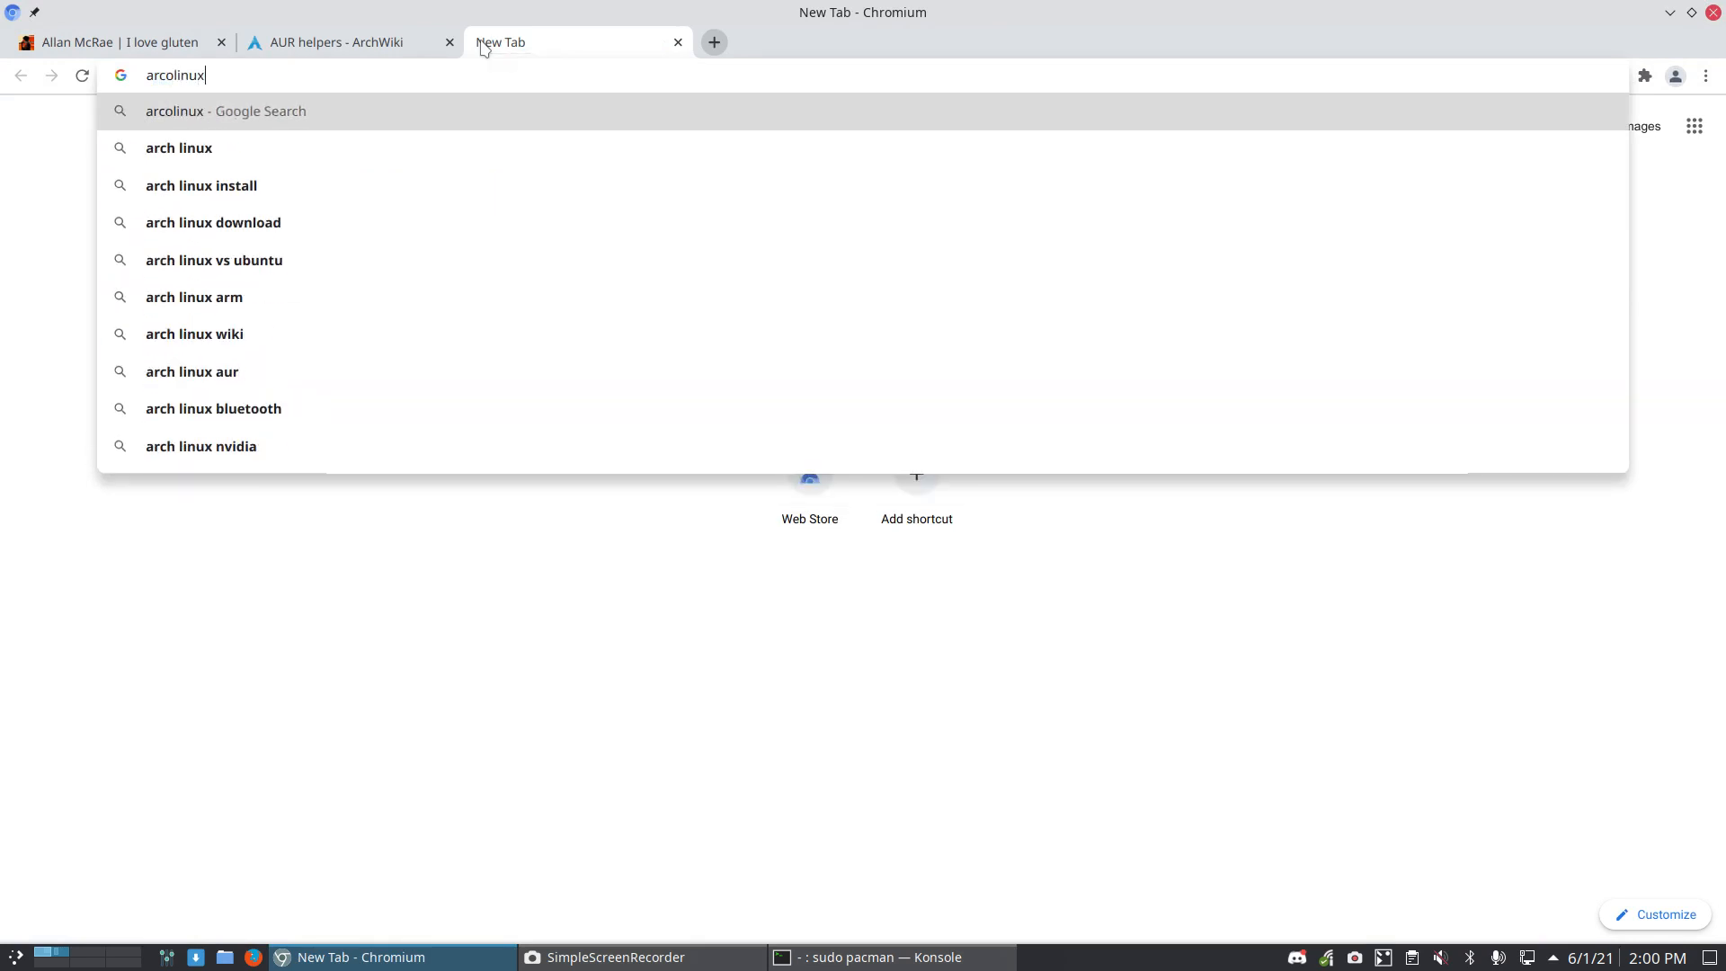
{"action": "key", "text": "Return"}
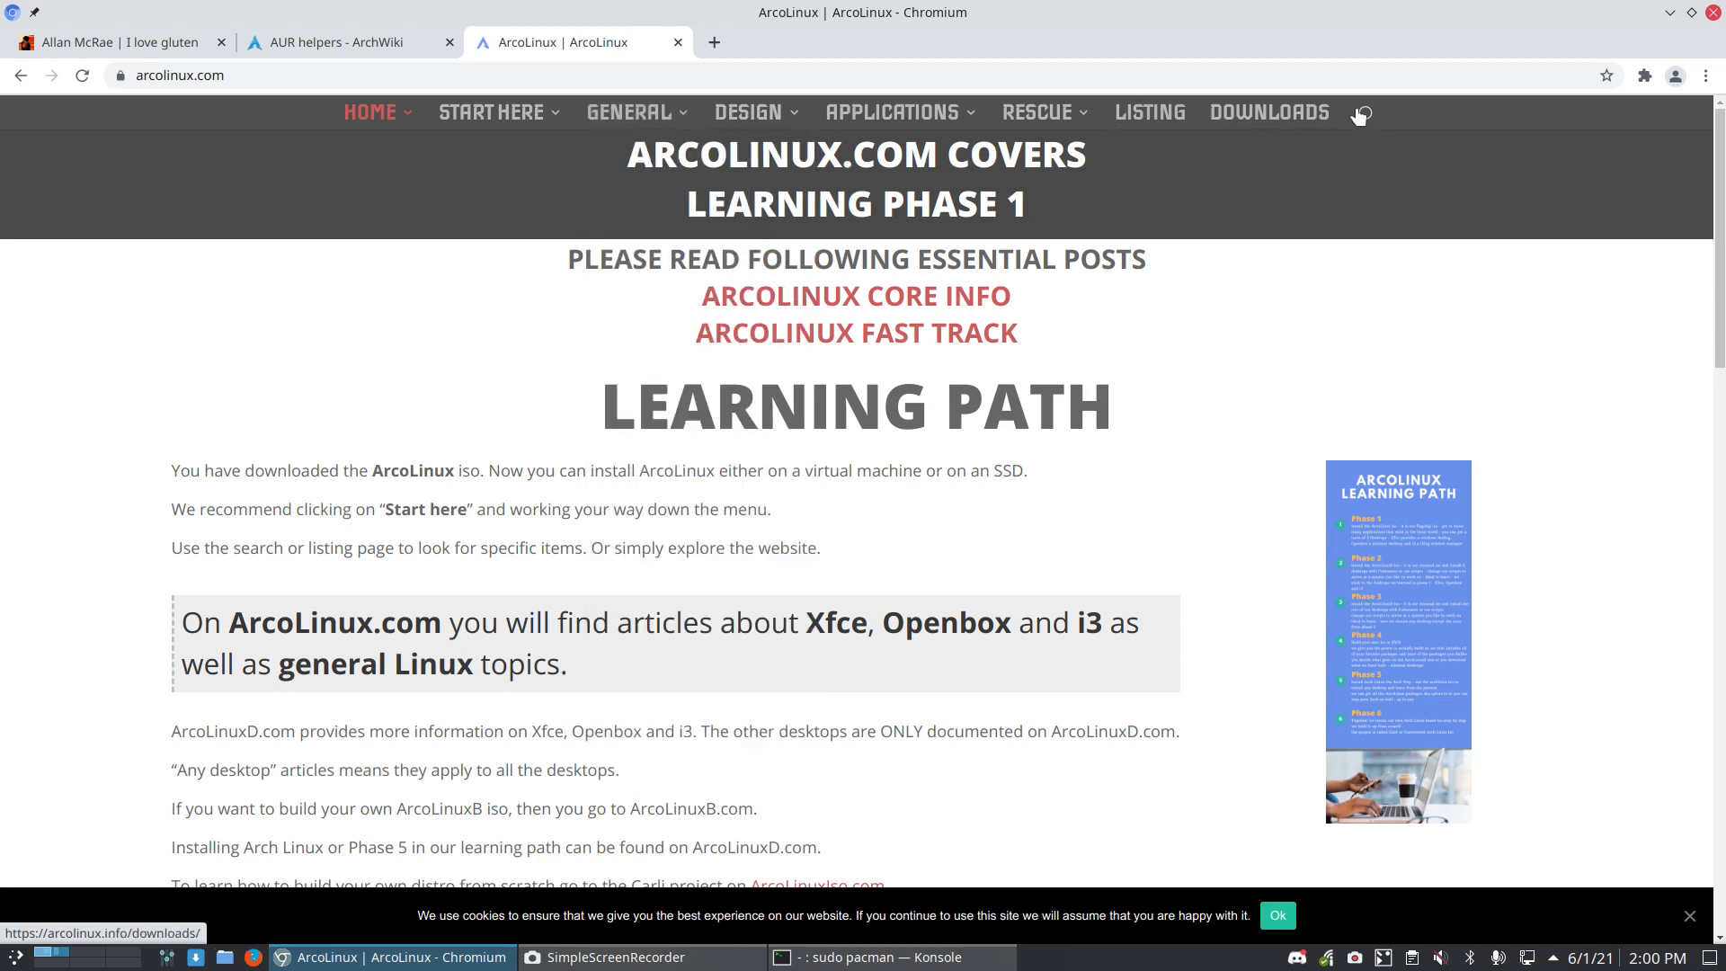
{"action": "mouse_move", "coordinate": [1338, 172]}
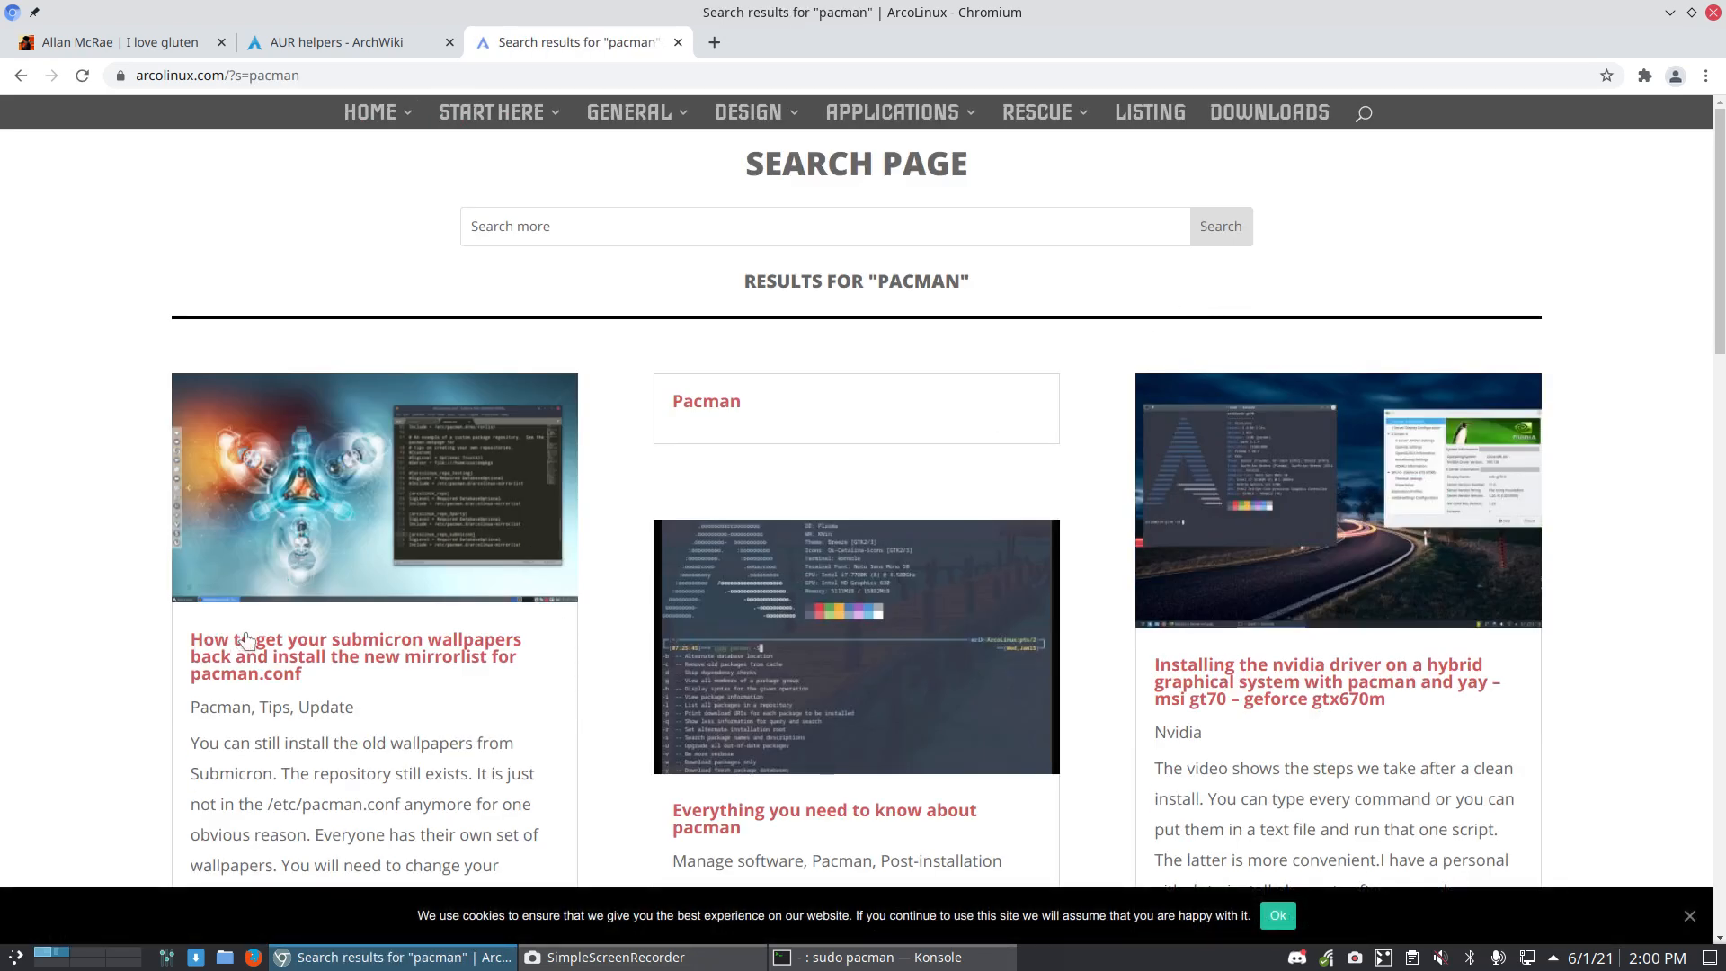
{"action": "left_click", "coordinate": [705, 401]}
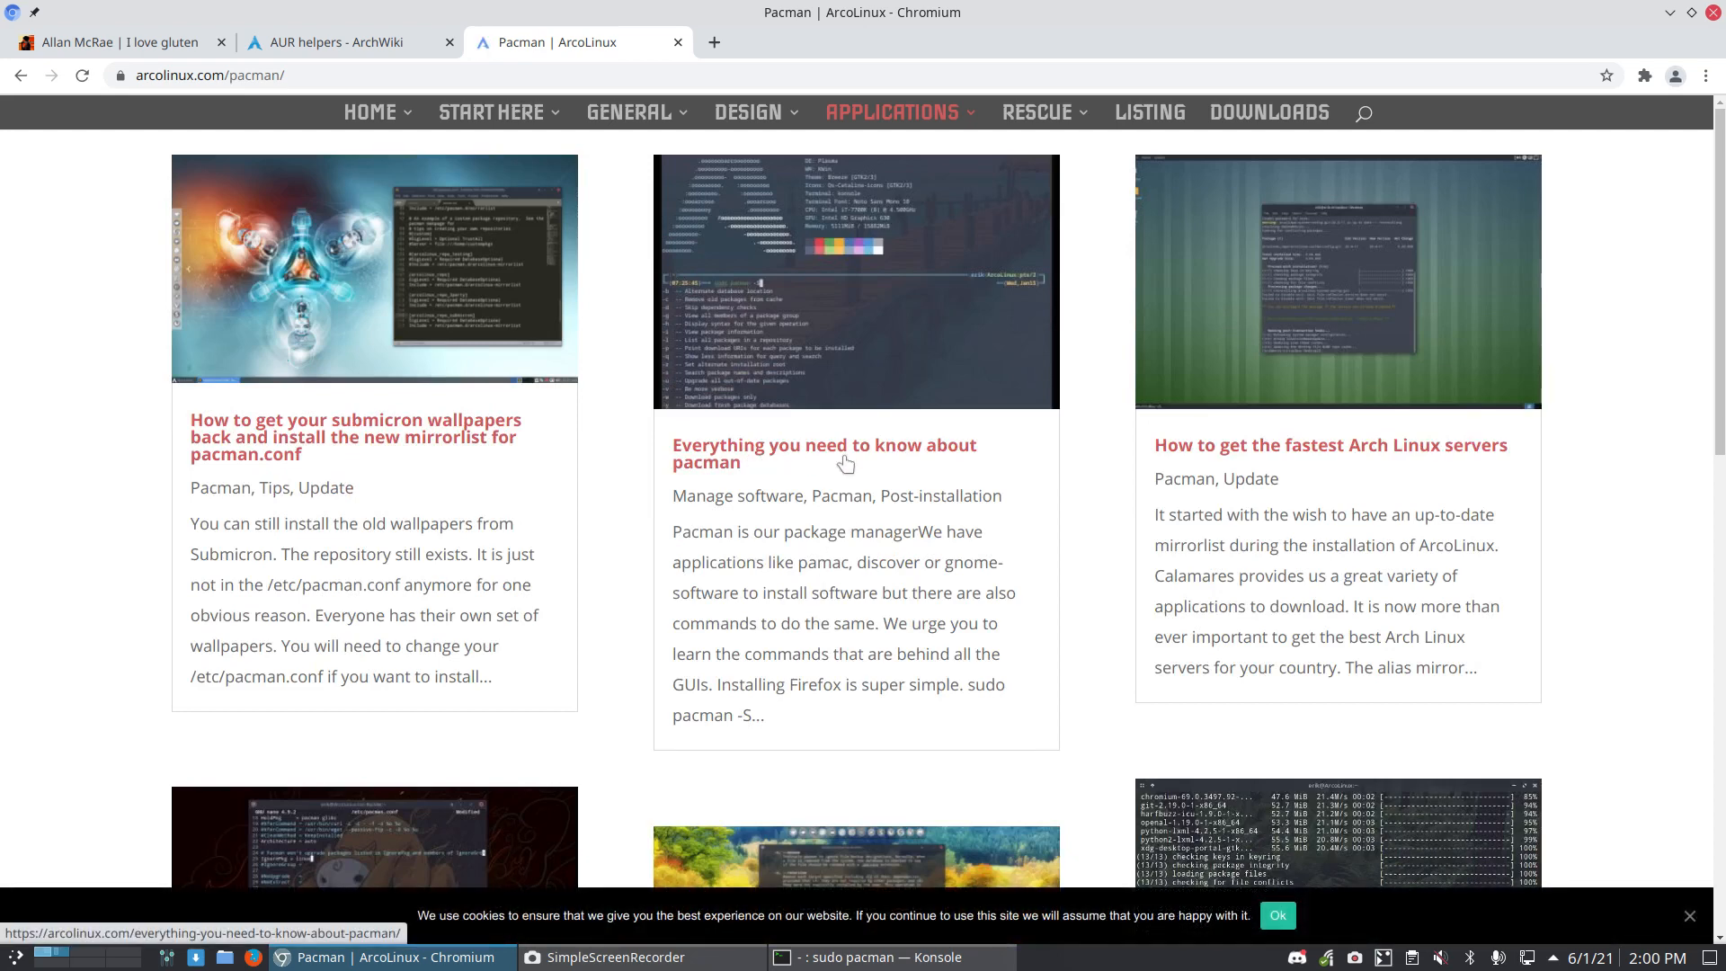
Step: Read the article 'Everything you need to know about pacman' down to the firefox info example
{"action": "scroll", "scroll_direction": "down", "scroll_amount": 3}
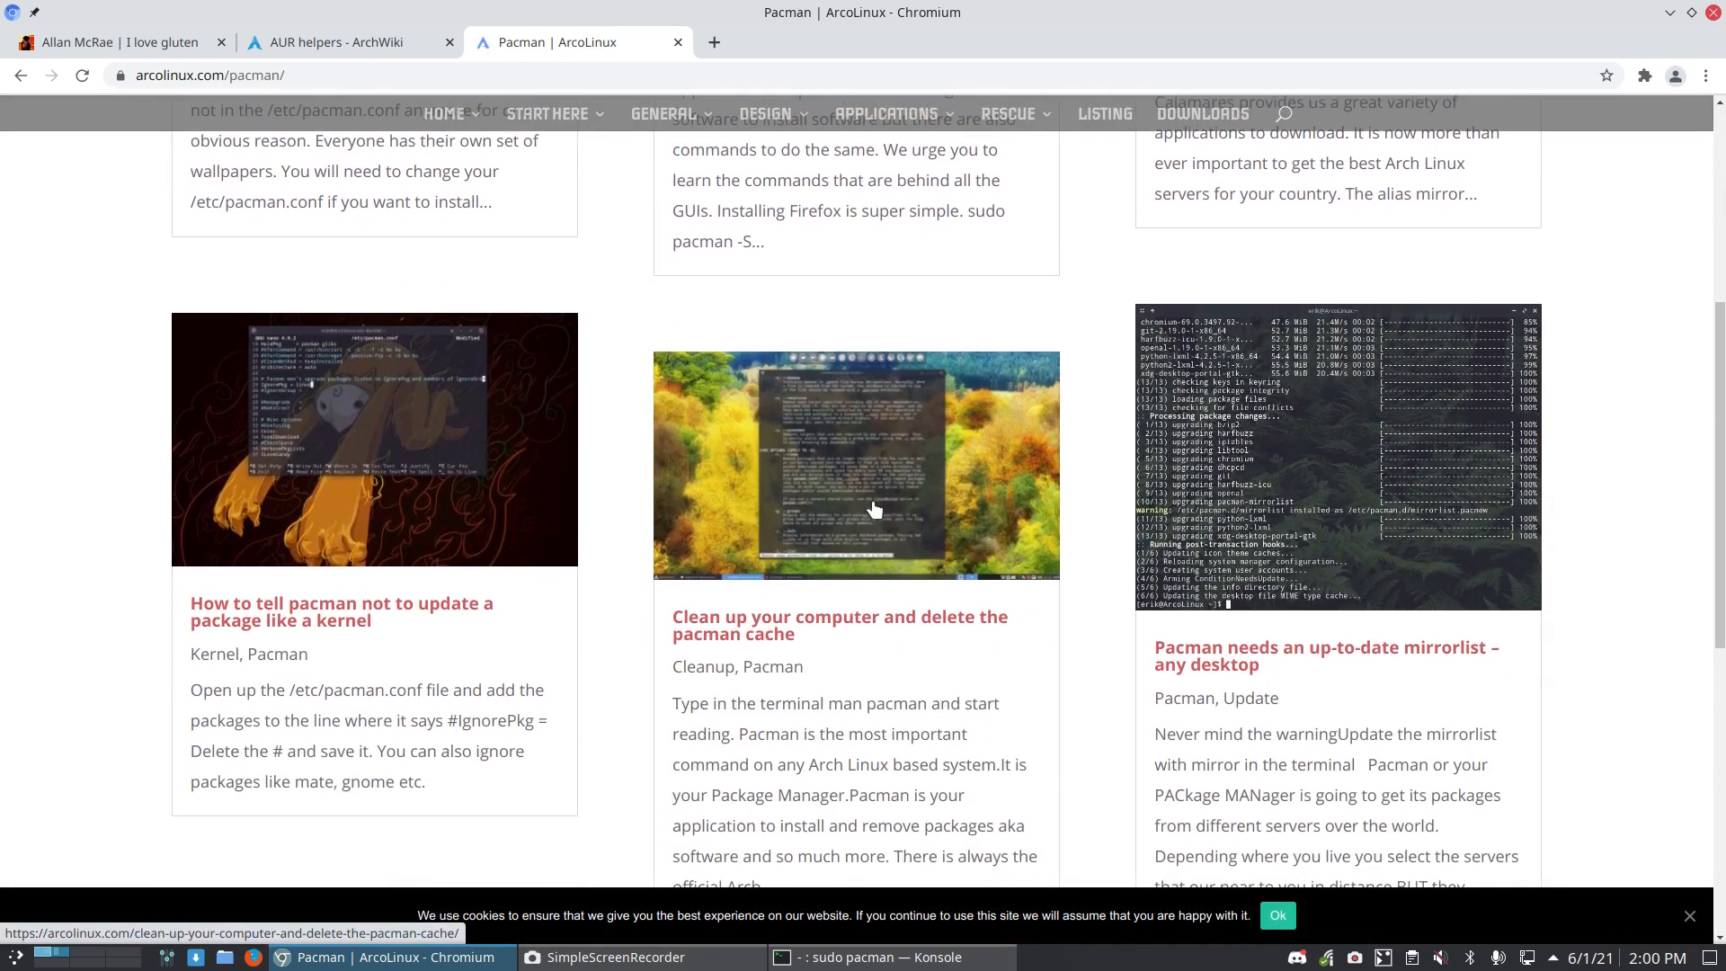
{"action": "scroll", "scroll_direction": "up", "scroll_amount": 3}
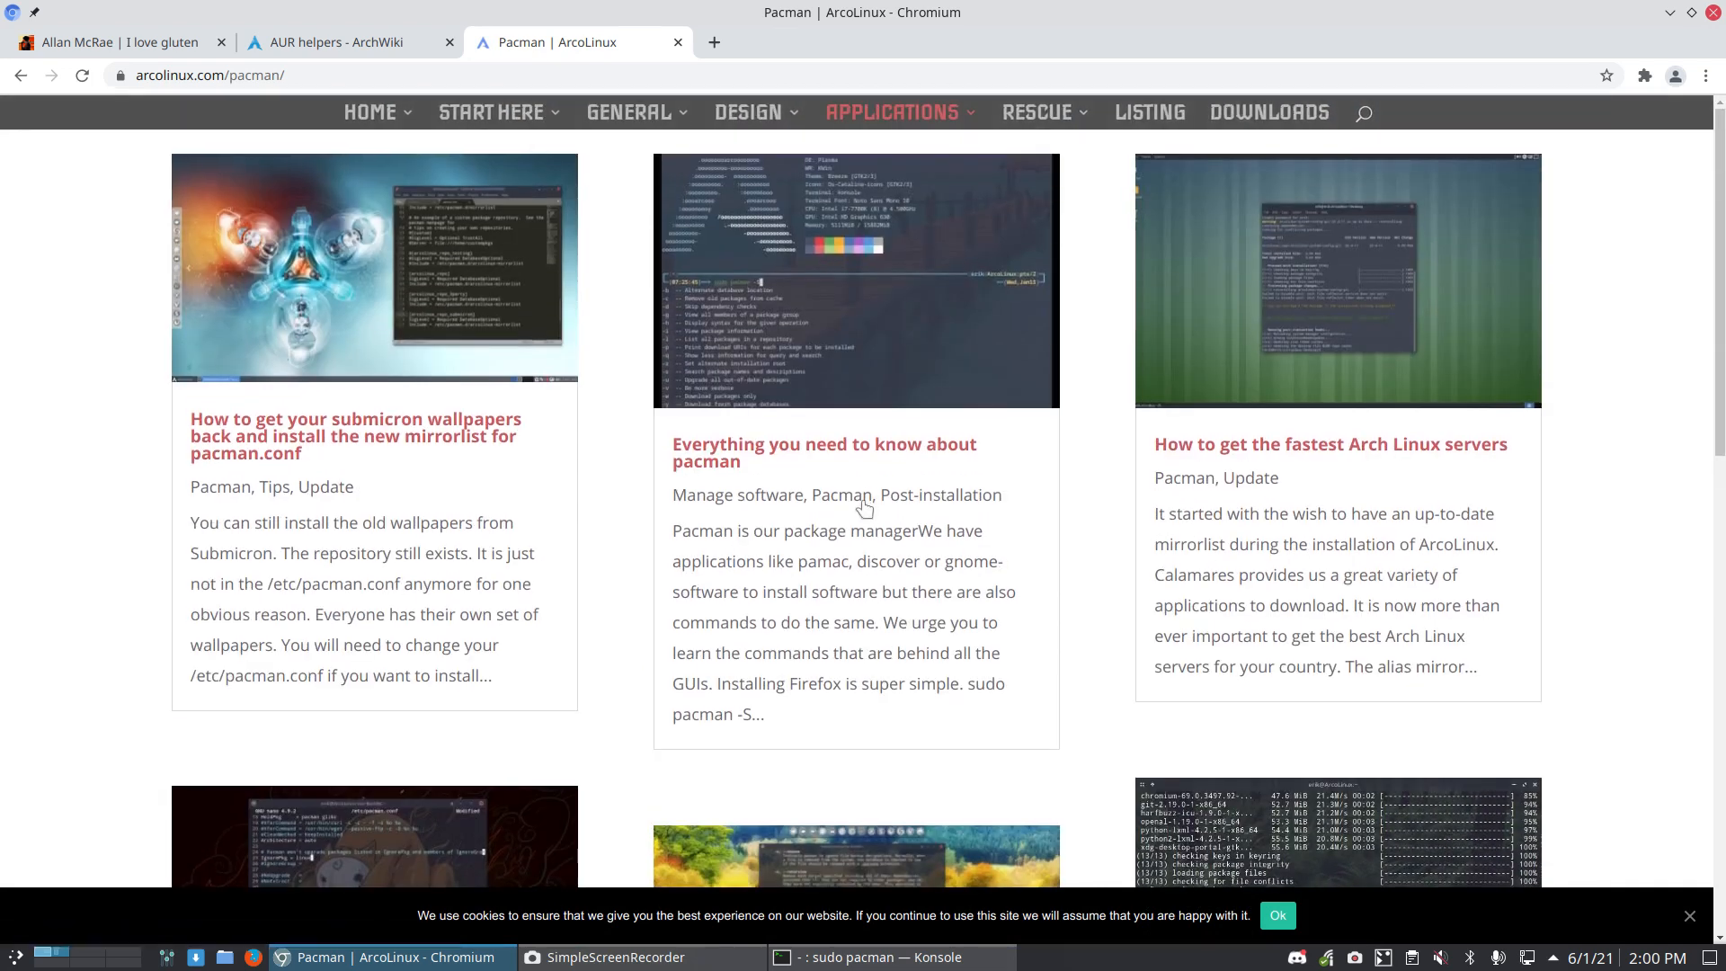
{"action": "left_click", "coordinate": [821, 453]}
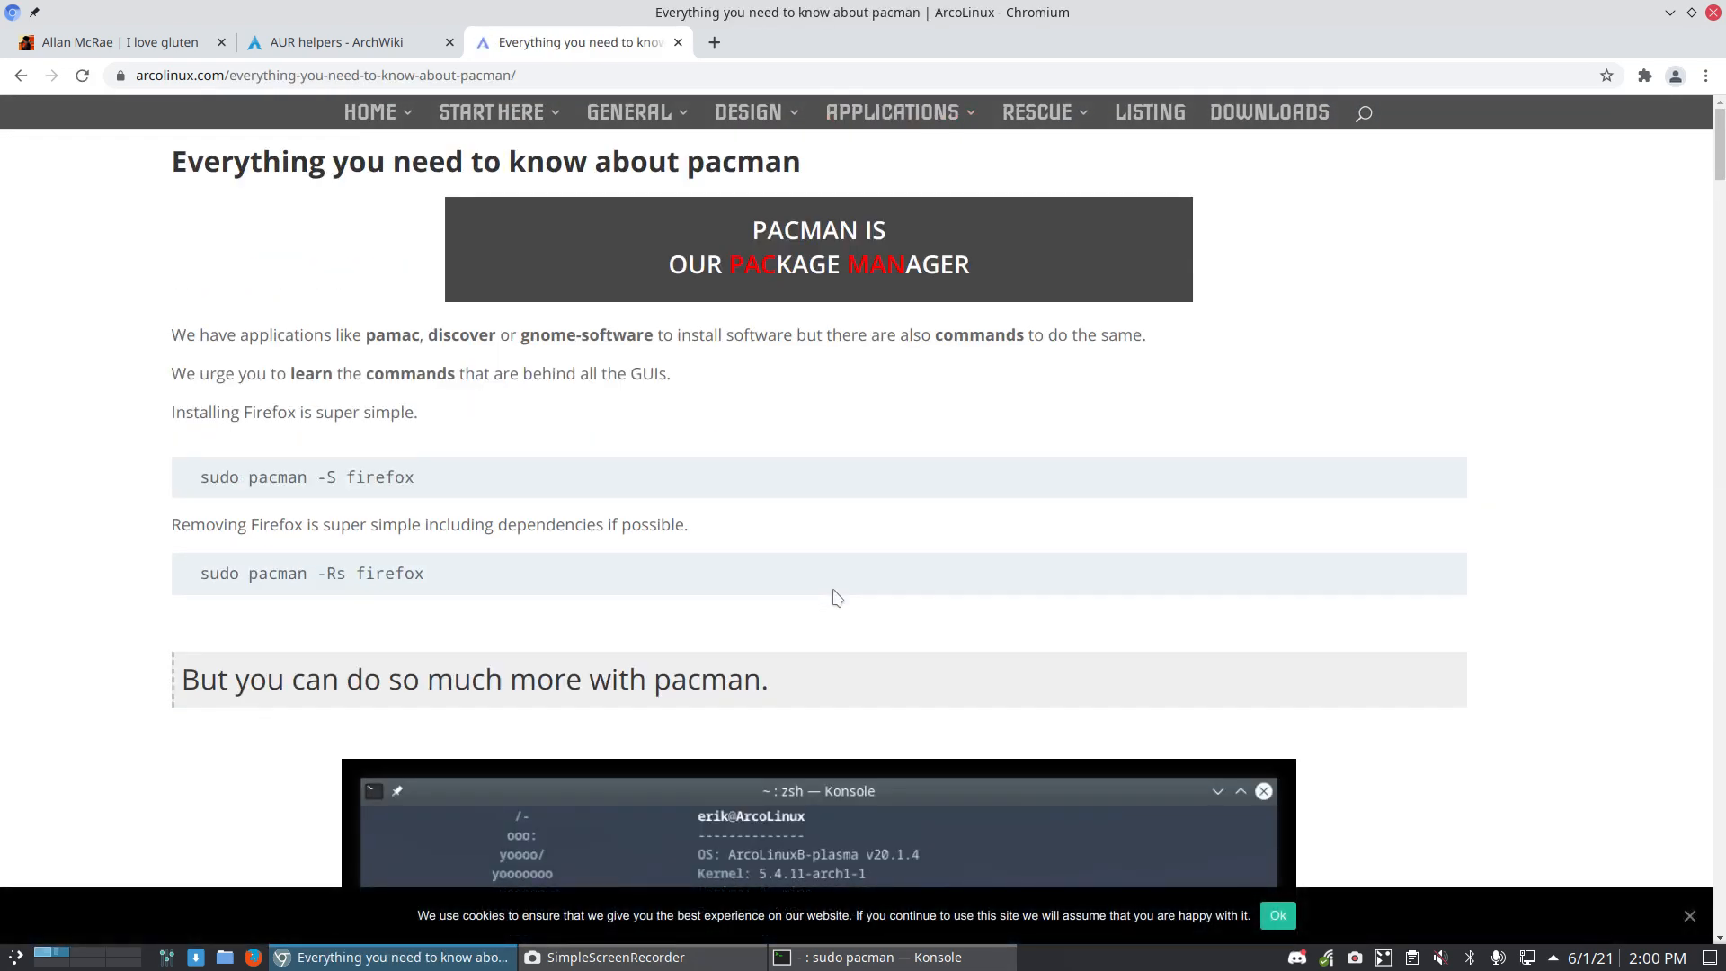
{"action": "scroll", "scroll_direction": "down", "scroll_amount": 3}
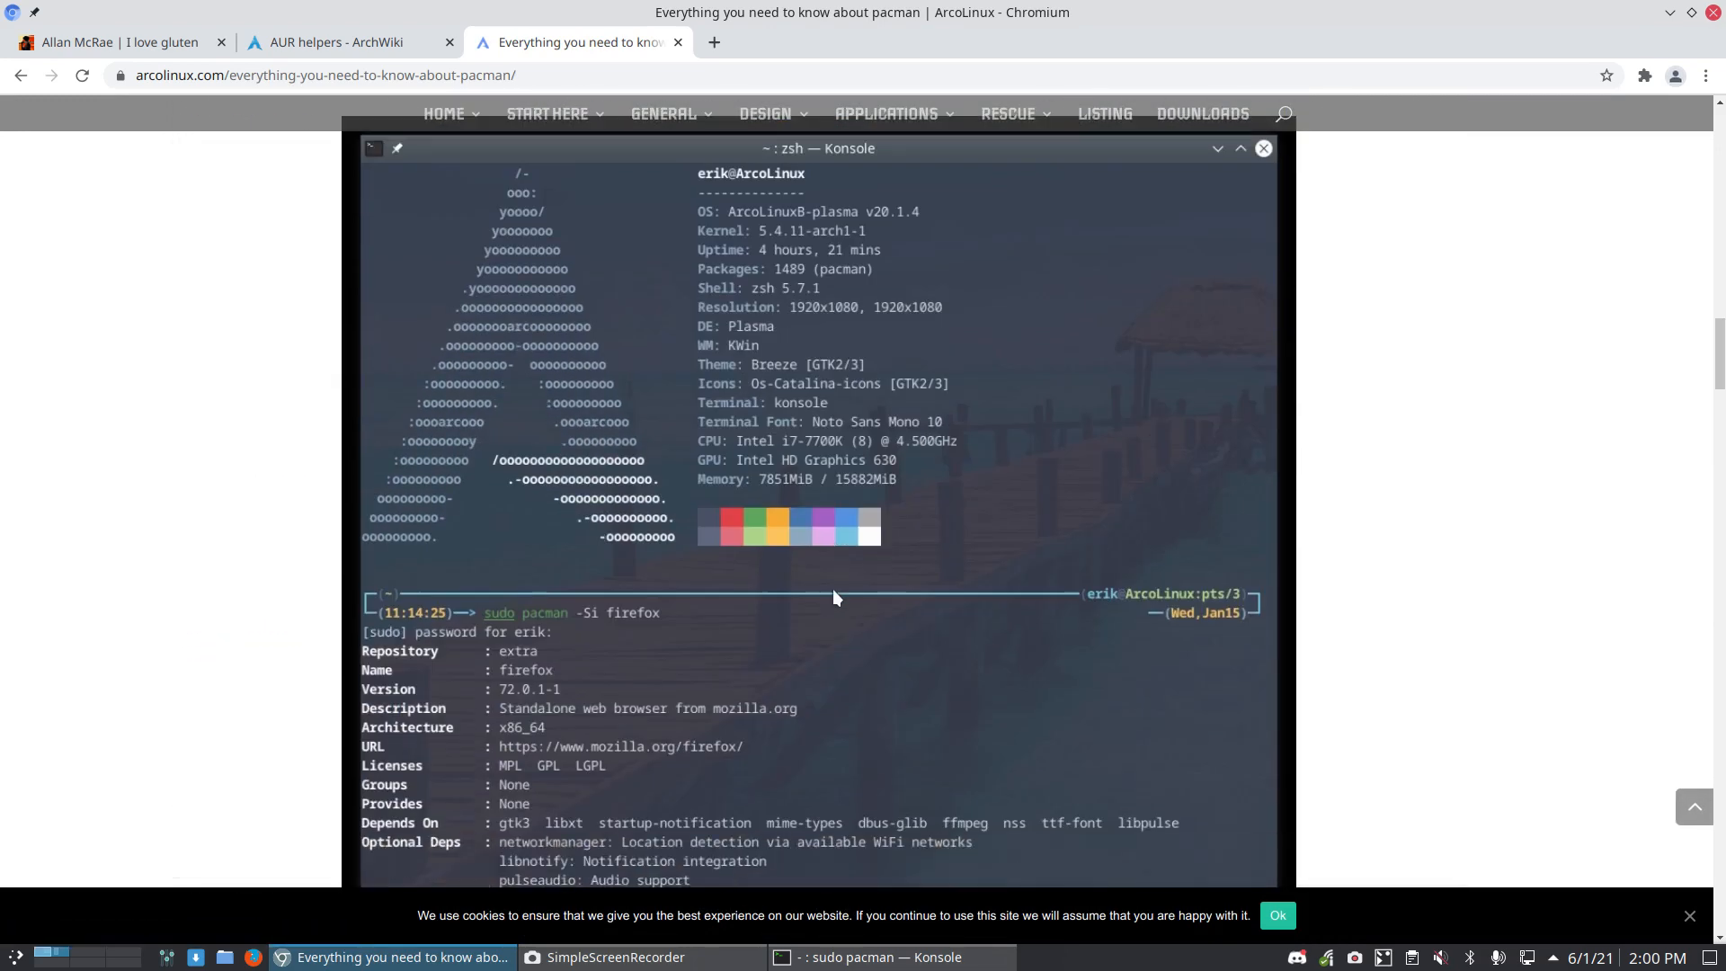
{"action": "scroll", "scroll_direction": "down", "scroll_amount": 3}
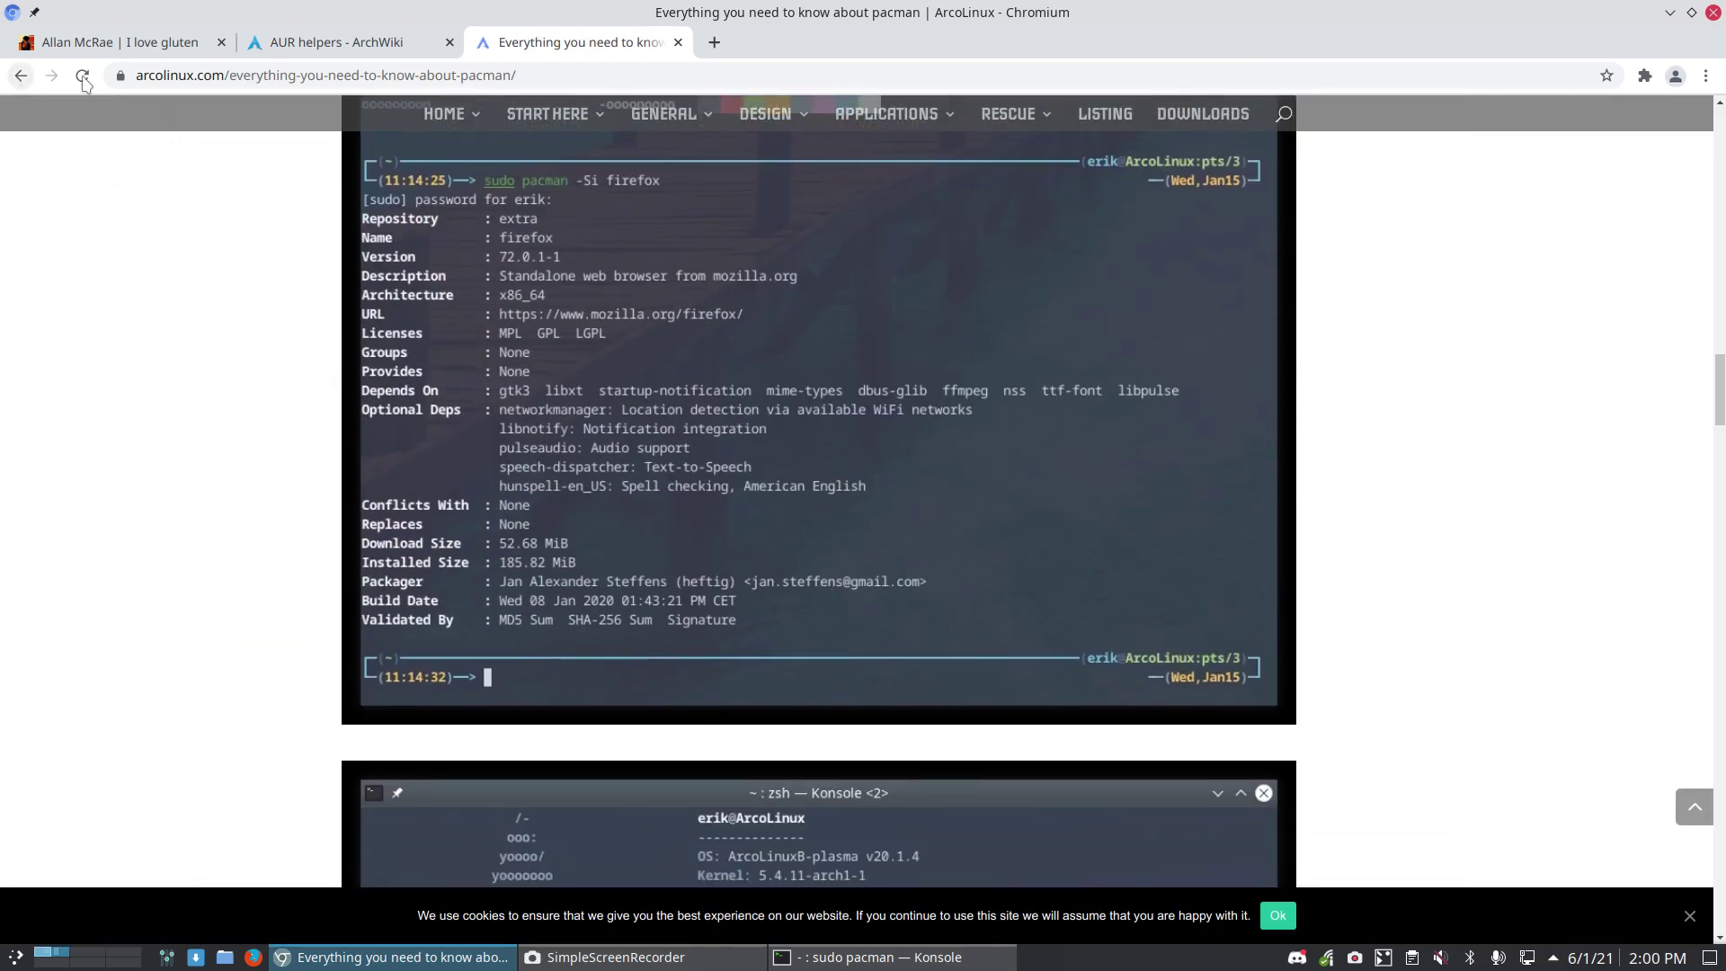
{"action": "left_click", "coordinate": [874, 957]}
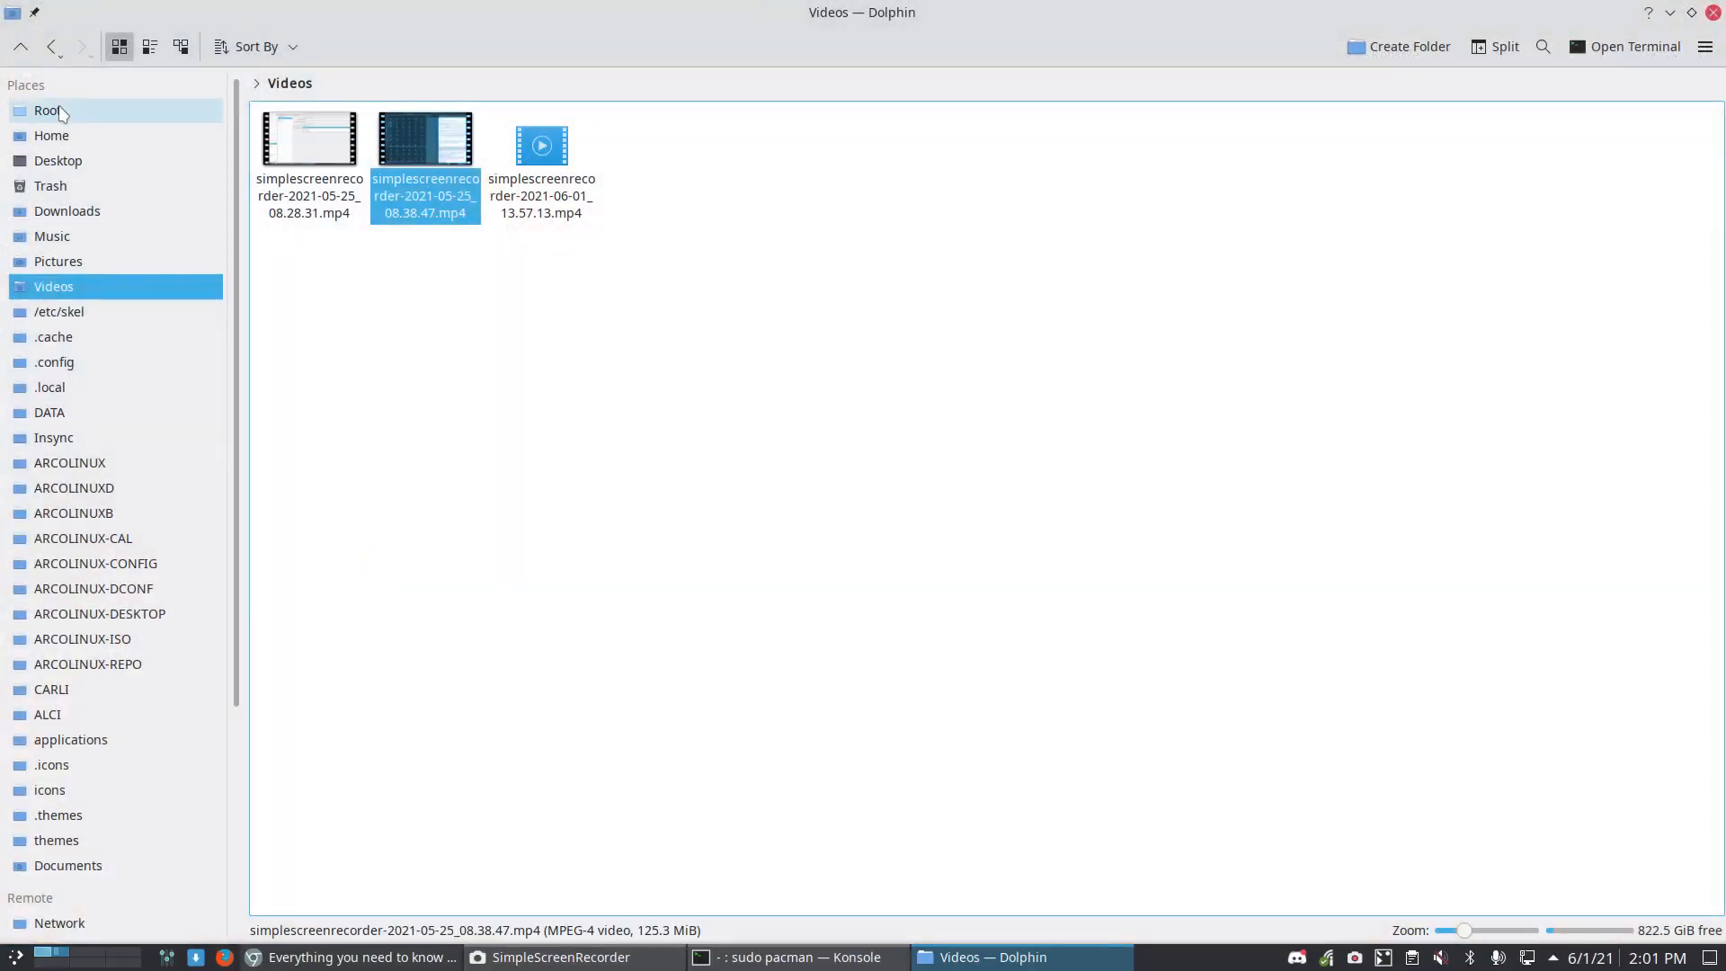
Step: Close Dolphin and launch Thunar on the home folder
{"action": "left_click", "coordinate": [47, 110]}
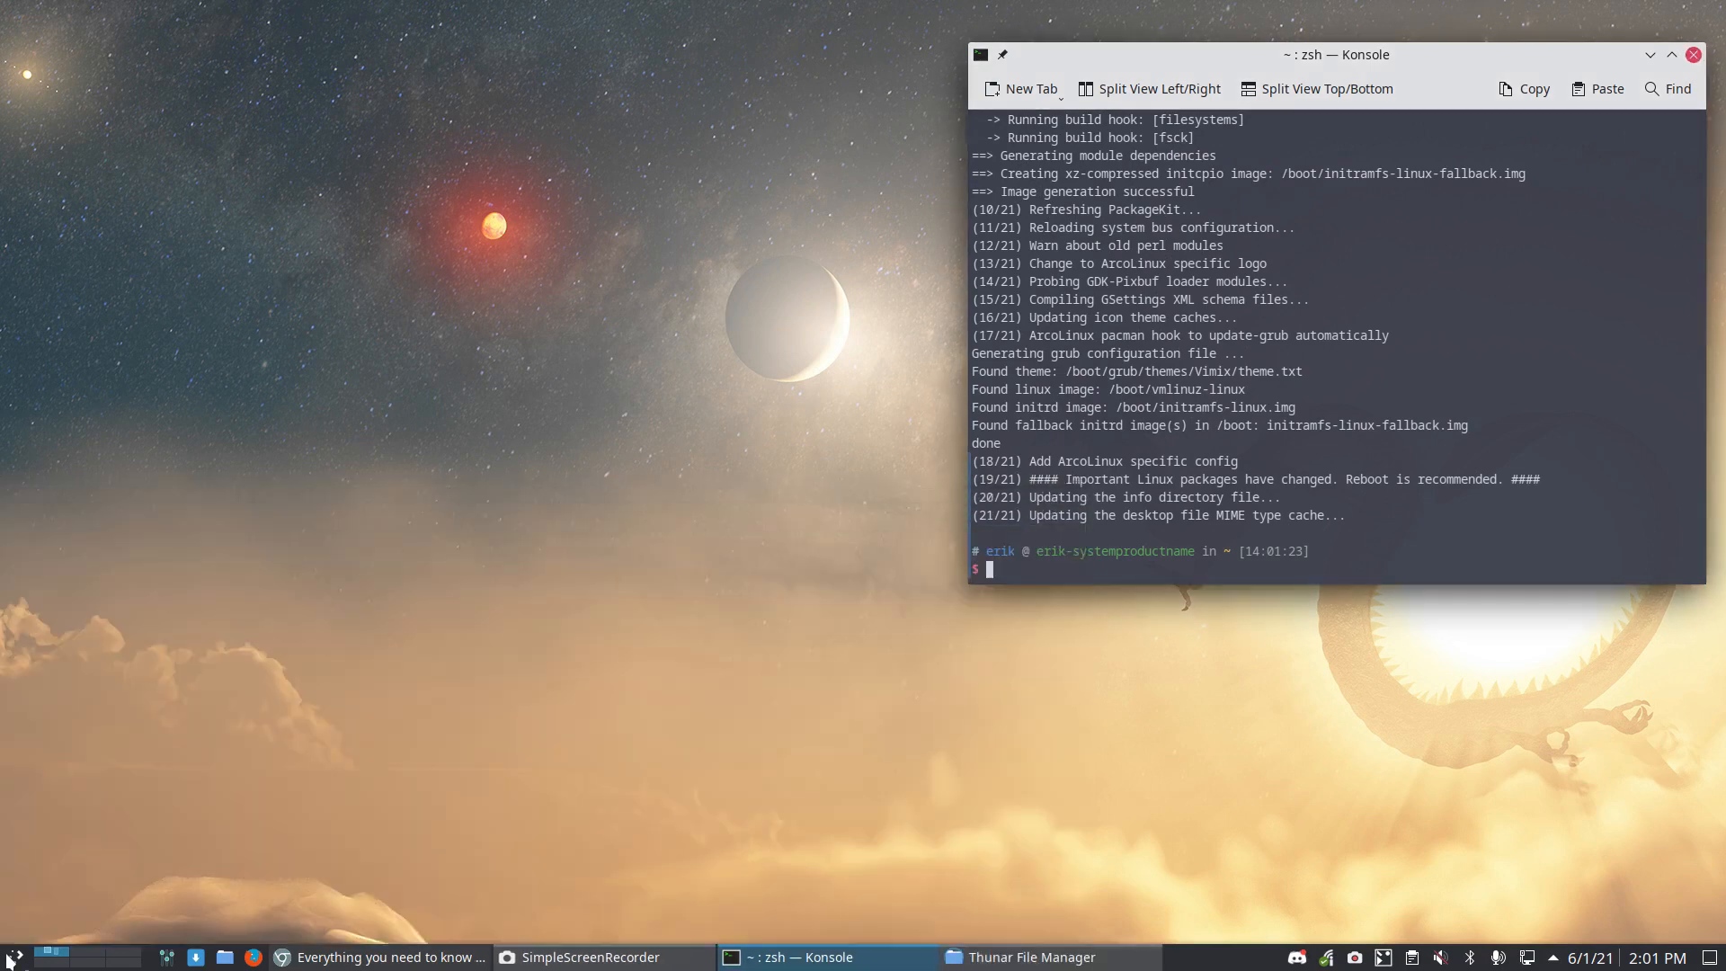
{"action": "left_click", "coordinate": [1030, 955]}
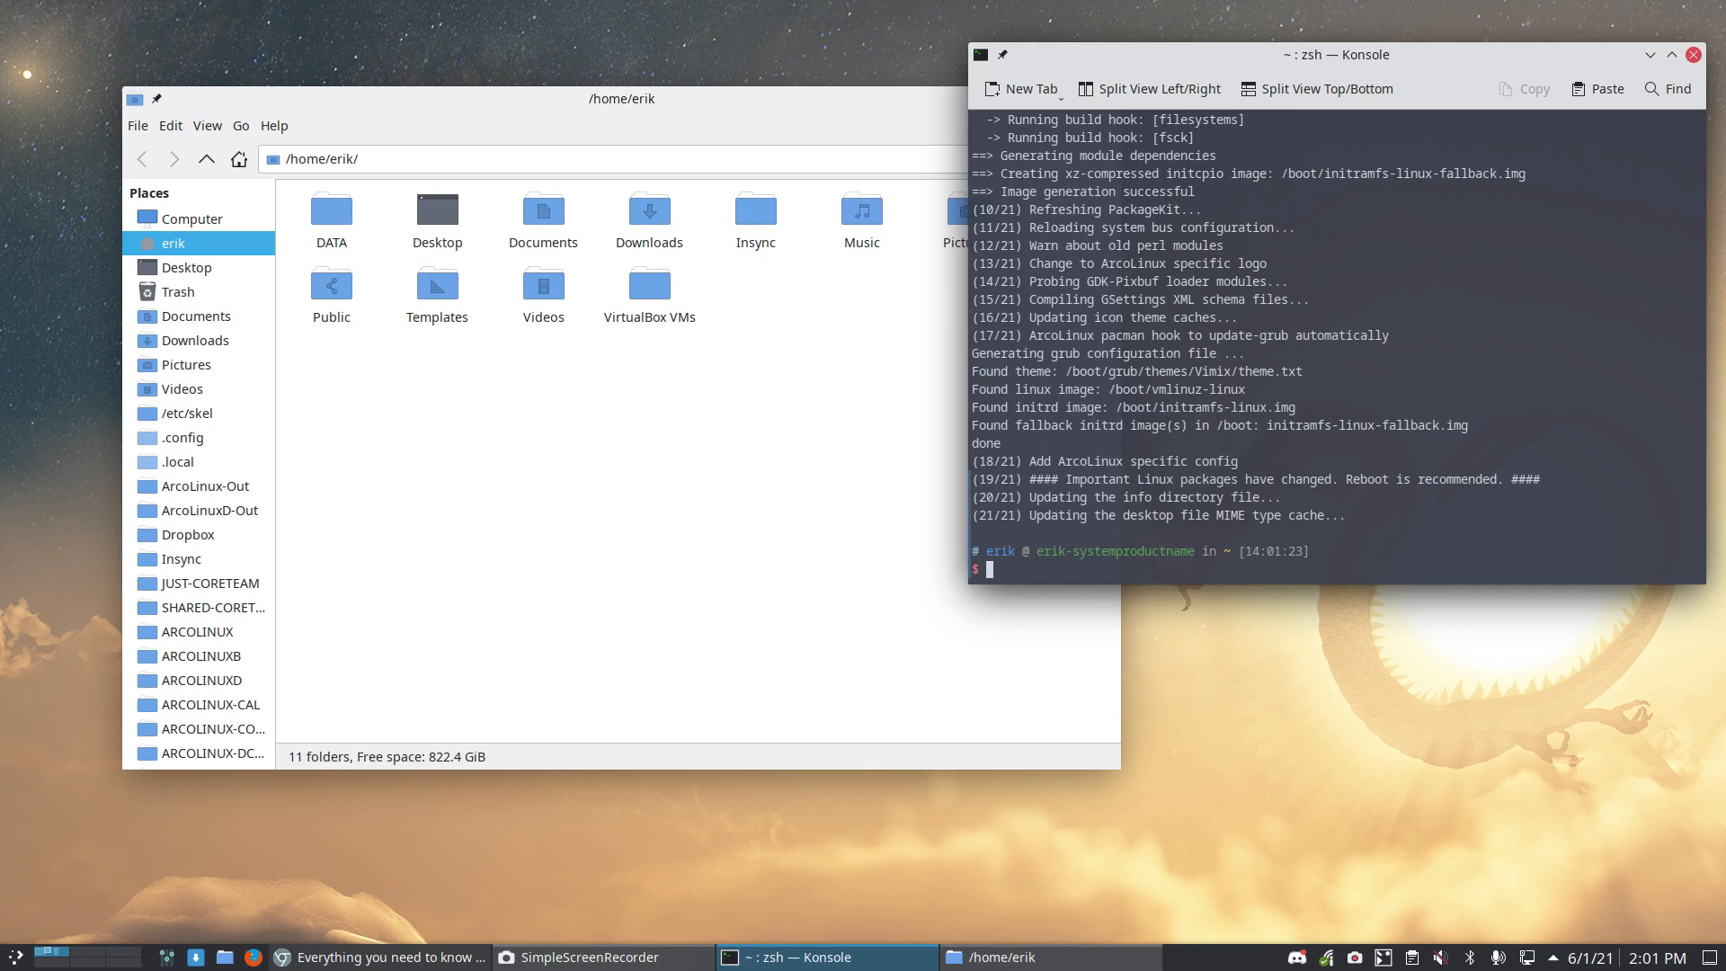
Step: Navigate from the filesystem root into /etc and scroll to the pacman files
{"action": "left_click", "coordinate": [1693, 56]}
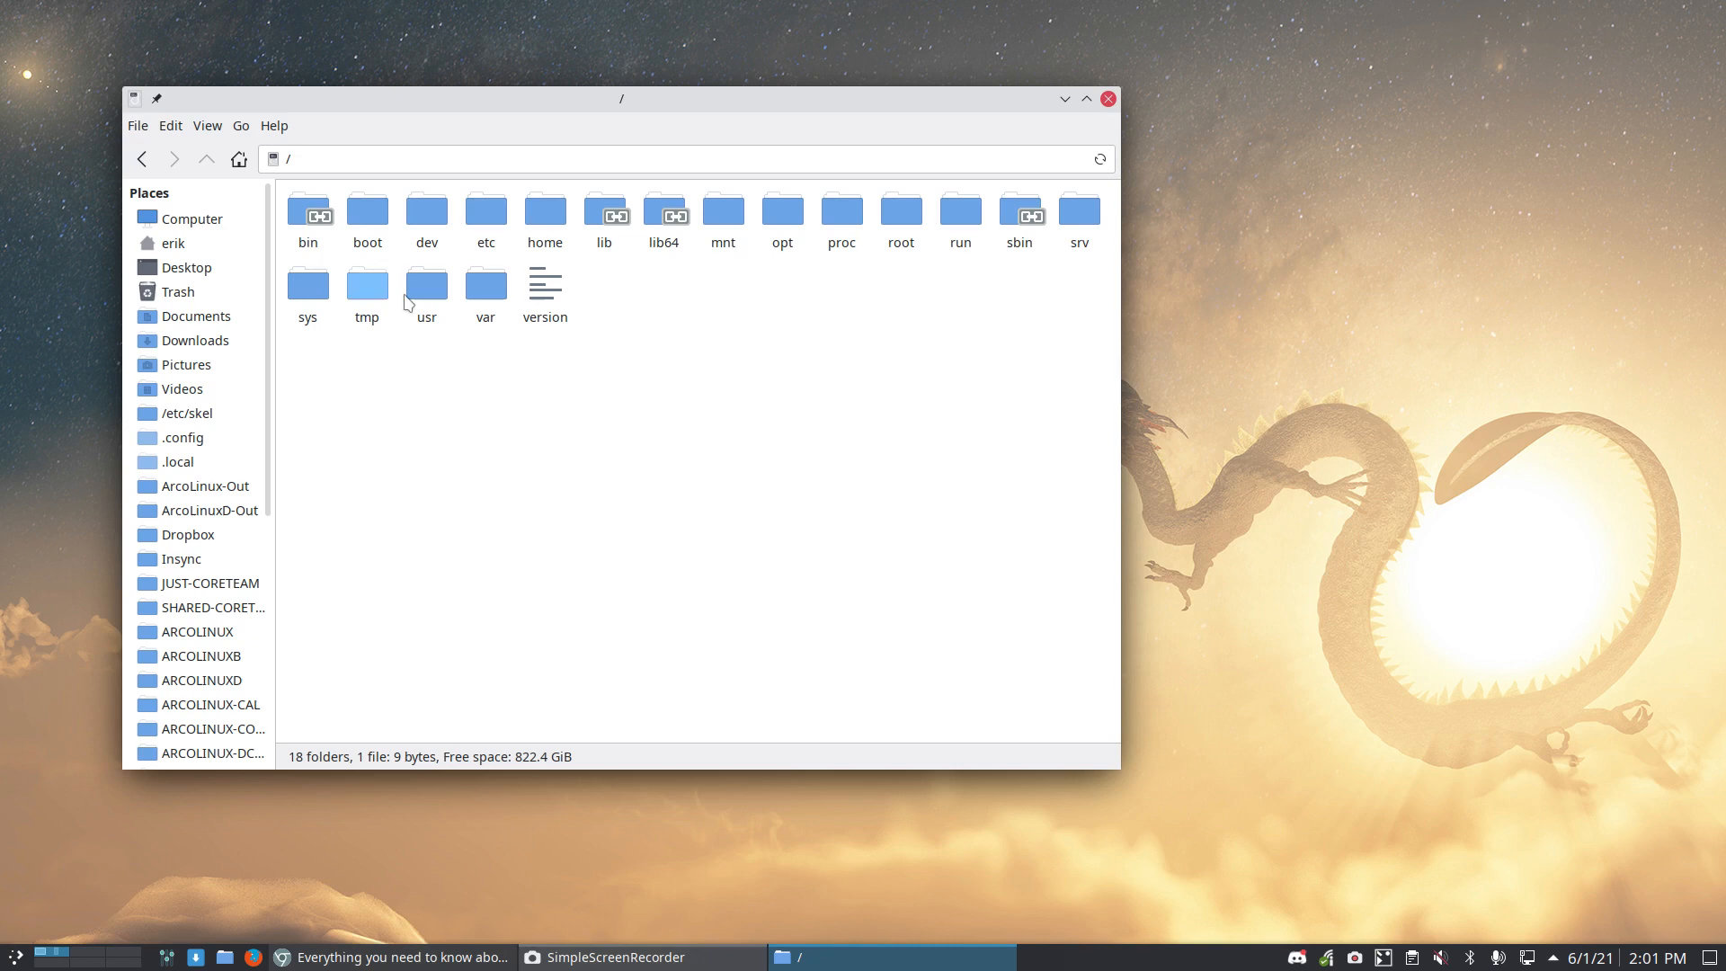
{"action": "double_click", "coordinate": [485, 214]}
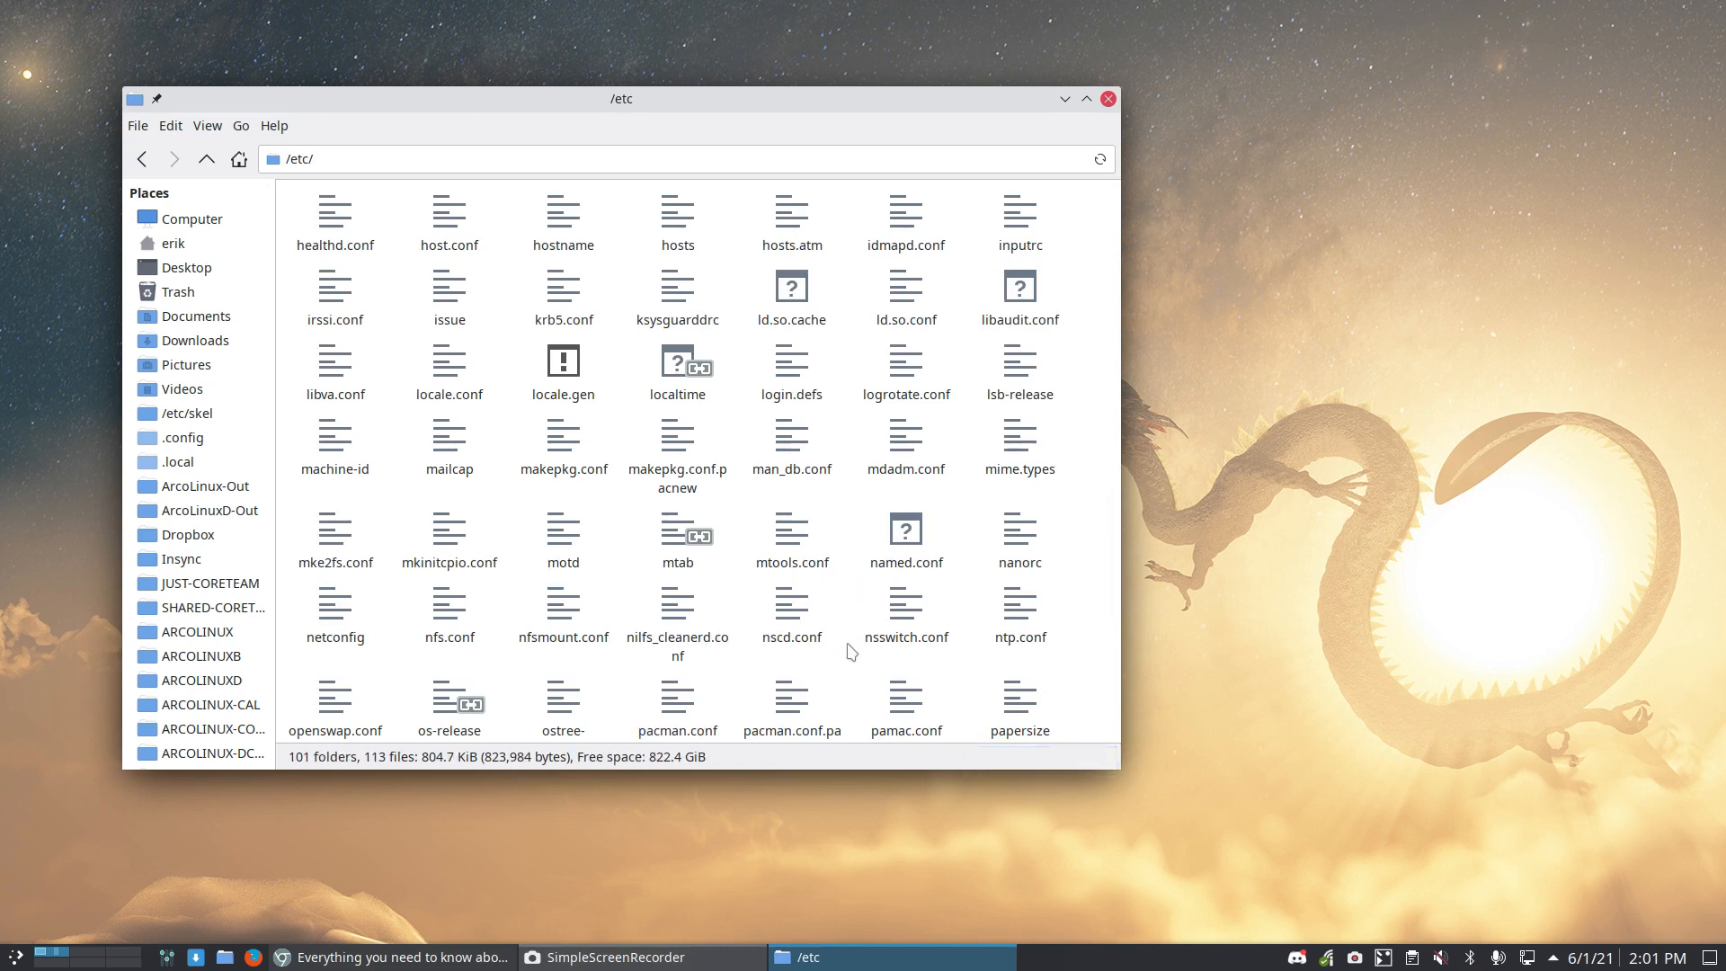
{"action": "scroll", "scroll_direction": "up", "scroll_amount": 3}
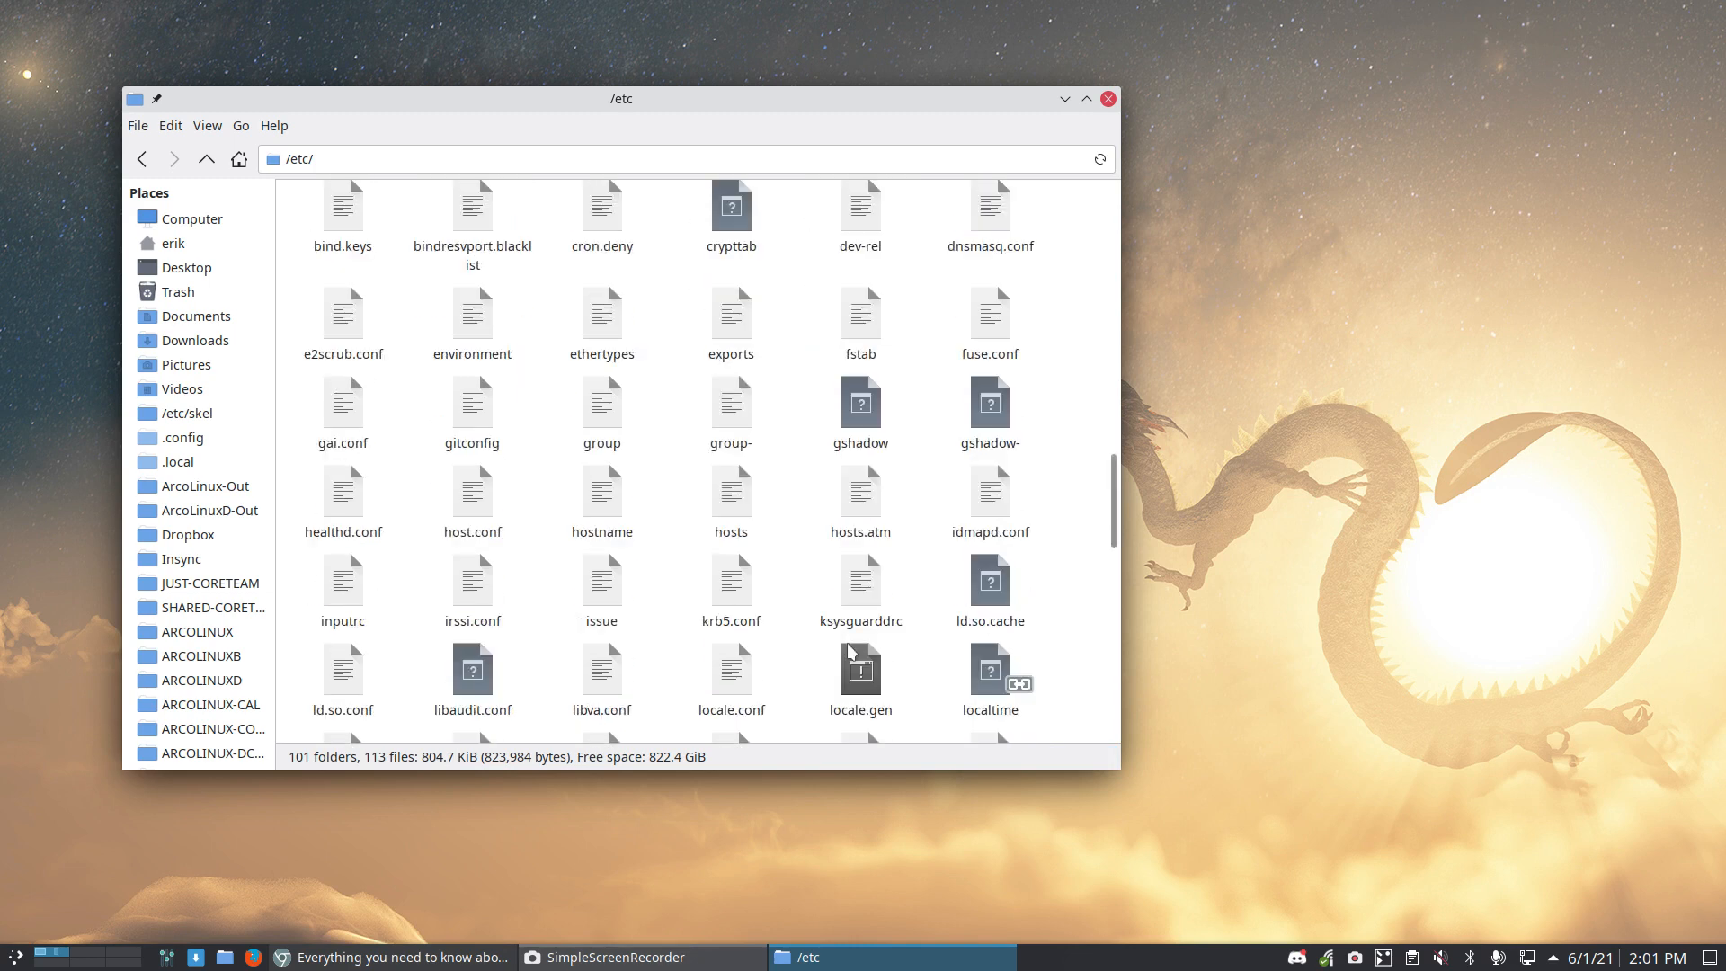
{"action": "scroll", "scroll_direction": "down", "scroll_amount": 3}
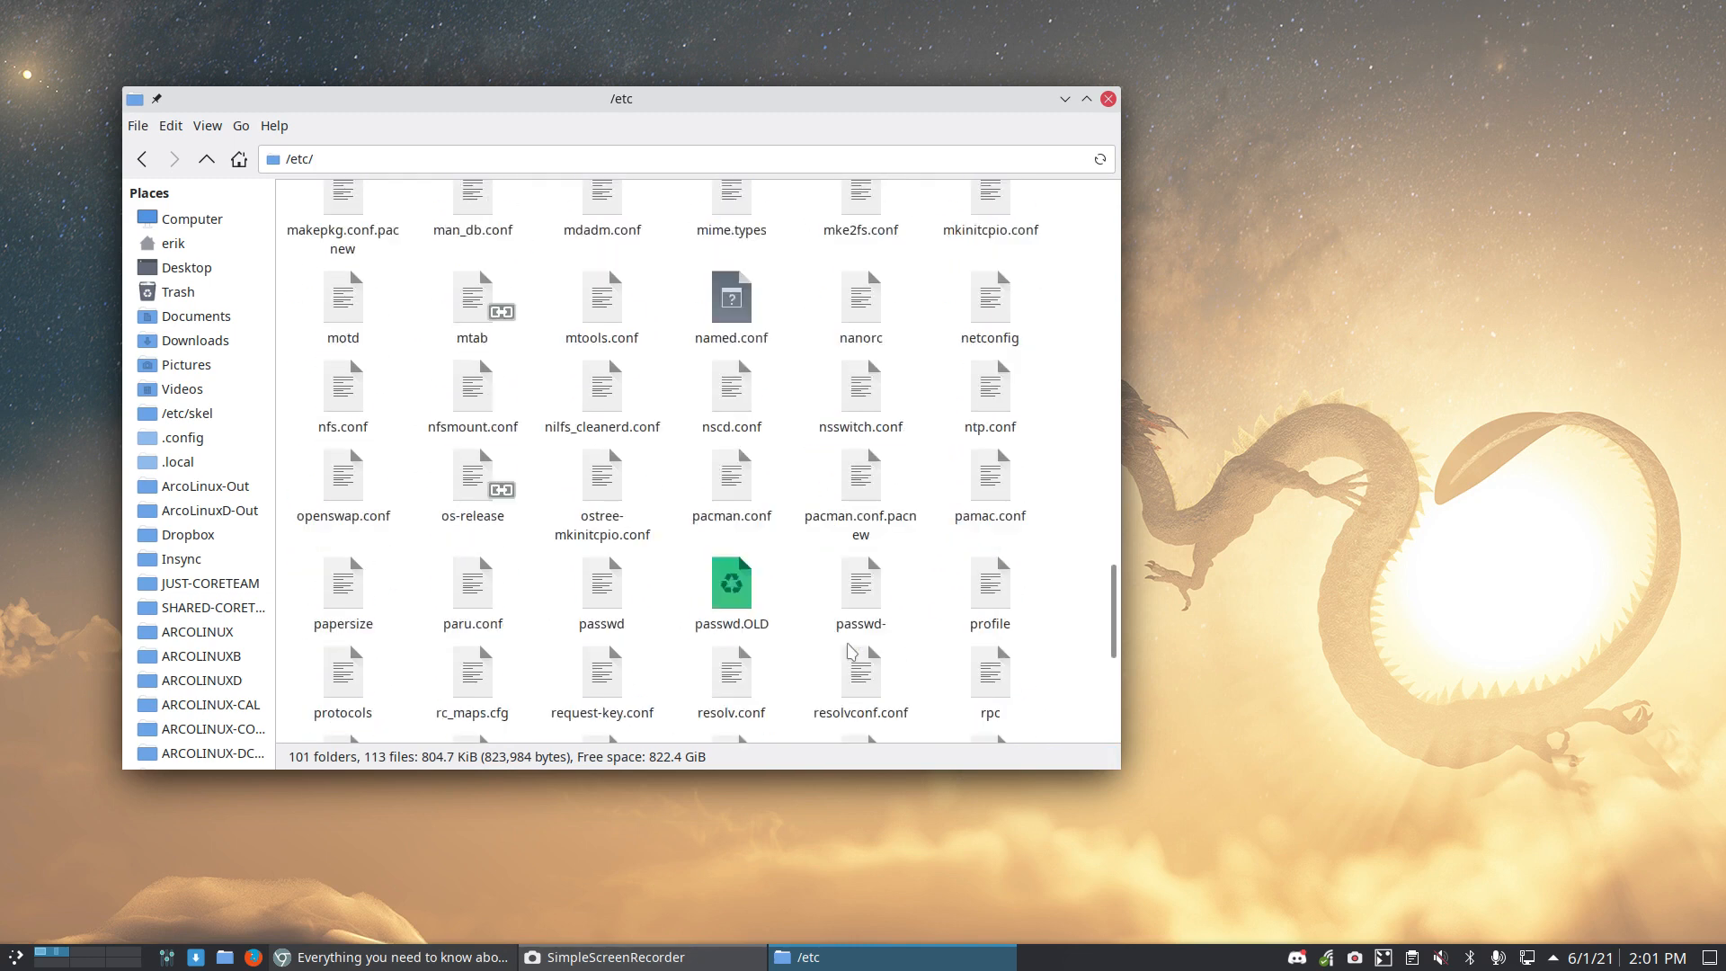
{"action": "scroll", "scroll_direction": "down", "scroll_amount": 3}
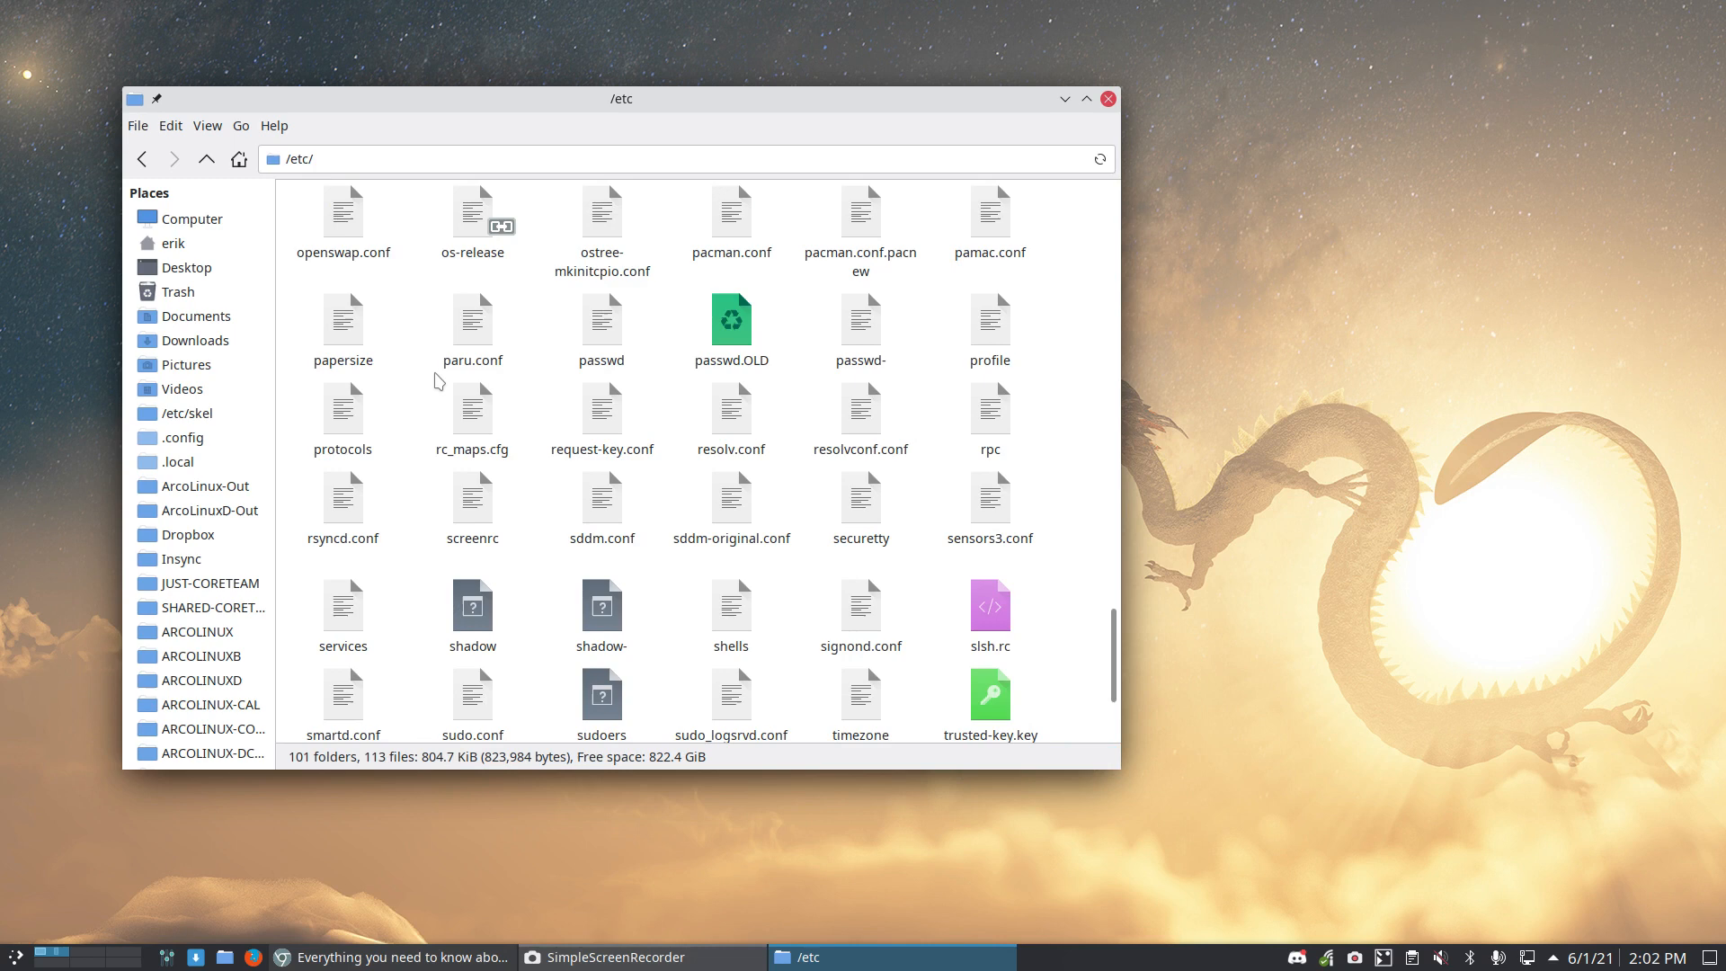
Step: Locate pacman.conf and pacman.conf.pacnew side by side in /etc
{"action": "left_click", "coordinate": [730, 208]}
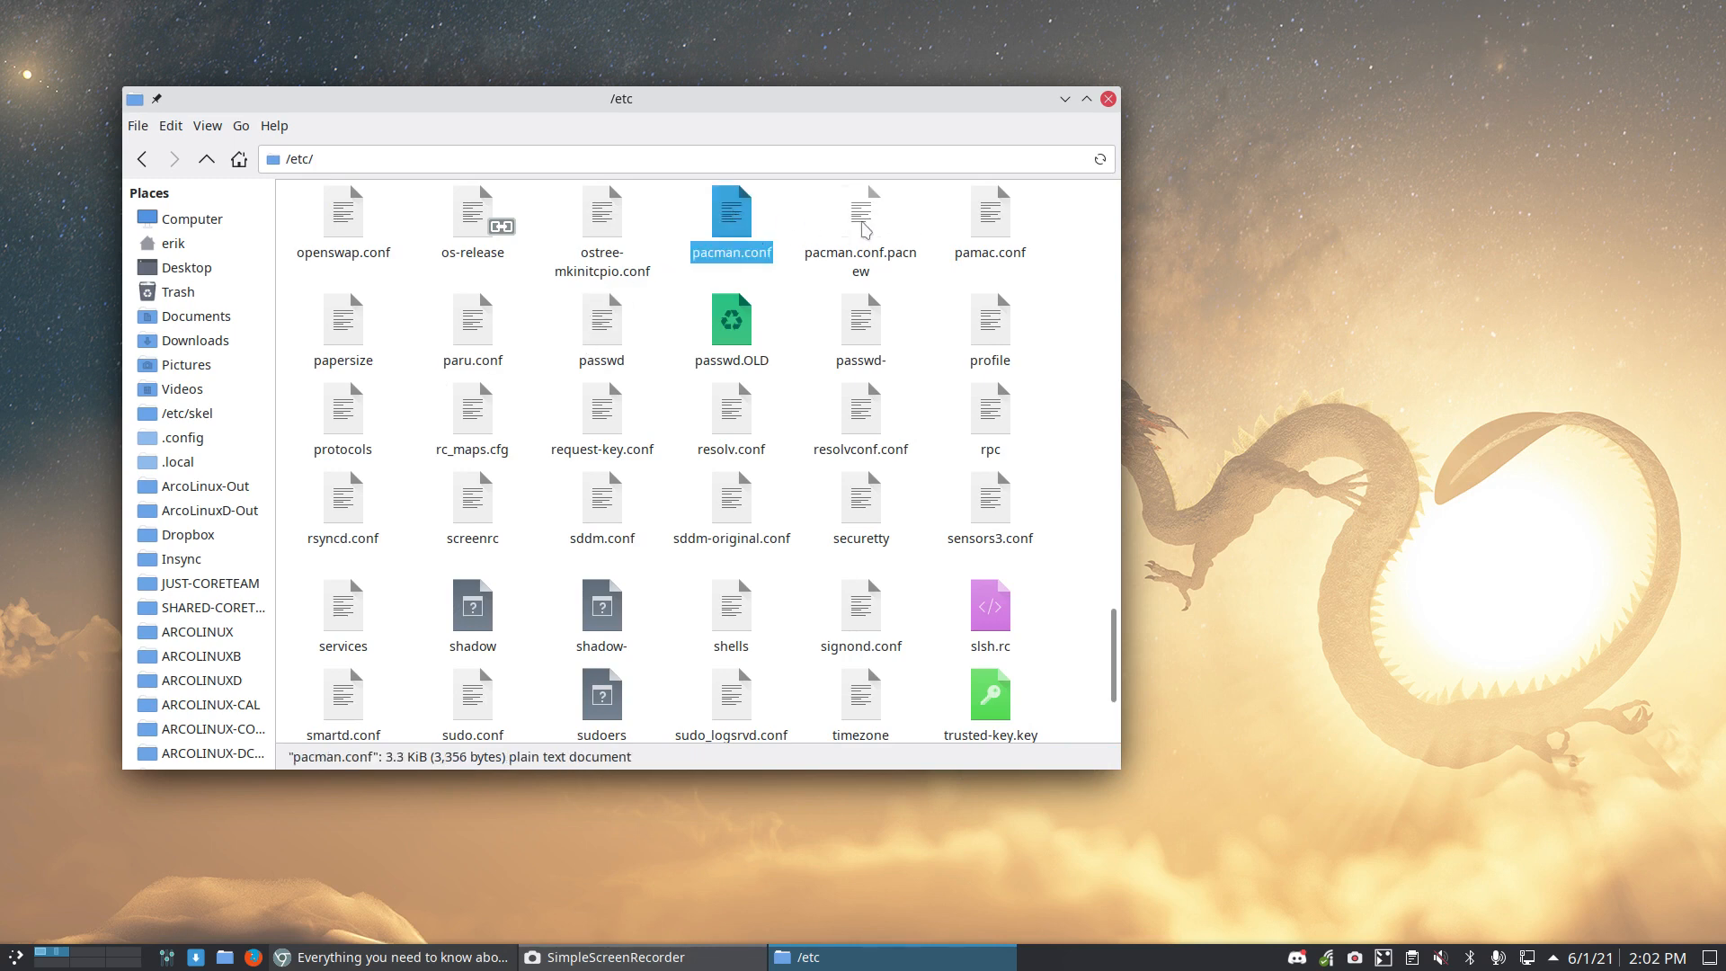
{"action": "mouse_move", "coordinate": [915, 232]}
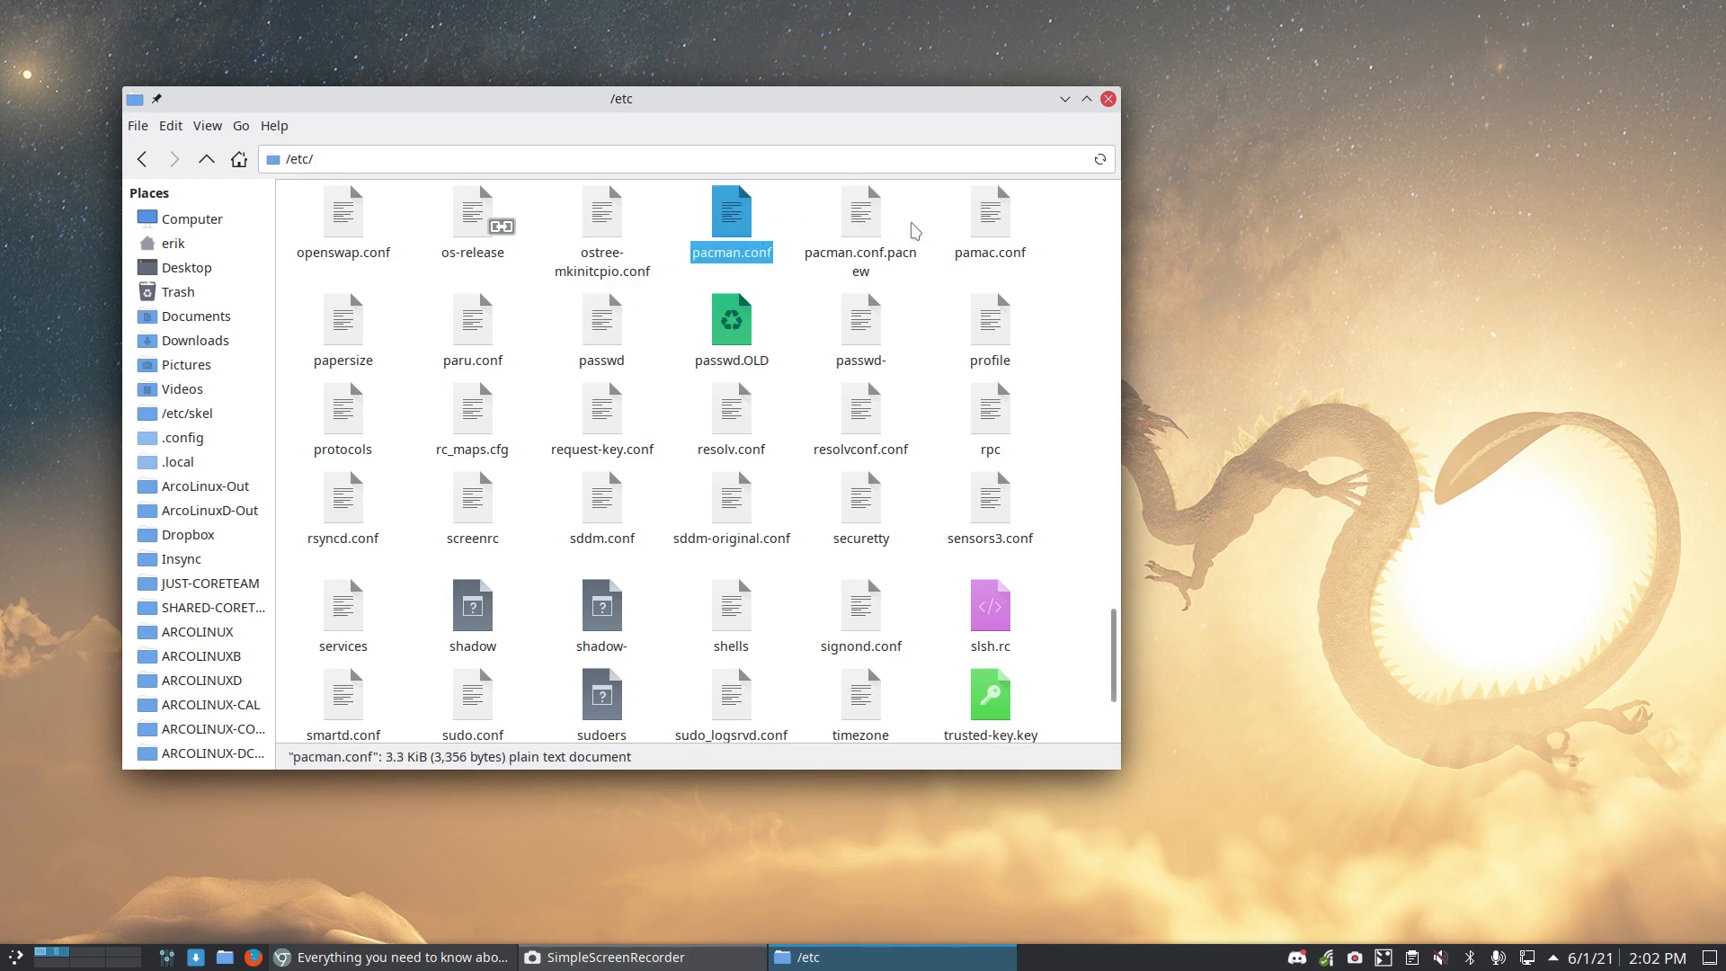
{"action": "left_click", "coordinate": [859, 209]}
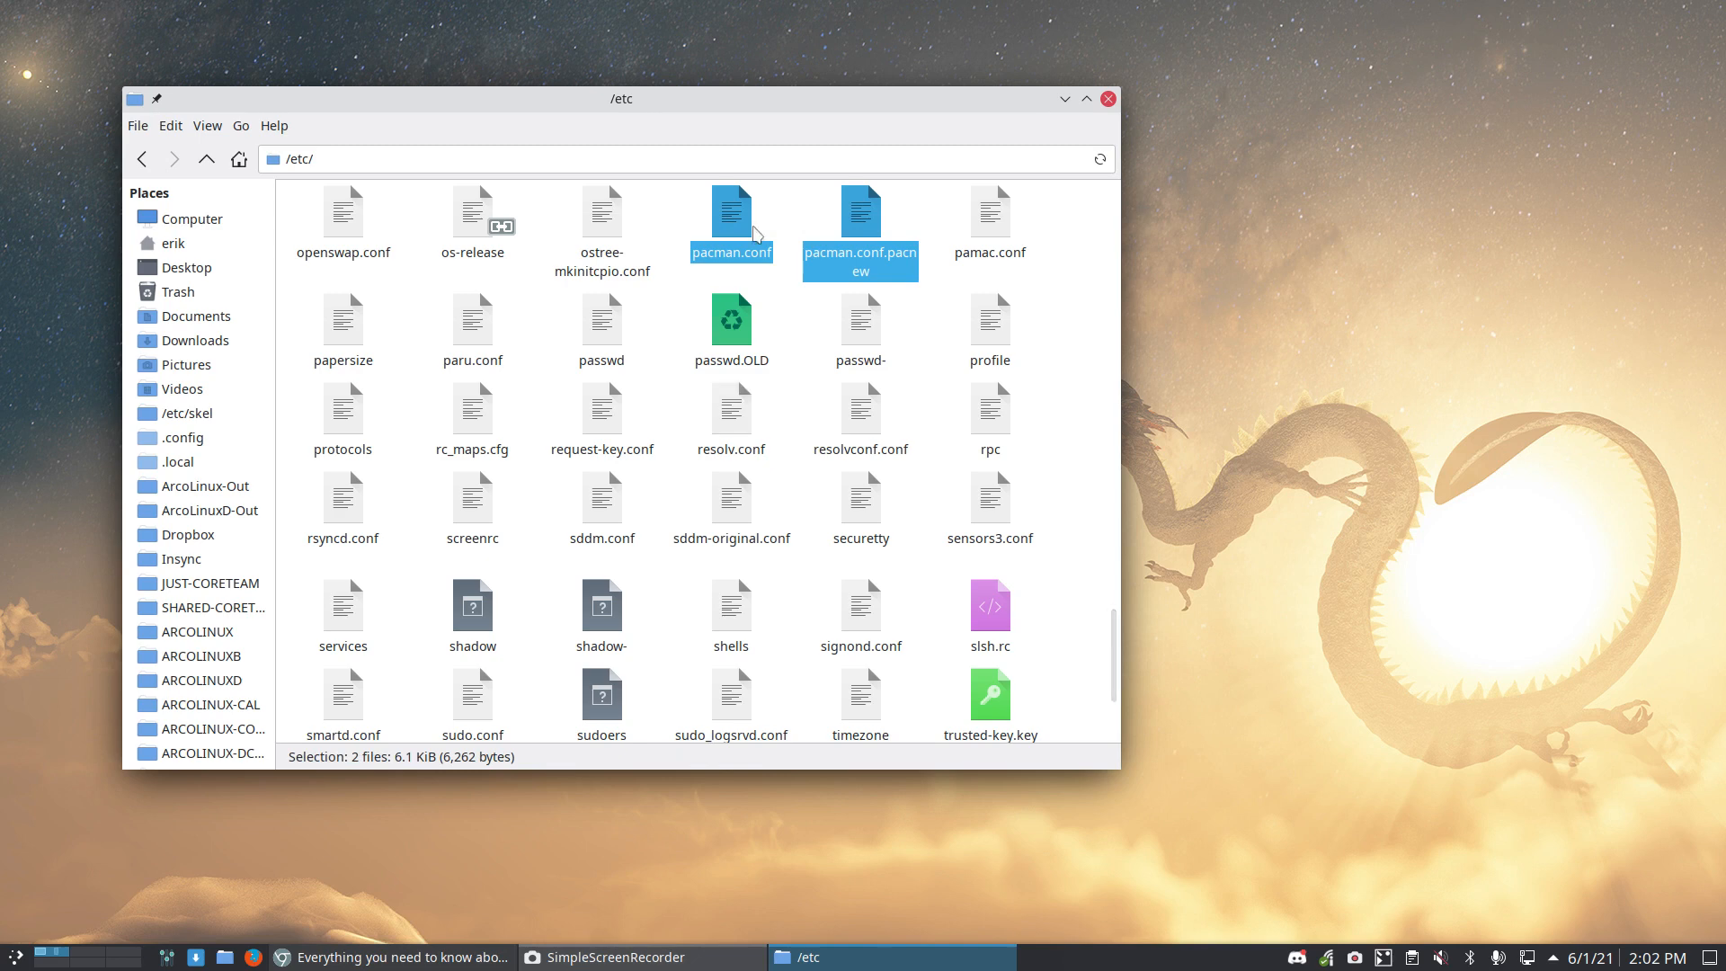
{"action": "left_click", "coordinate": [730, 209]}
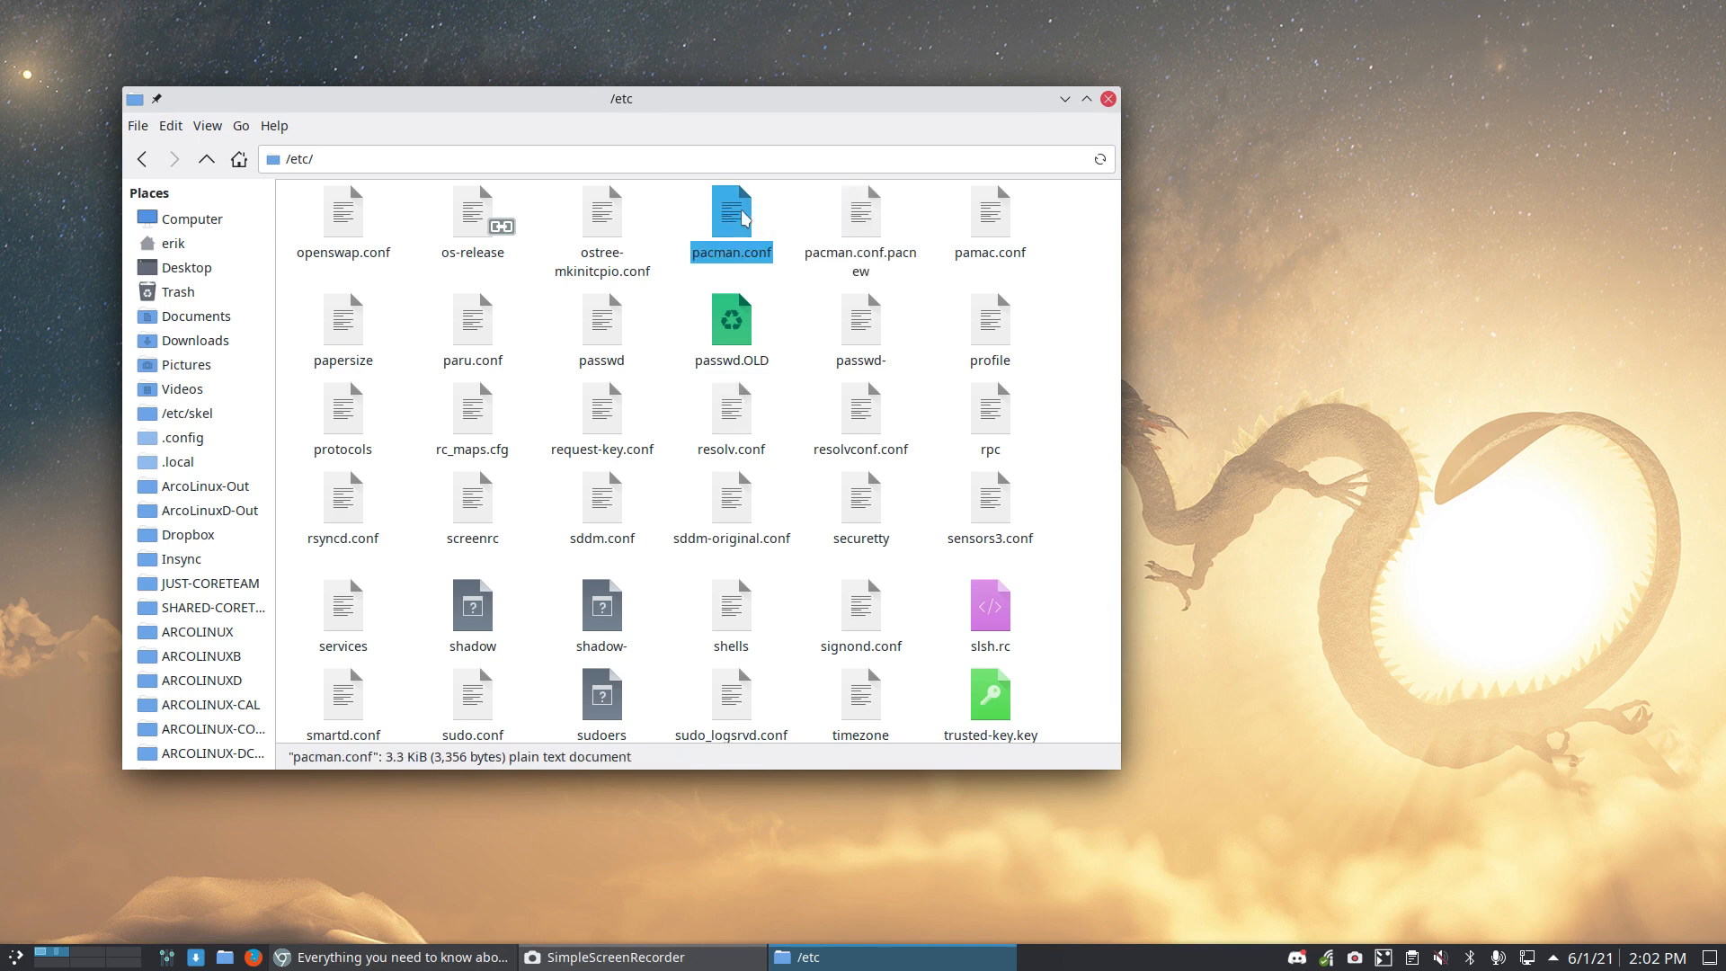
{"action": "left_click", "coordinate": [859, 212]}
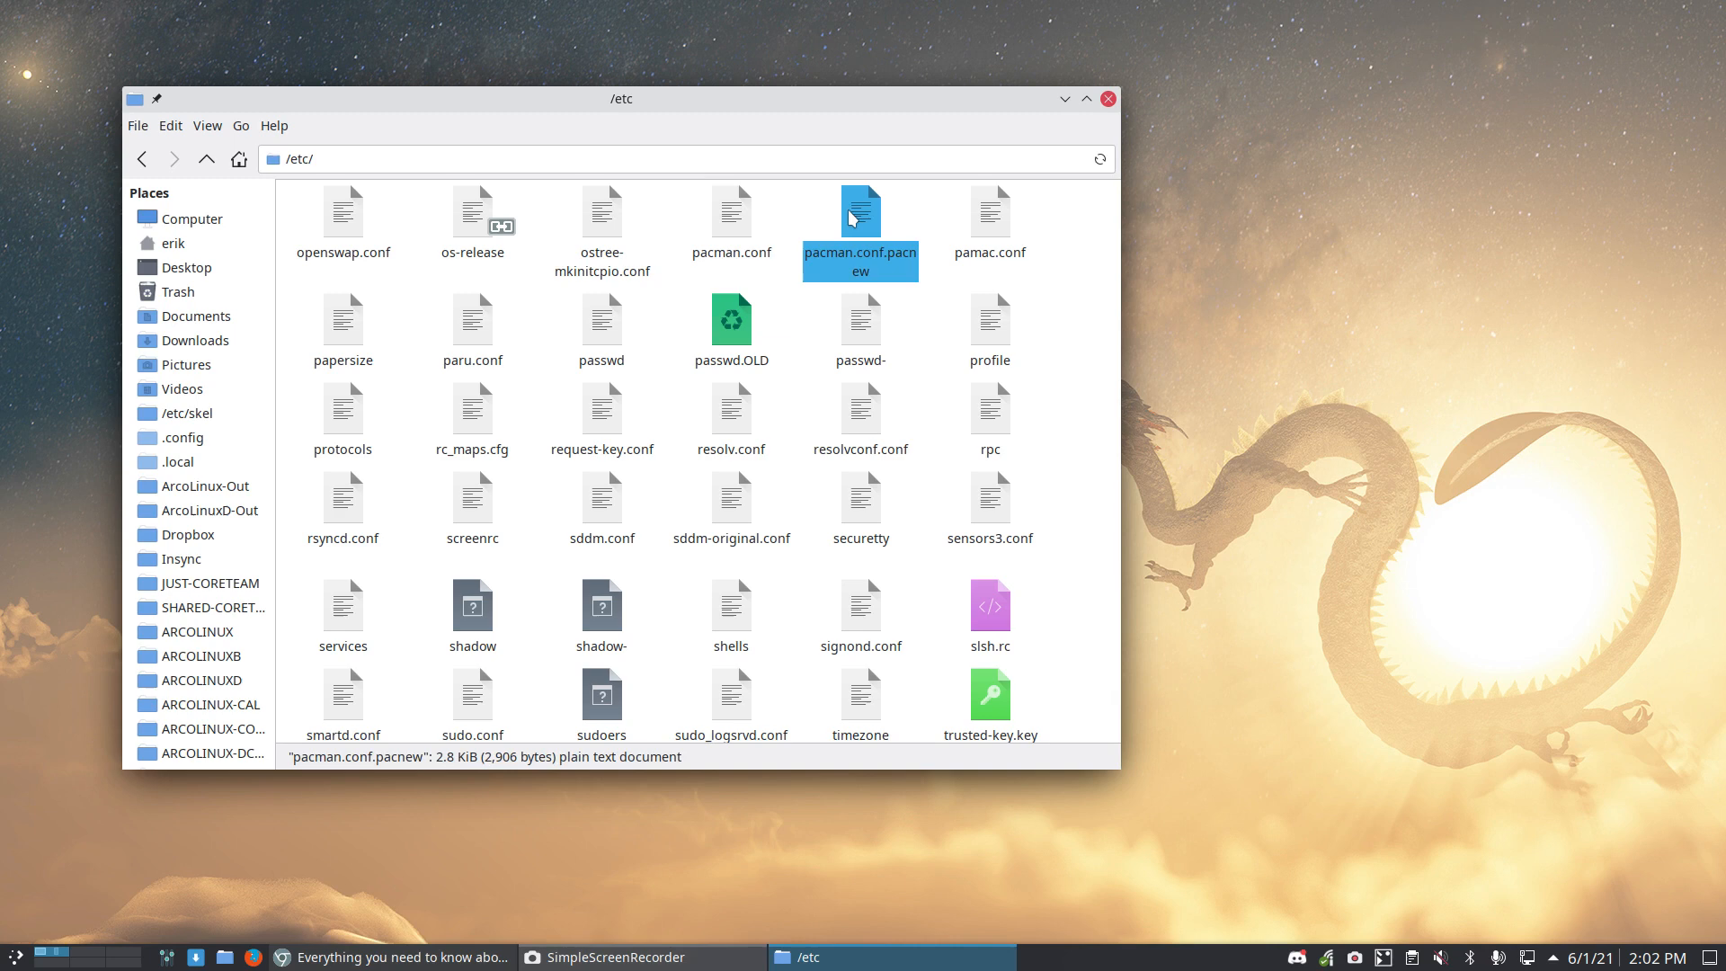
{"action": "mouse_move", "coordinate": [859, 232]}
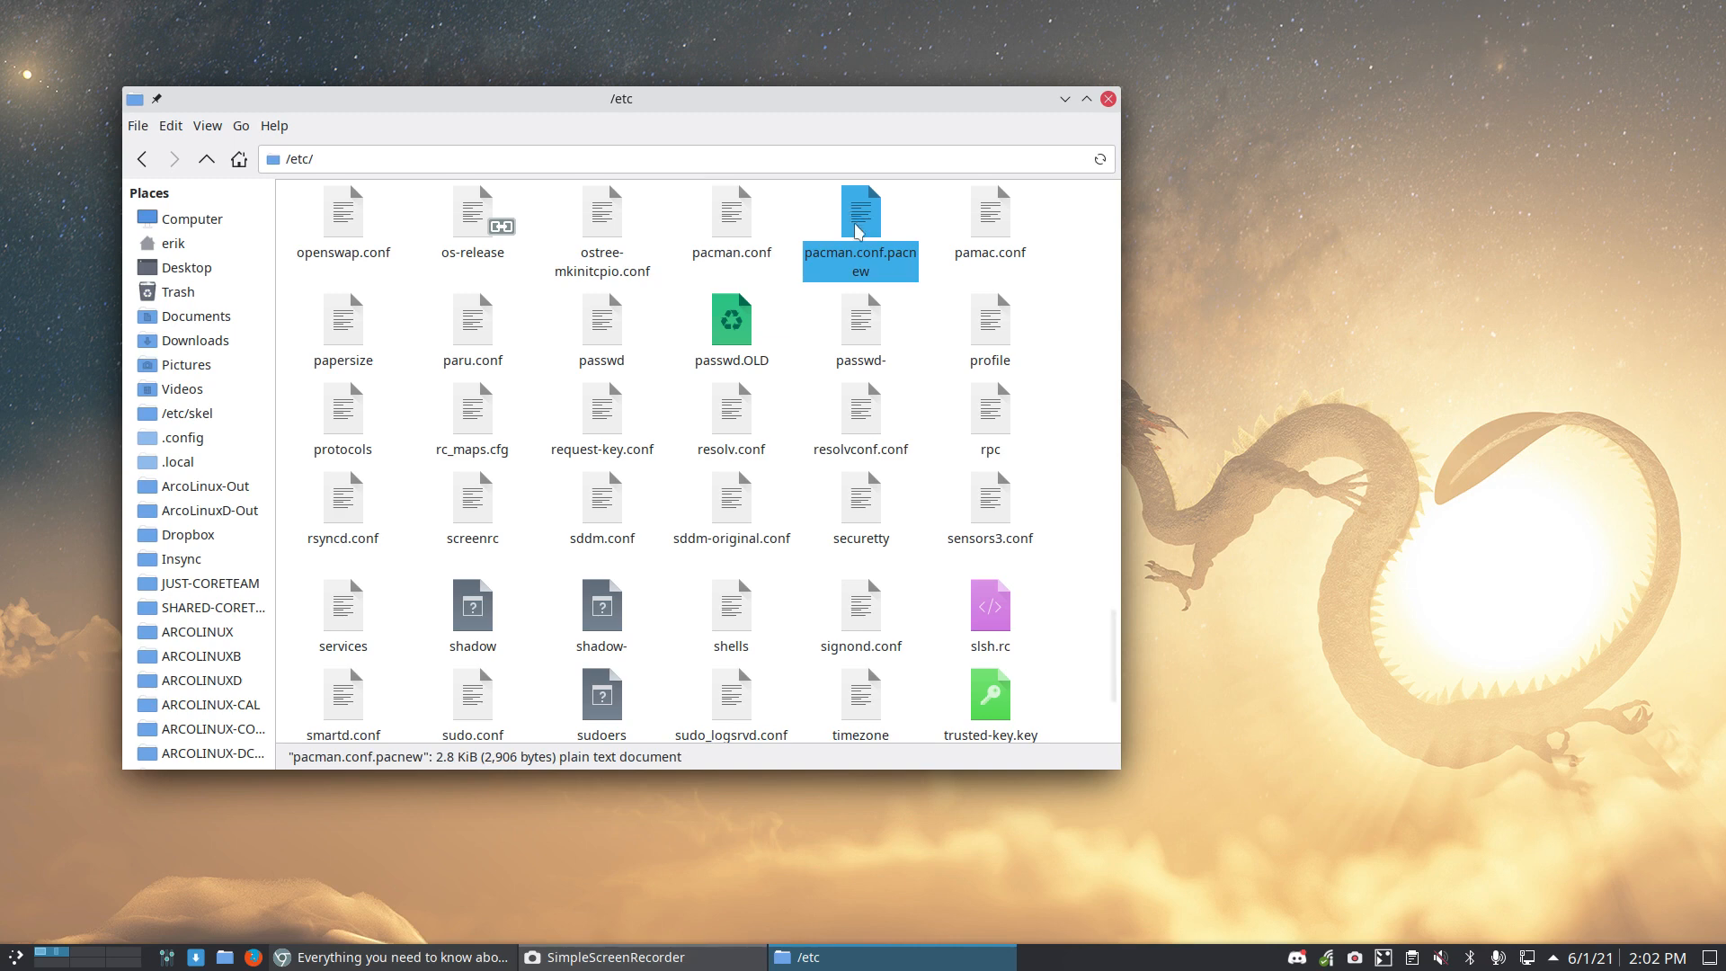
{"action": "mouse_move", "coordinate": [893, 229]}
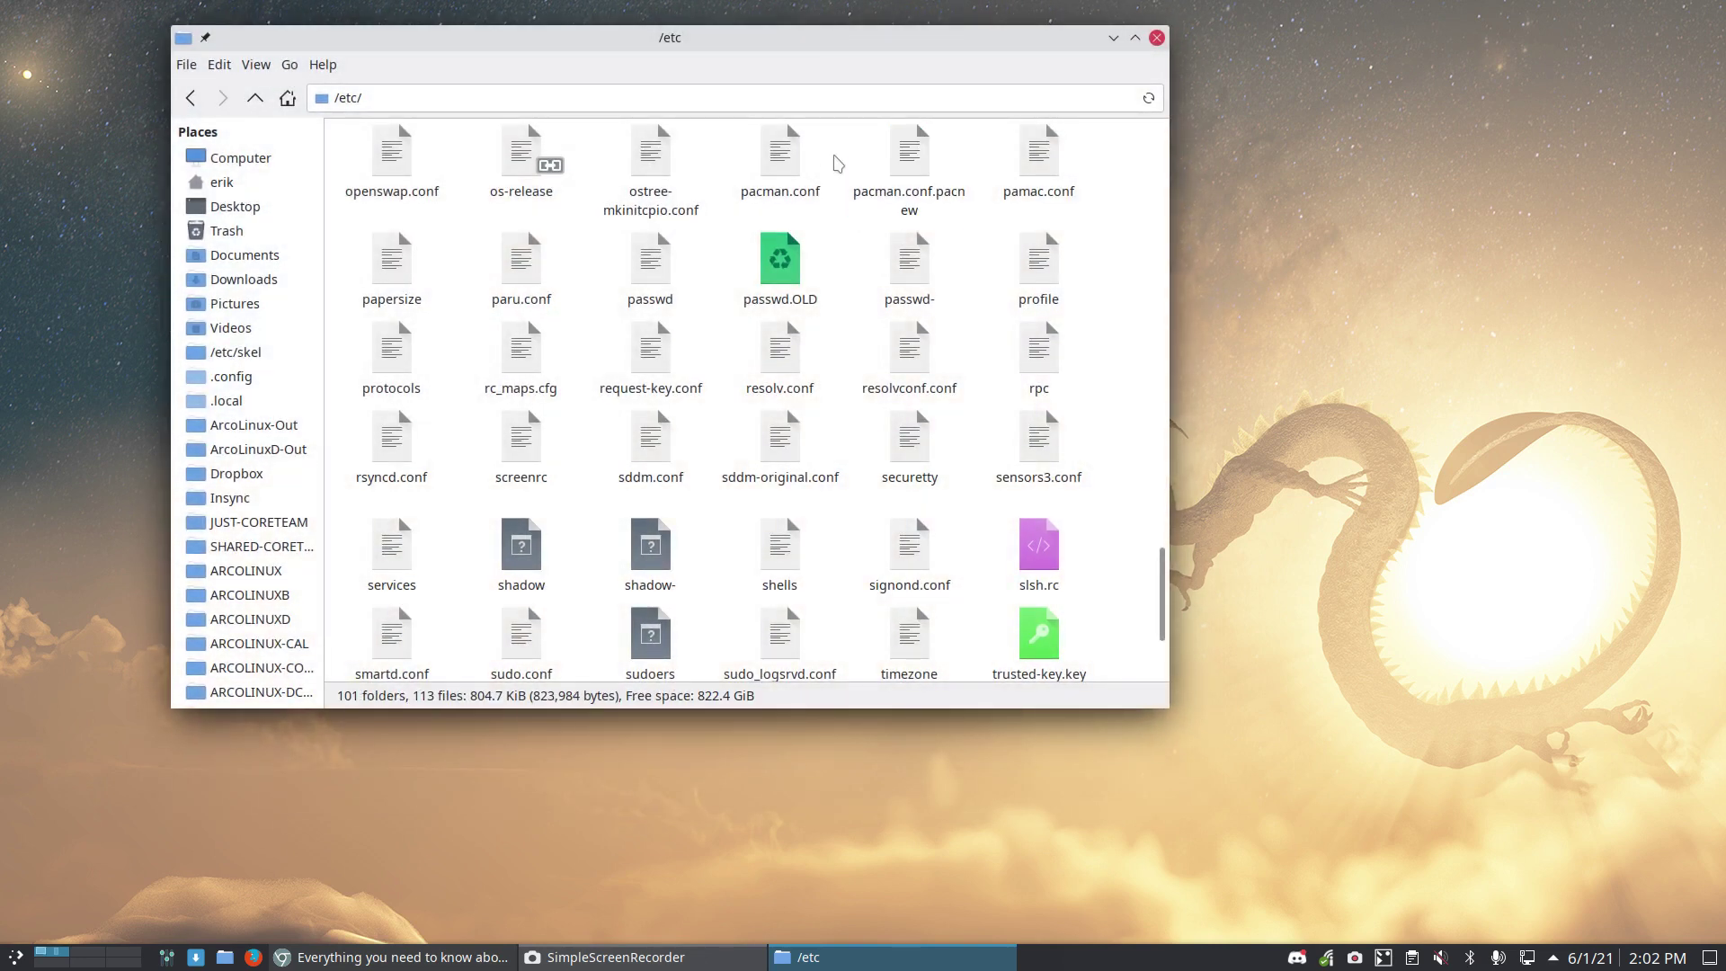
Step: Open /etc as root in Thunar and compare pacman.conf with pacman.conf.pacnew in Meld
{"action": "right_click", "coordinate": [835, 164]}
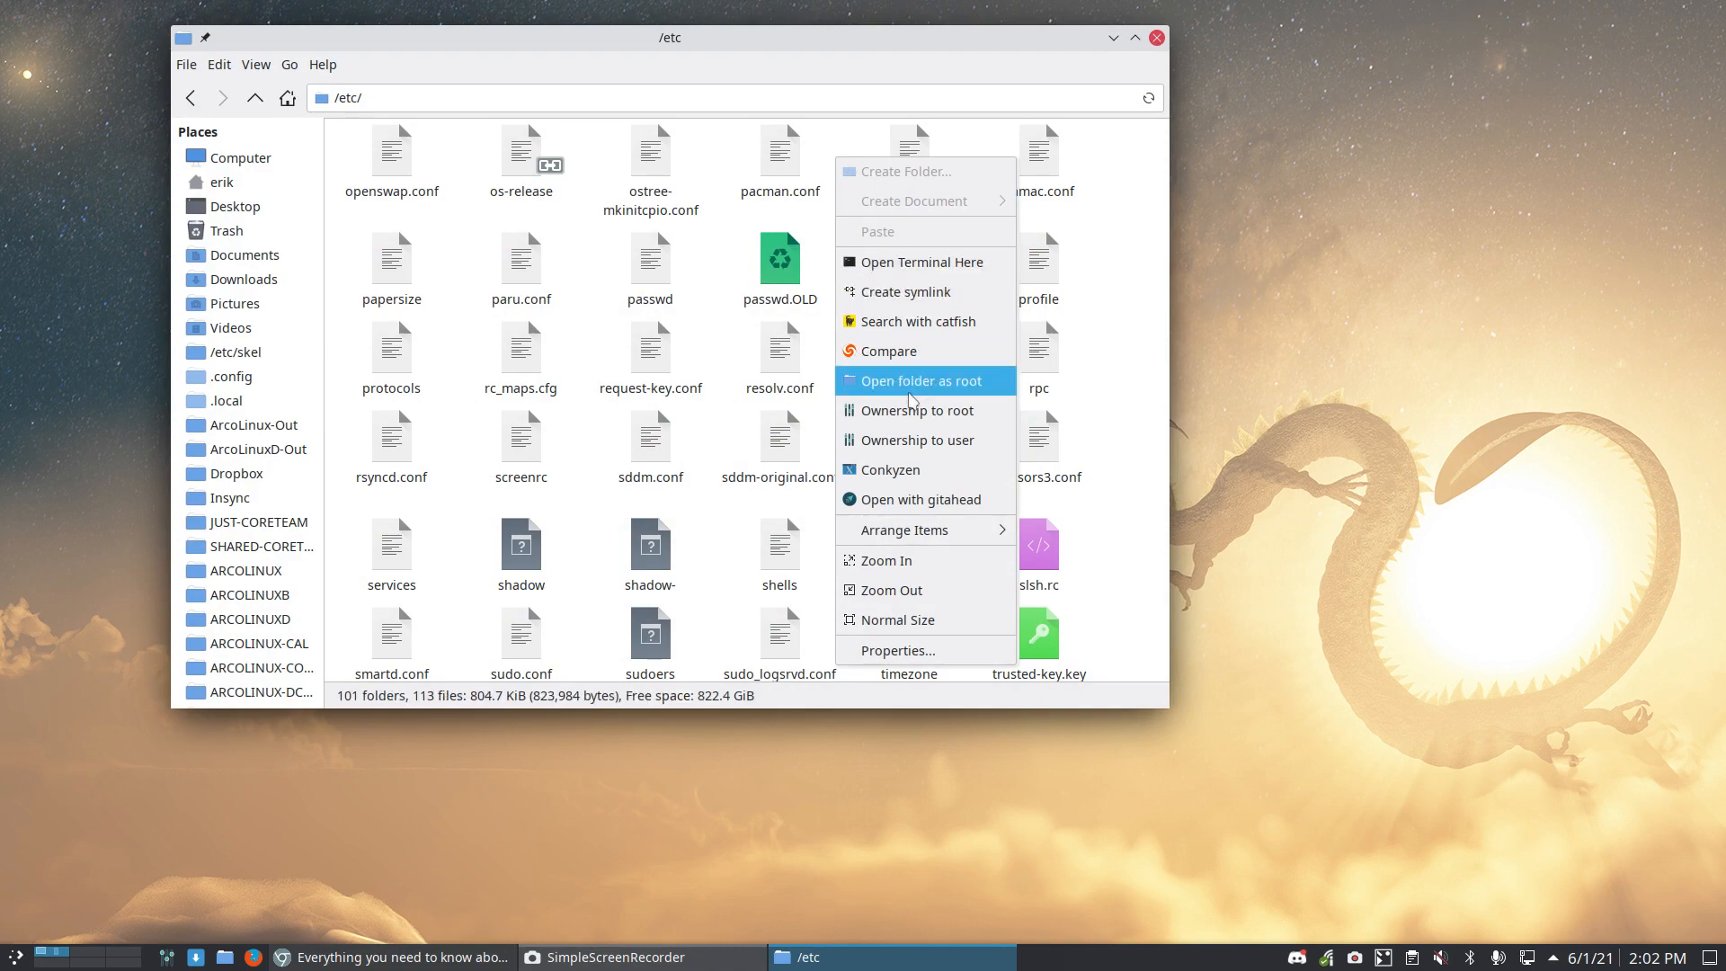
{"action": "left_click", "coordinate": [915, 379]}
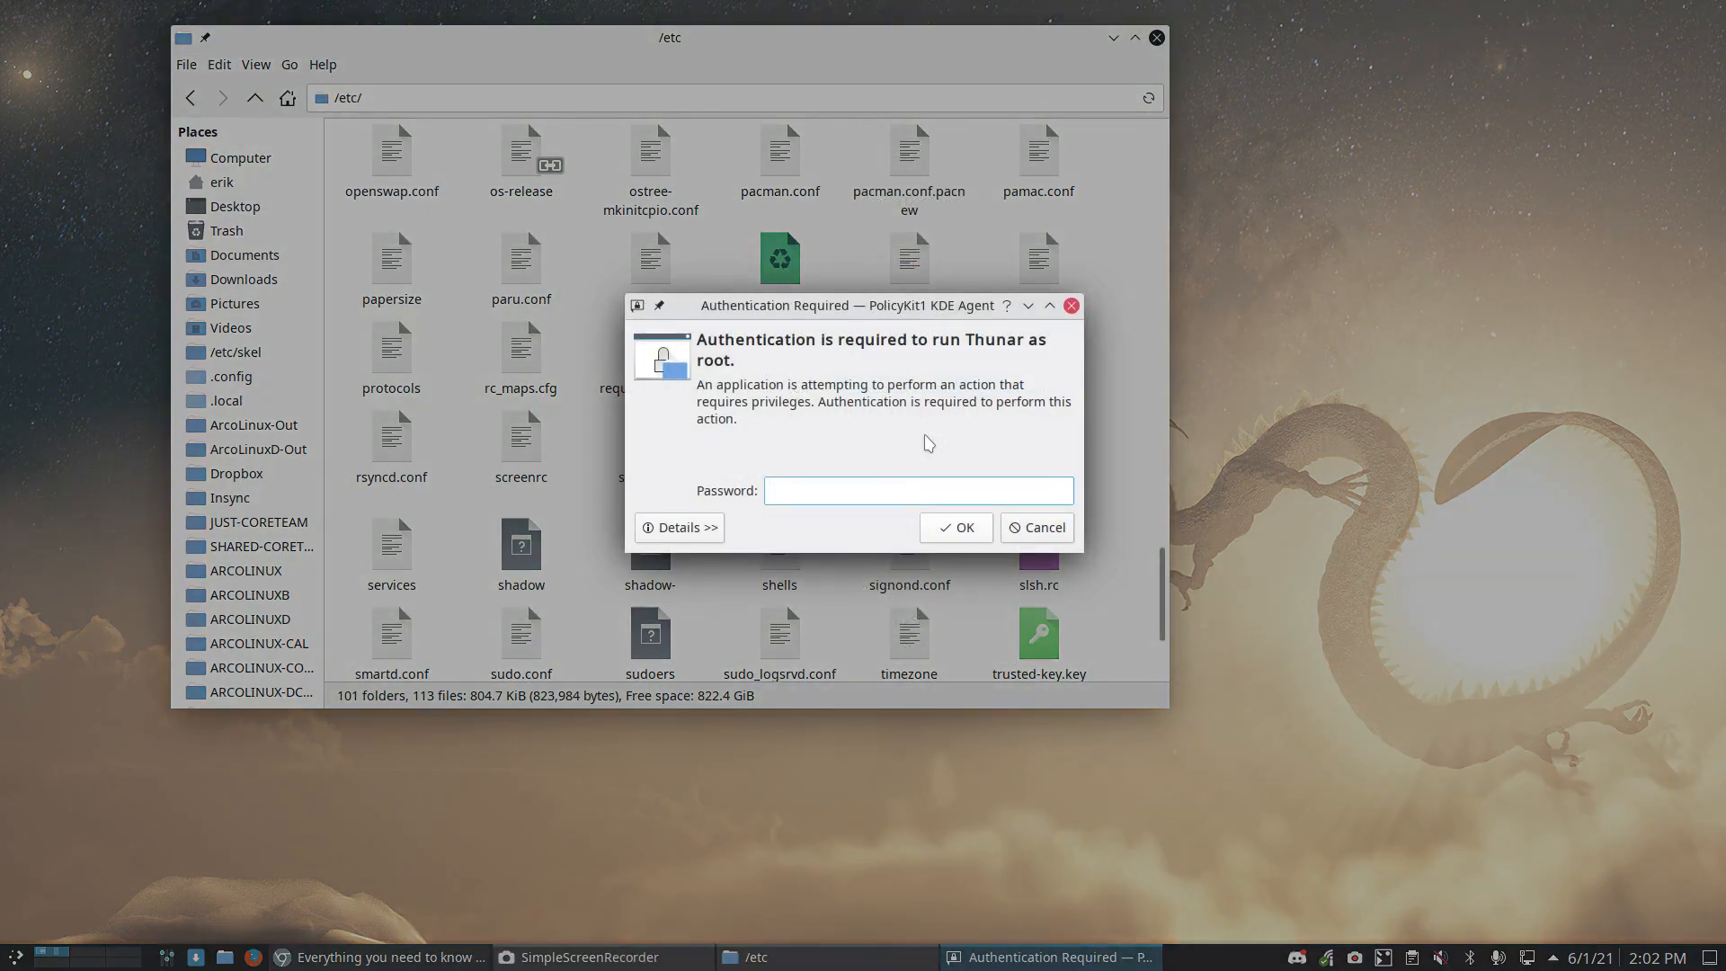
{"action": "left_click", "coordinate": [953, 527]}
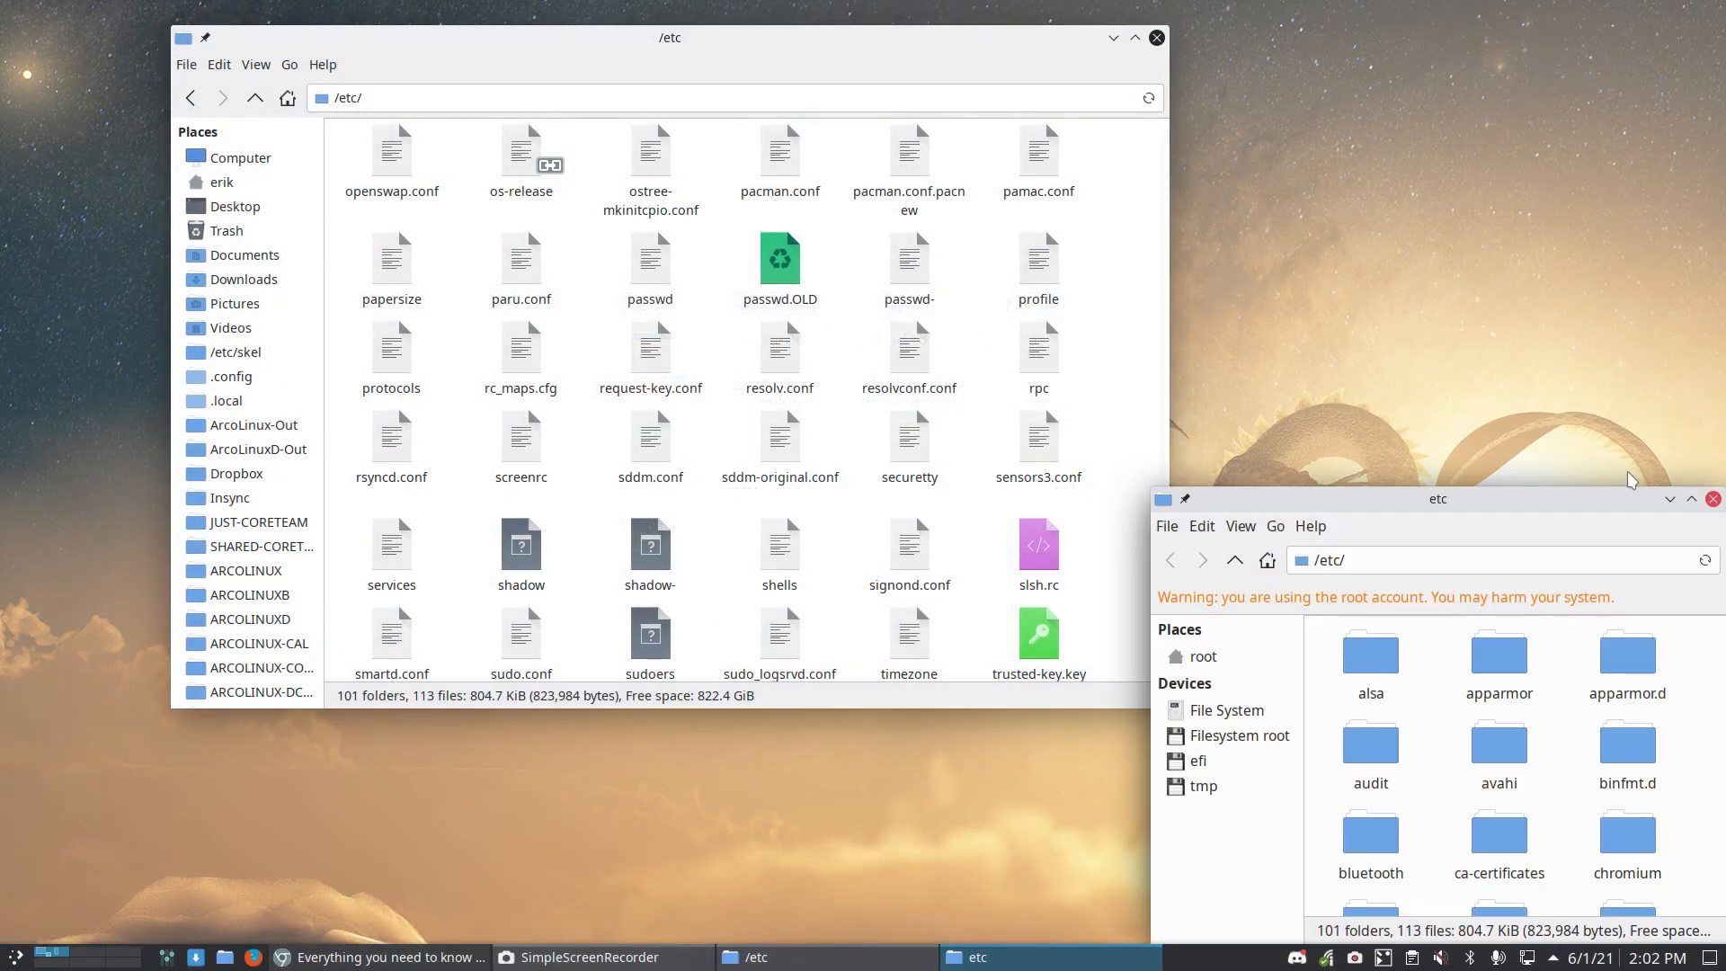
{"action": "left_click", "coordinate": [1692, 498]}
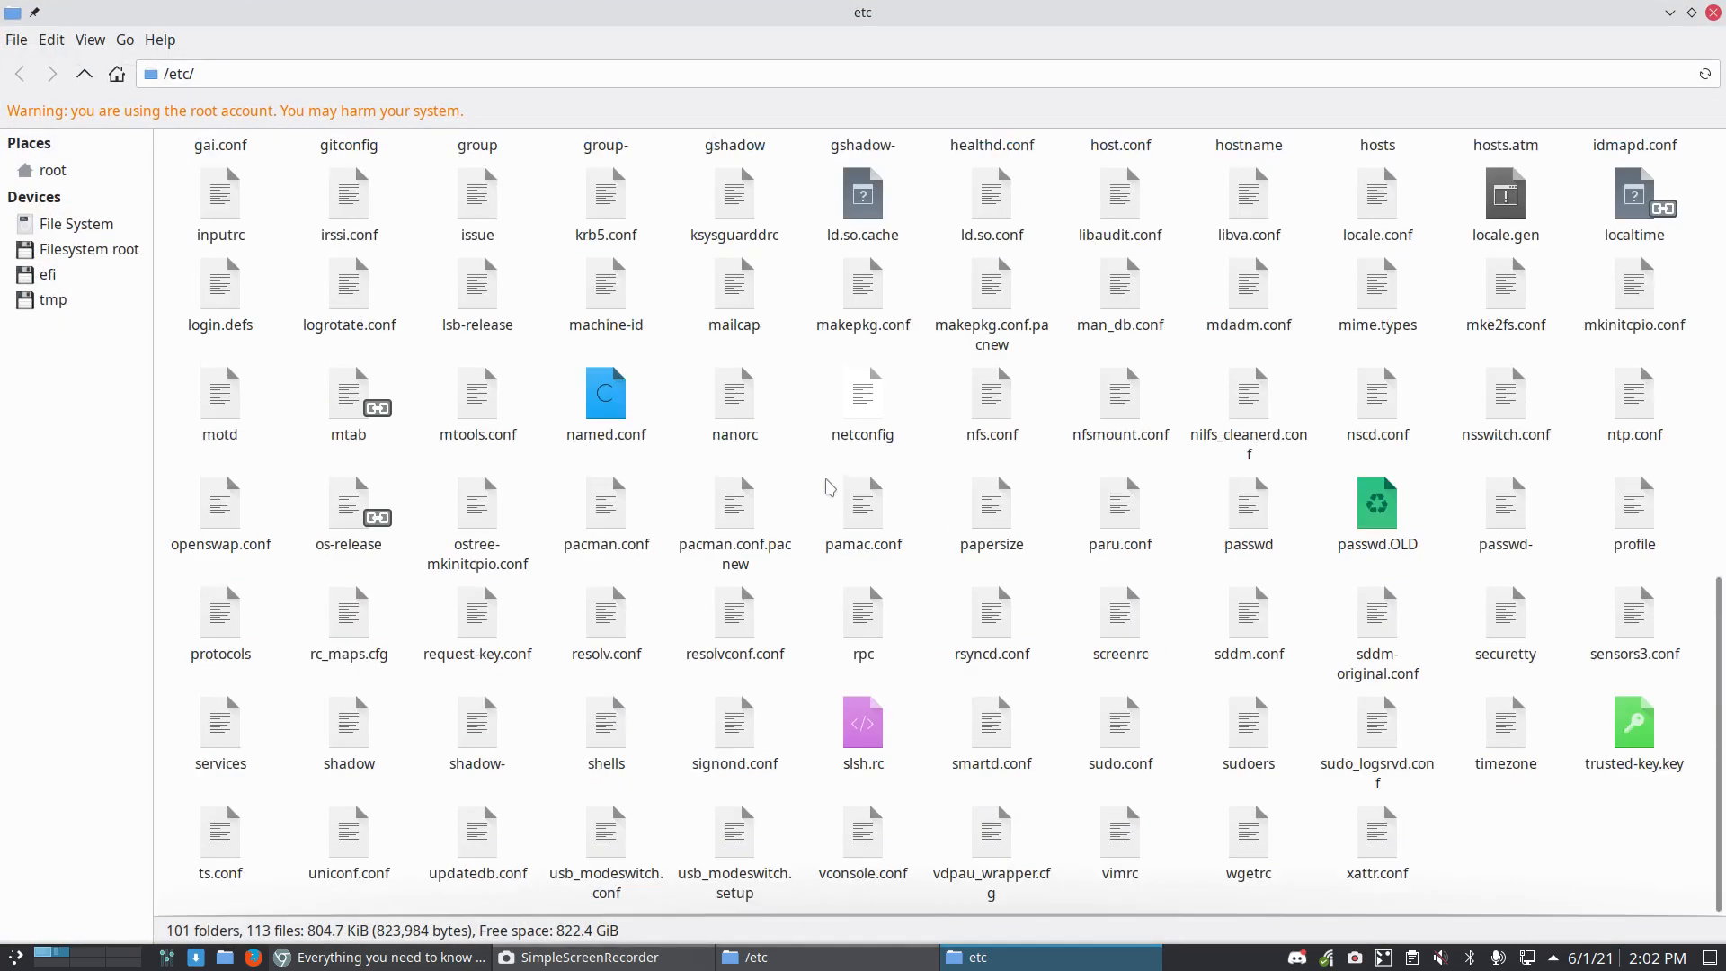
{"action": "mouse_move", "coordinate": [564, 506]}
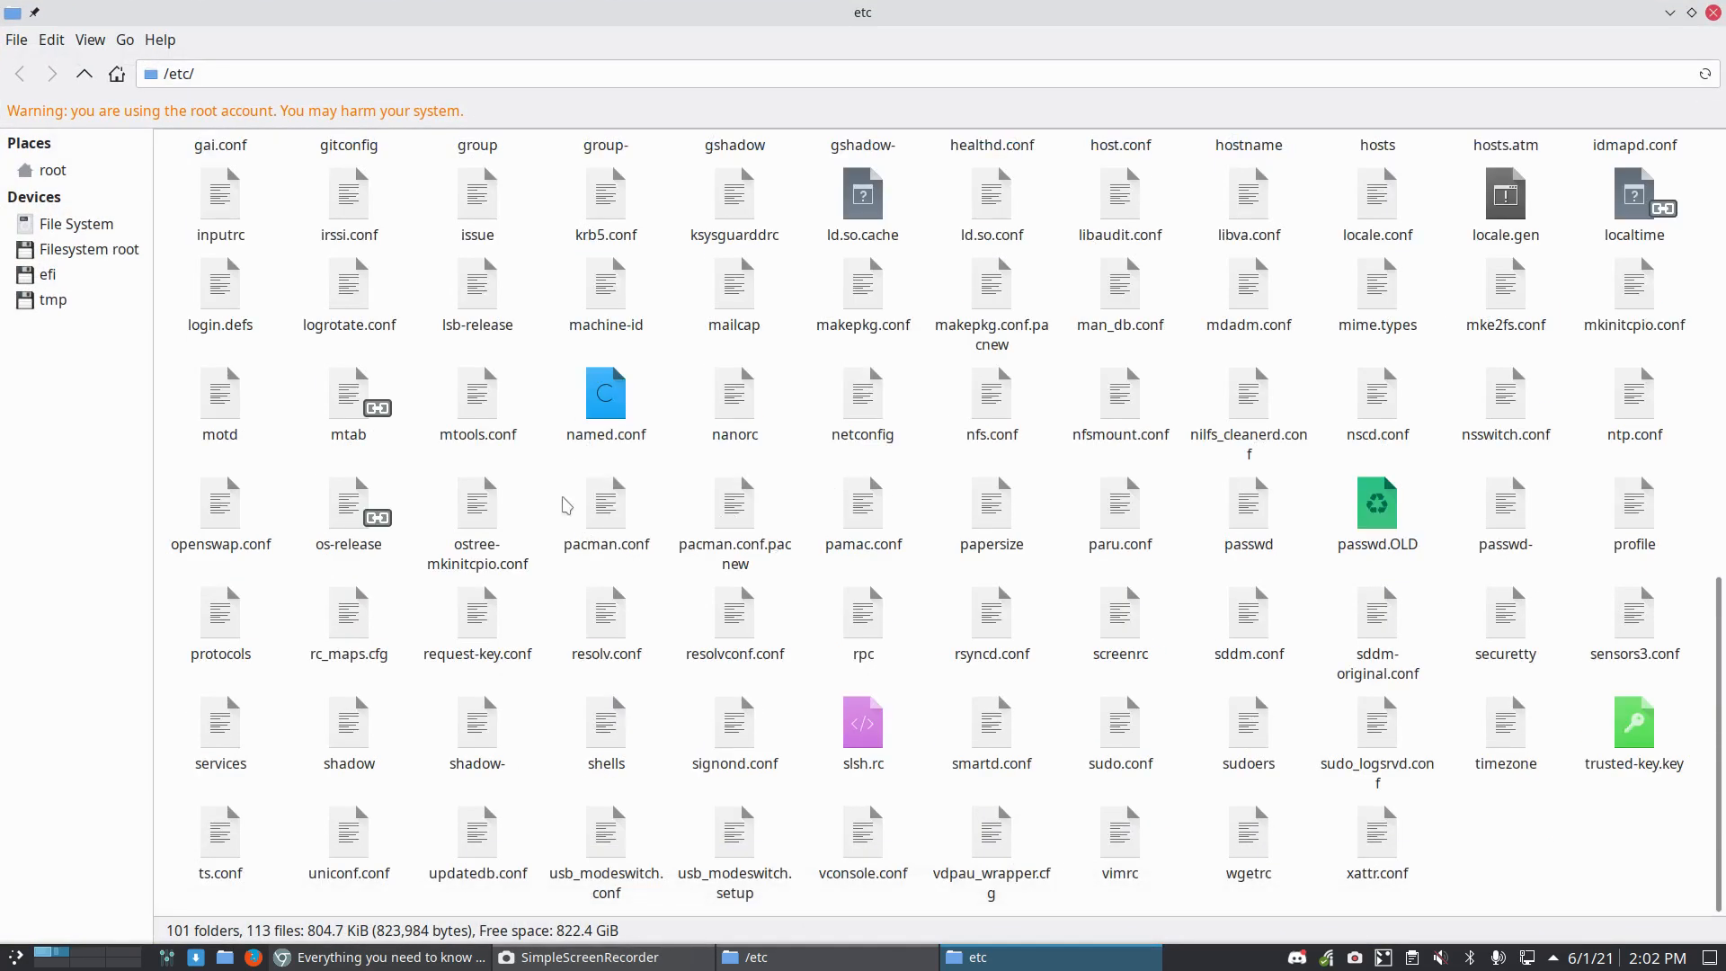
{"action": "right_click", "coordinate": [733, 517]}
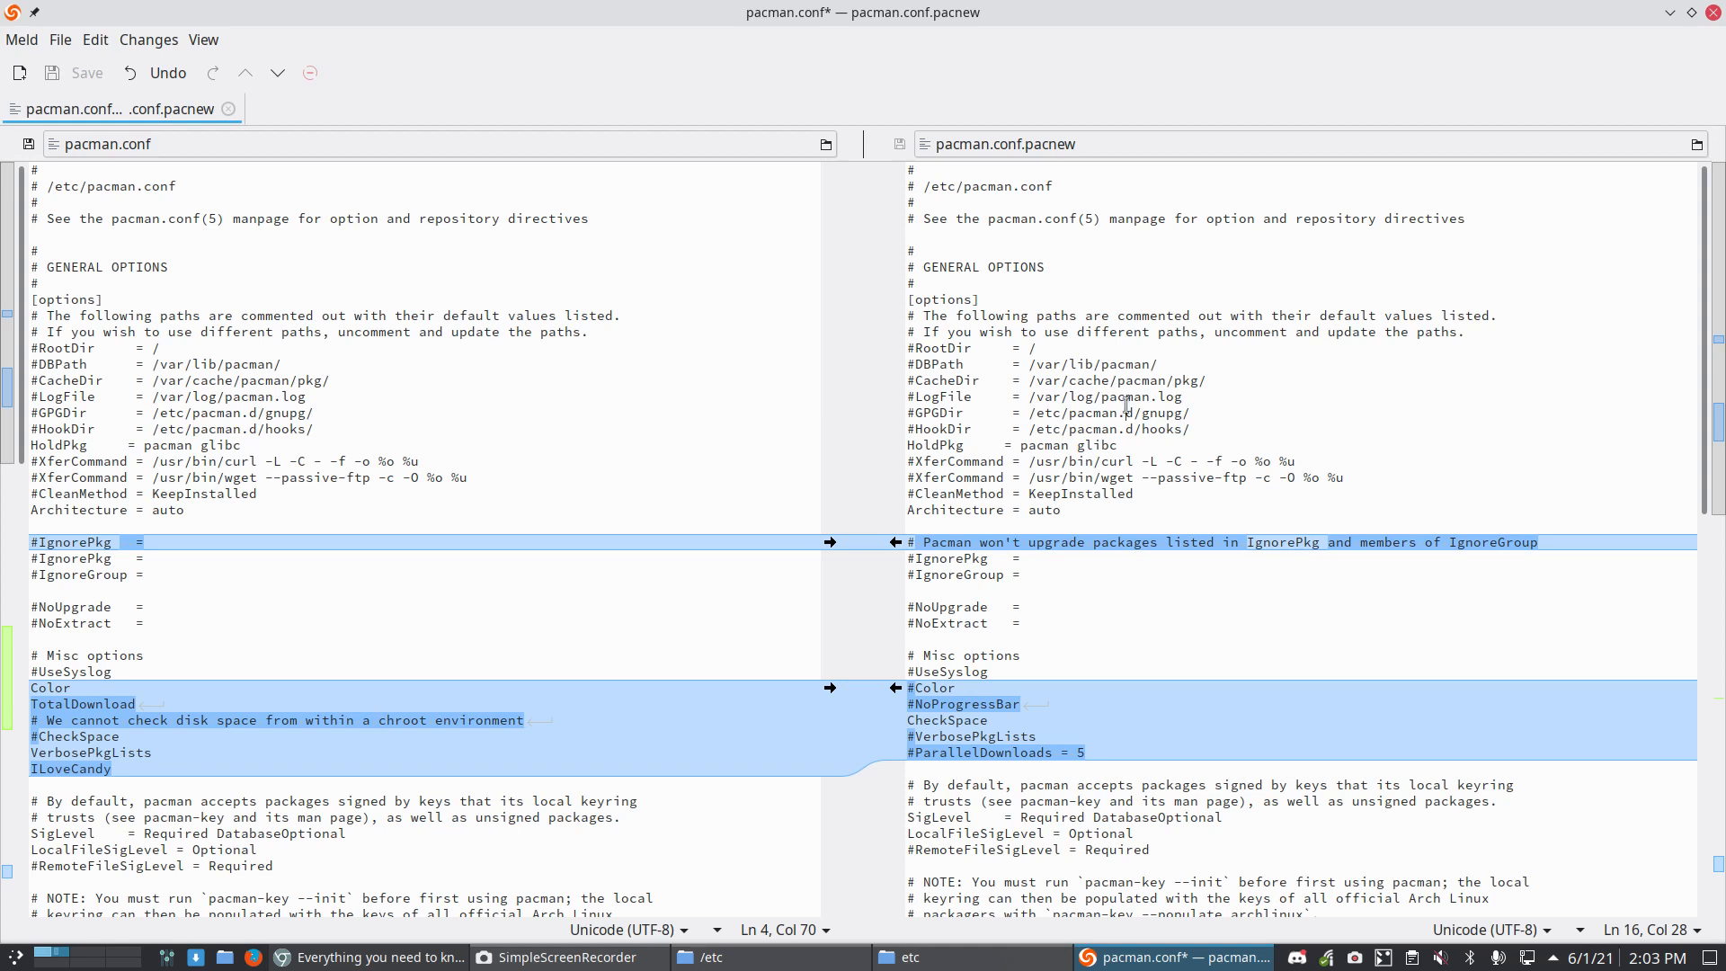
Step: Copy the IgnorePkg comment into pacman.conf, replace TotalDownload with #NoProgressBar, and uncomment CheckSpace
{"action": "left_click", "coordinate": [829, 541]}
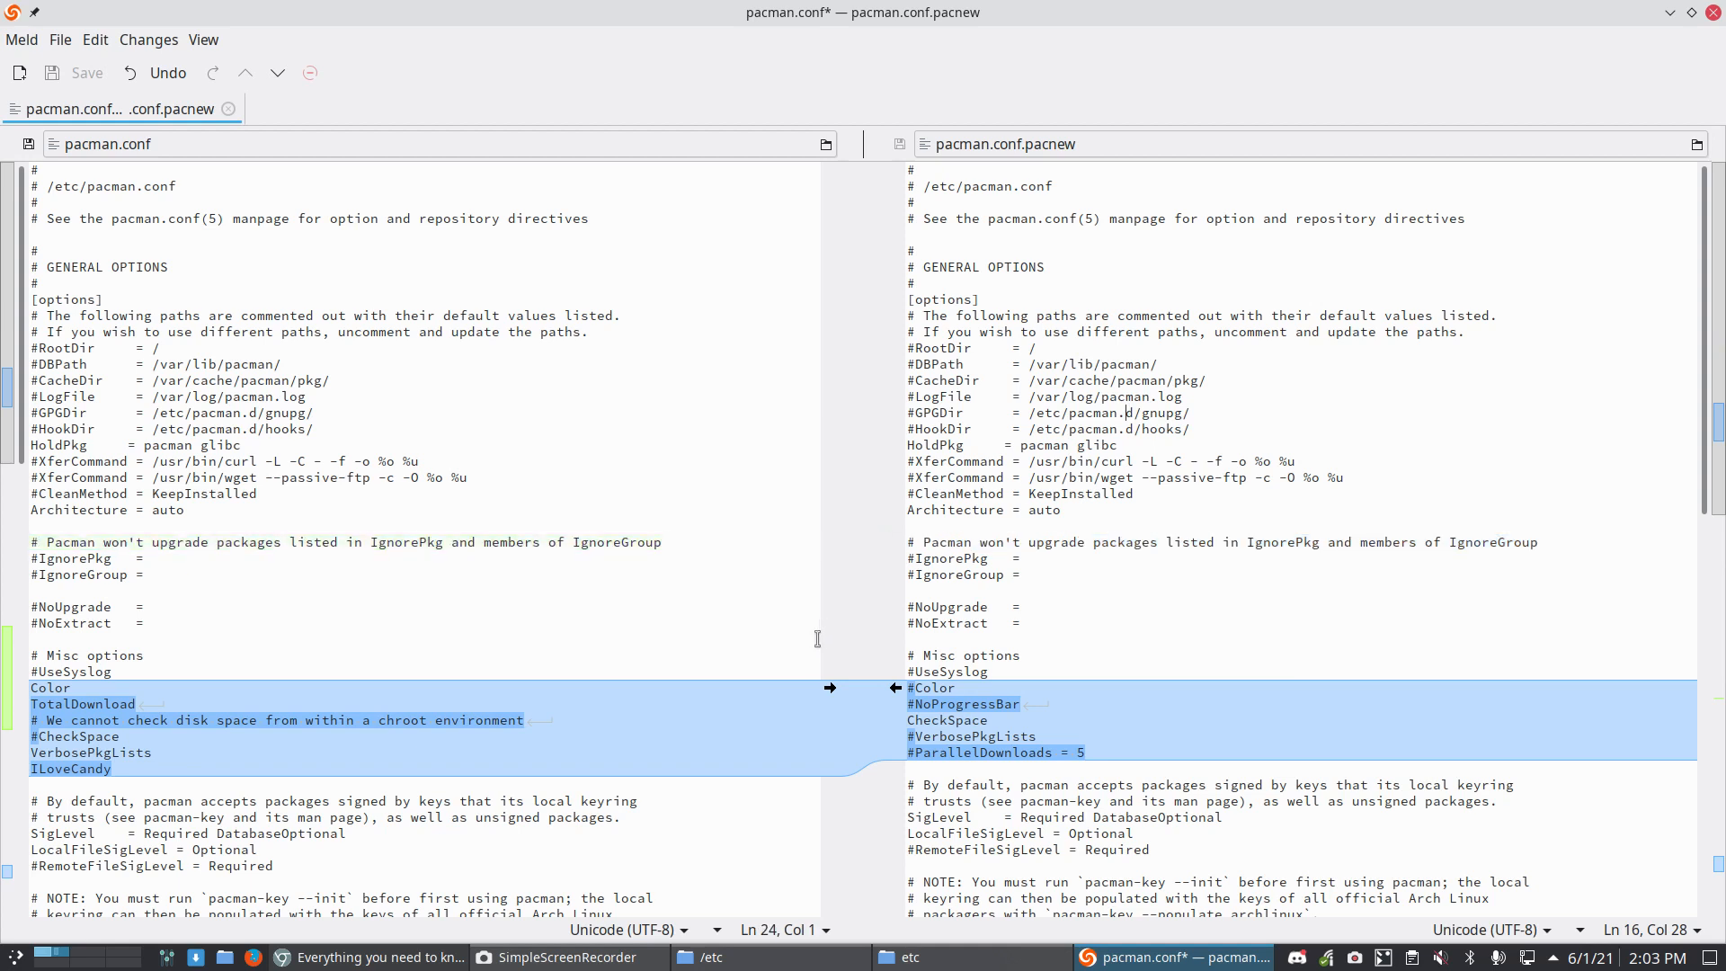
{"action": "mouse_move", "coordinate": [562, 690]}
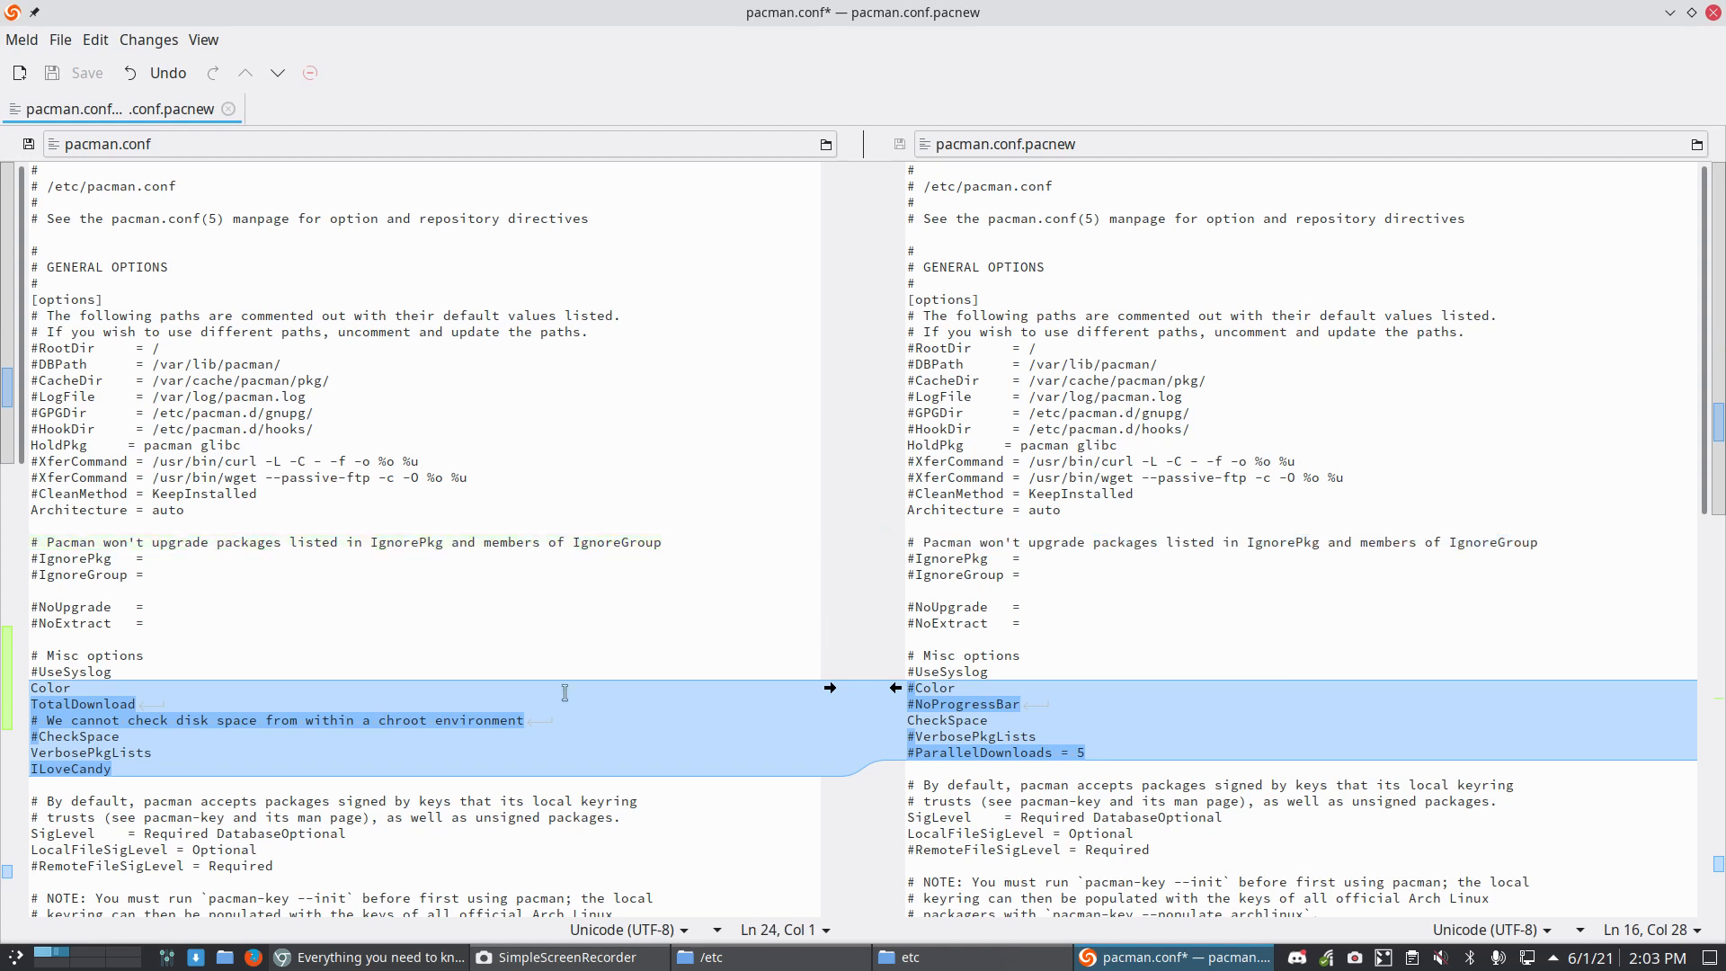
{"action": "left_click", "coordinate": [960, 688]}
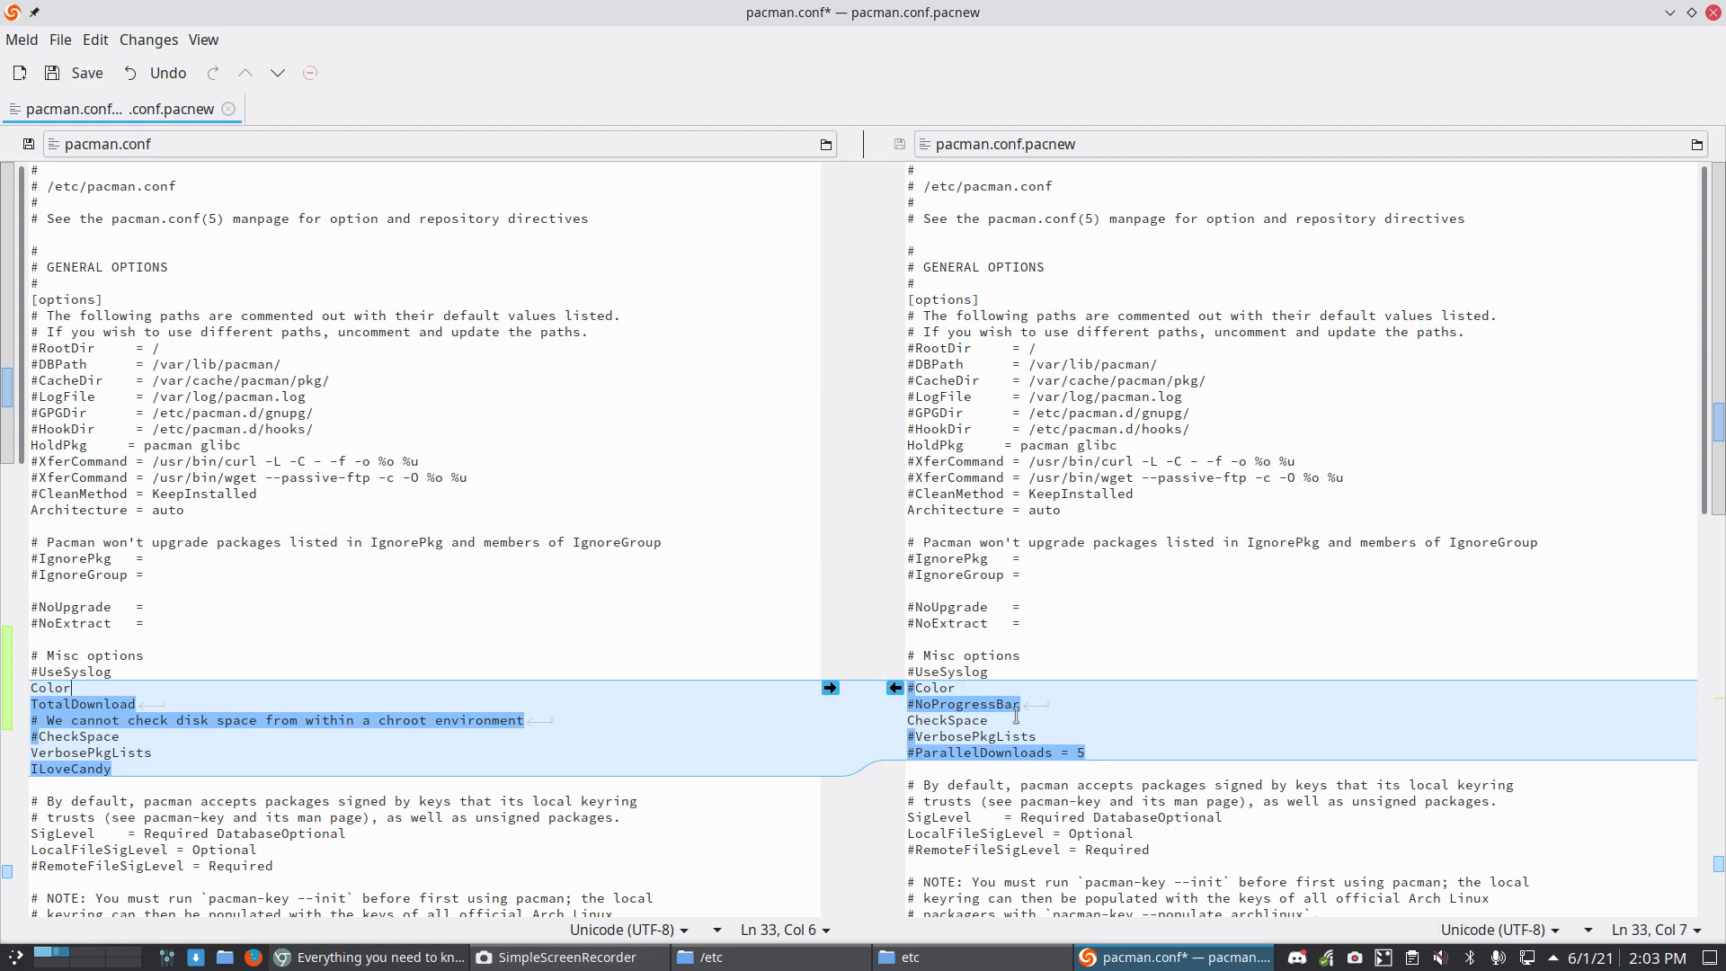
{"action": "left_click", "coordinate": [72, 703]}
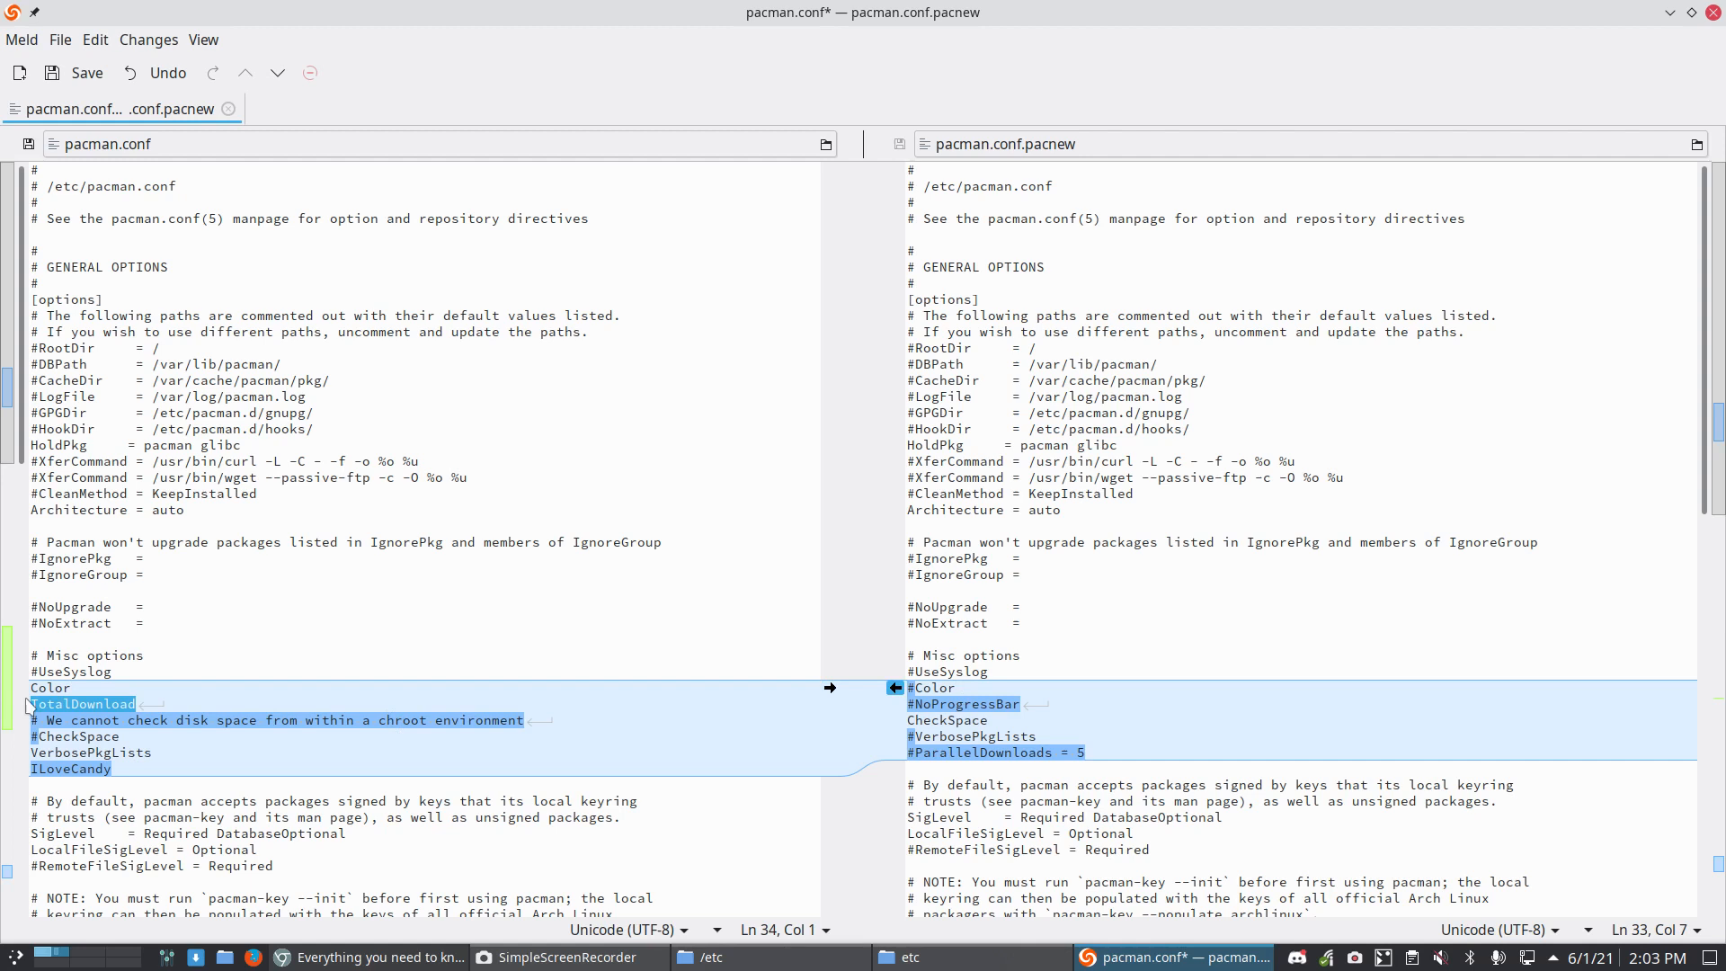
{"action": "mouse_move", "coordinate": [1014, 719]}
{"action": "type", "text": "#NoProgressBar"}
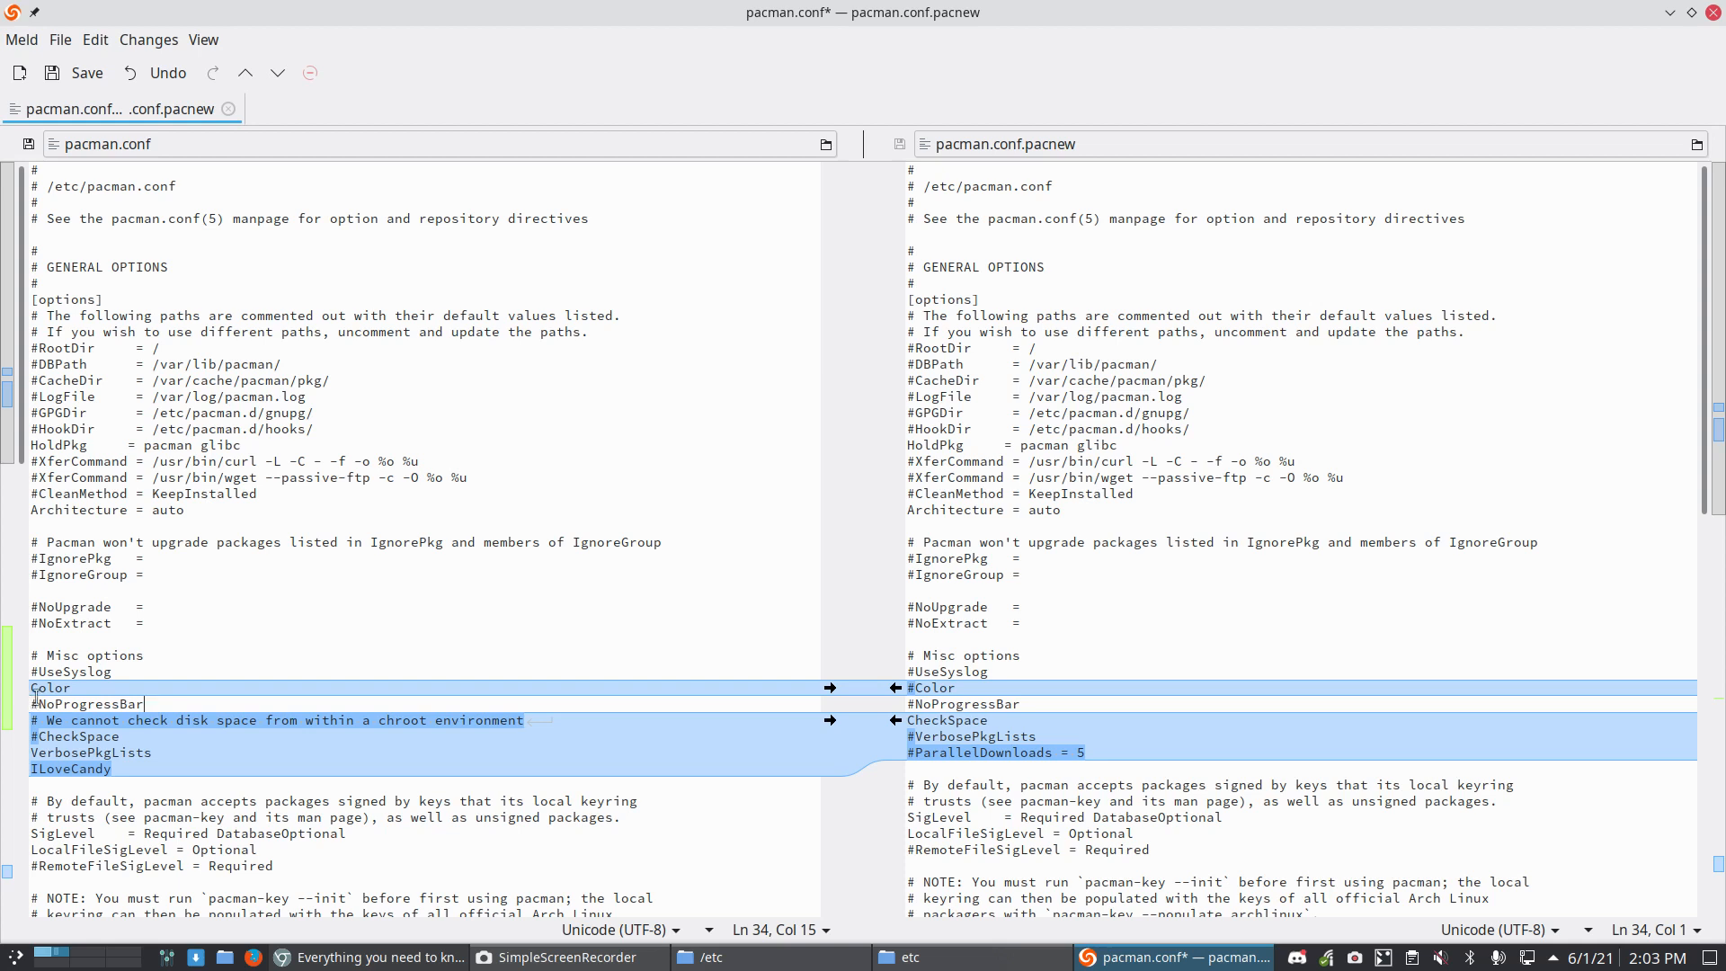
{"action": "left_click", "coordinate": [70, 767]}
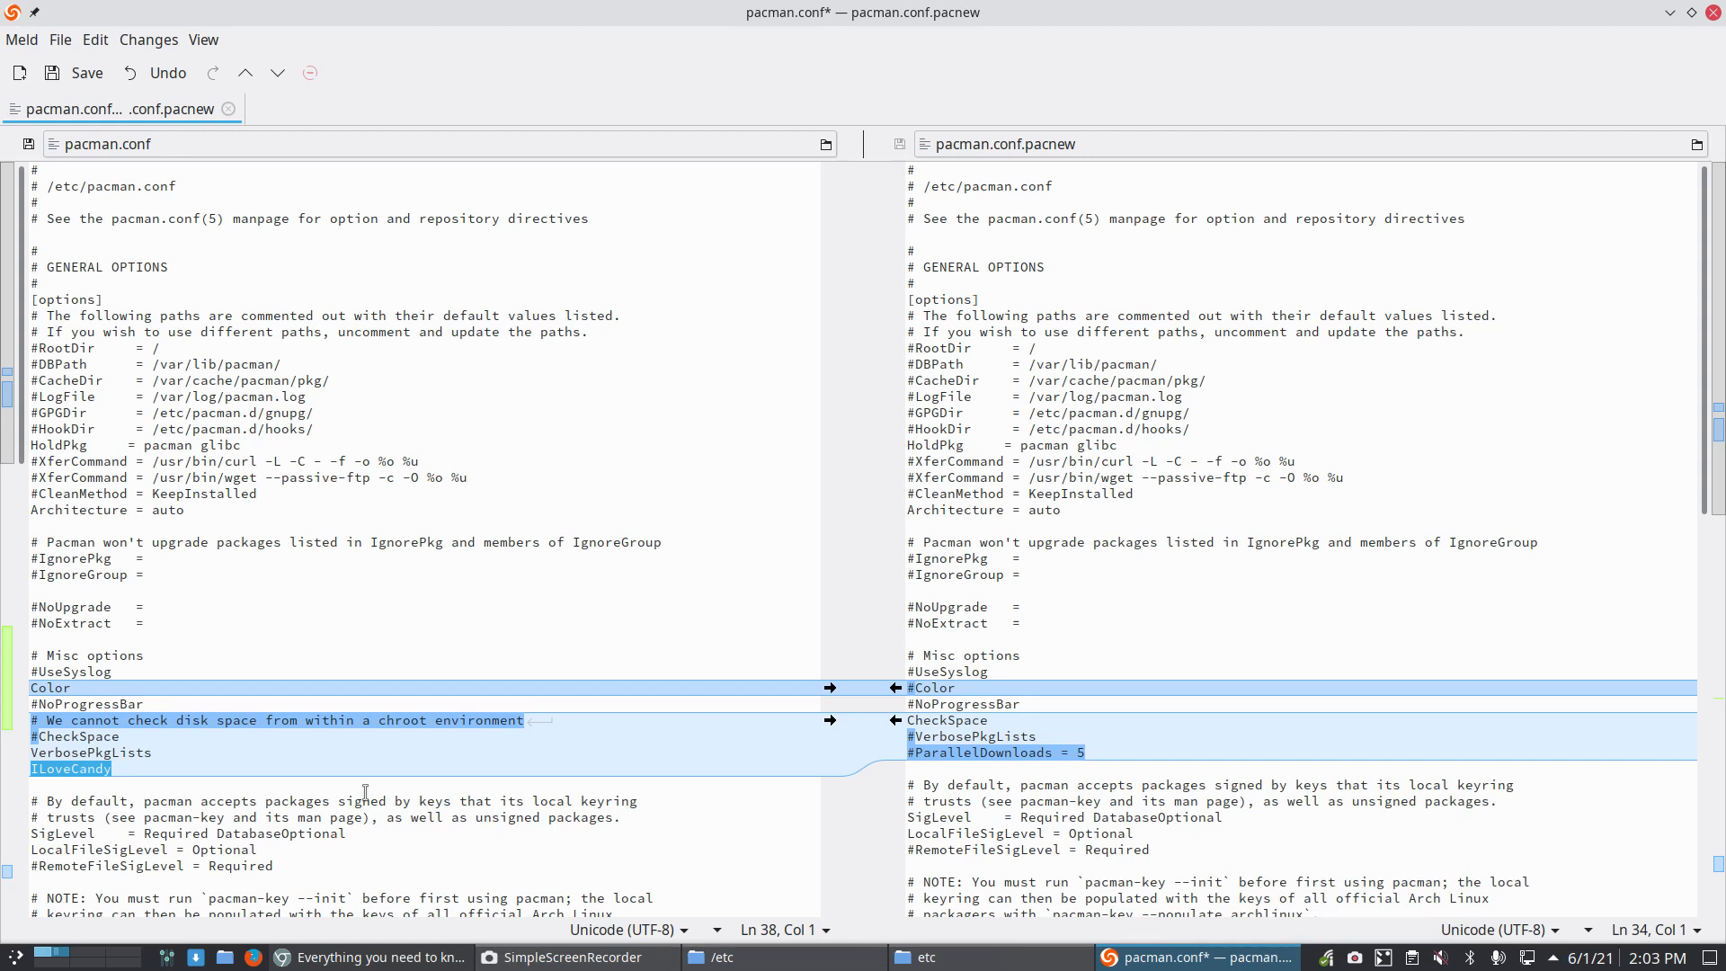
{"action": "mouse_move", "coordinate": [264, 703]}
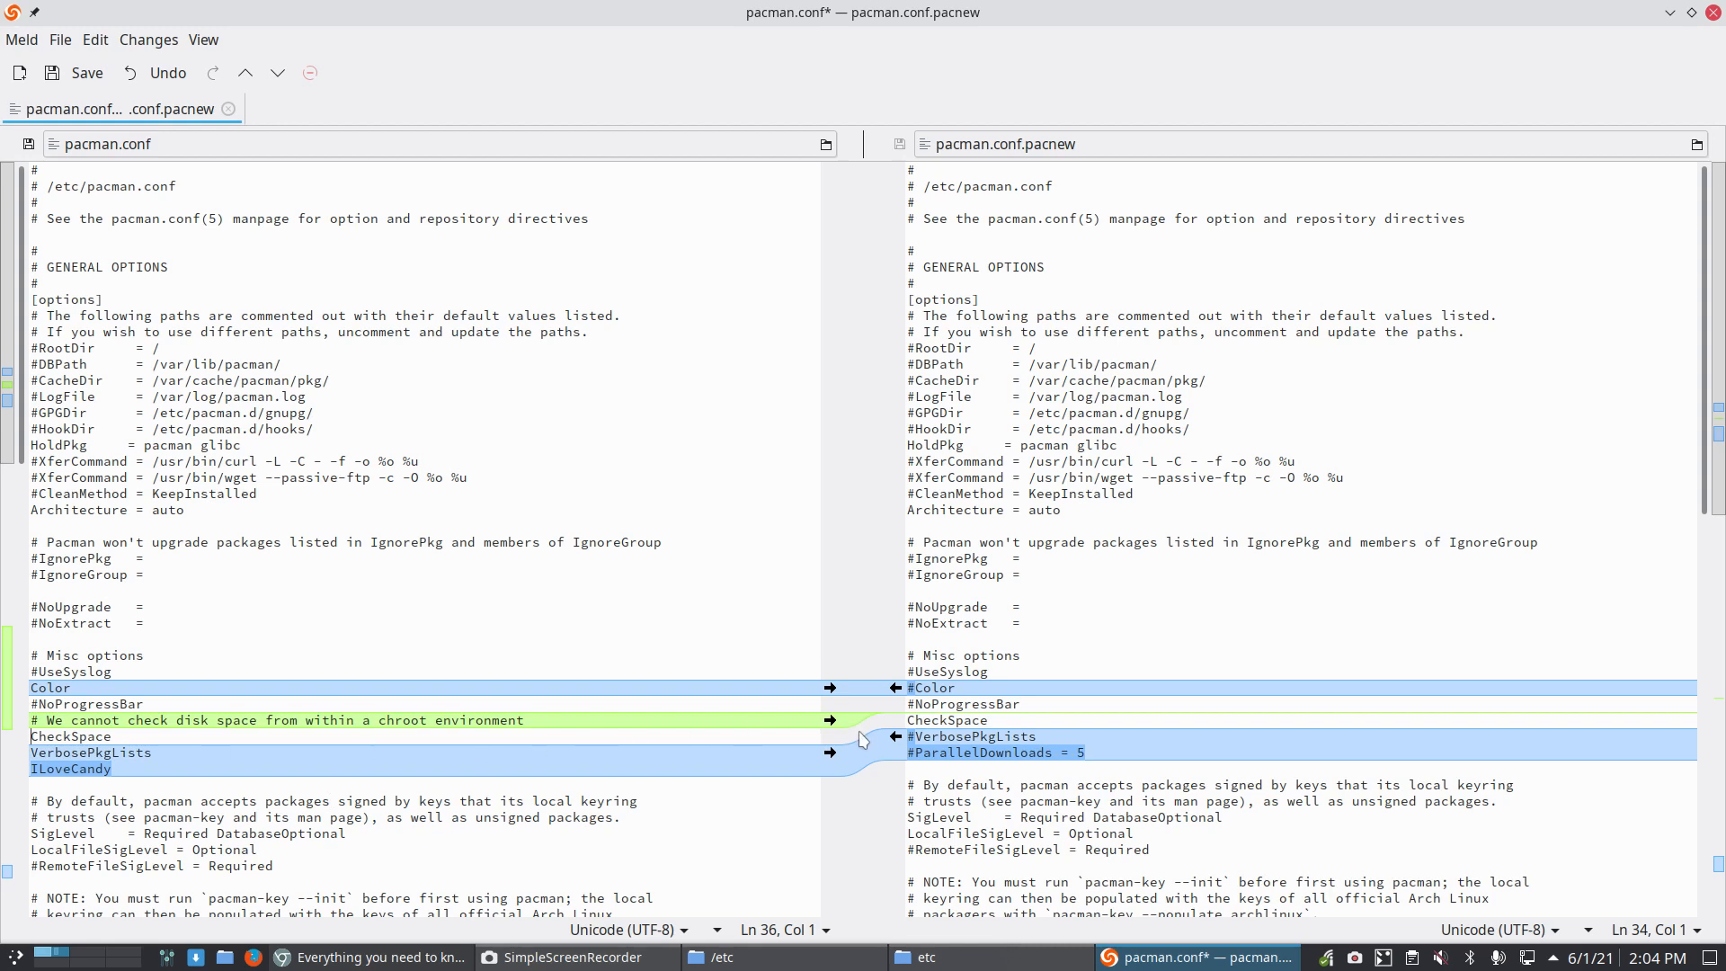
{"action": "mouse_move", "coordinate": [901, 781]}
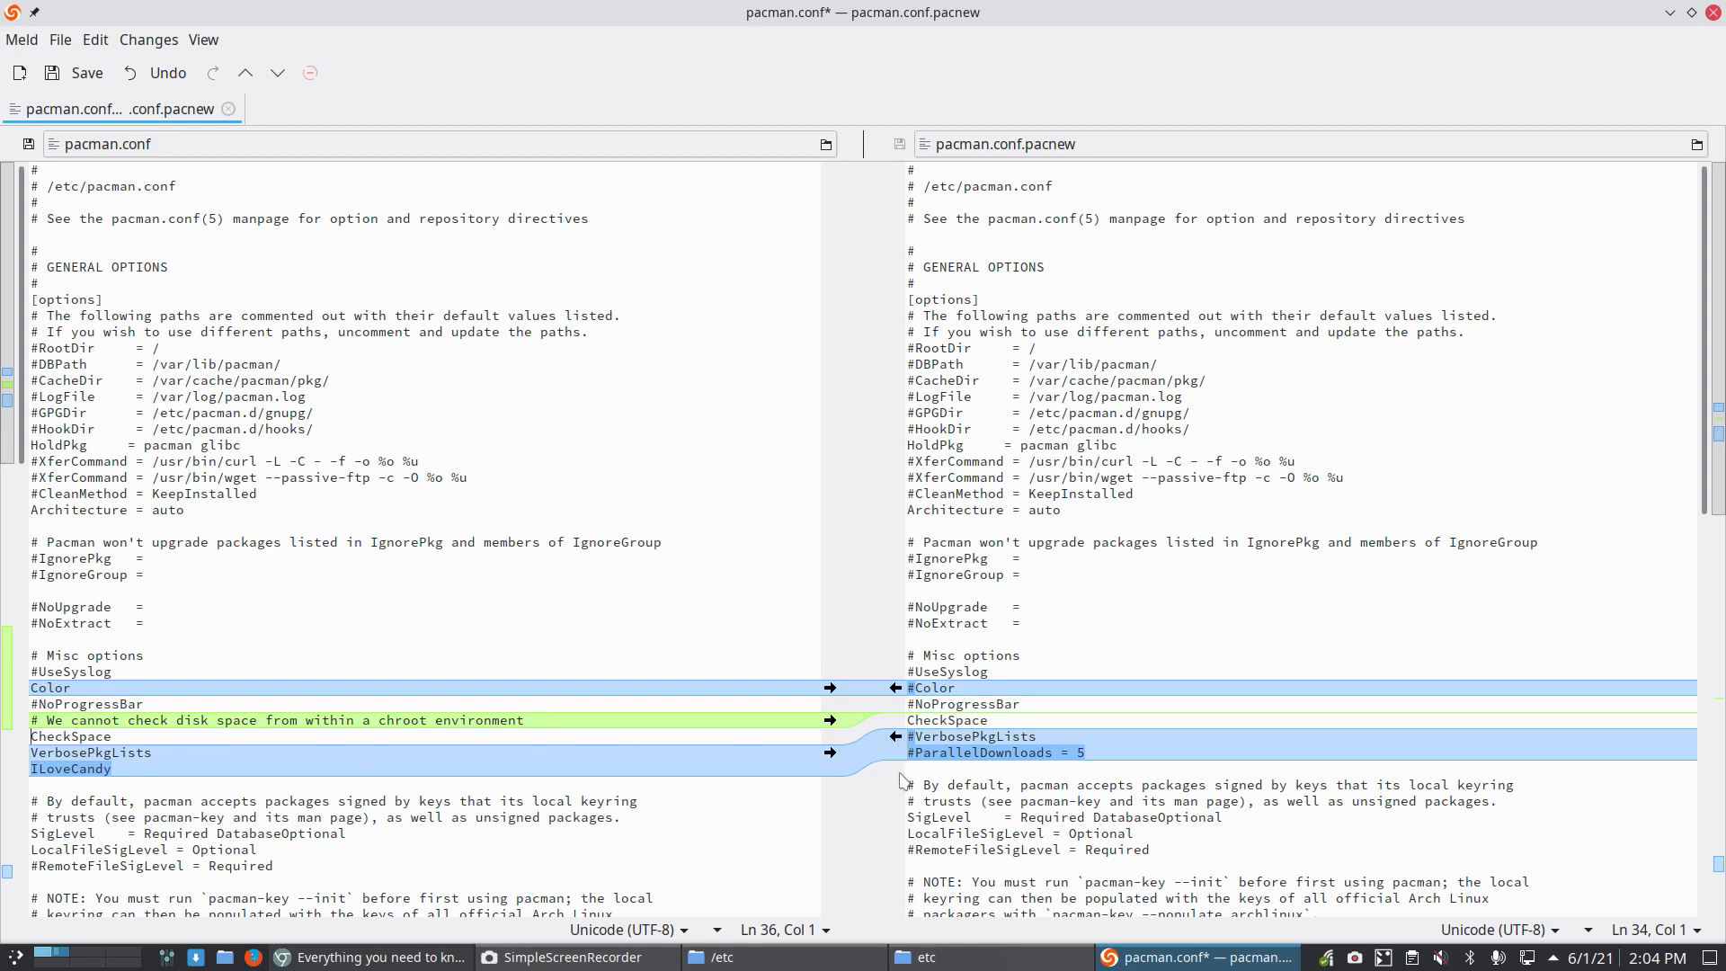
Step: Add ParallelDownloads = 5 below VerbosePkgLists and review the repository sections
{"action": "left_click", "coordinate": [979, 735]}
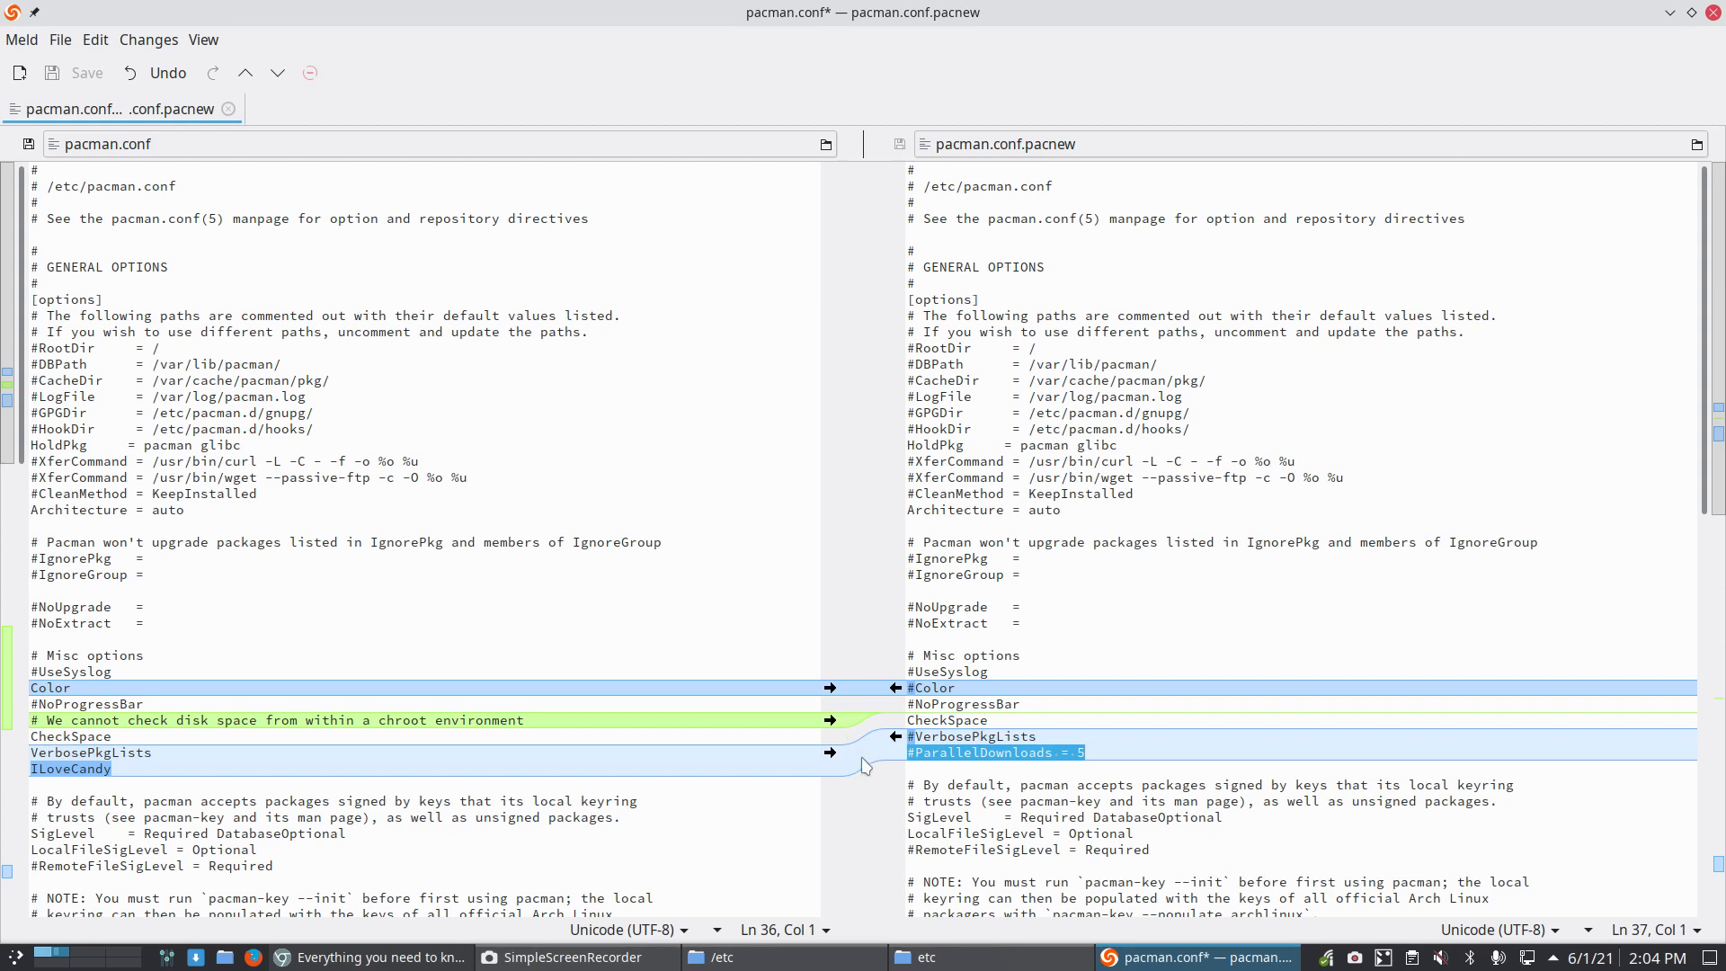
{"action": "mouse_move", "coordinate": [252, 735]}
{"action": "type", "text": "ParallelDownloads = 5"}
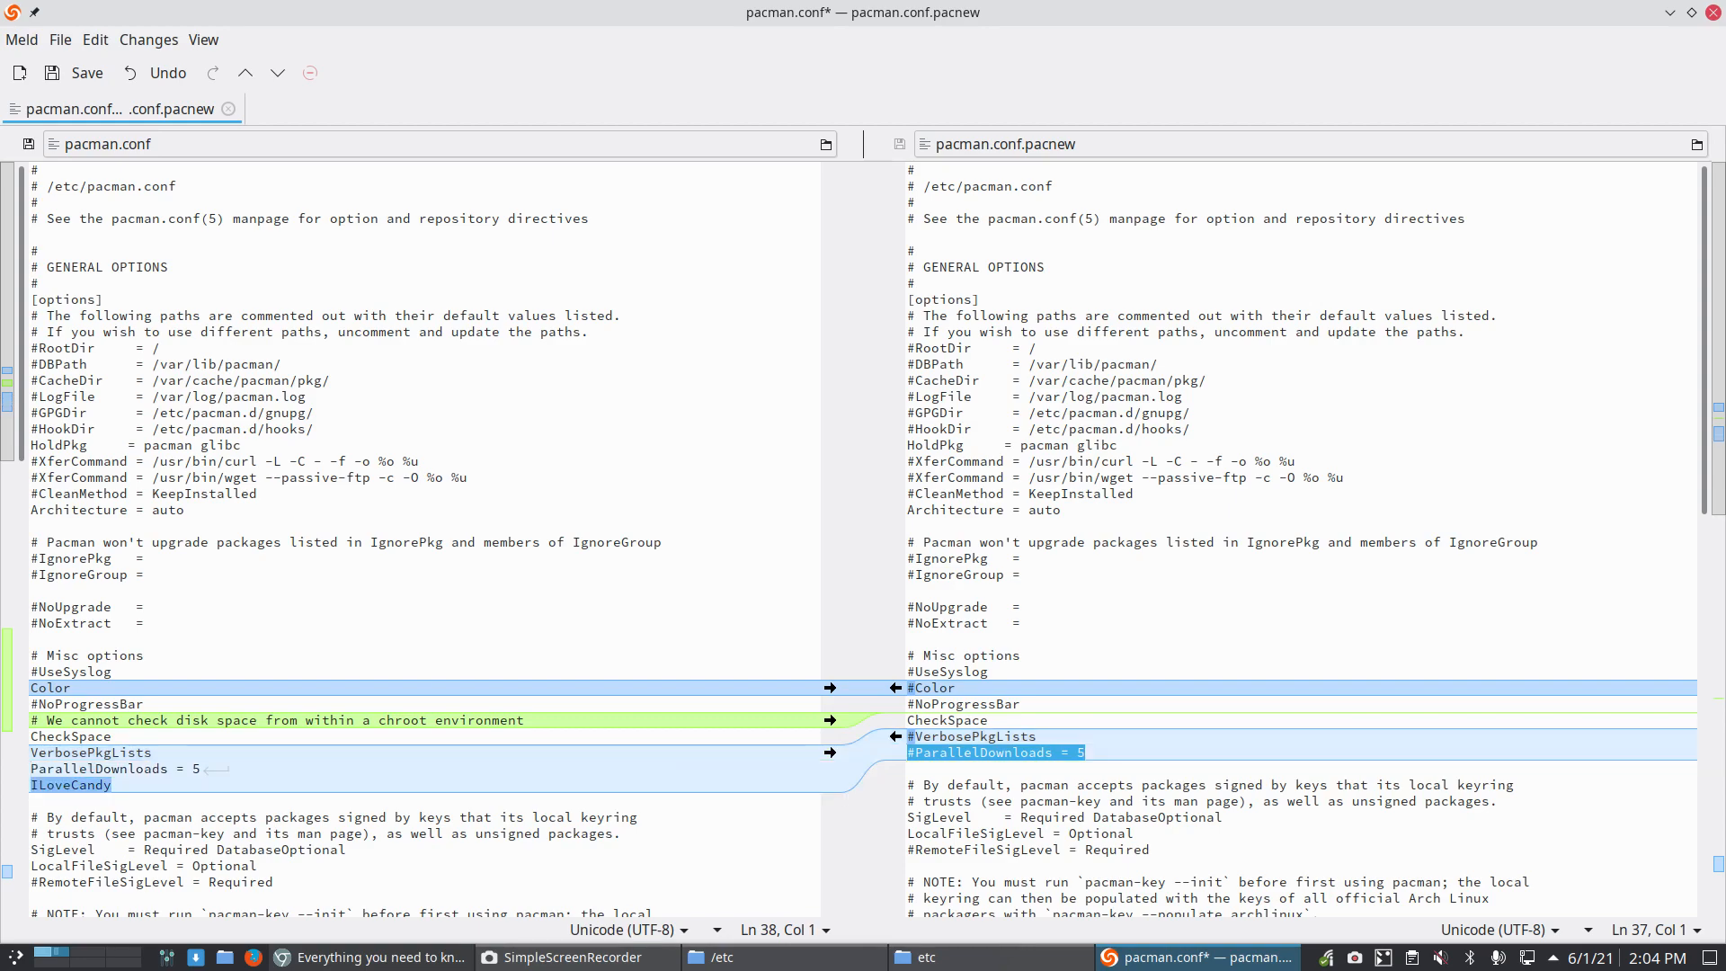
{"action": "scroll", "scroll_direction": "down", "scroll_amount": 3}
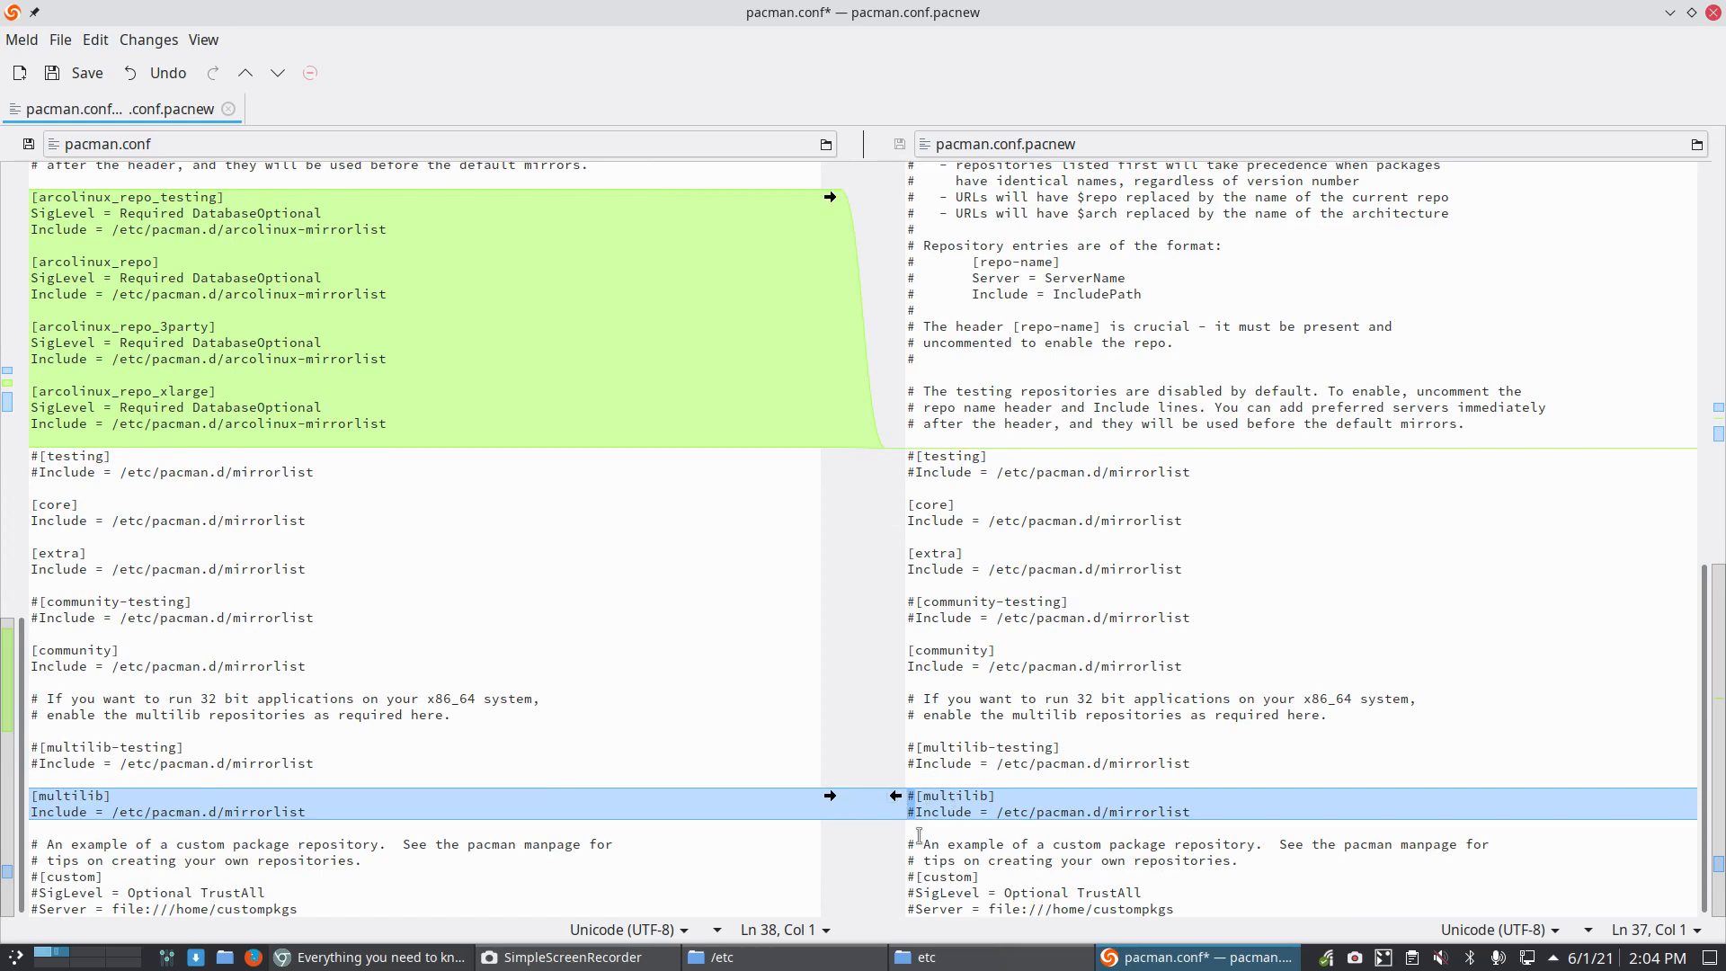
{"action": "scroll", "scroll_direction": "up", "scroll_amount": 3}
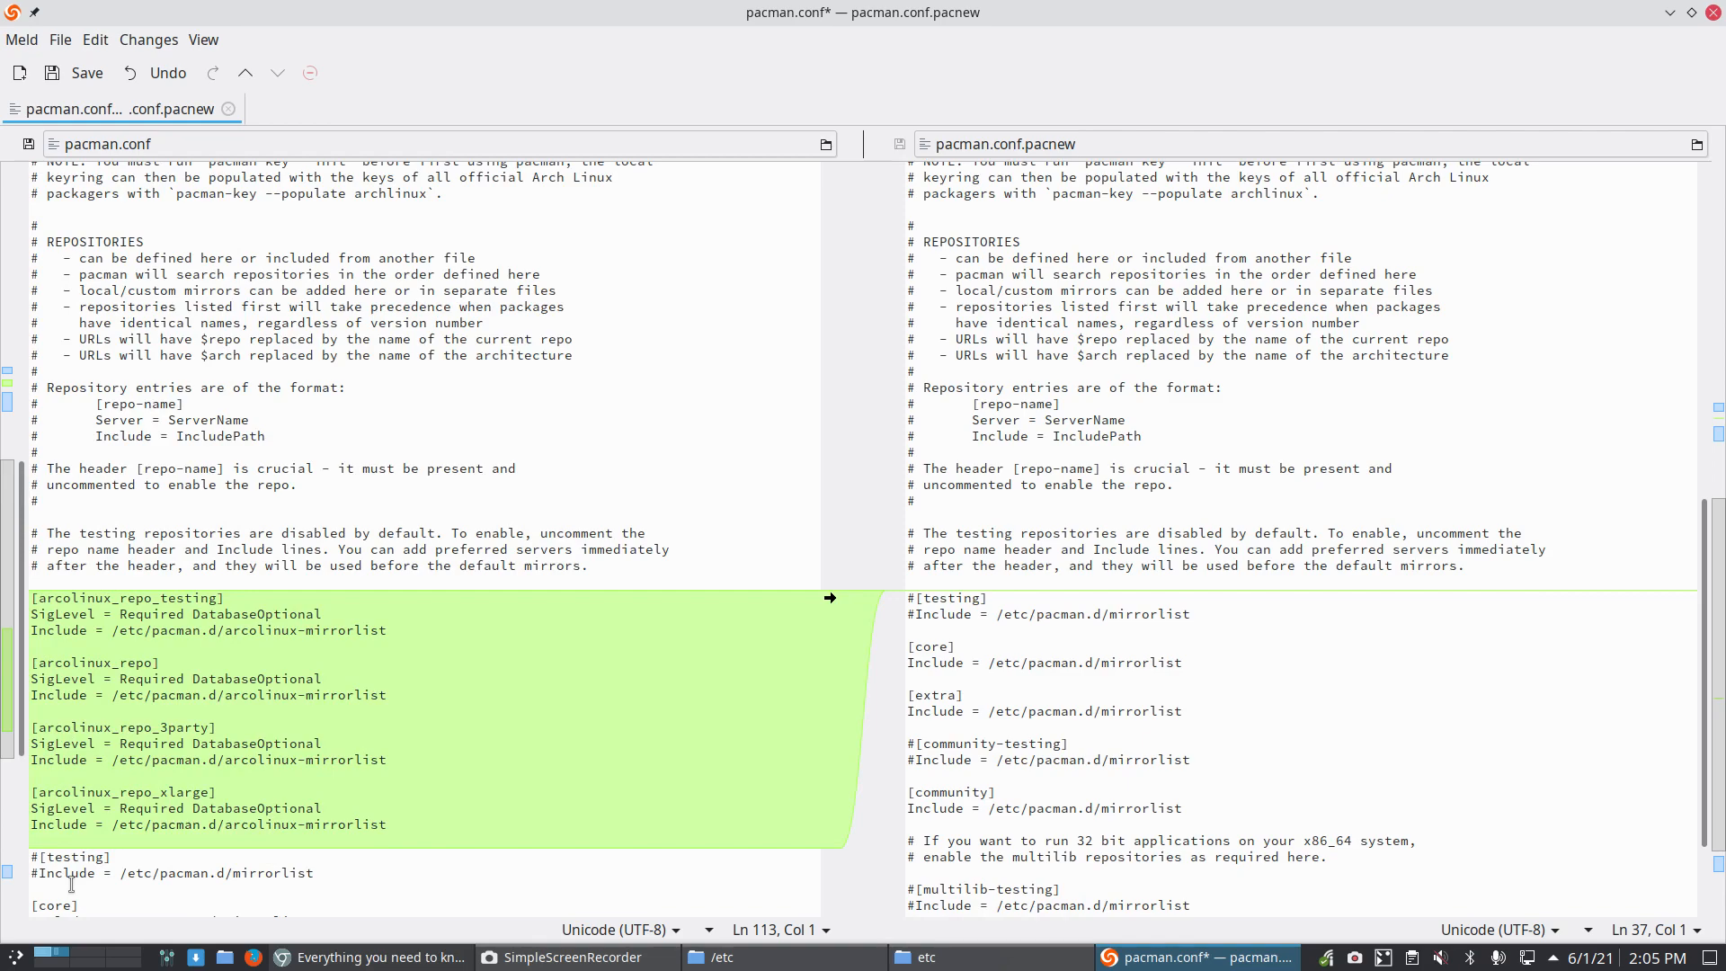
{"action": "scroll", "scroll_direction": "up", "scroll_amount": 3}
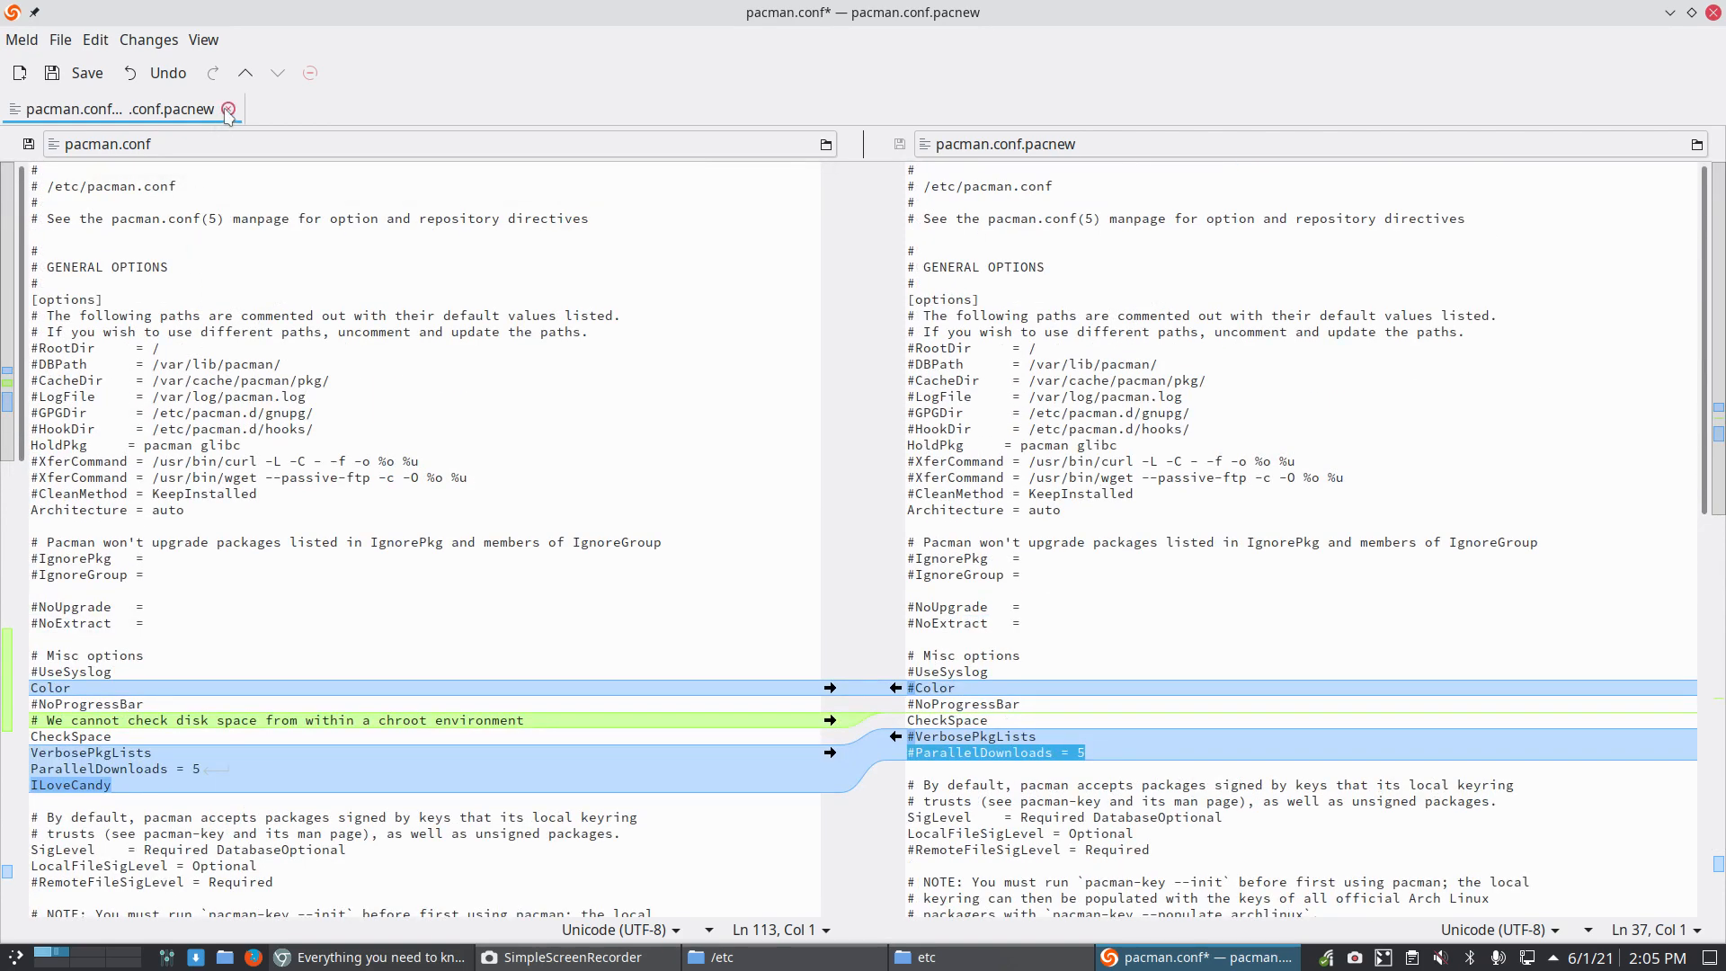
Step: Save the merged pacman.conf, close the comparison and quit Meld
{"action": "left_click", "coordinate": [228, 110]}
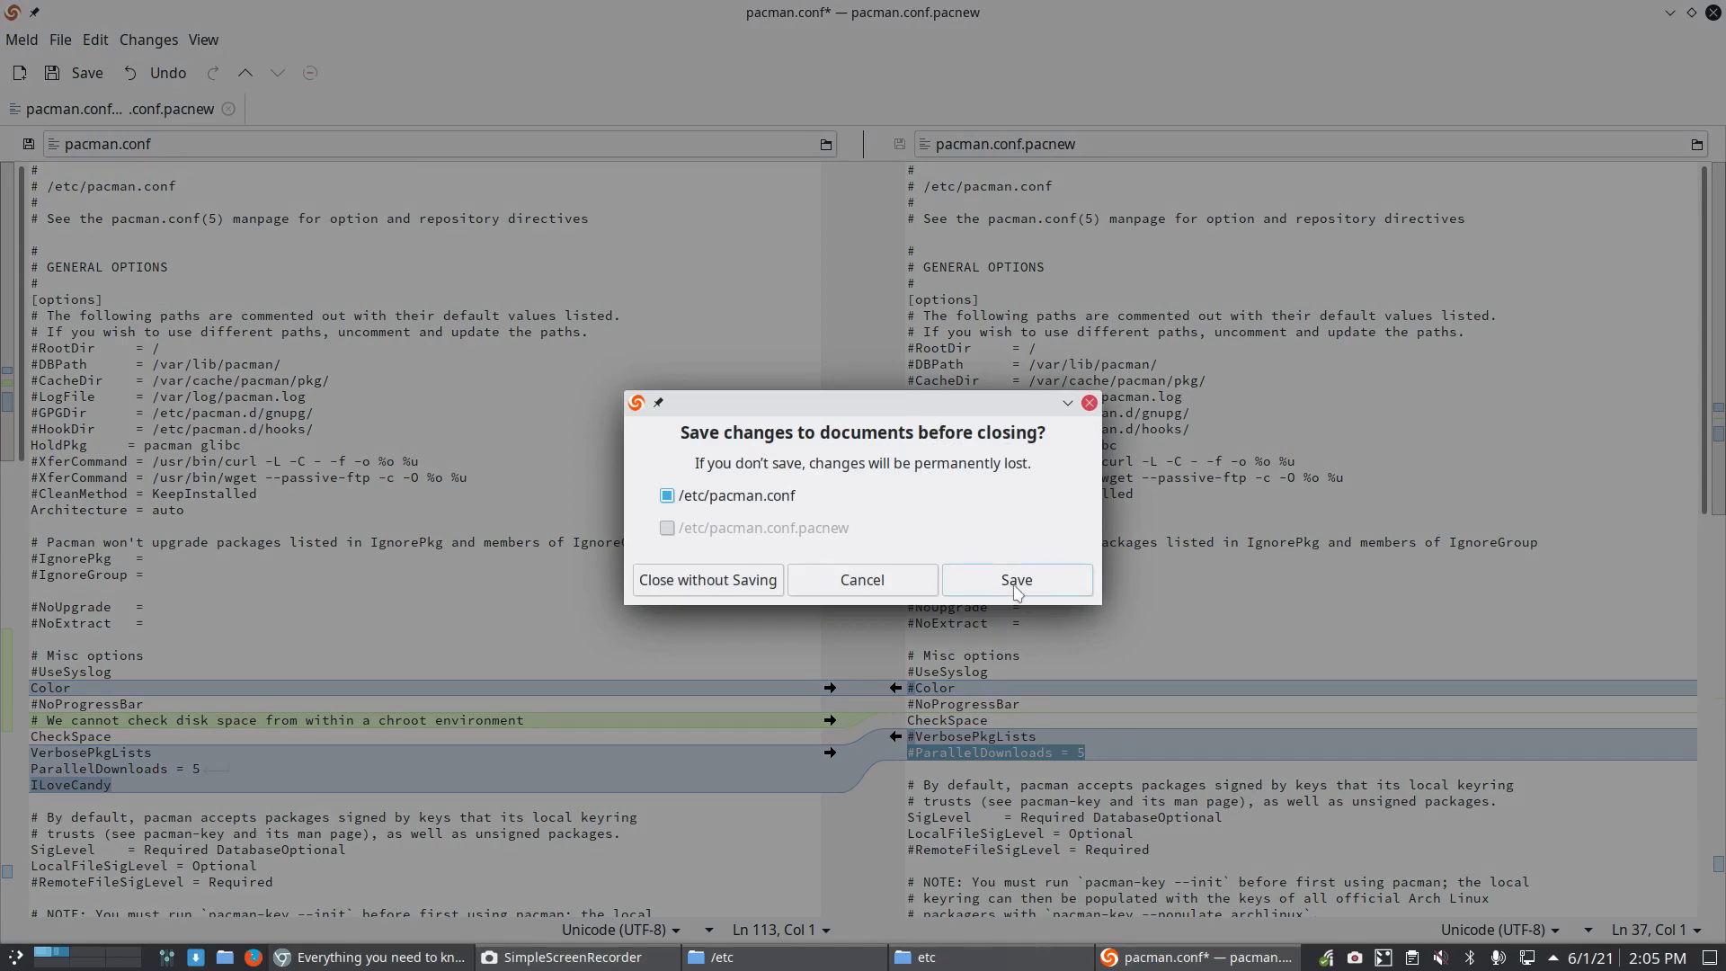
{"action": "left_click", "coordinate": [1013, 580]}
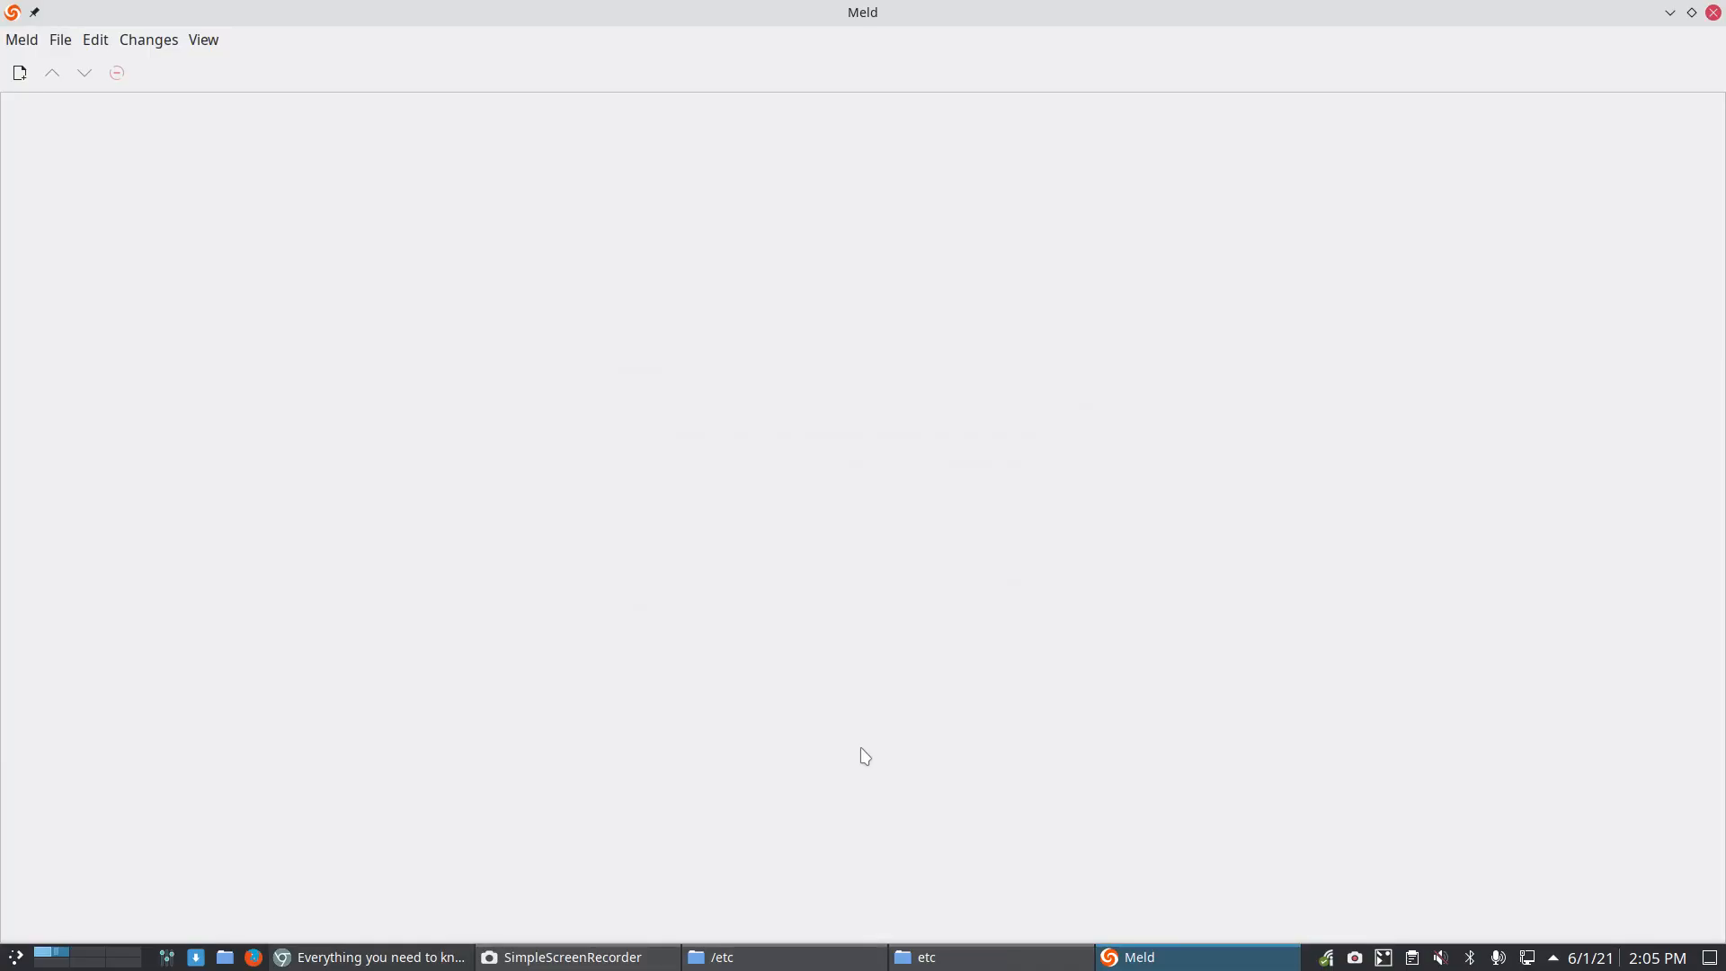
{"action": "left_click", "coordinate": [990, 956]}
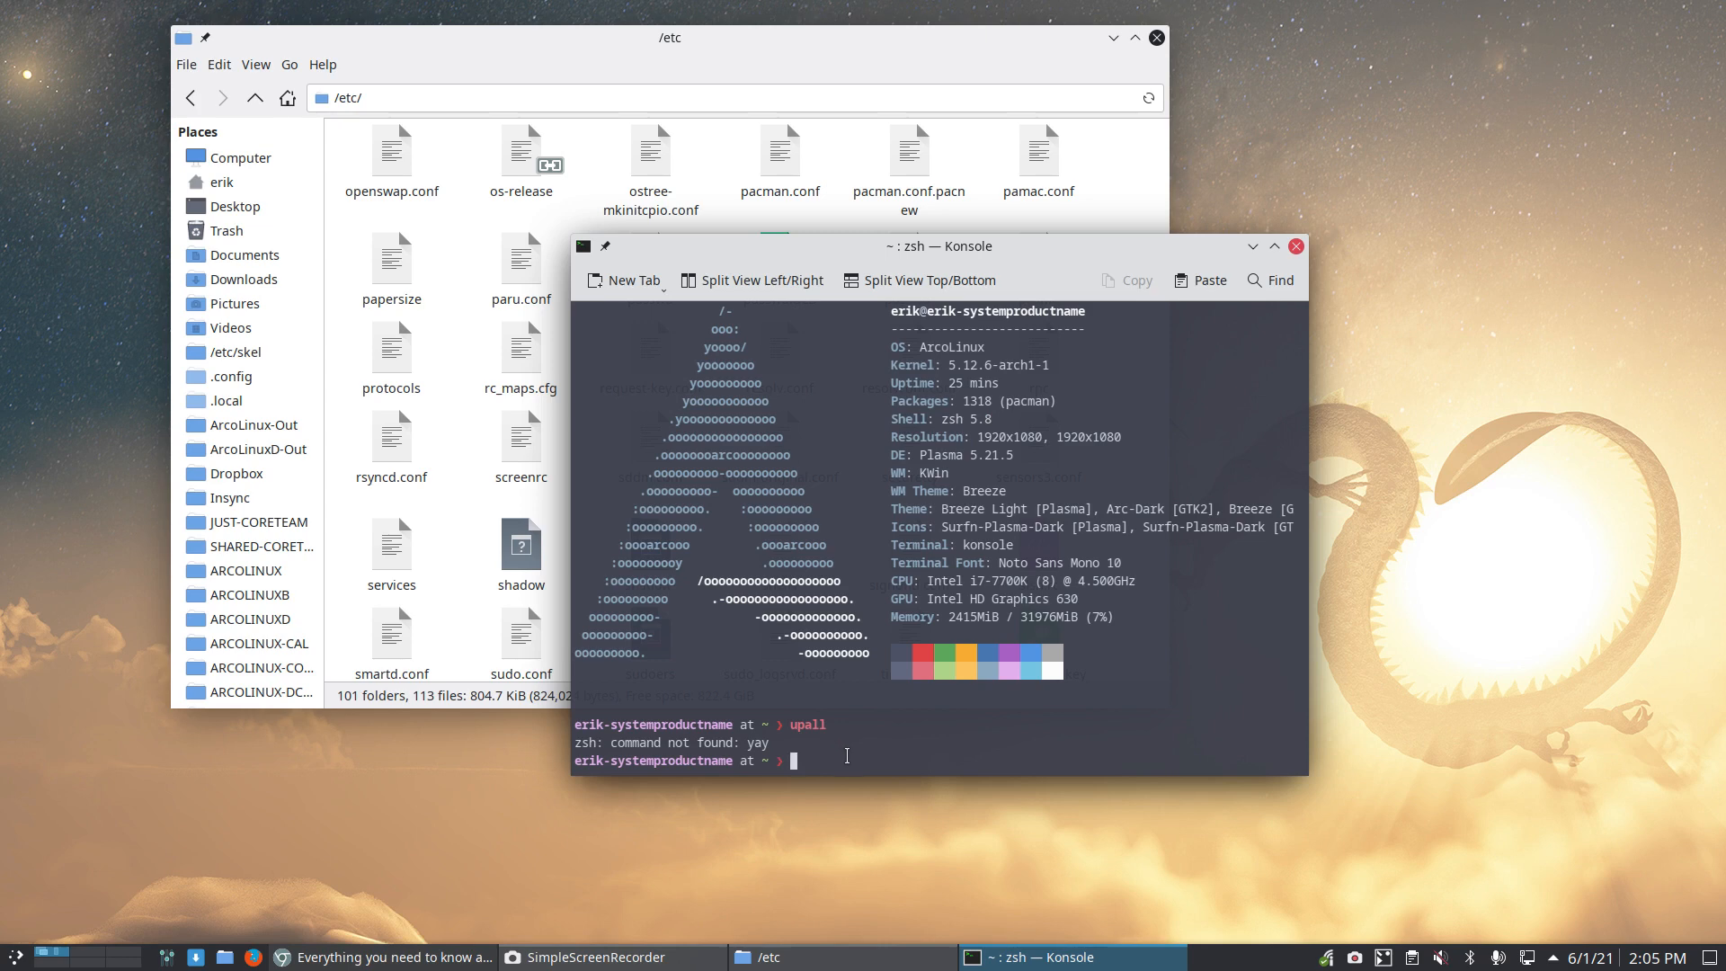
Step: Go into /etc/skel in Dolphin and select the default .bashrc
{"action": "type", "text": "skel"}
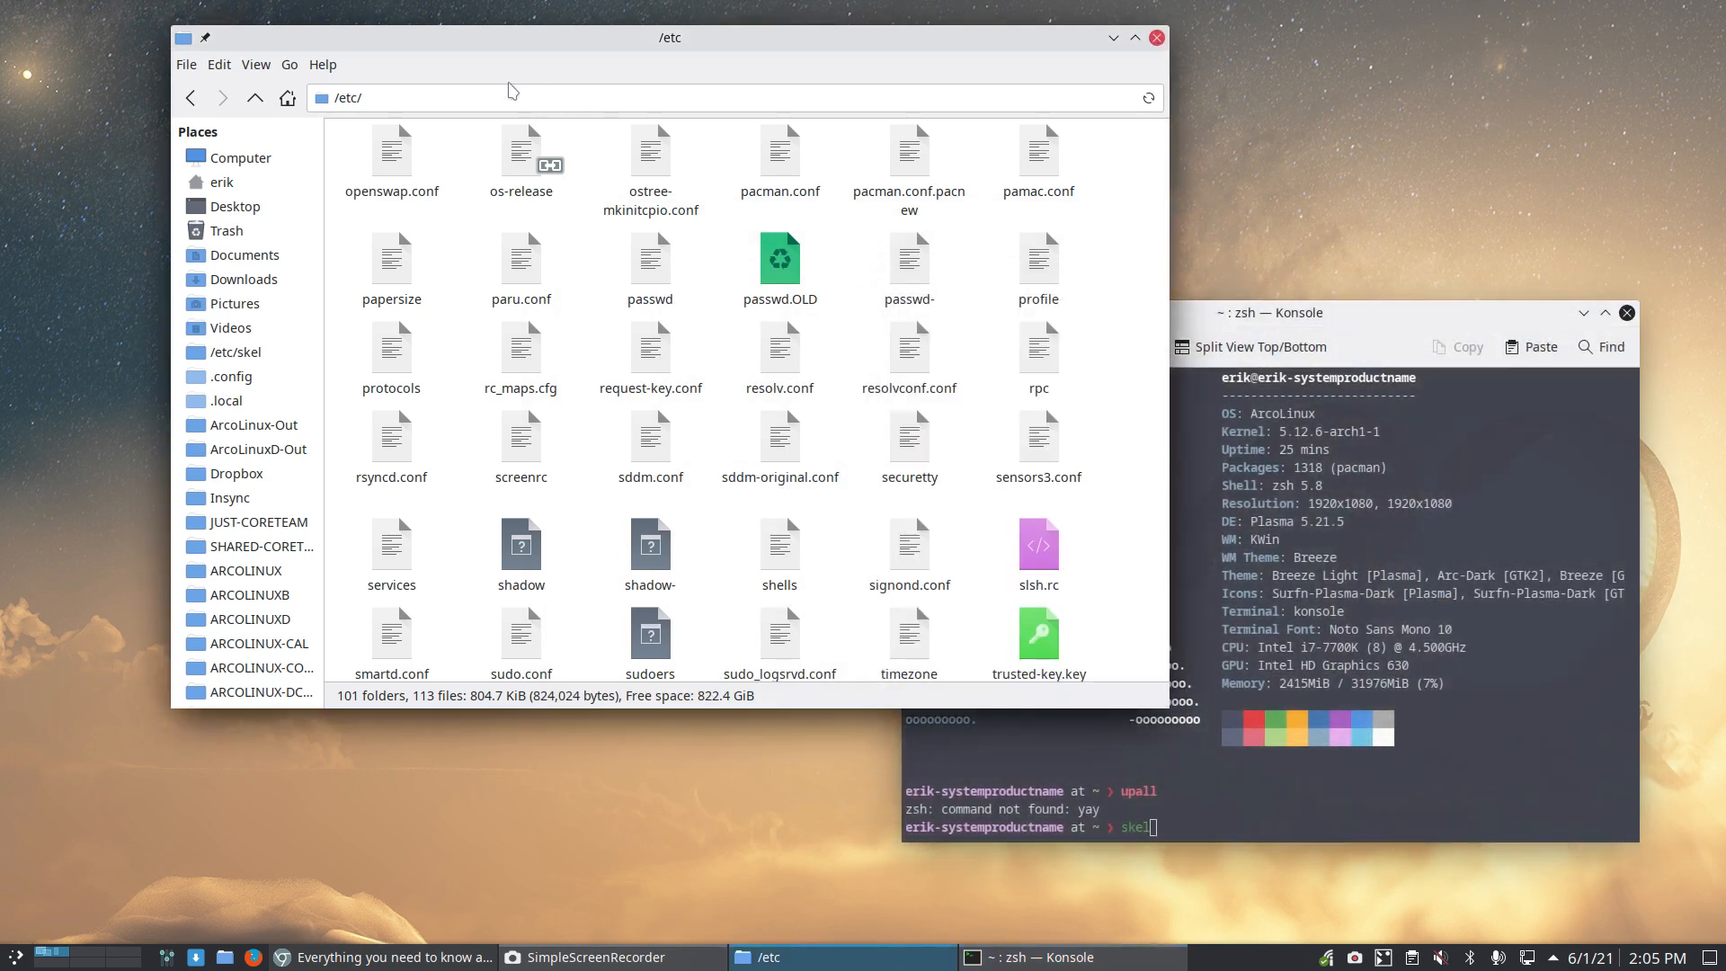
{"action": "left_click", "coordinate": [237, 350]}
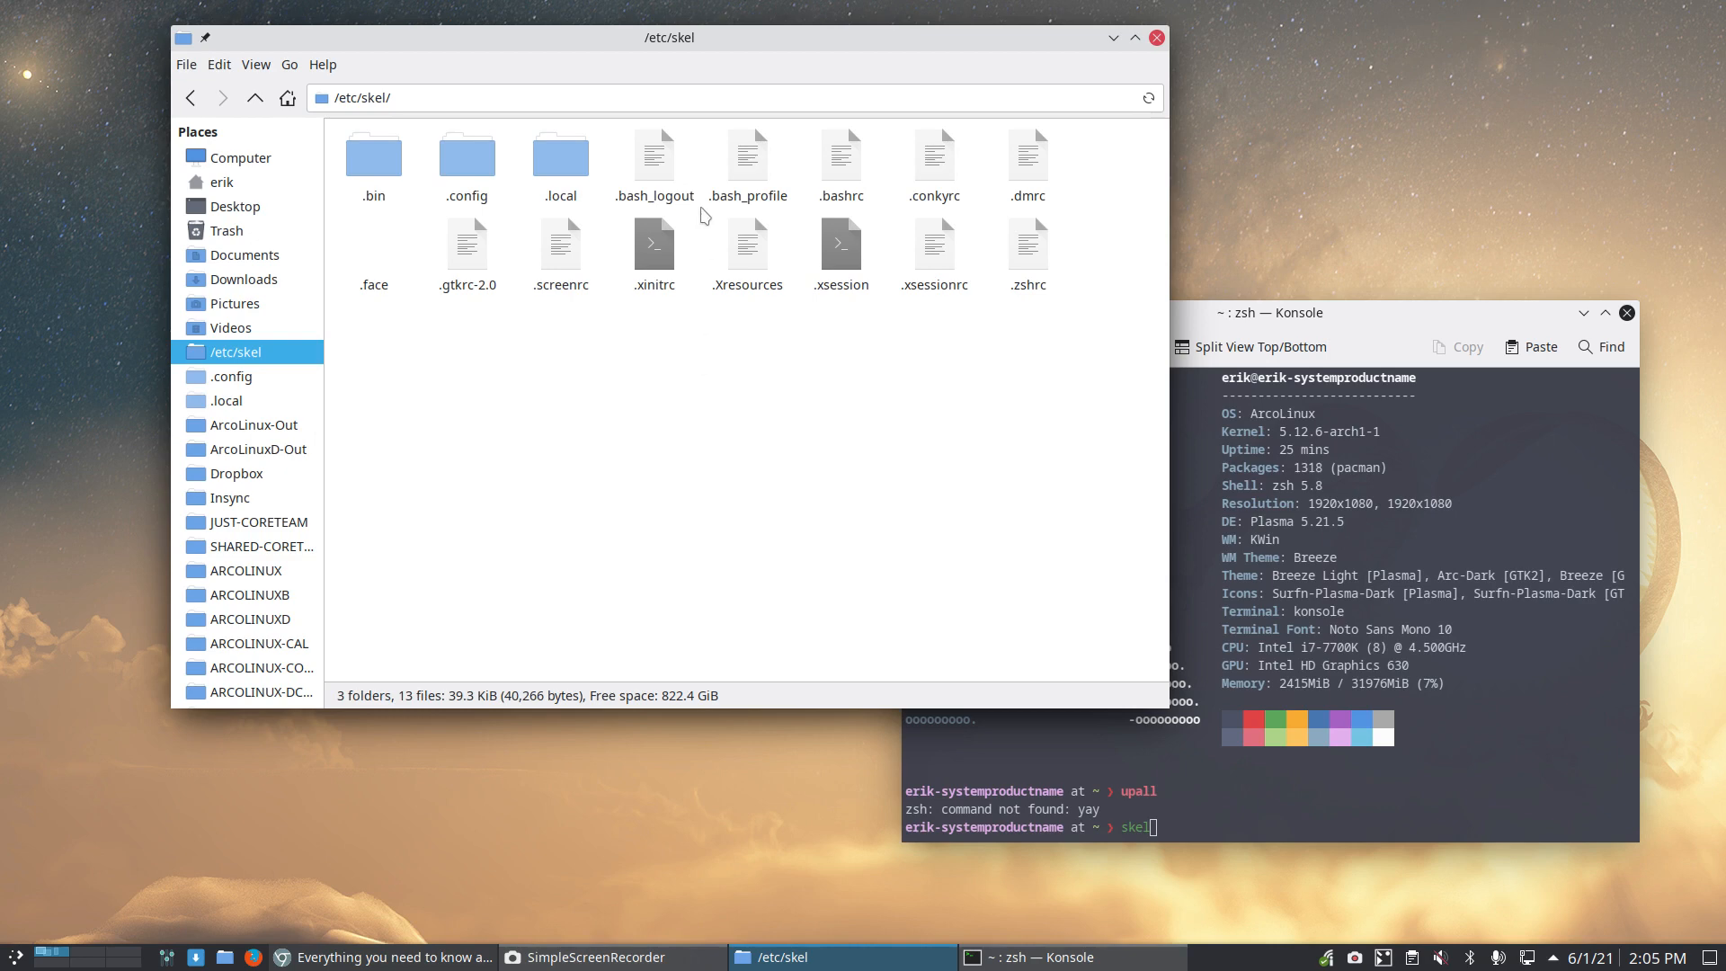
{"action": "left_click", "coordinate": [839, 155]}
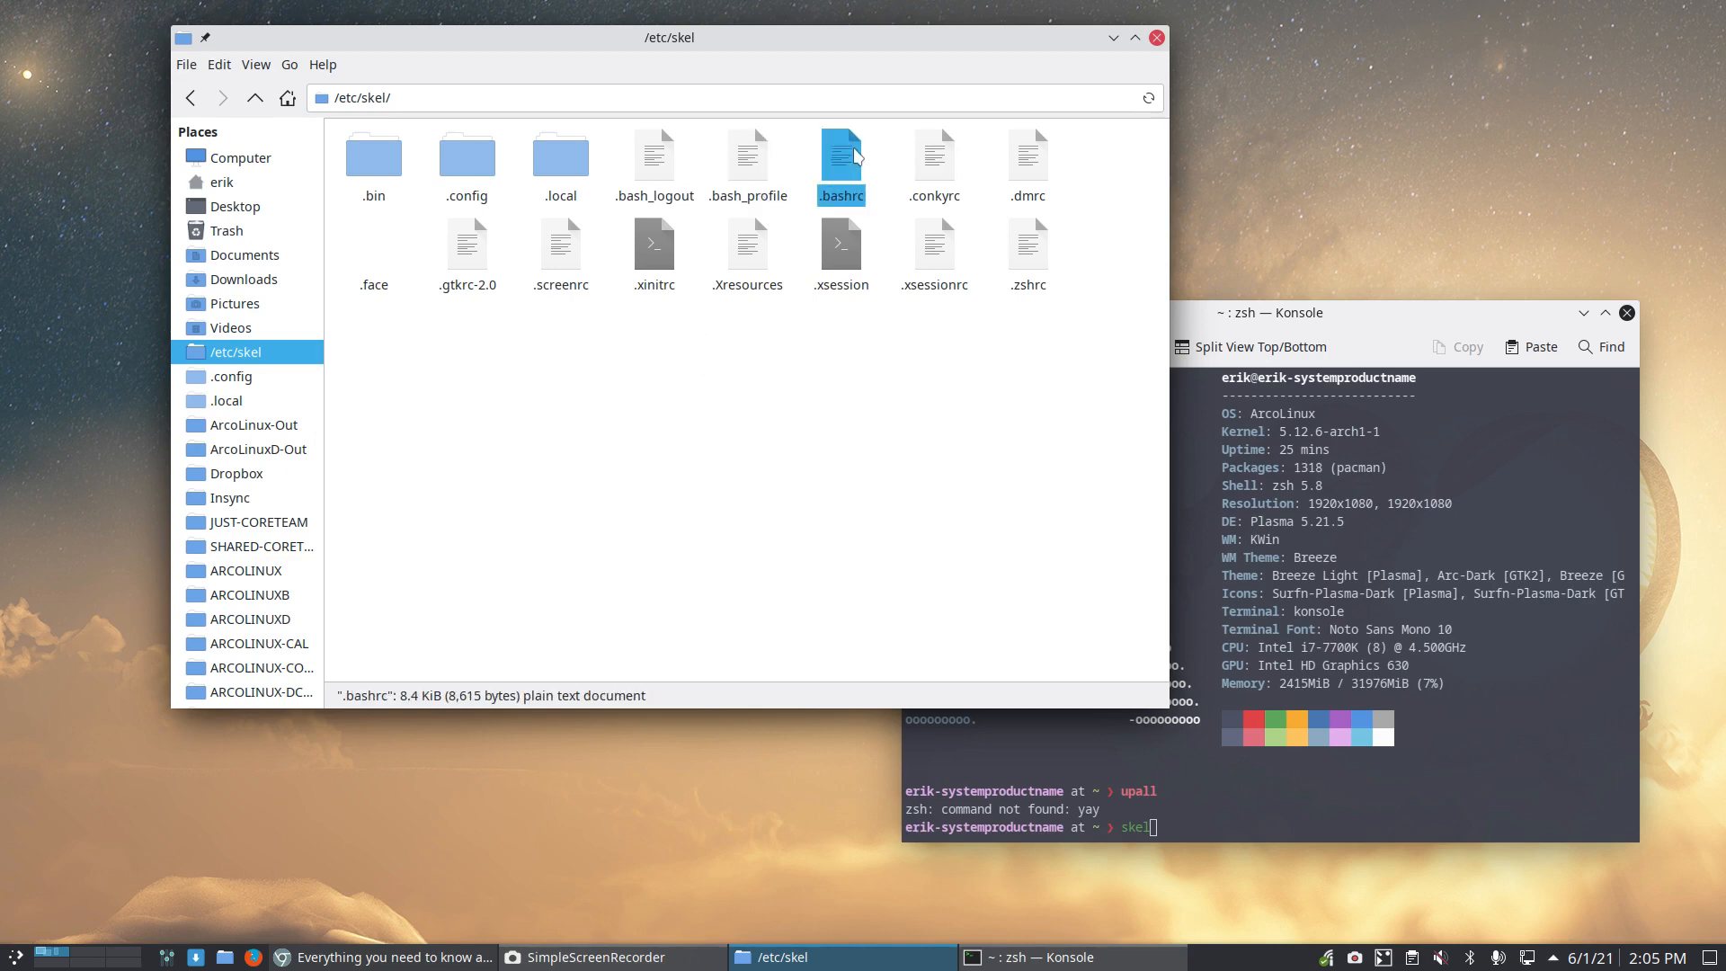
{"action": "mouse_move", "coordinate": [1330, 920]}
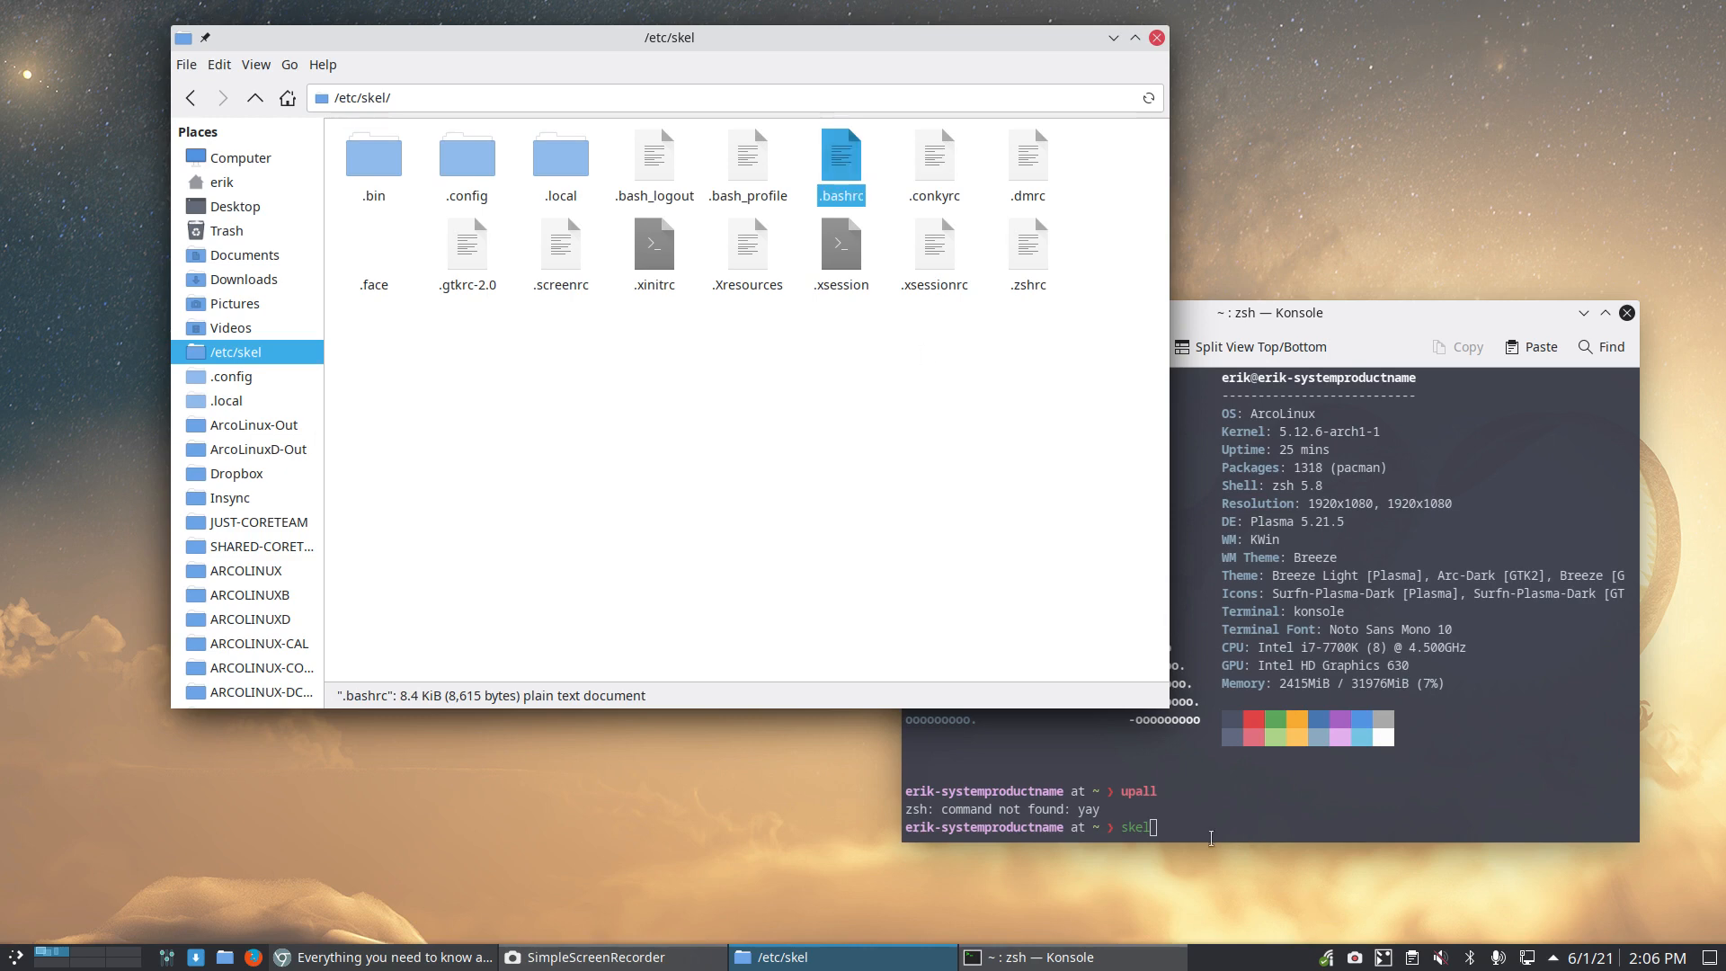
{"action": "mouse_move", "coordinate": [841, 165]}
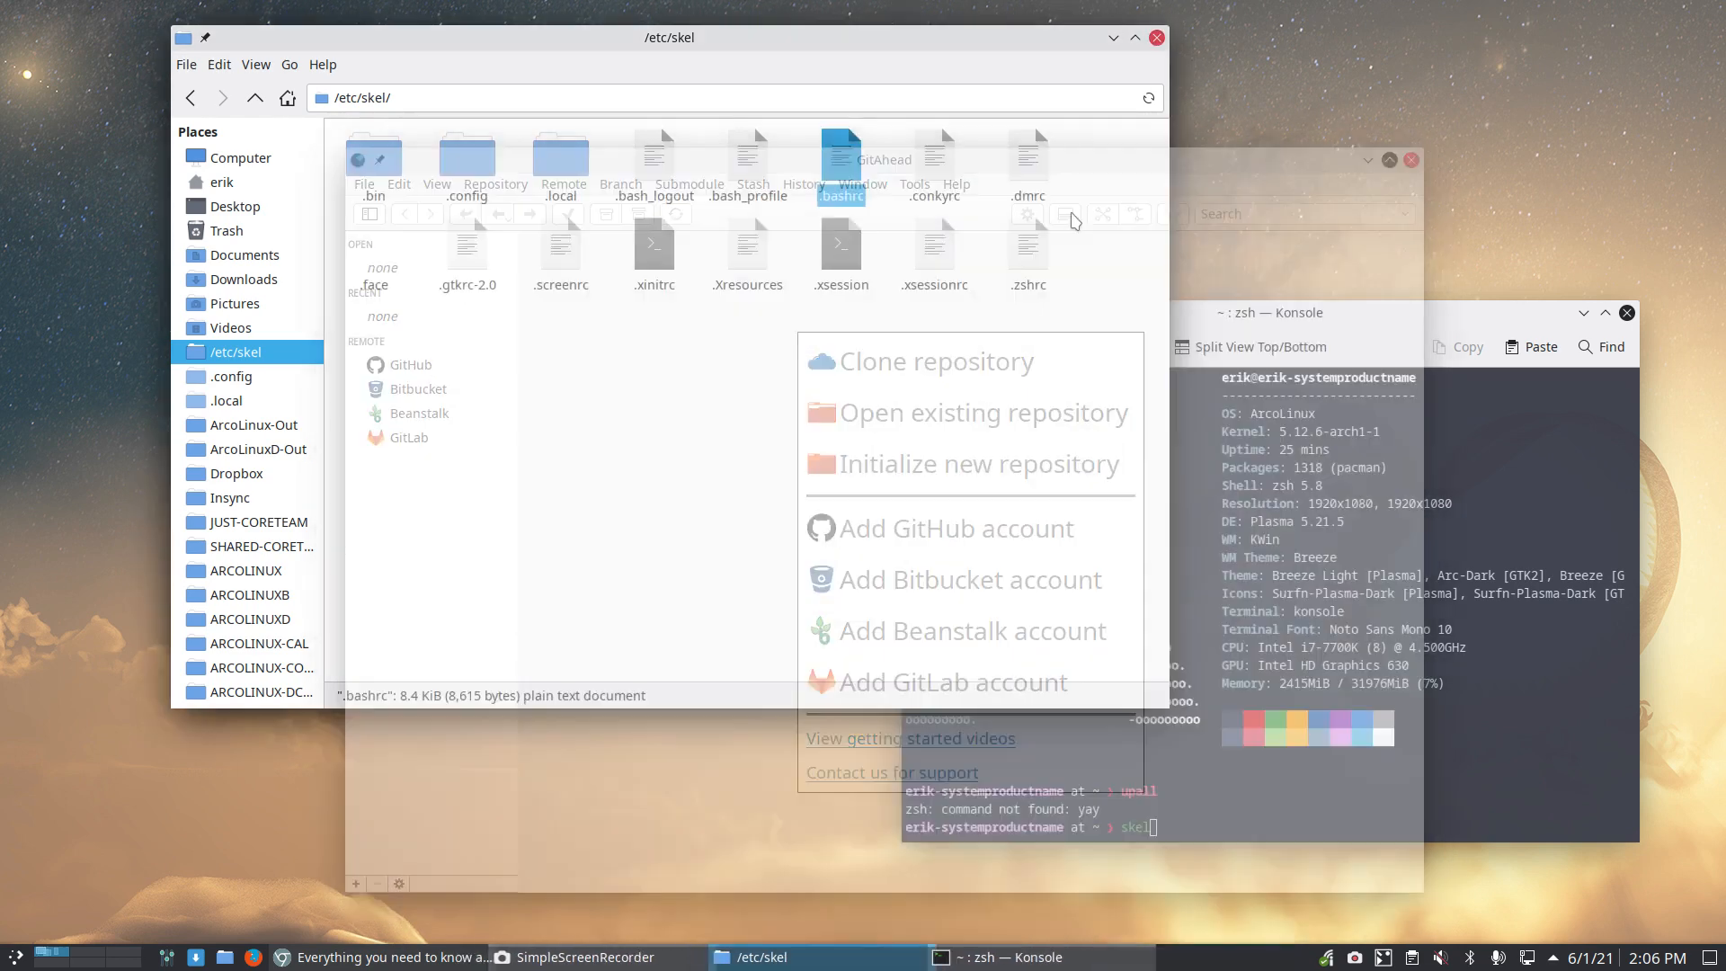
Step: Open /etc/skel/.bashrc in Sublime Text and dismiss the changelog
{"action": "right_click", "coordinate": [841, 194]}
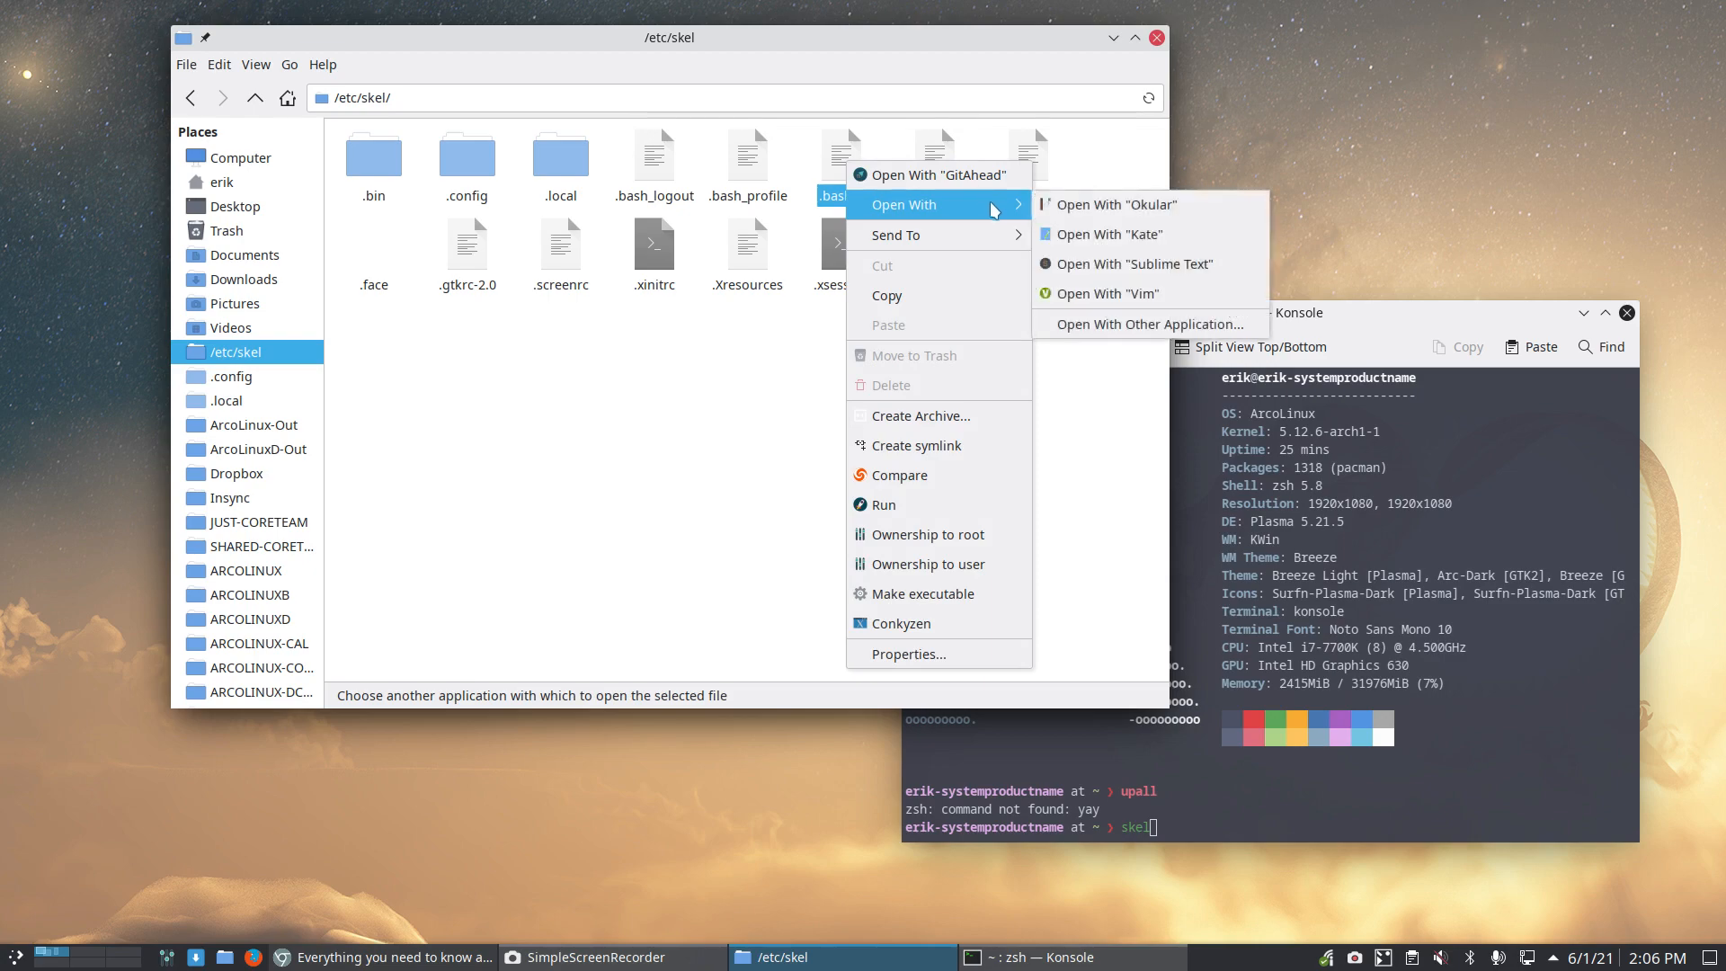
{"action": "left_click", "coordinate": [1131, 263]}
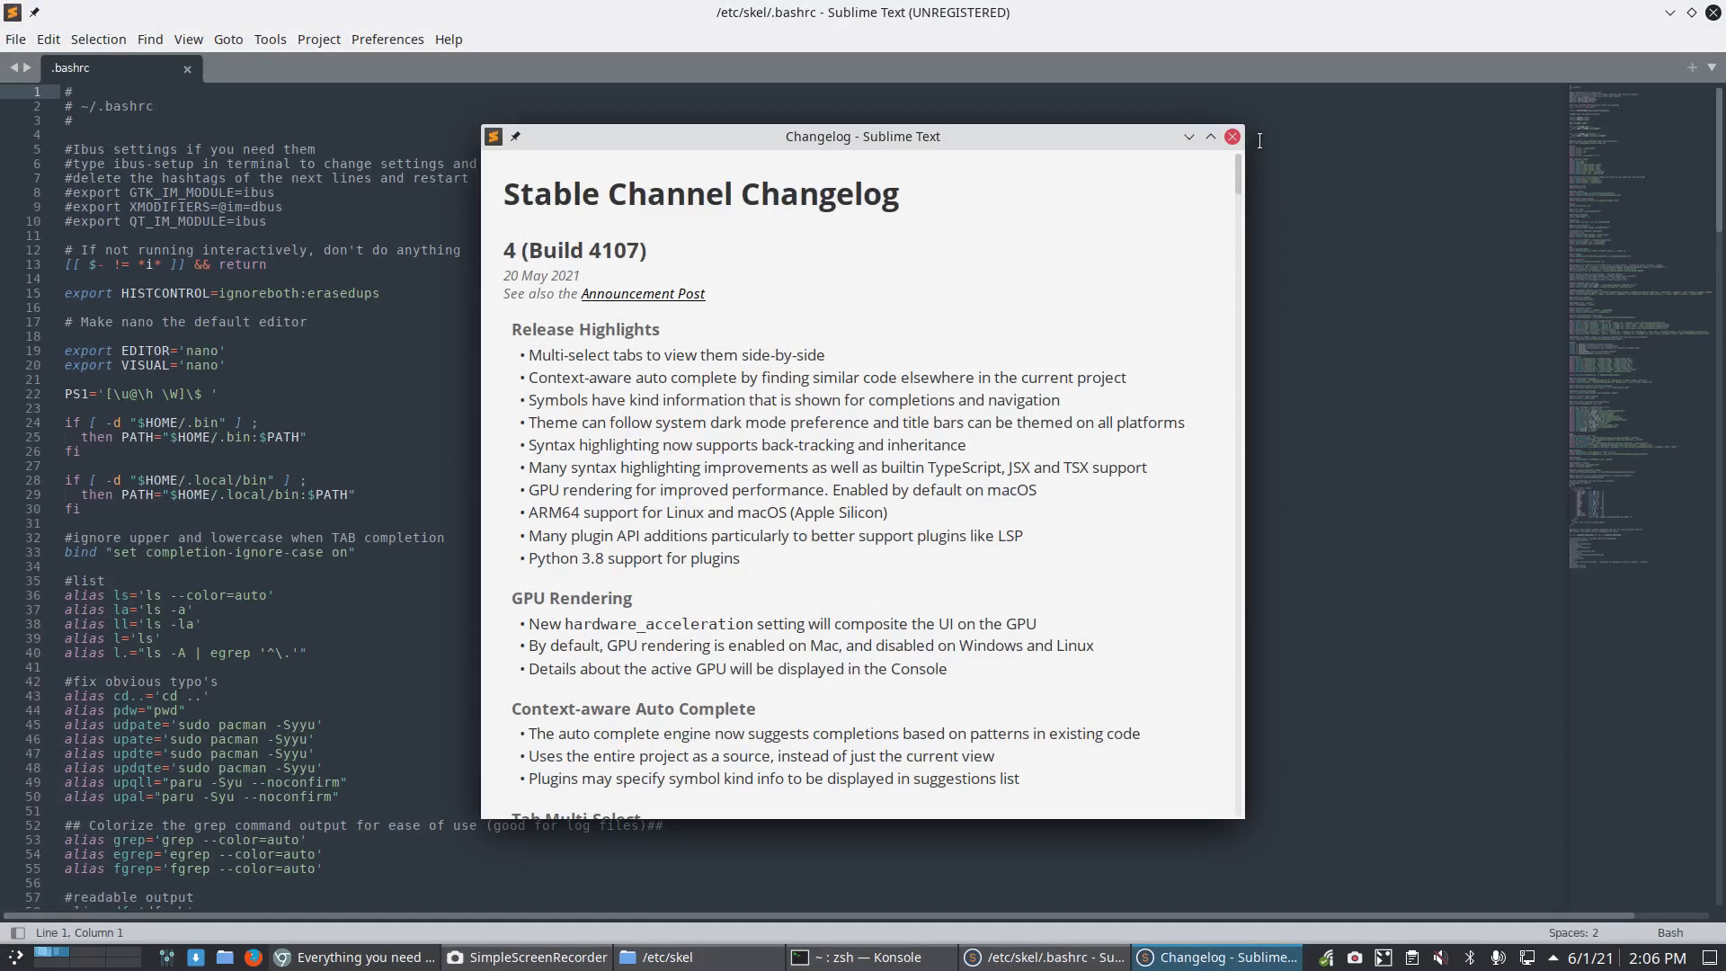
{"action": "left_click", "coordinate": [1230, 137]}
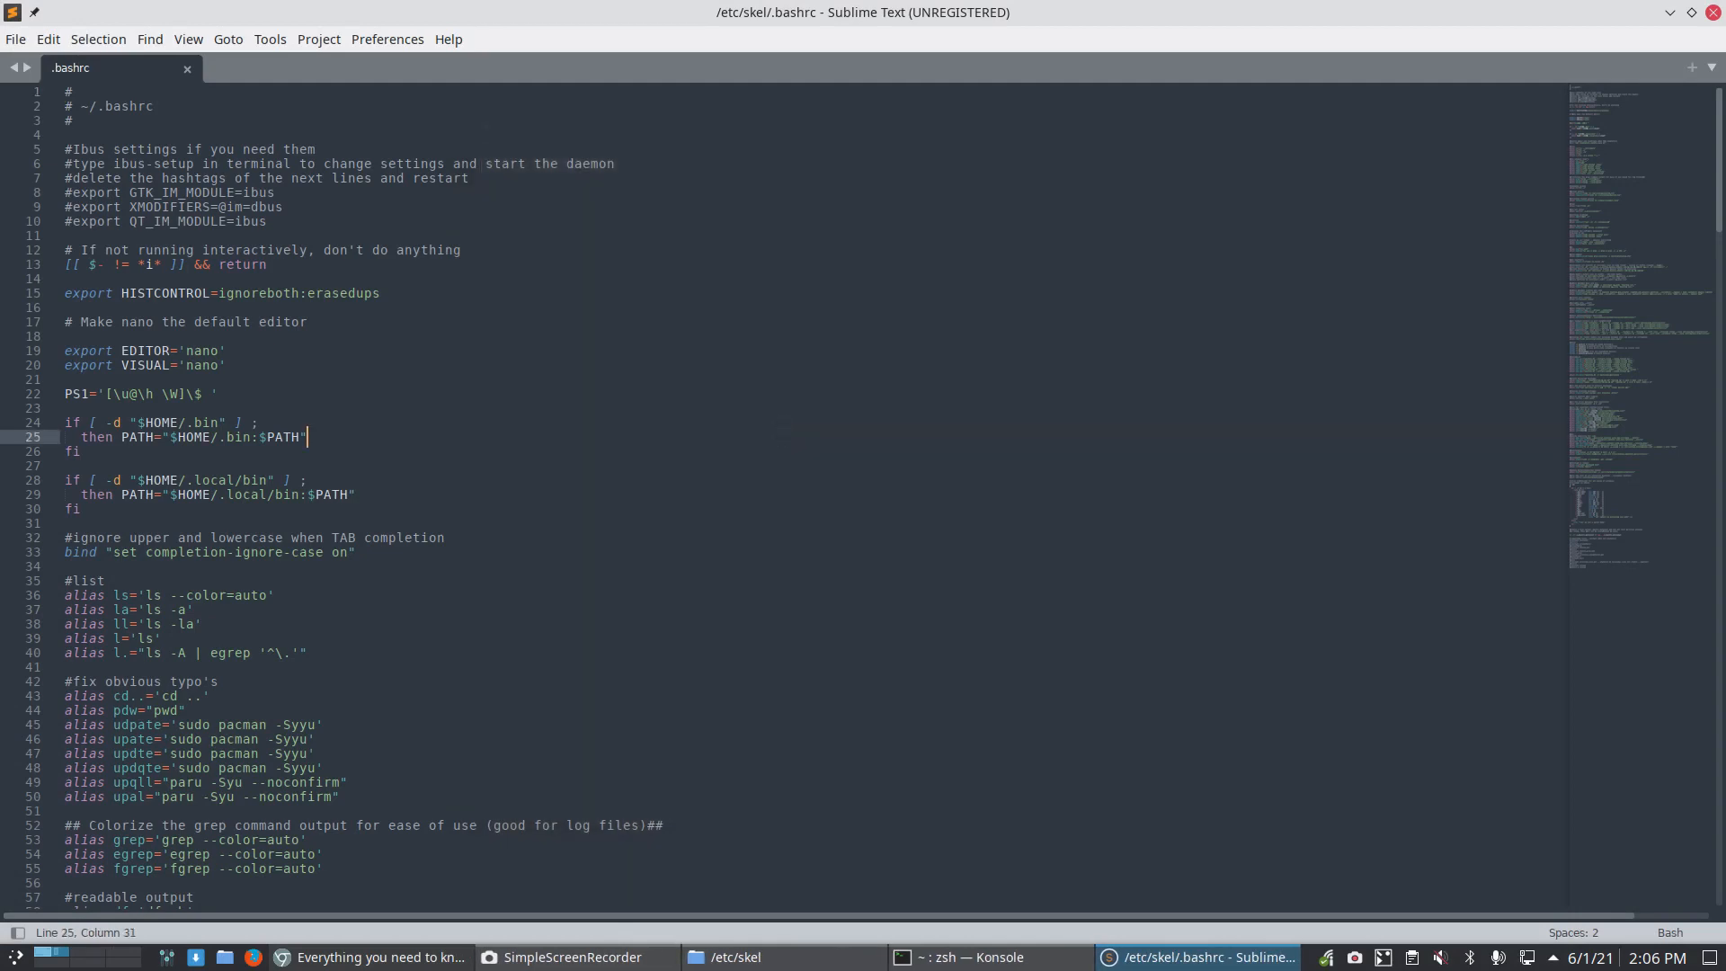
Step: Search the file for 'paru' and jump to the update aliases that call it
{"action": "key", "text": "ctrl+f"}
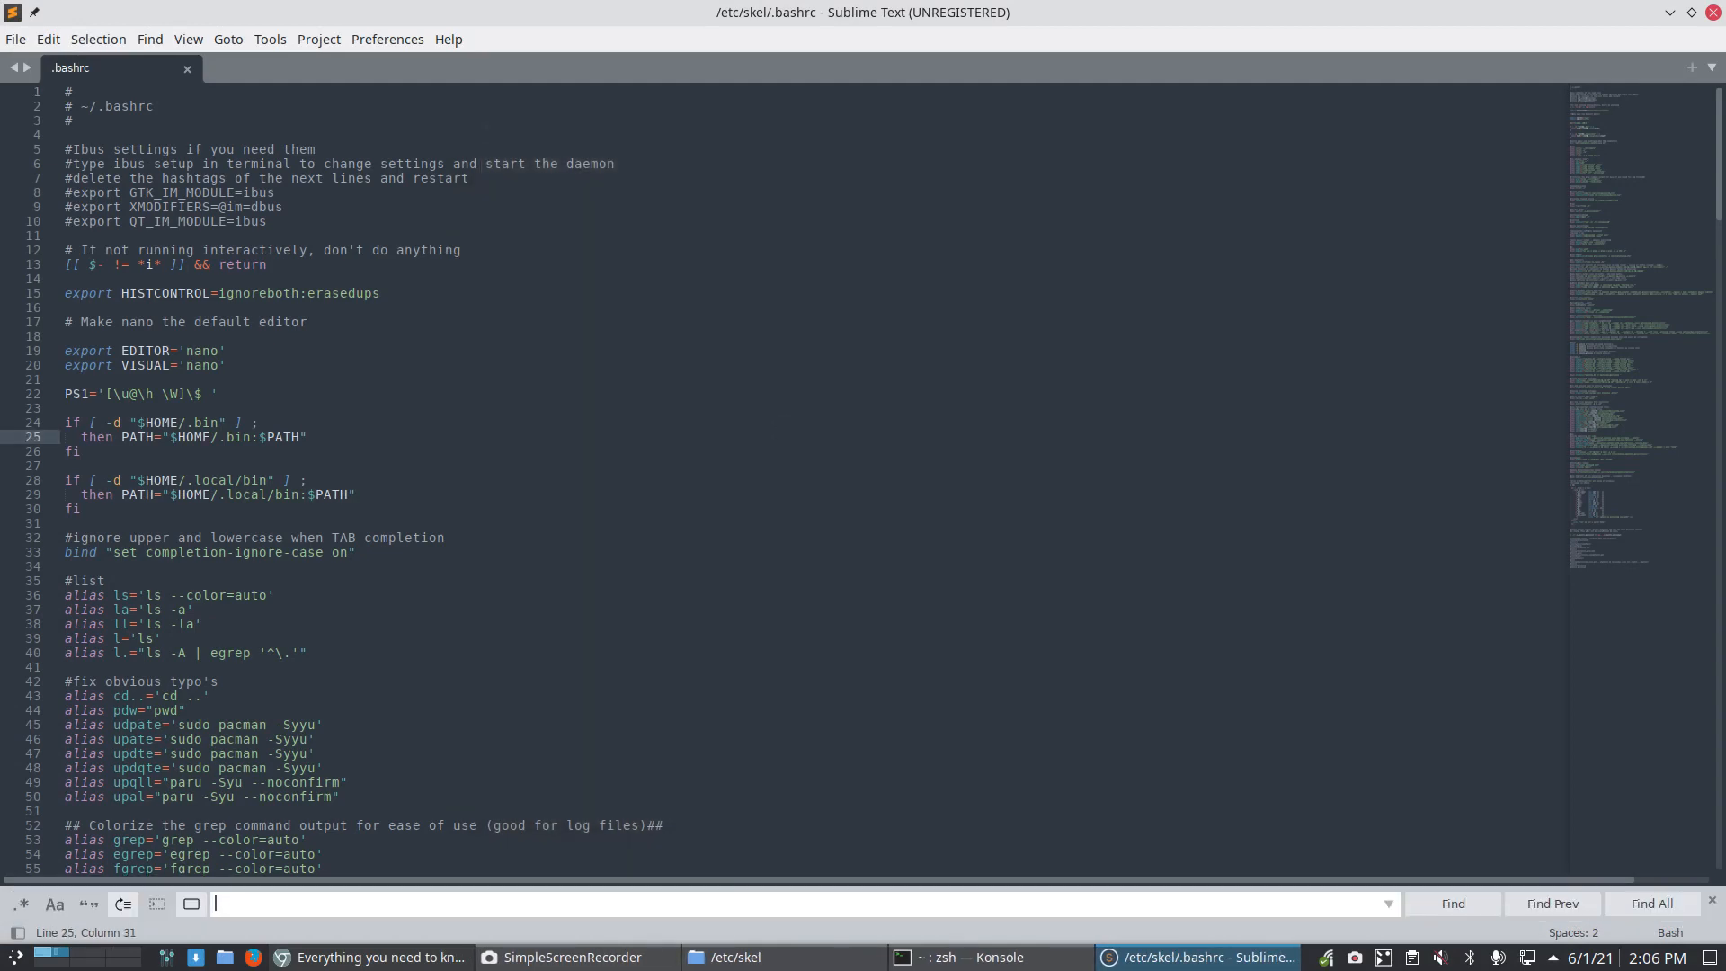
{"action": "type", "text": "paru"}
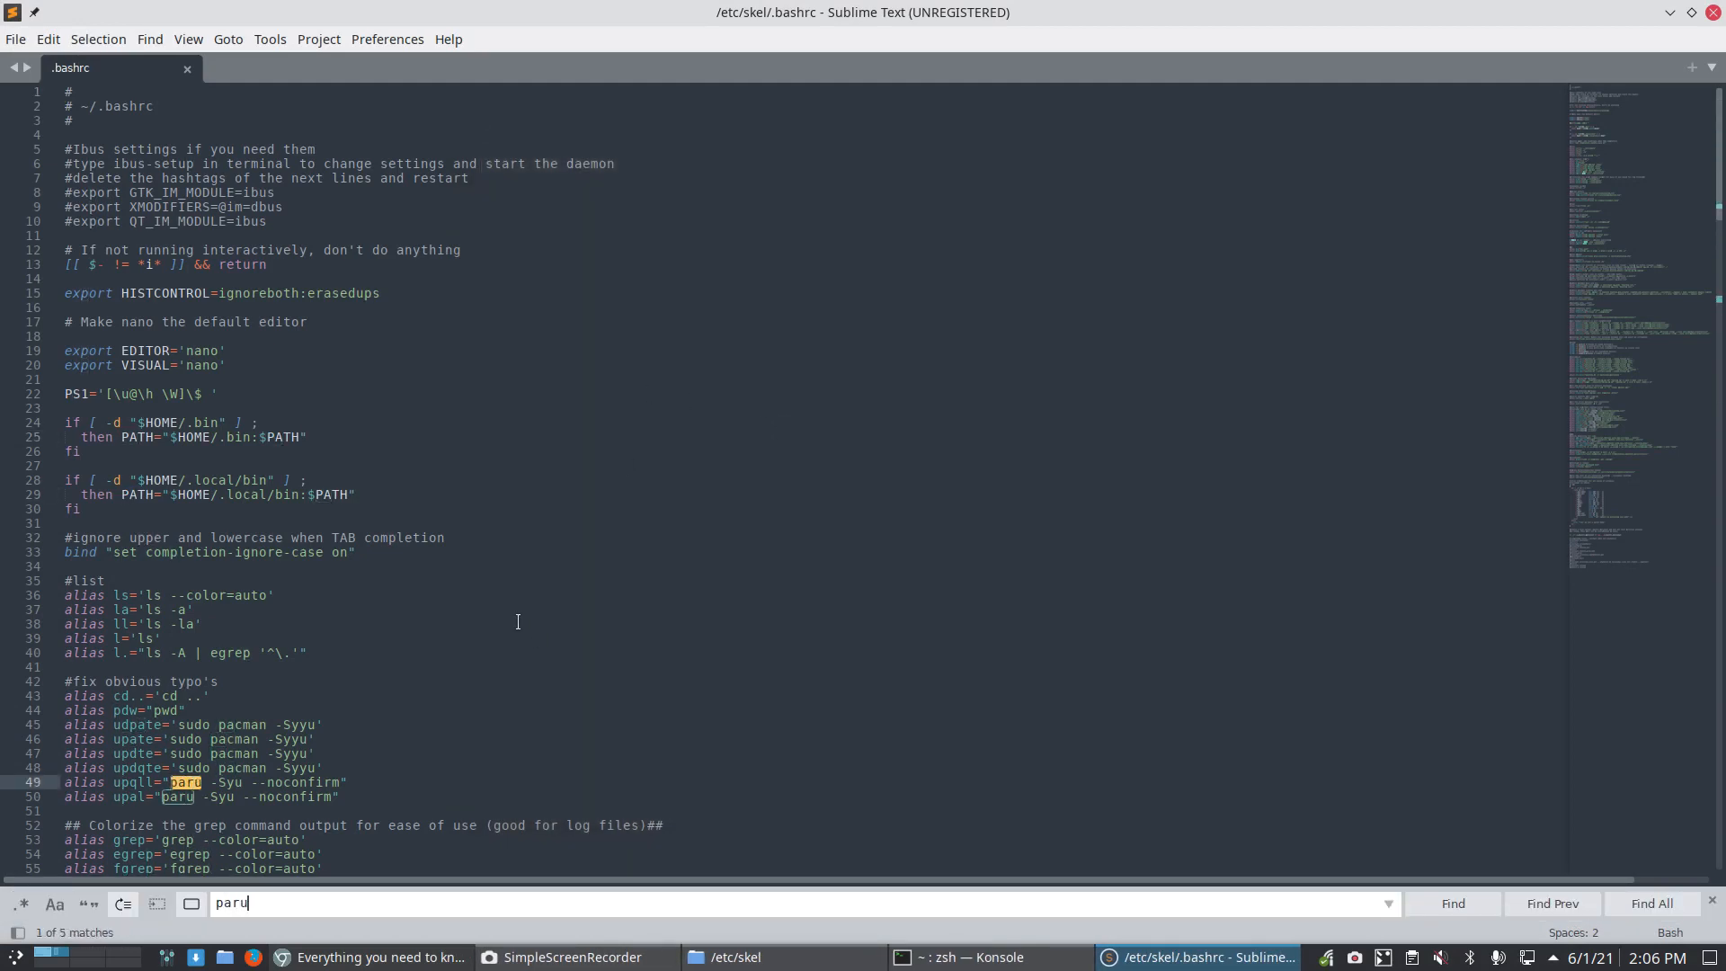
{"action": "scroll", "scroll_direction": "down", "scroll_amount": 3}
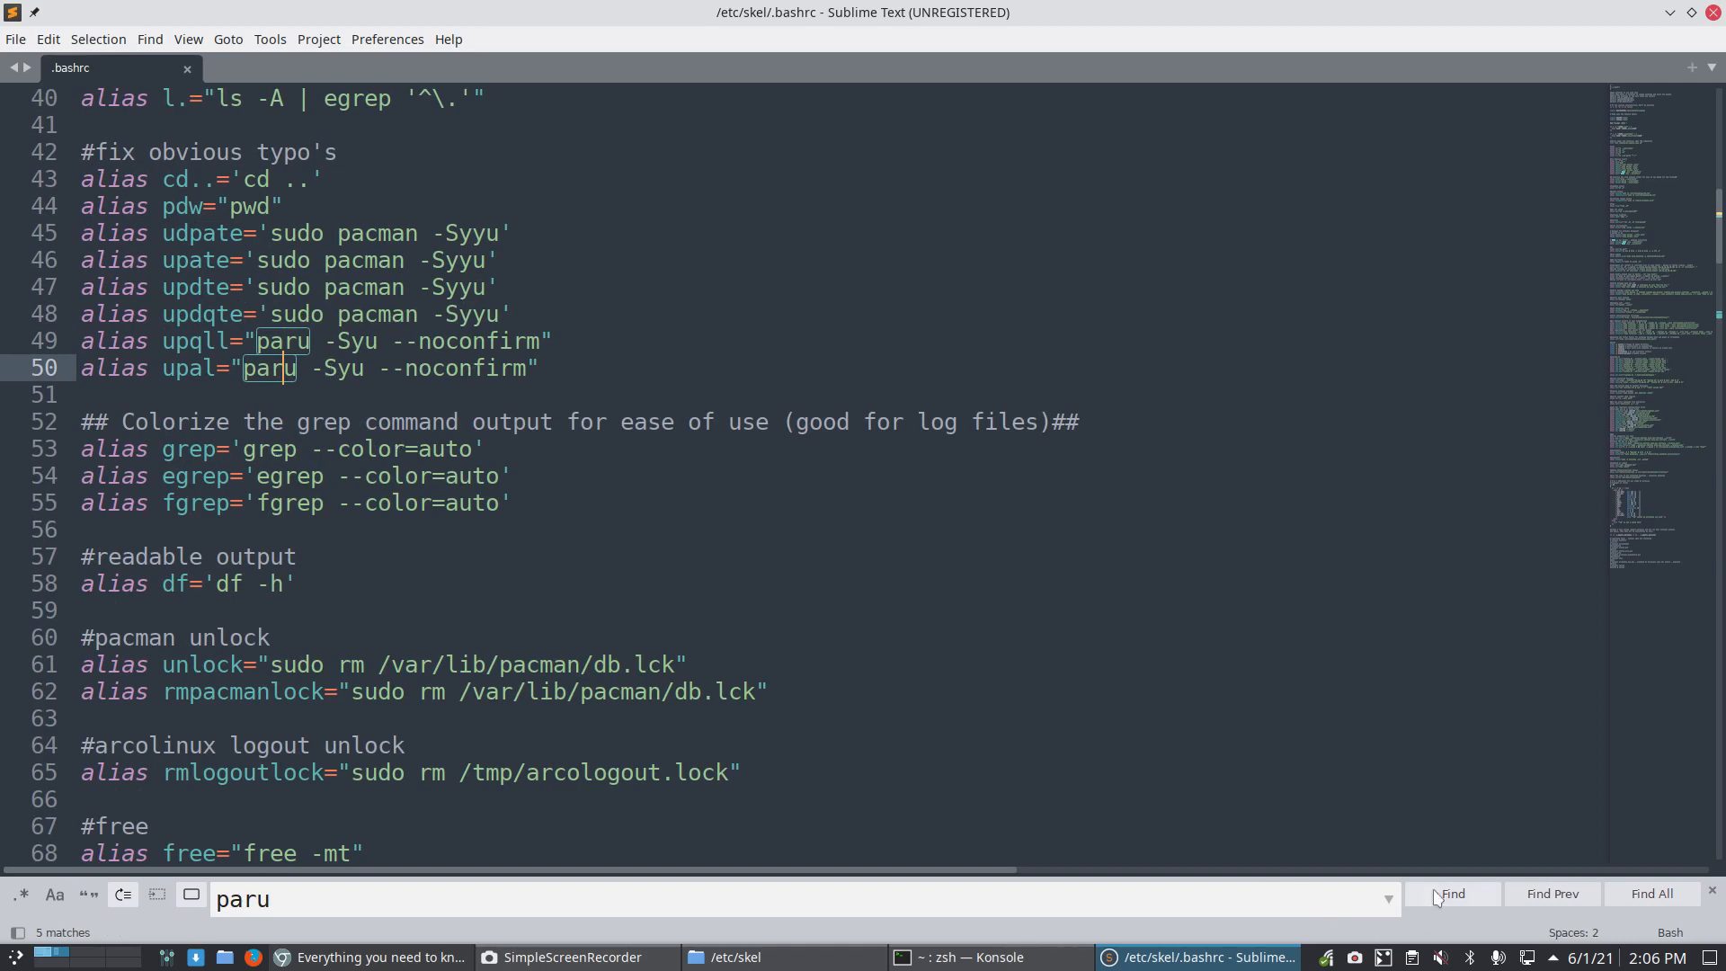
{"action": "left_click", "coordinate": [1451, 893]}
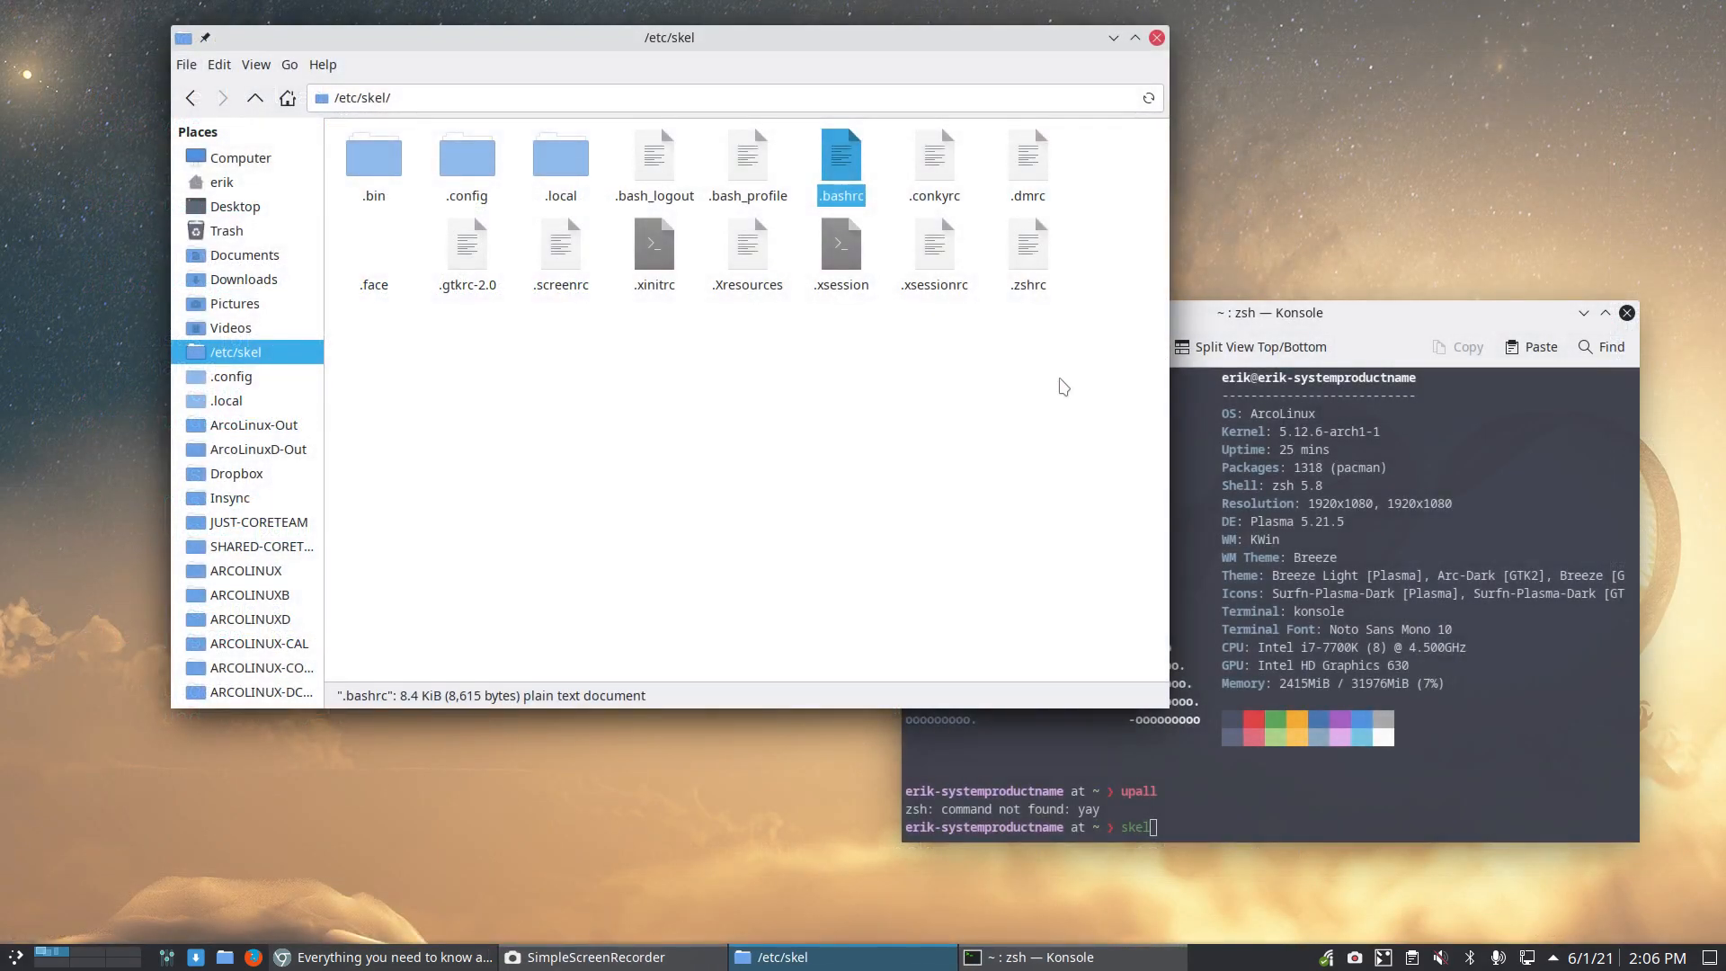
Step: Copy the skeleton .bashrc and .zshrc into the home folder, replacing the existing files
{"action": "left_click", "coordinate": [1026, 244]}
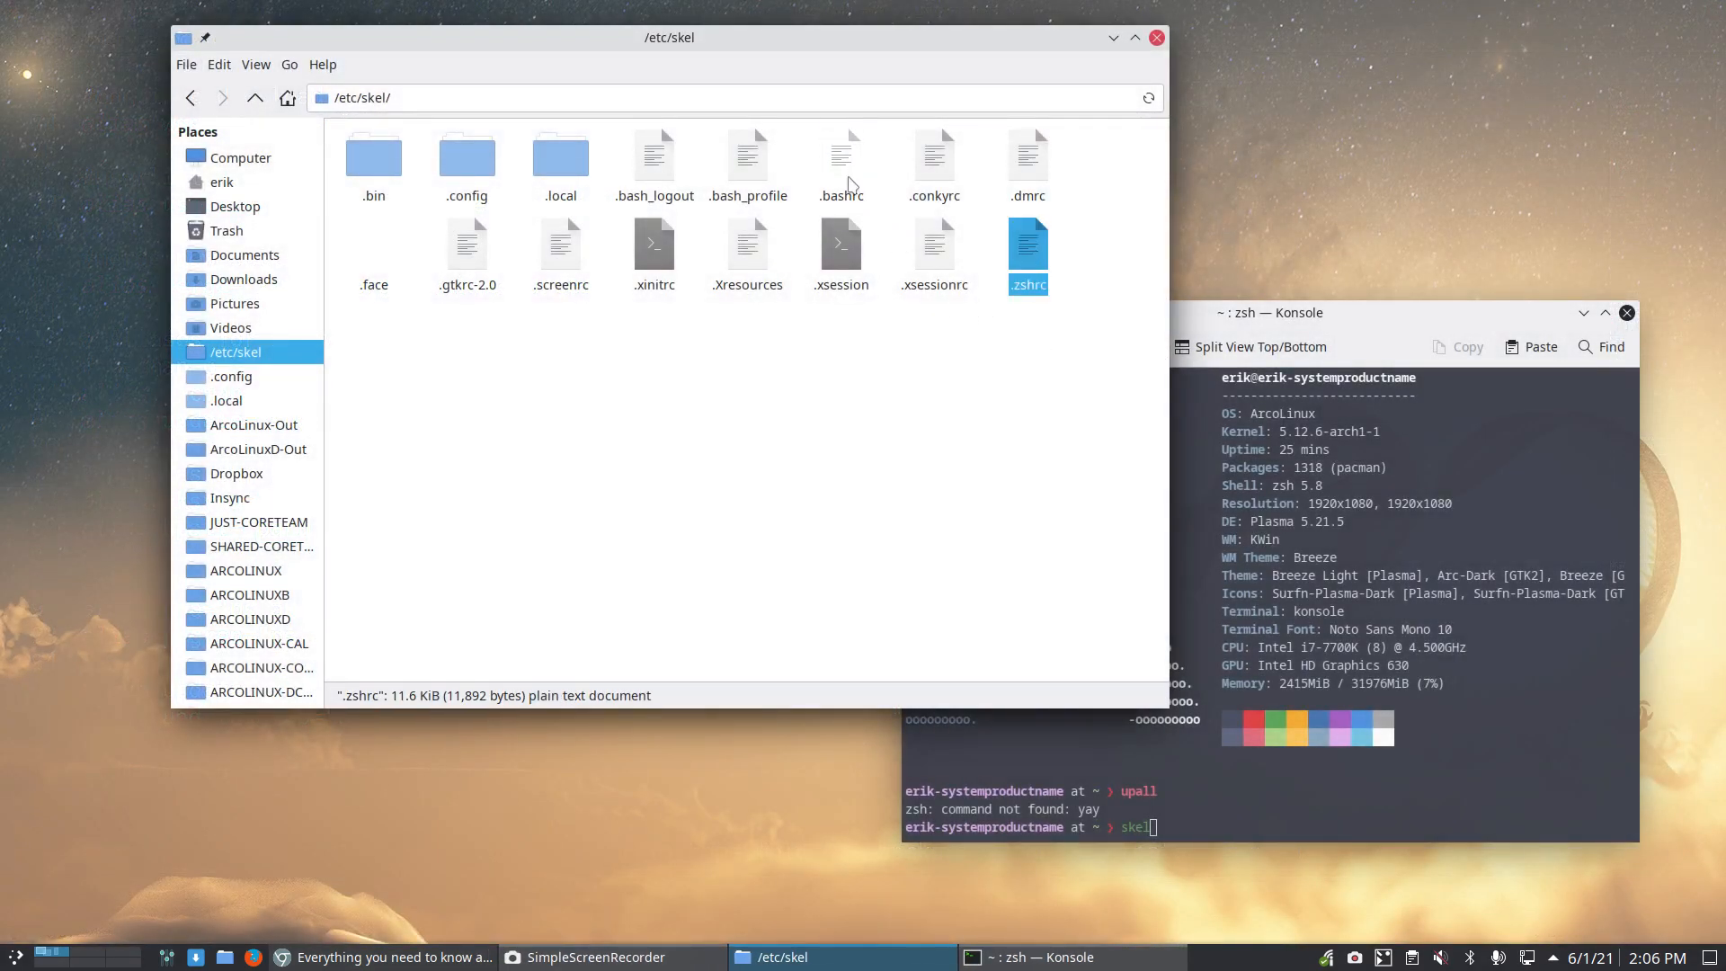
{"action": "left_click", "coordinate": [839, 156]}
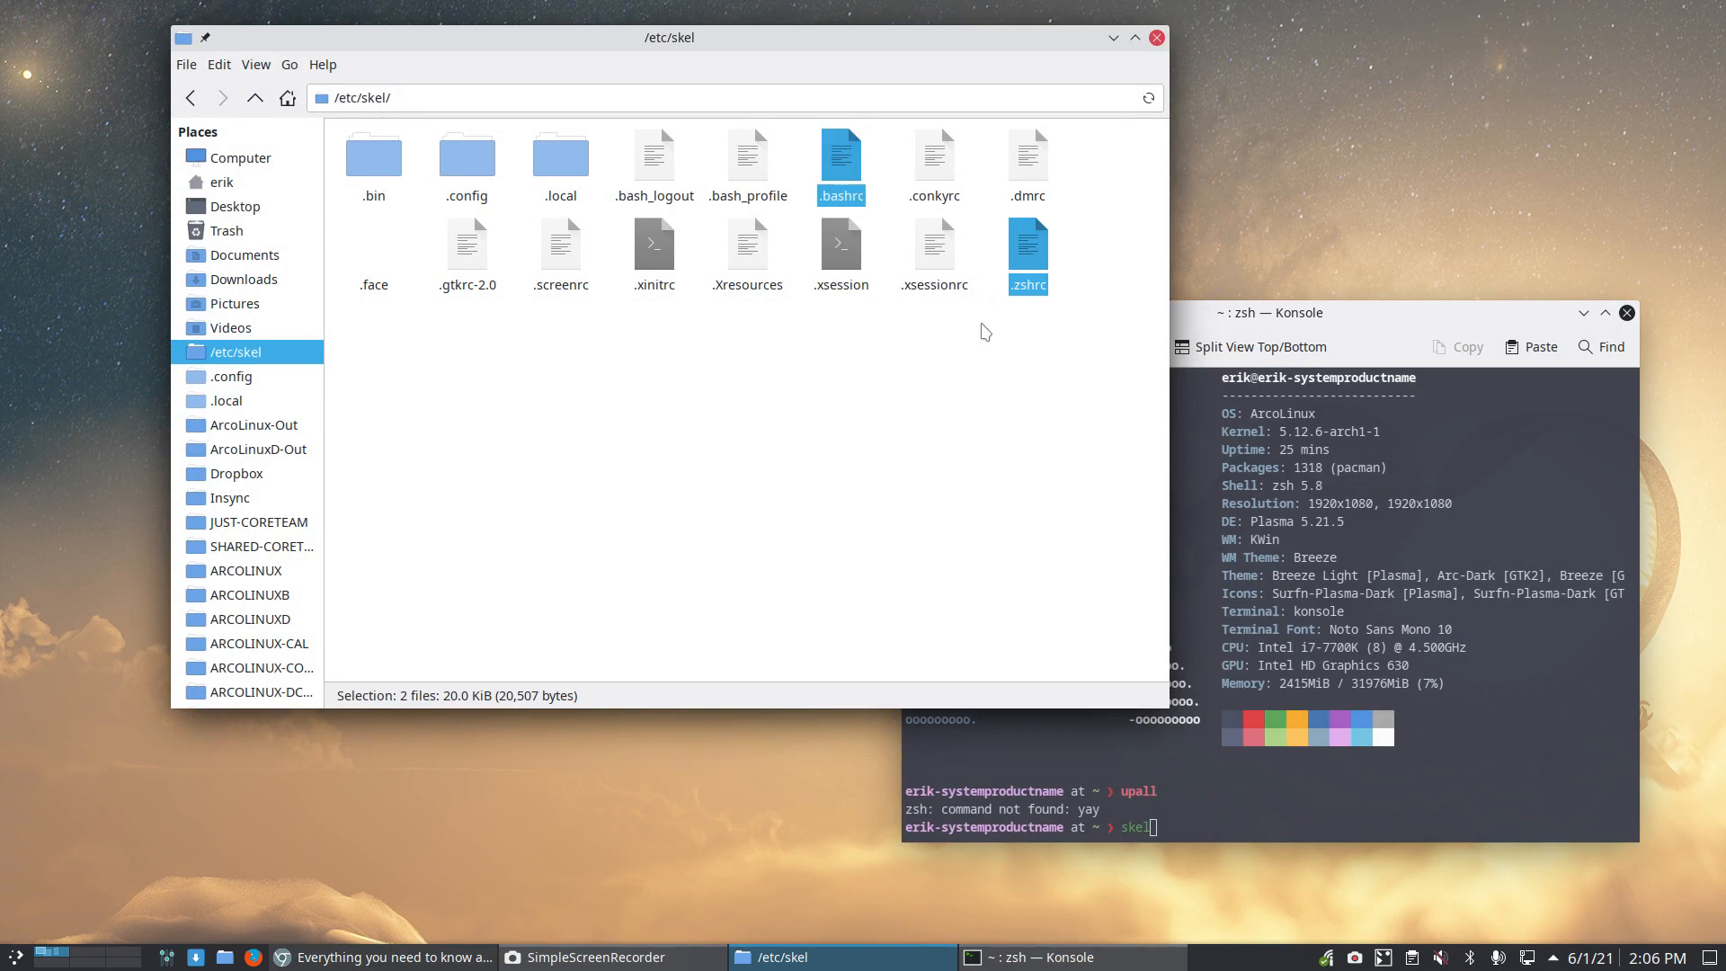
{"action": "left_click", "coordinate": [223, 182]}
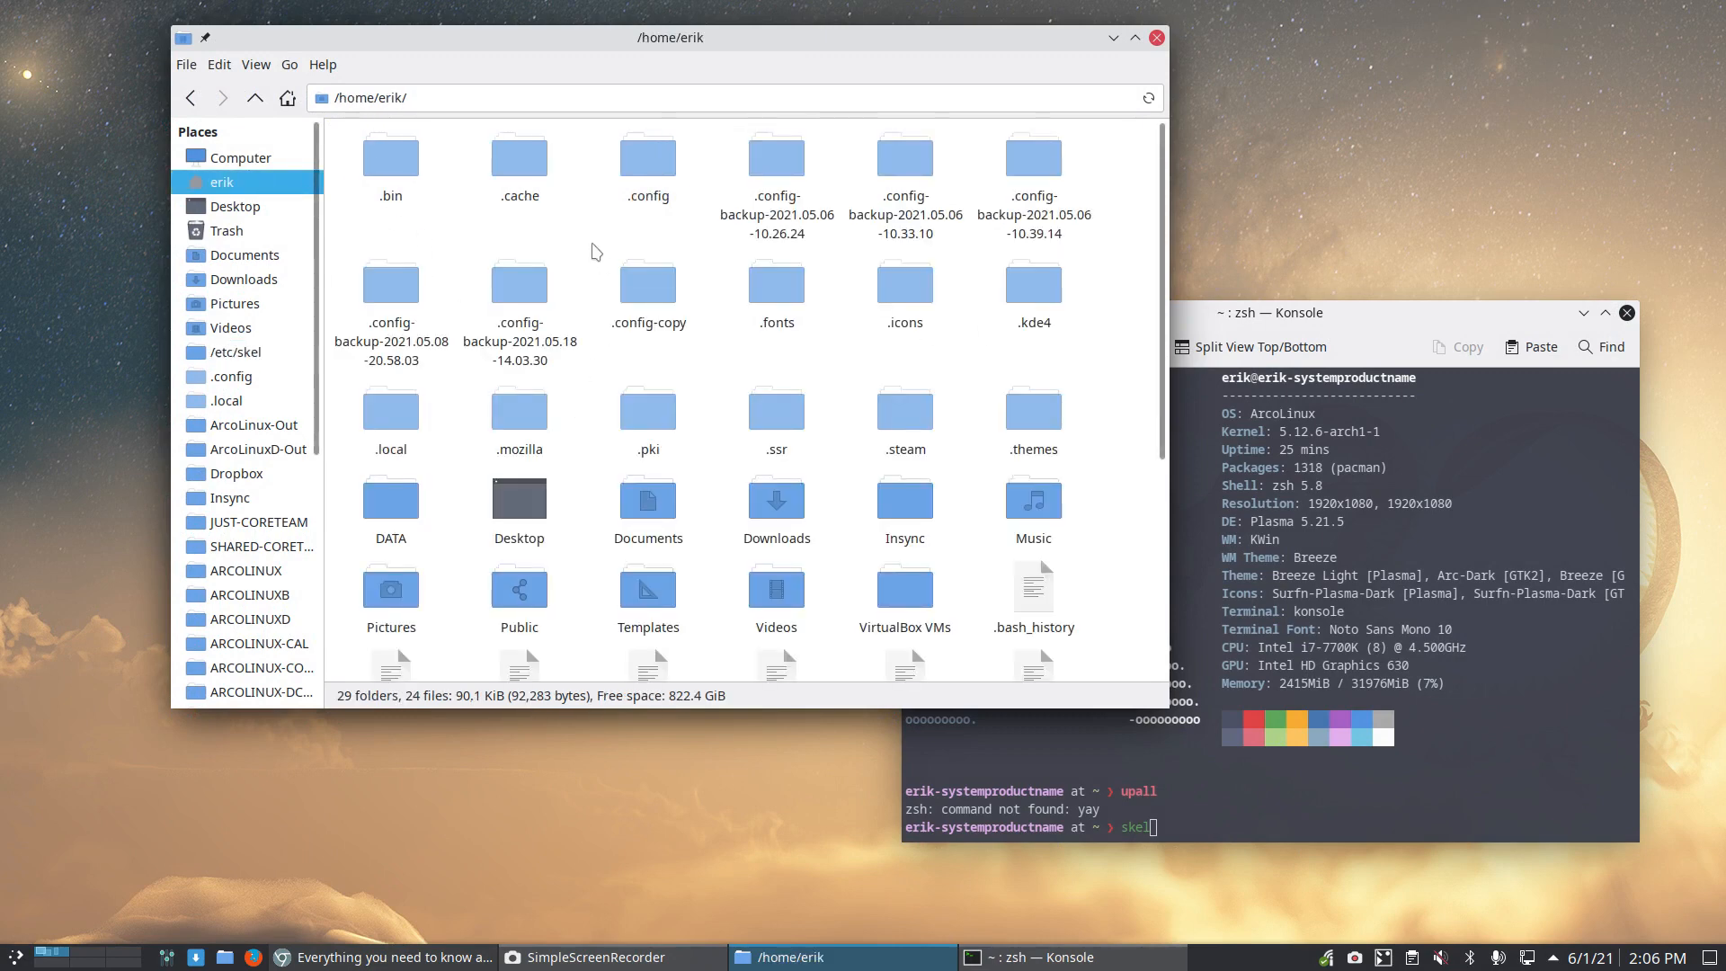
{"action": "mouse_move", "coordinate": [582, 239]}
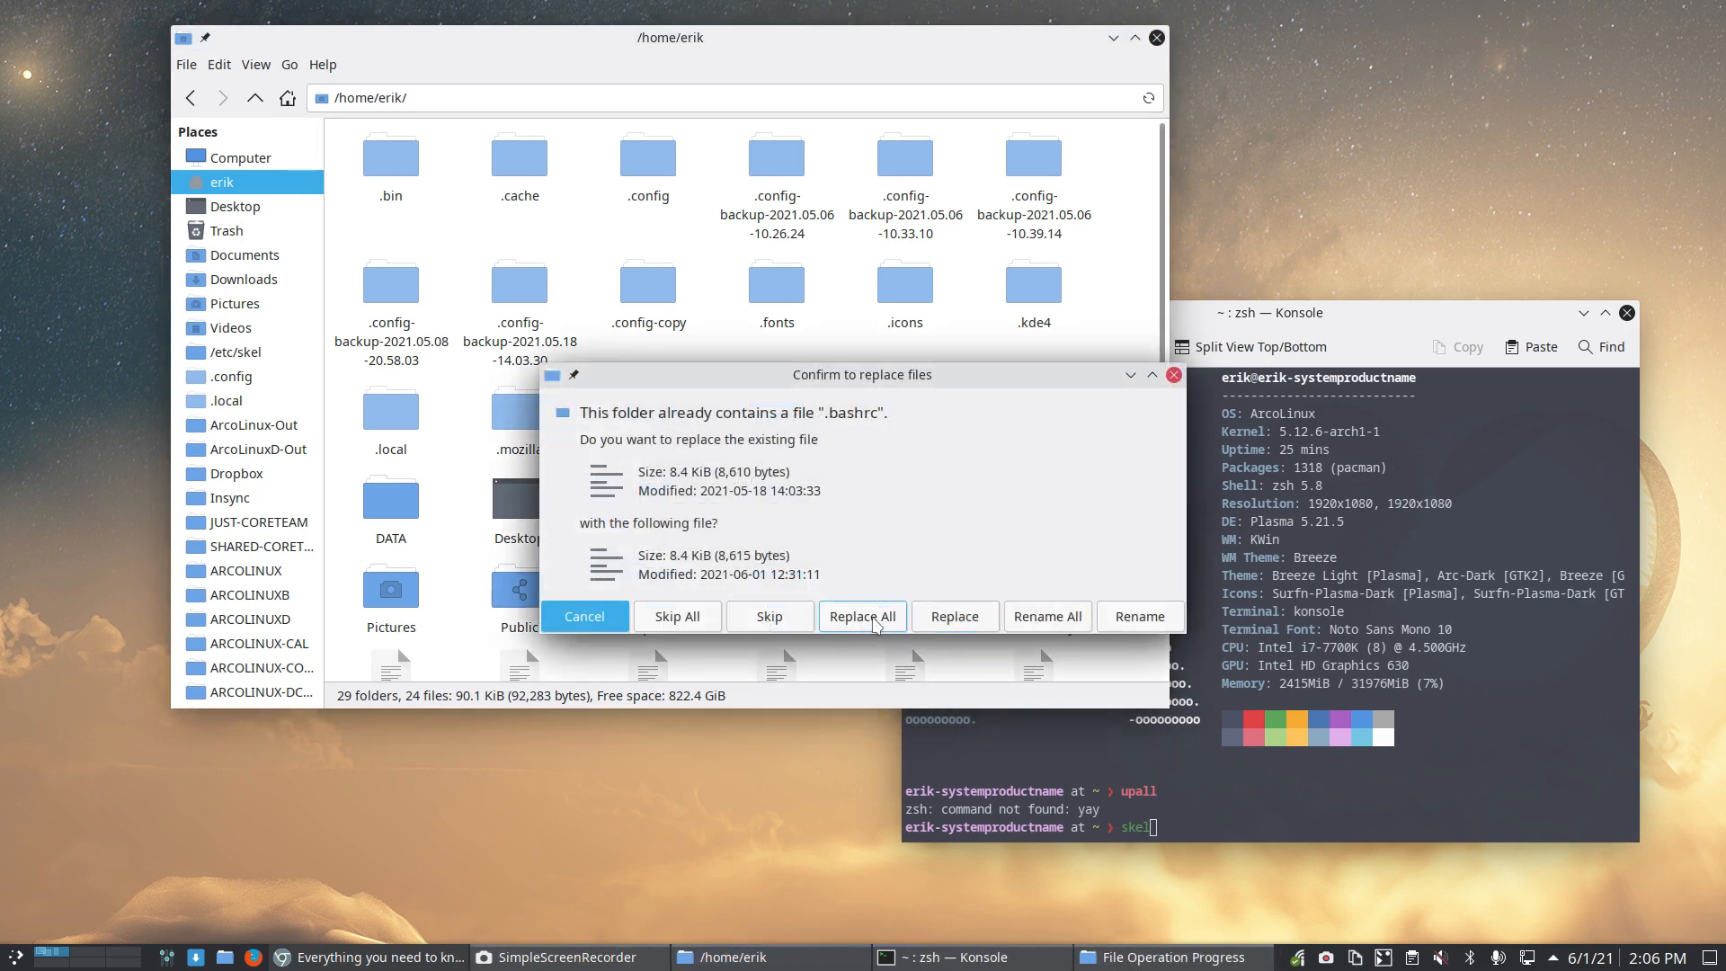
{"action": "left_click", "coordinate": [861, 615]}
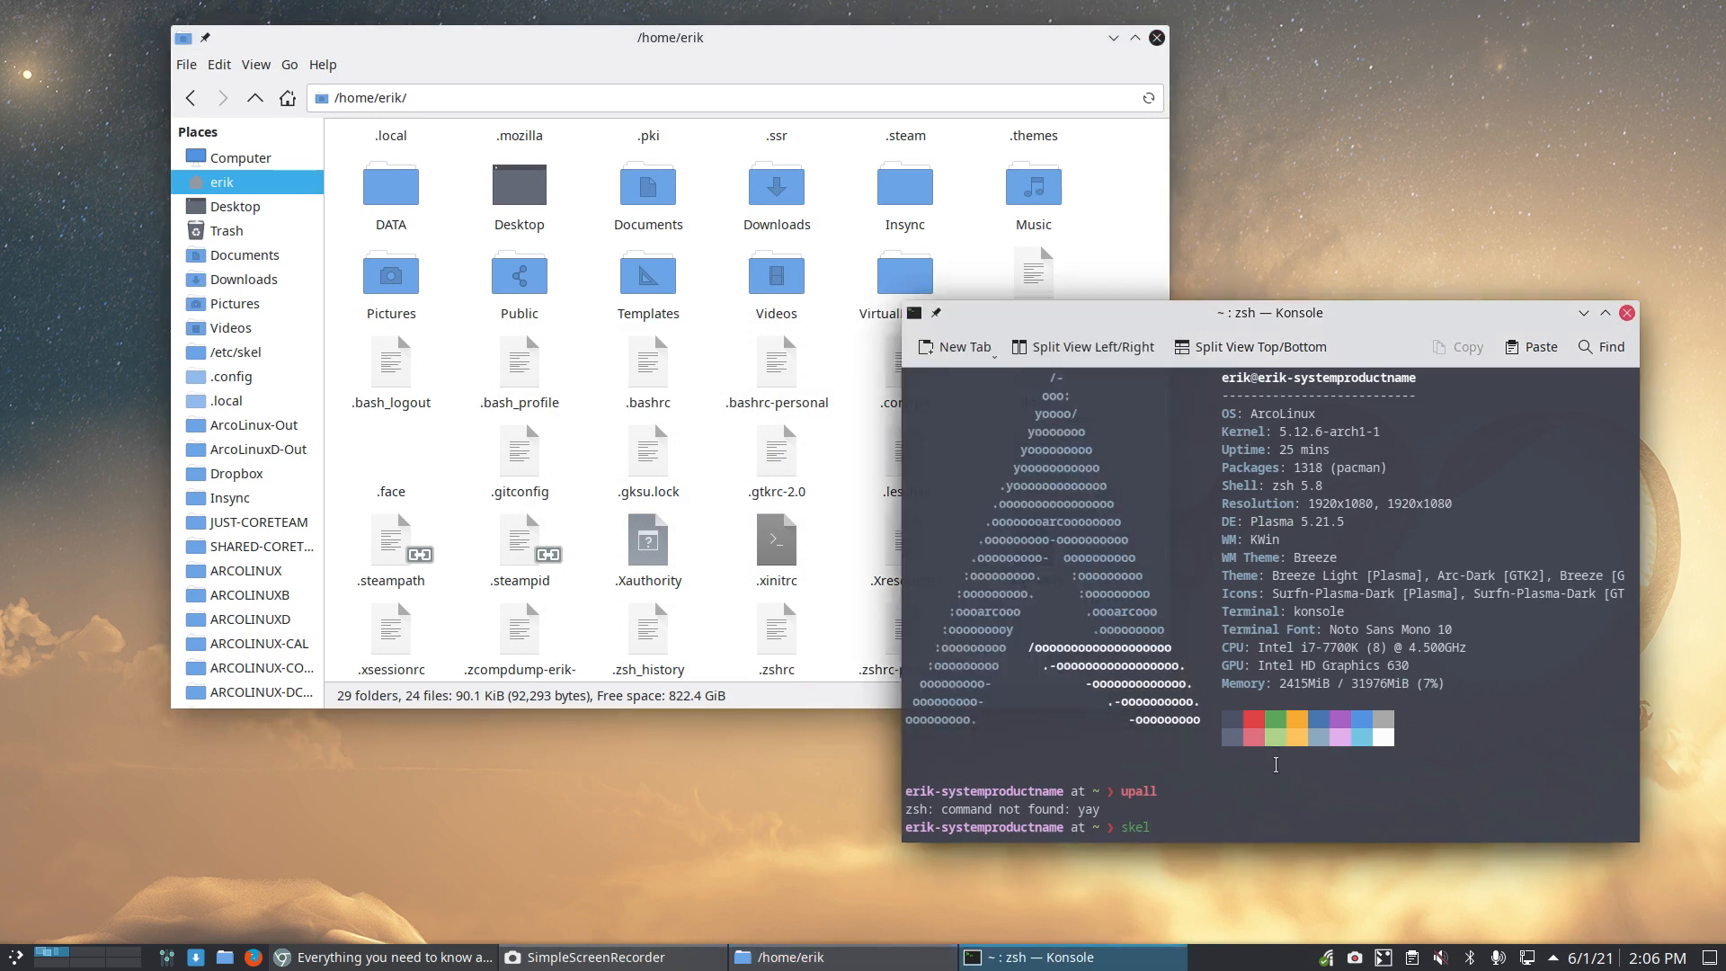
Step: Look up the skel alias definition in Konsole
{"action": "type", "text": "alias"}
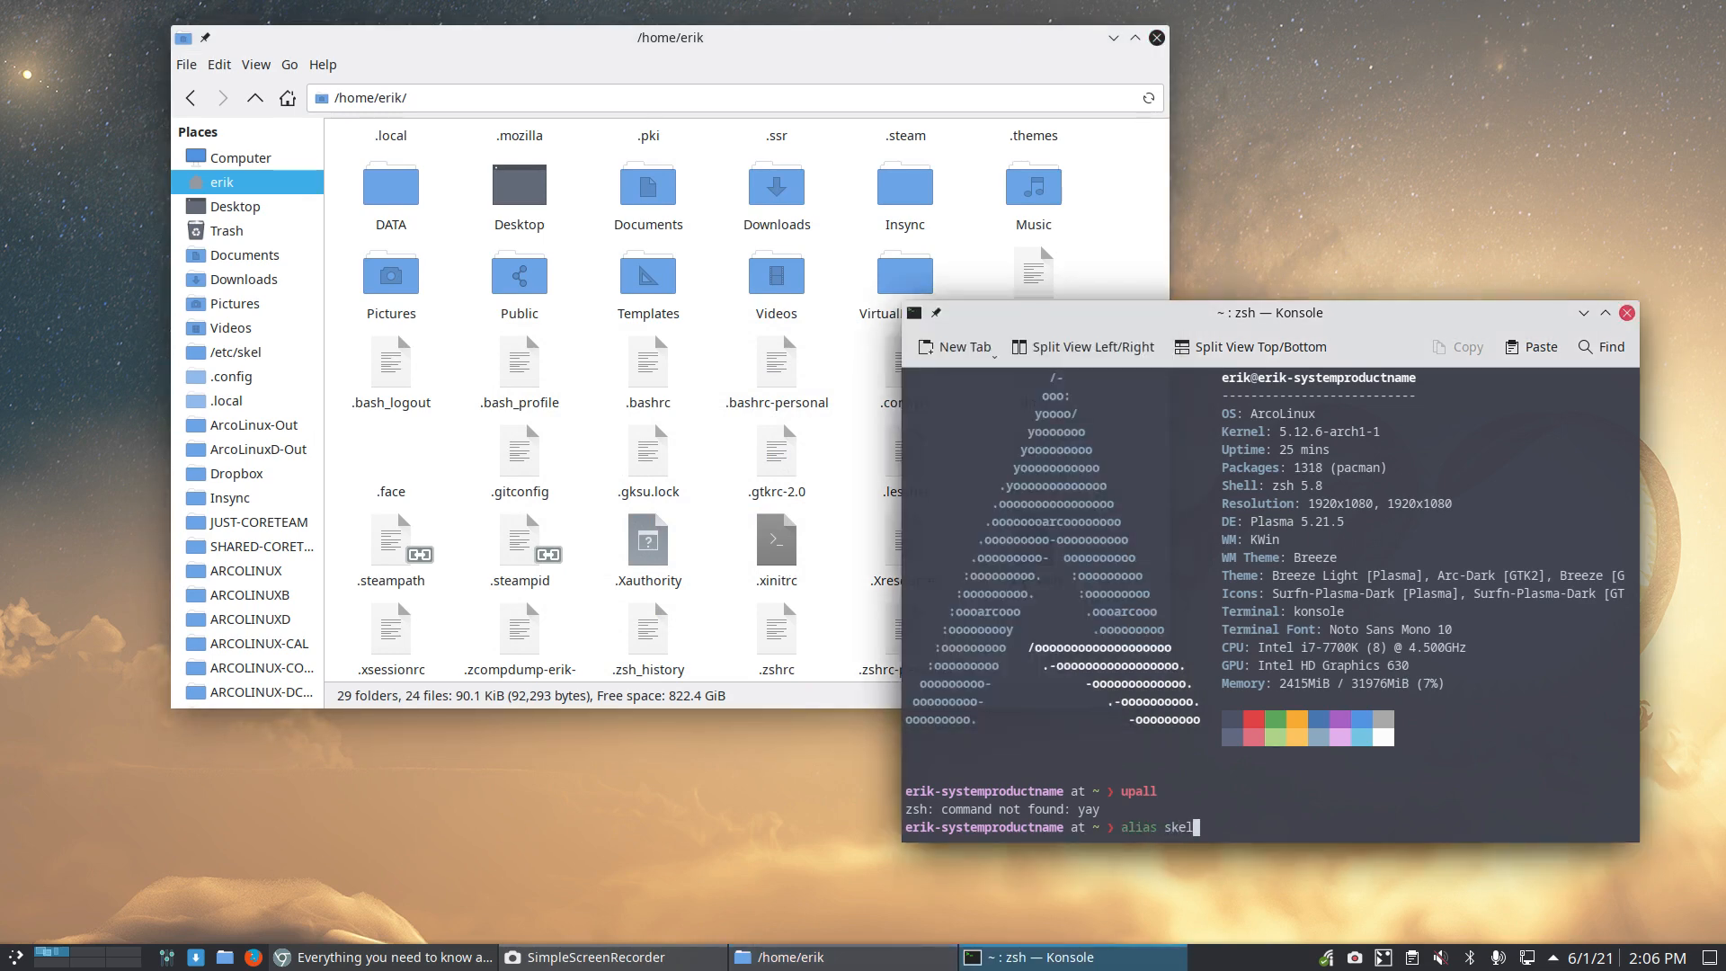
{"action": "key", "text": "Return"}
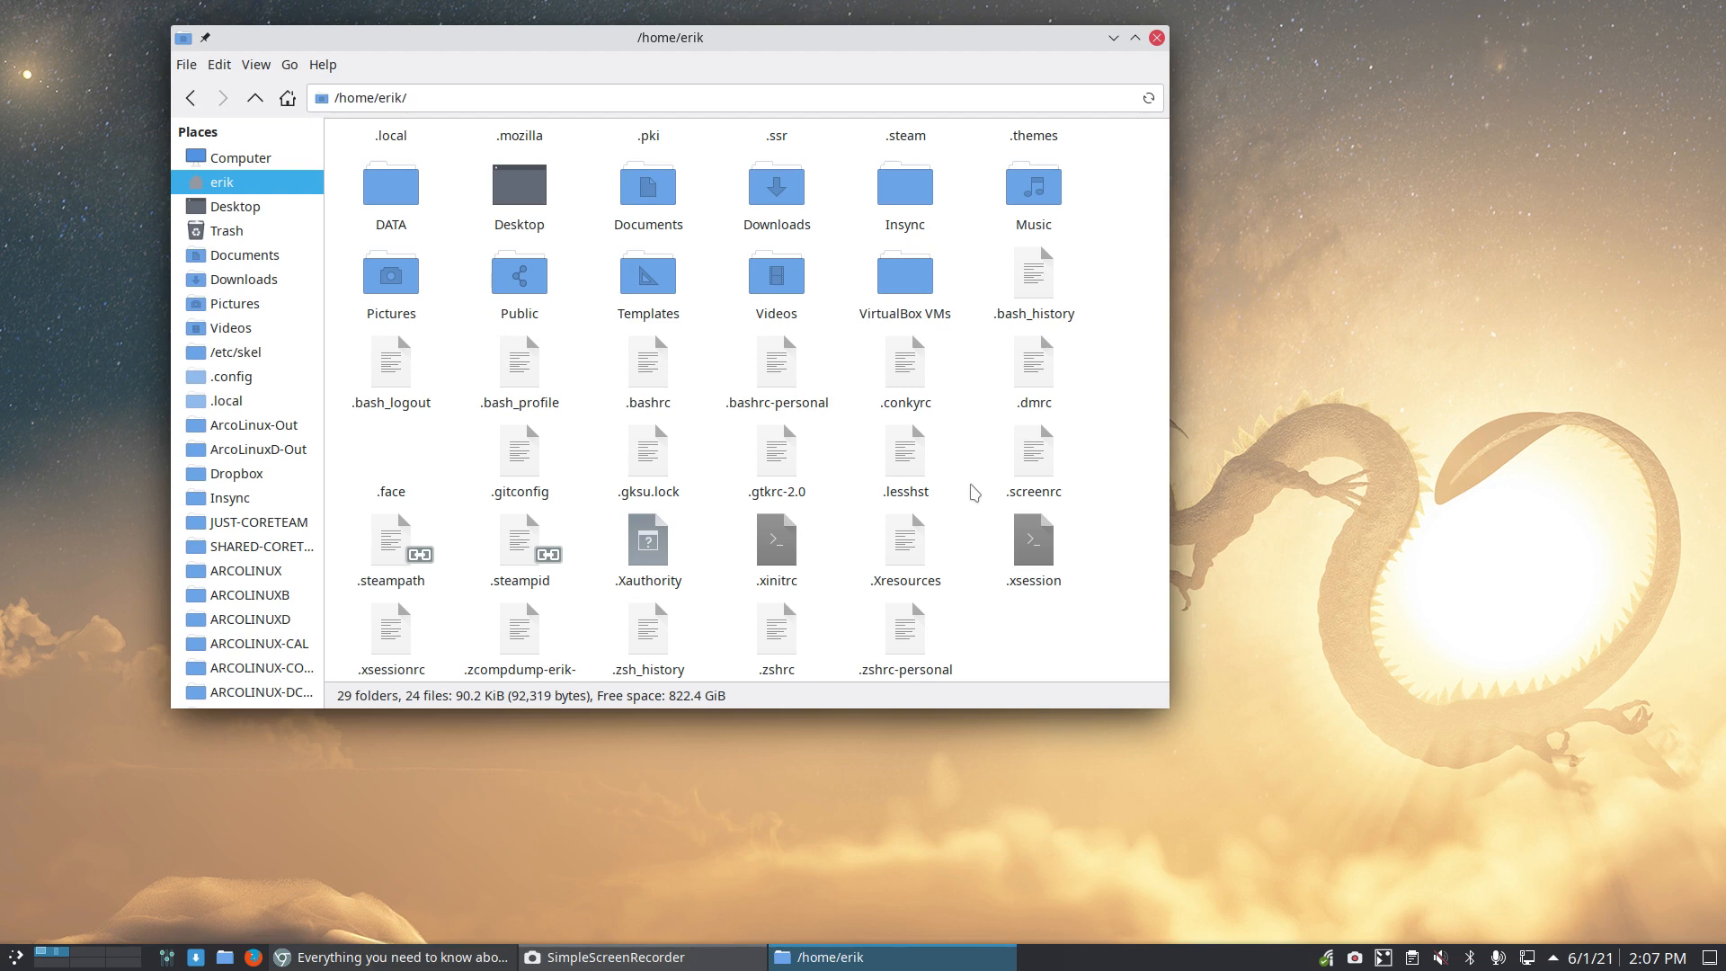
{"action": "mouse_move", "coordinate": [1123, 473]}
{"action": "type", "text": "cb"}
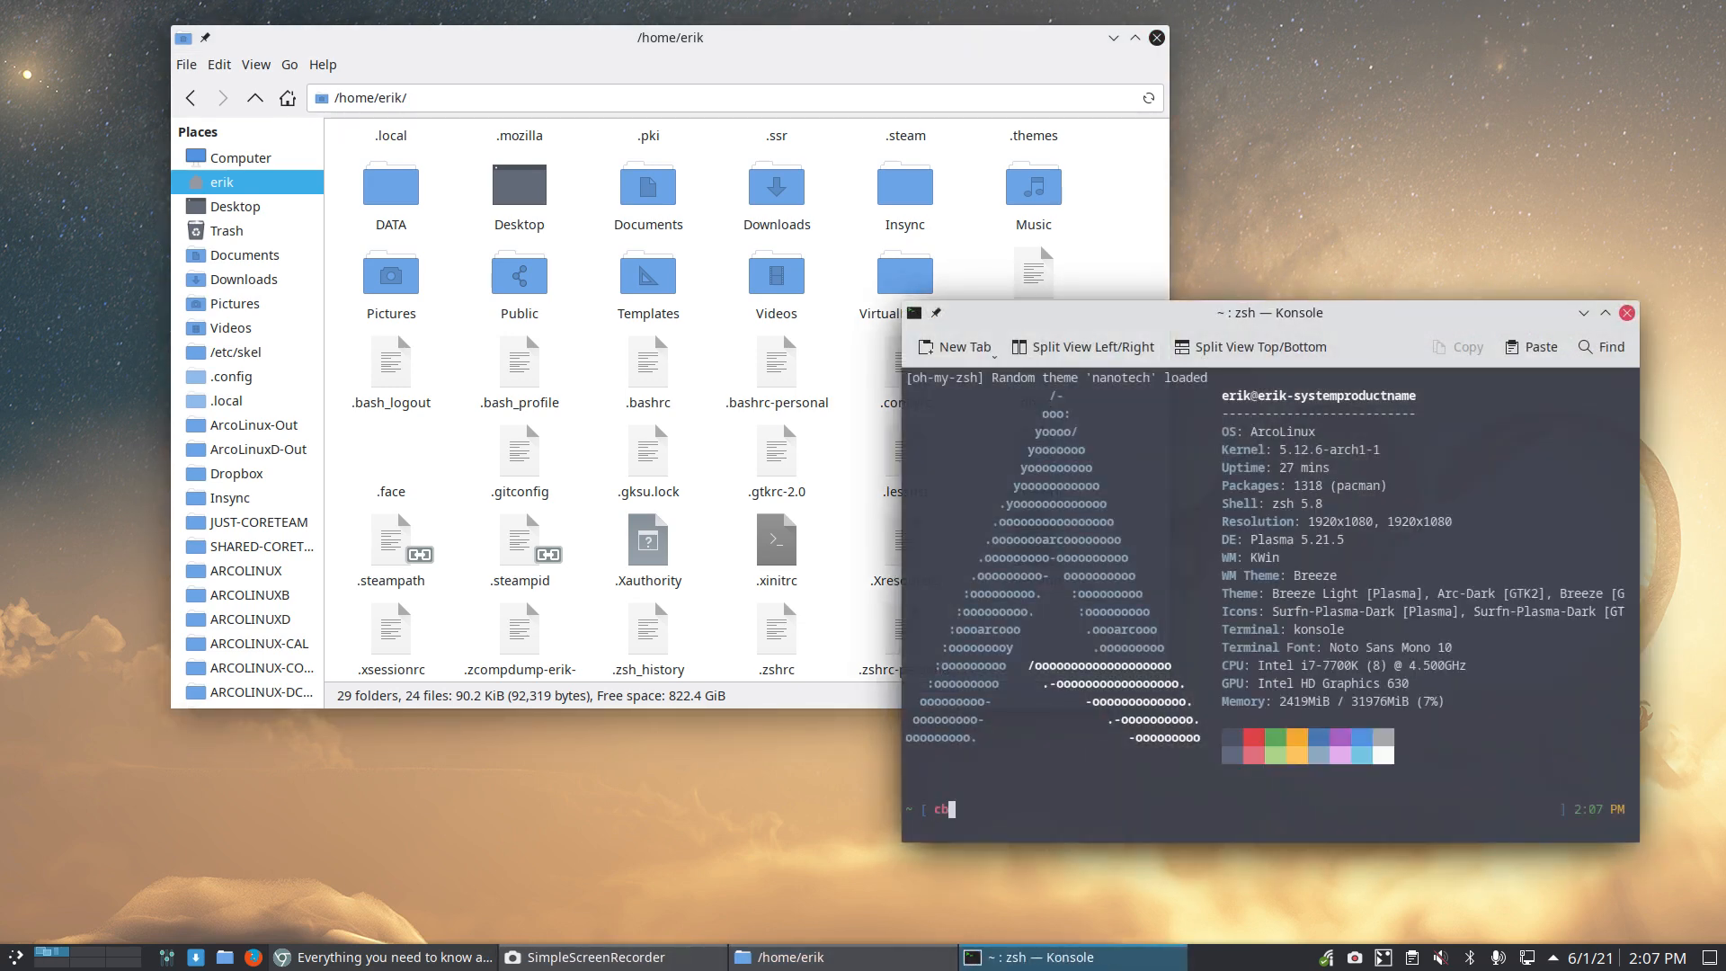
Step: Run the cz alias with the sudo password to copy the skeleton config home
{"action": "key", "text": "Return"}
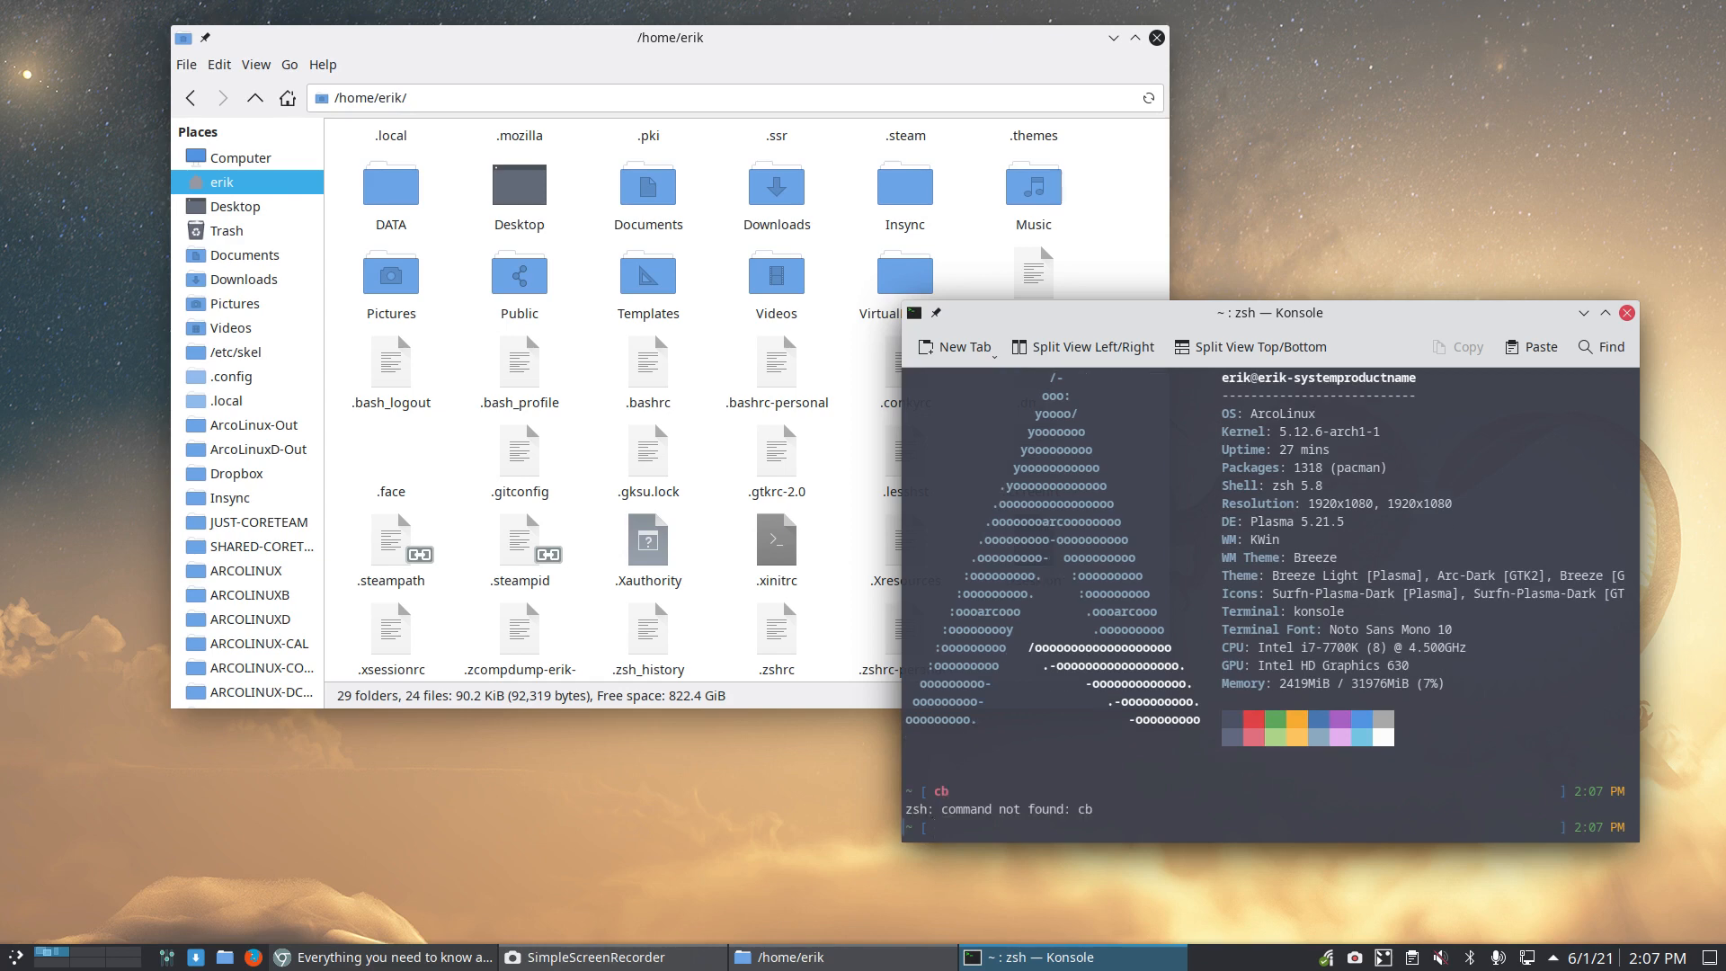
{"action": "type", "text": "cz"}
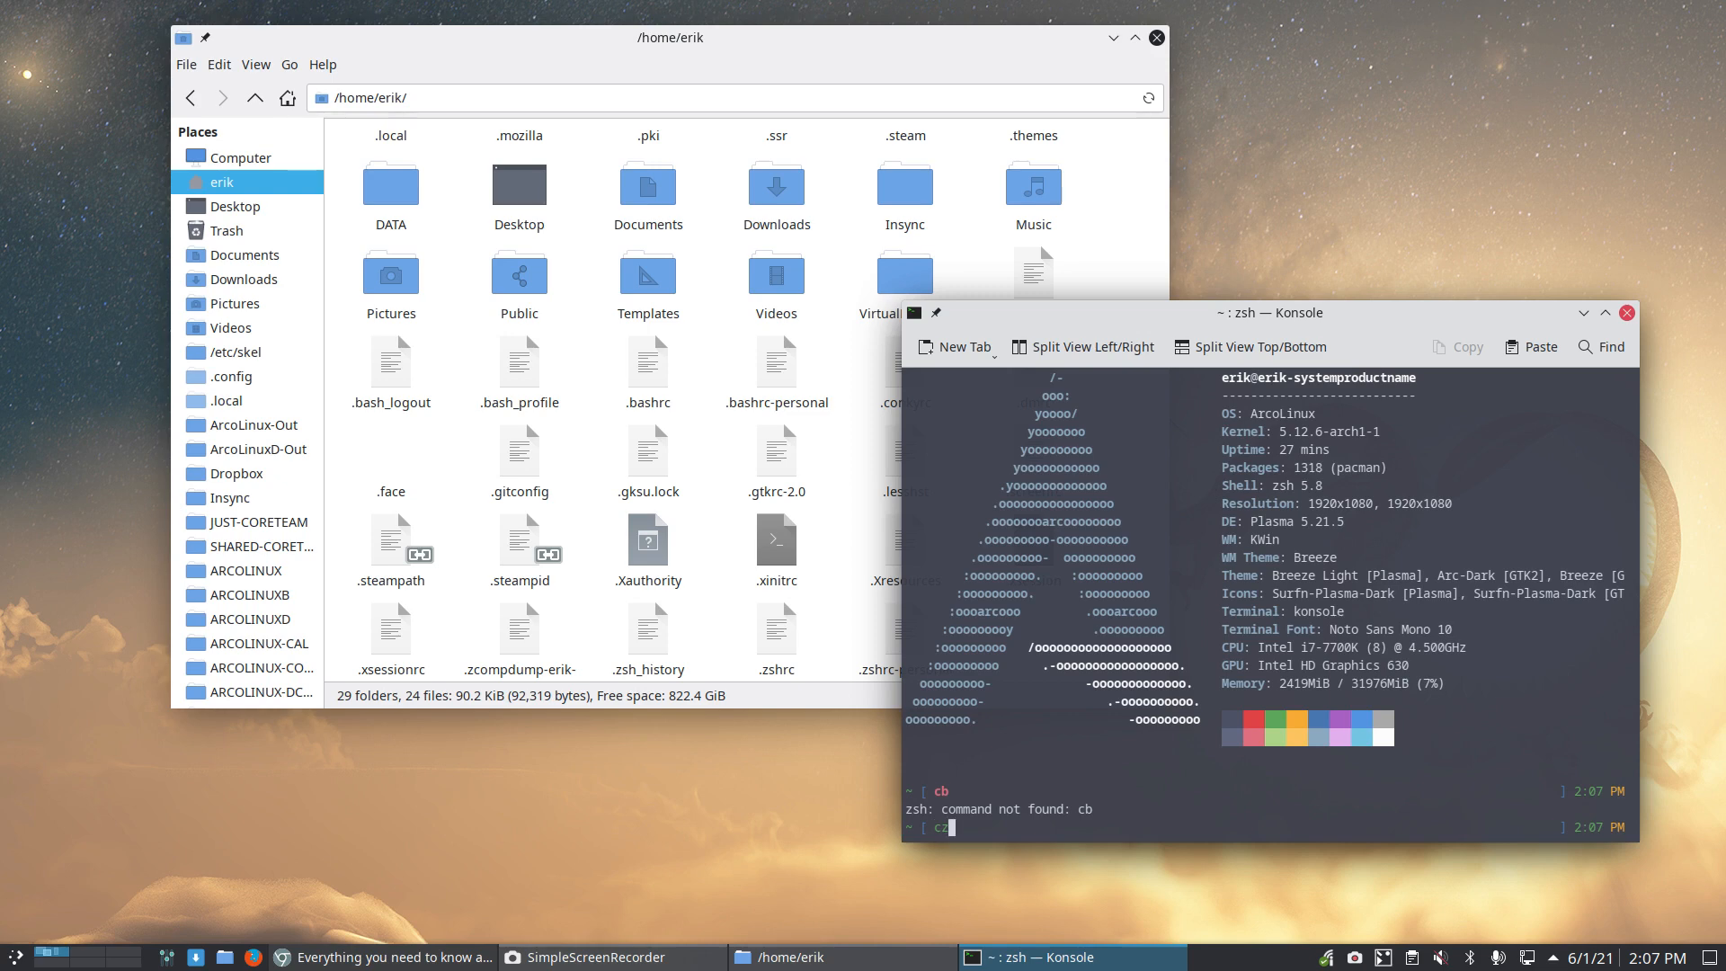
{"action": "key", "text": "Return"}
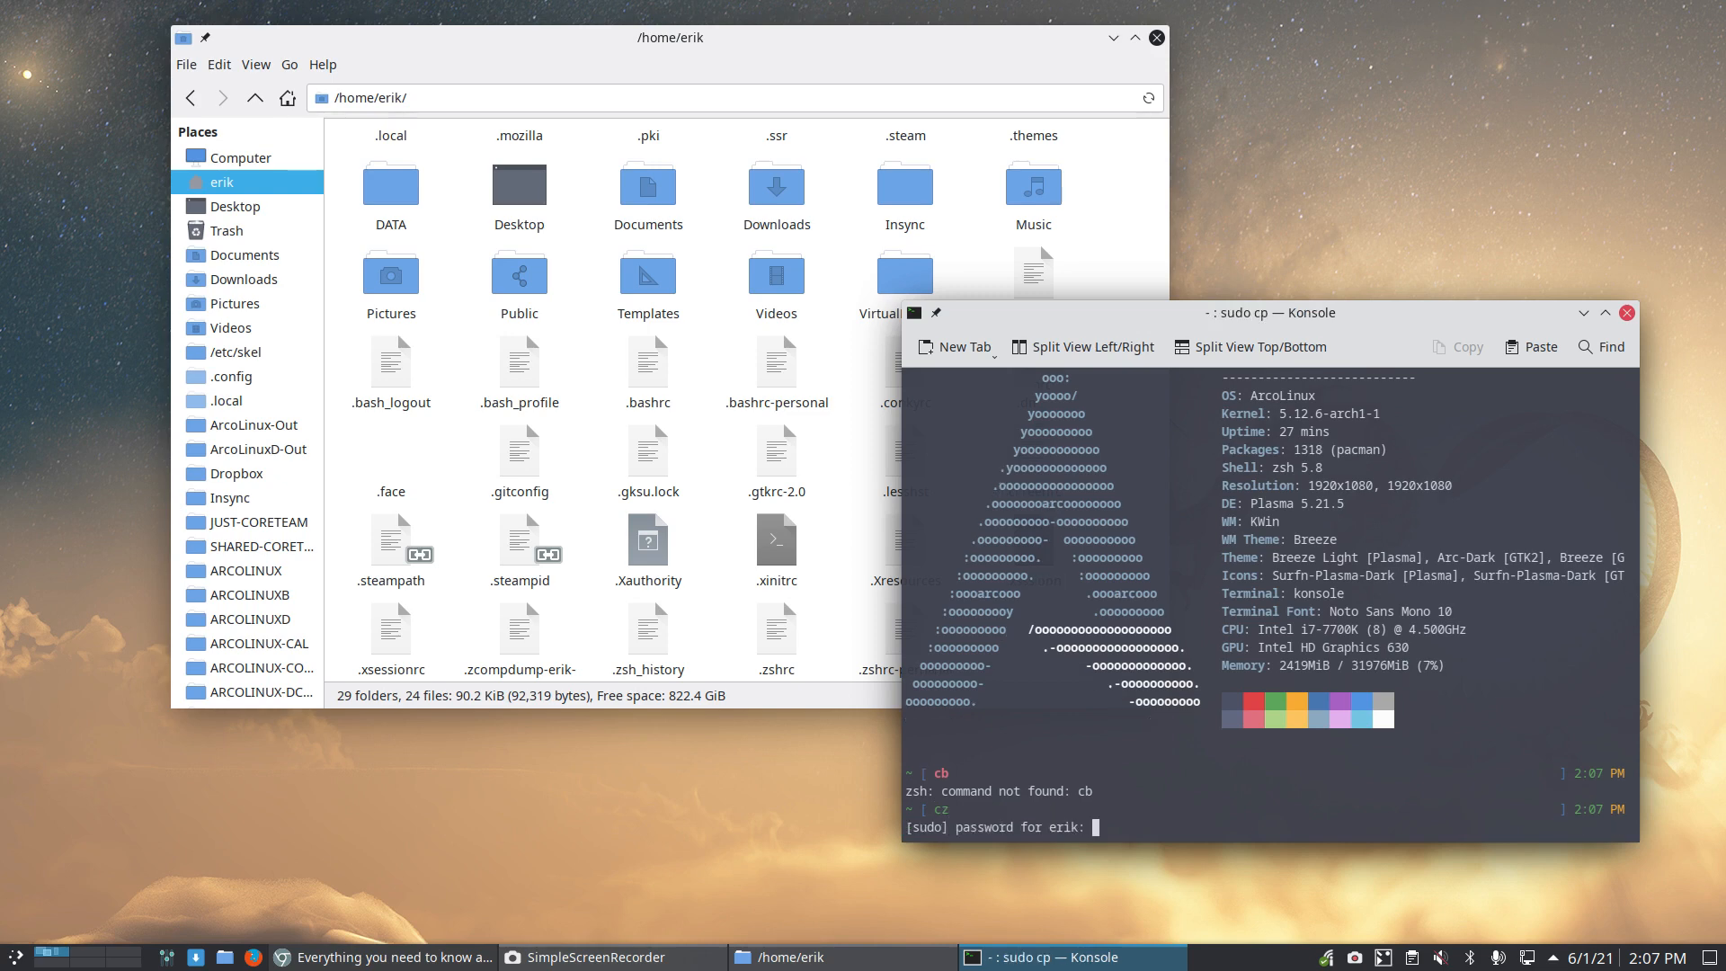
{"action": "key", "text": "Return"}
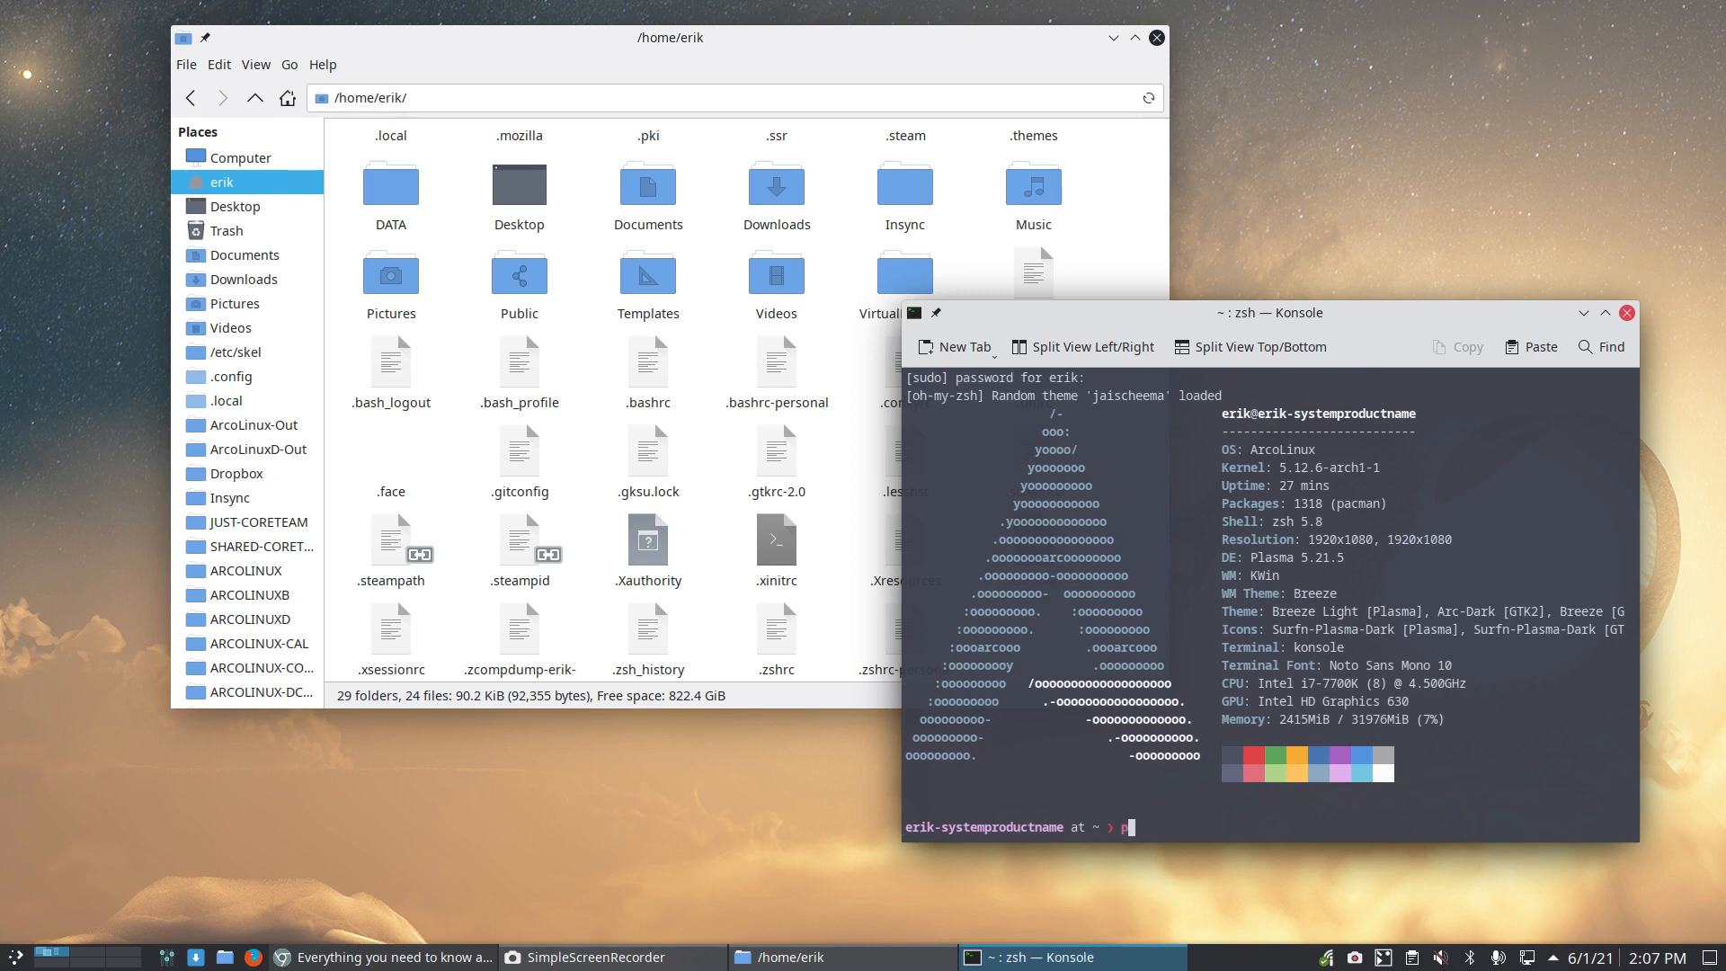
Step: Confirm upall maps to paru -Syu --noconfirm and run it
{"action": "type", "text": "alias up"}
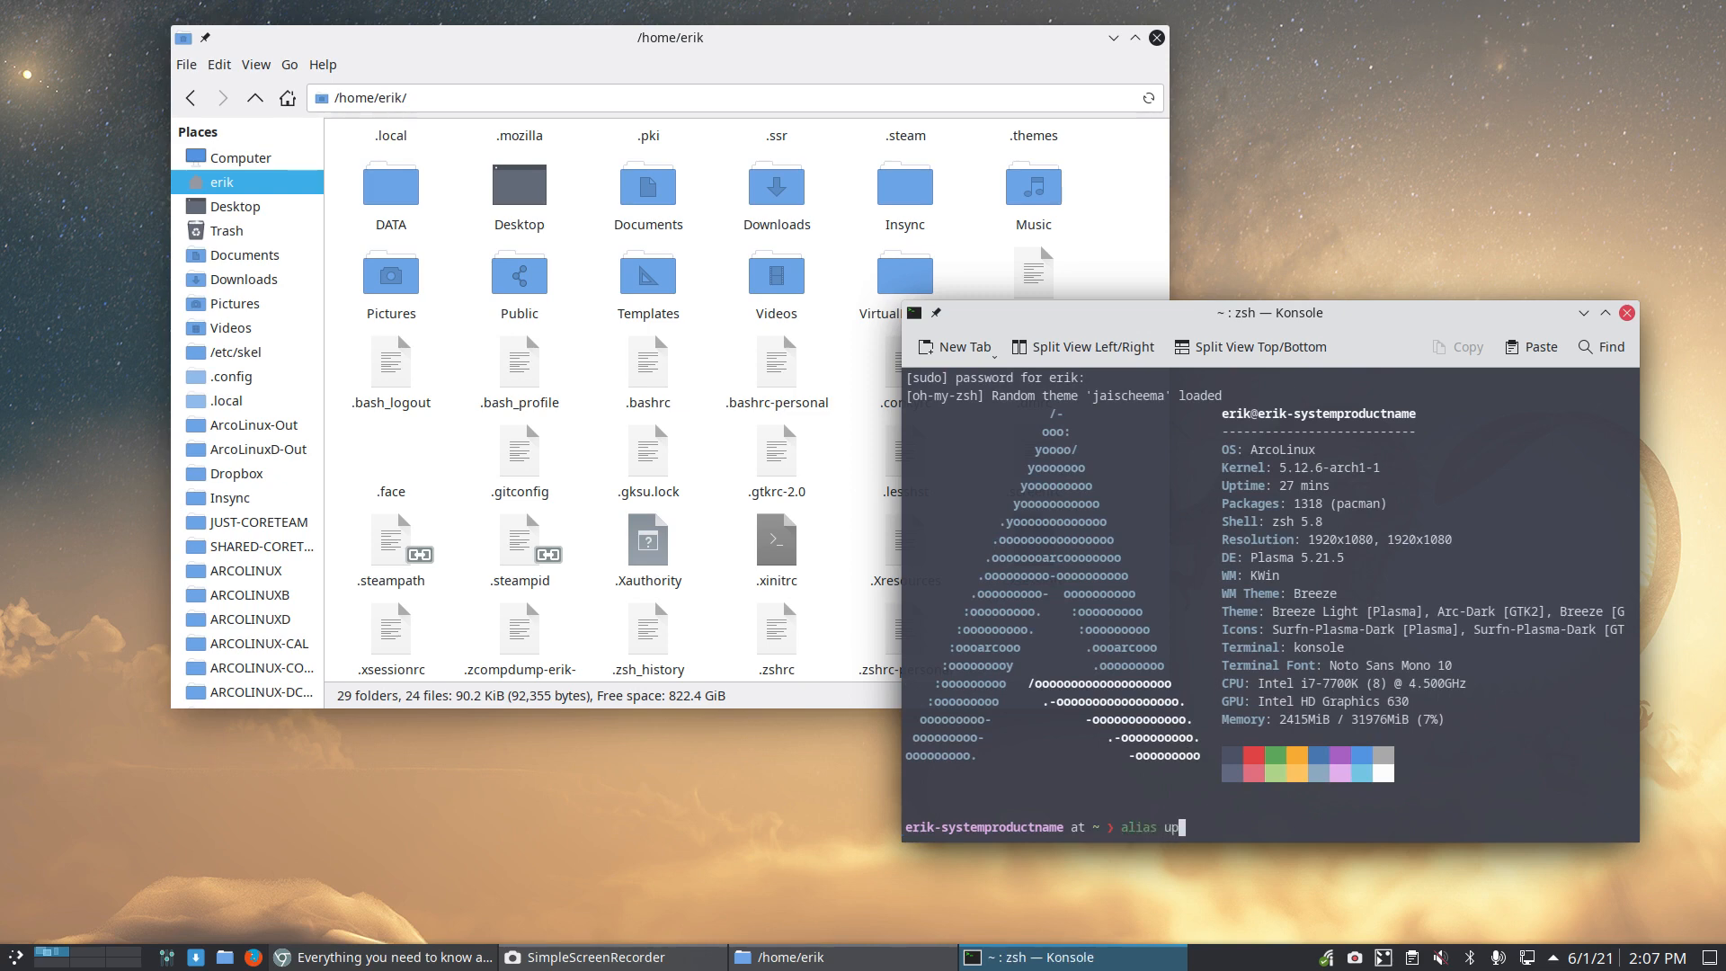
{"action": "key", "text": "Return"}
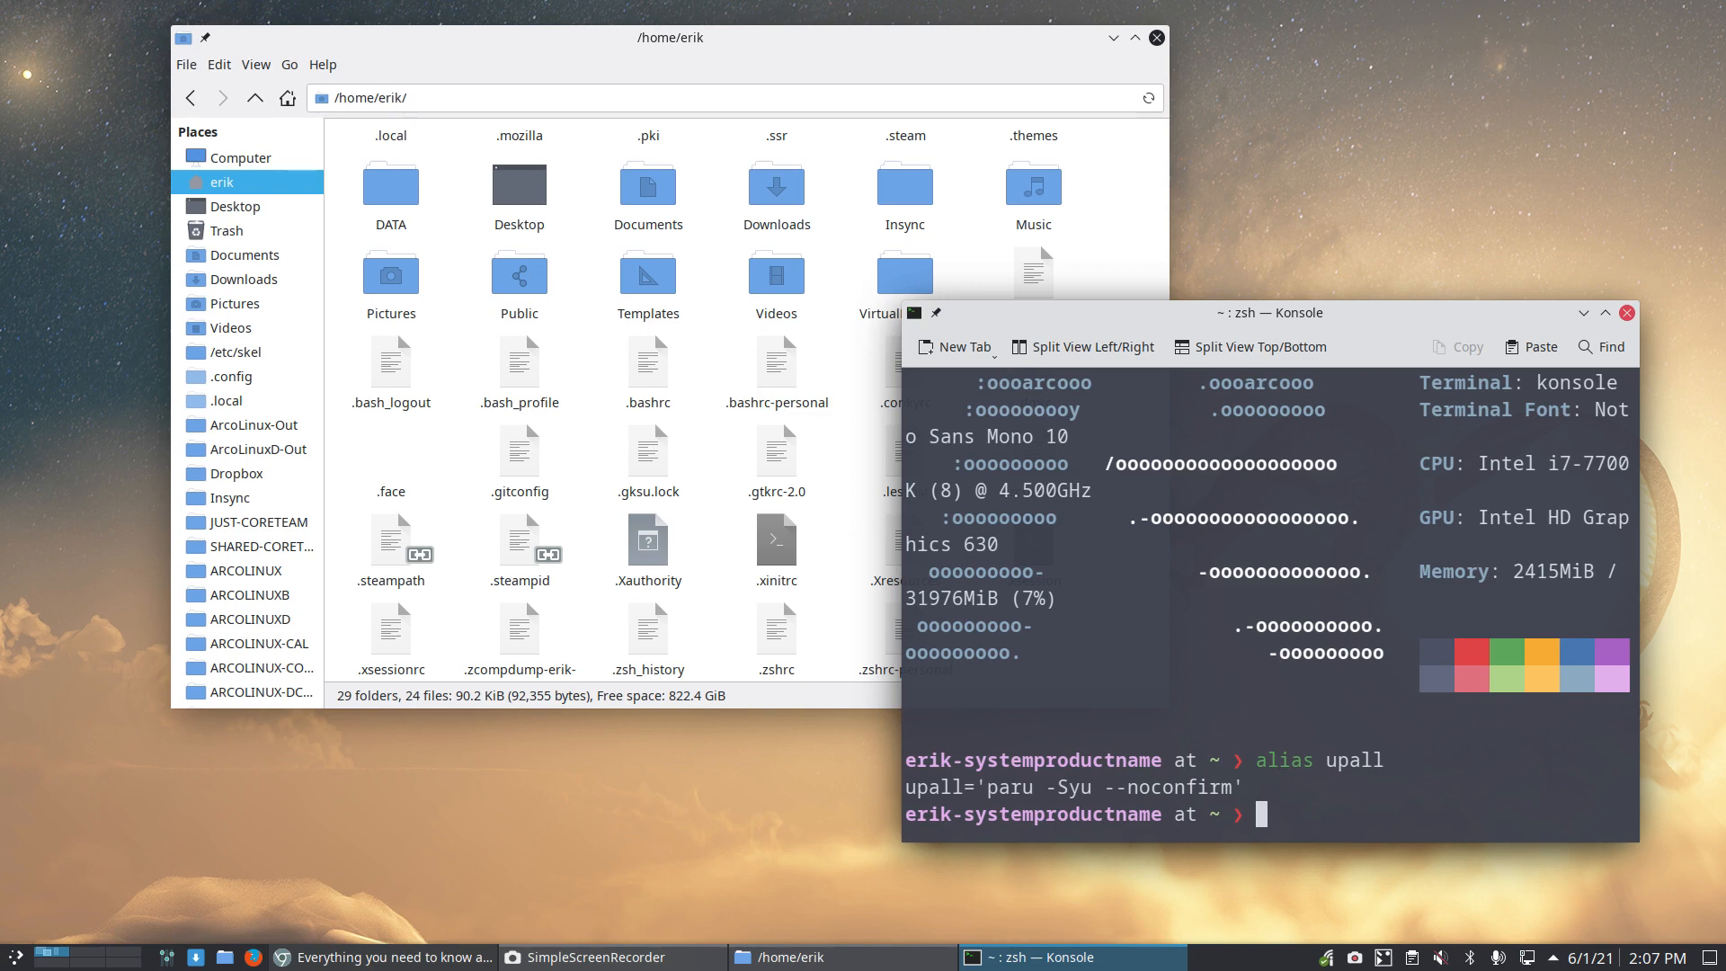
{"action": "type", "text": "upal"}
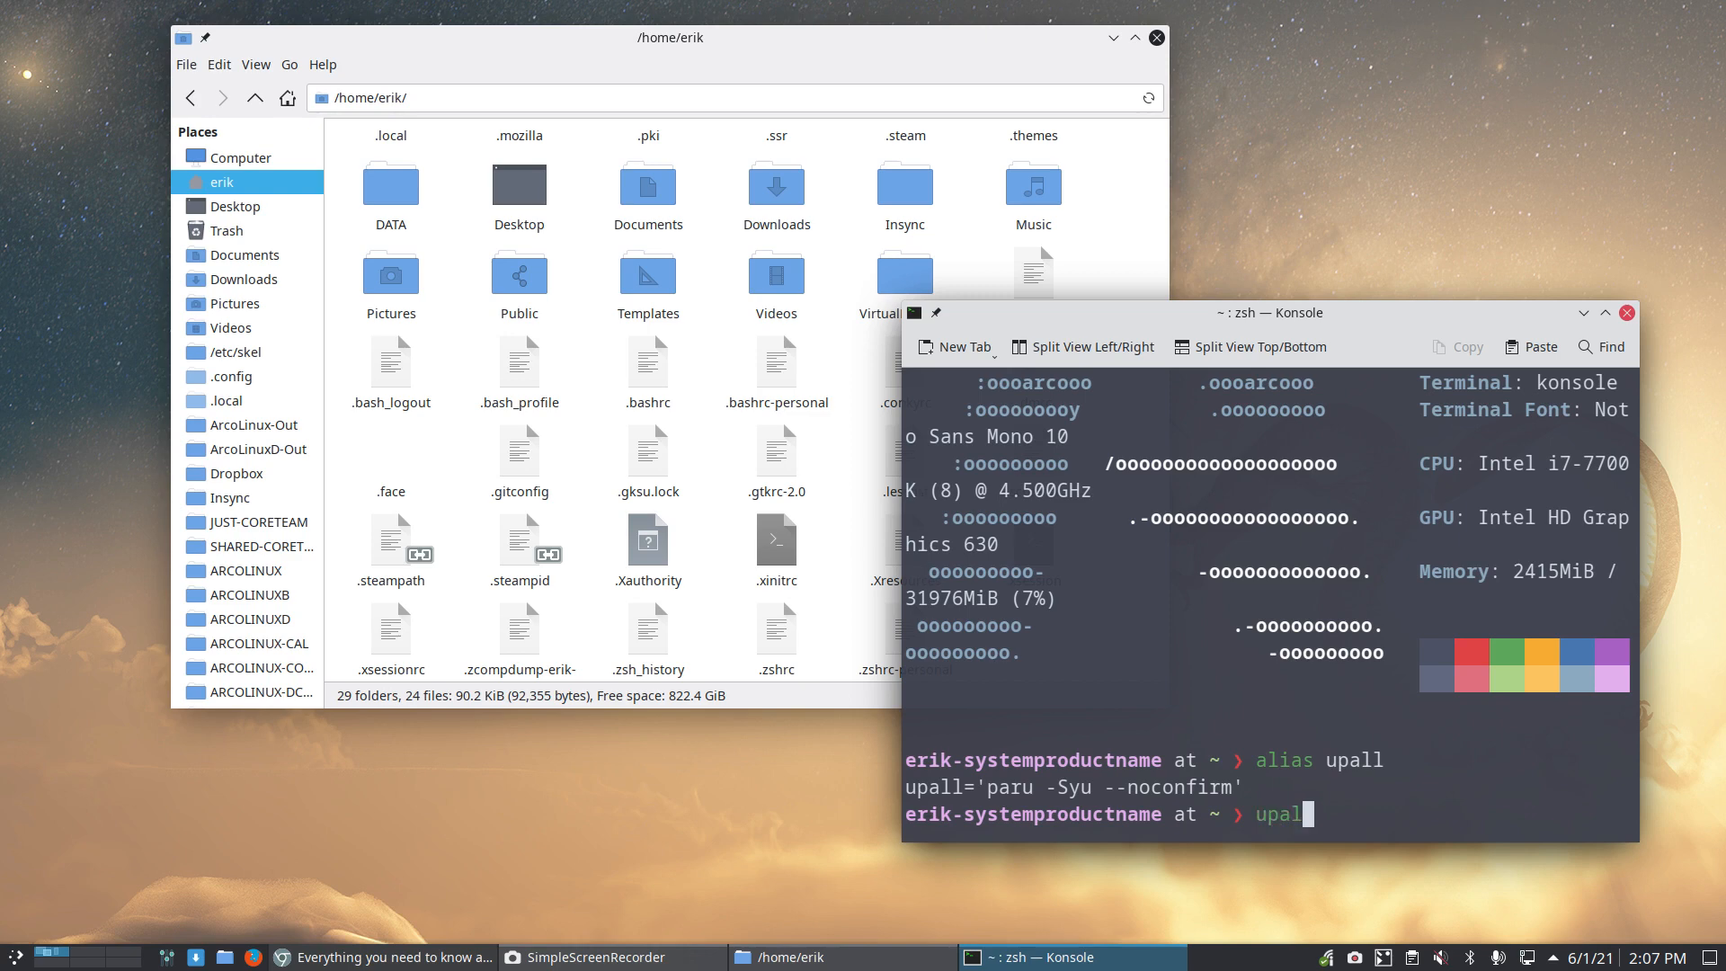
{"action": "key", "text": "Return"}
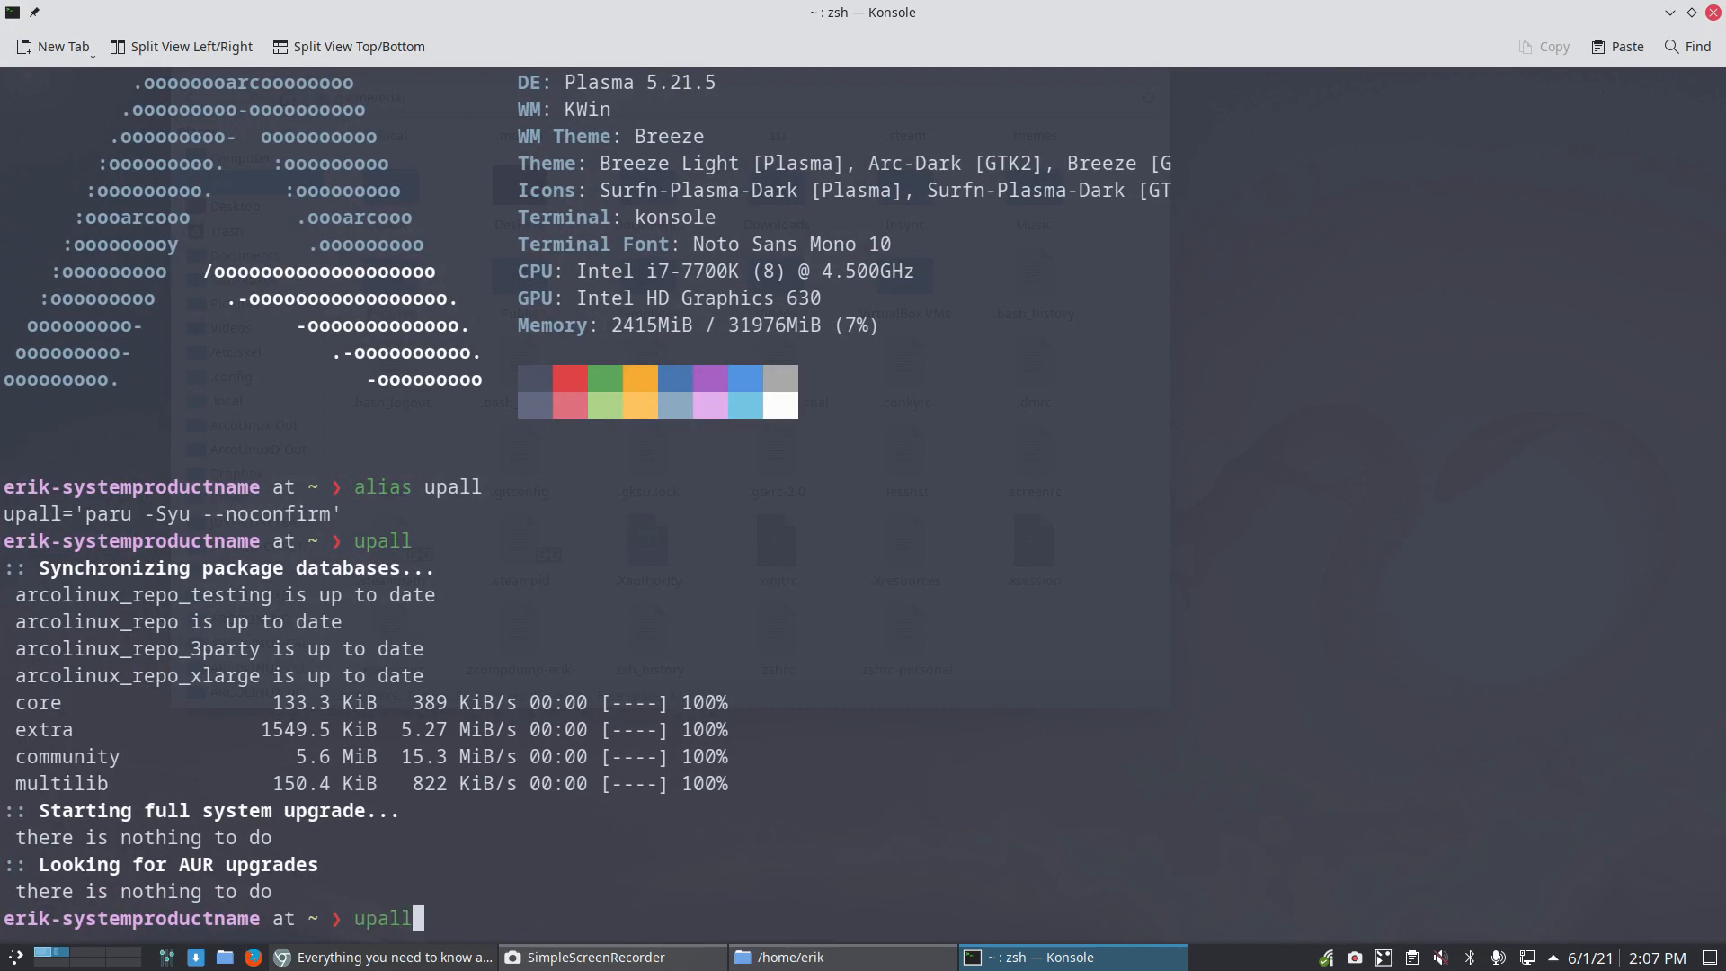
Step: Run upall twice more, finding nothing to upgrade, and close the terminal
{"action": "key", "text": "Return"}
{"action": "type", "text": "upall"}
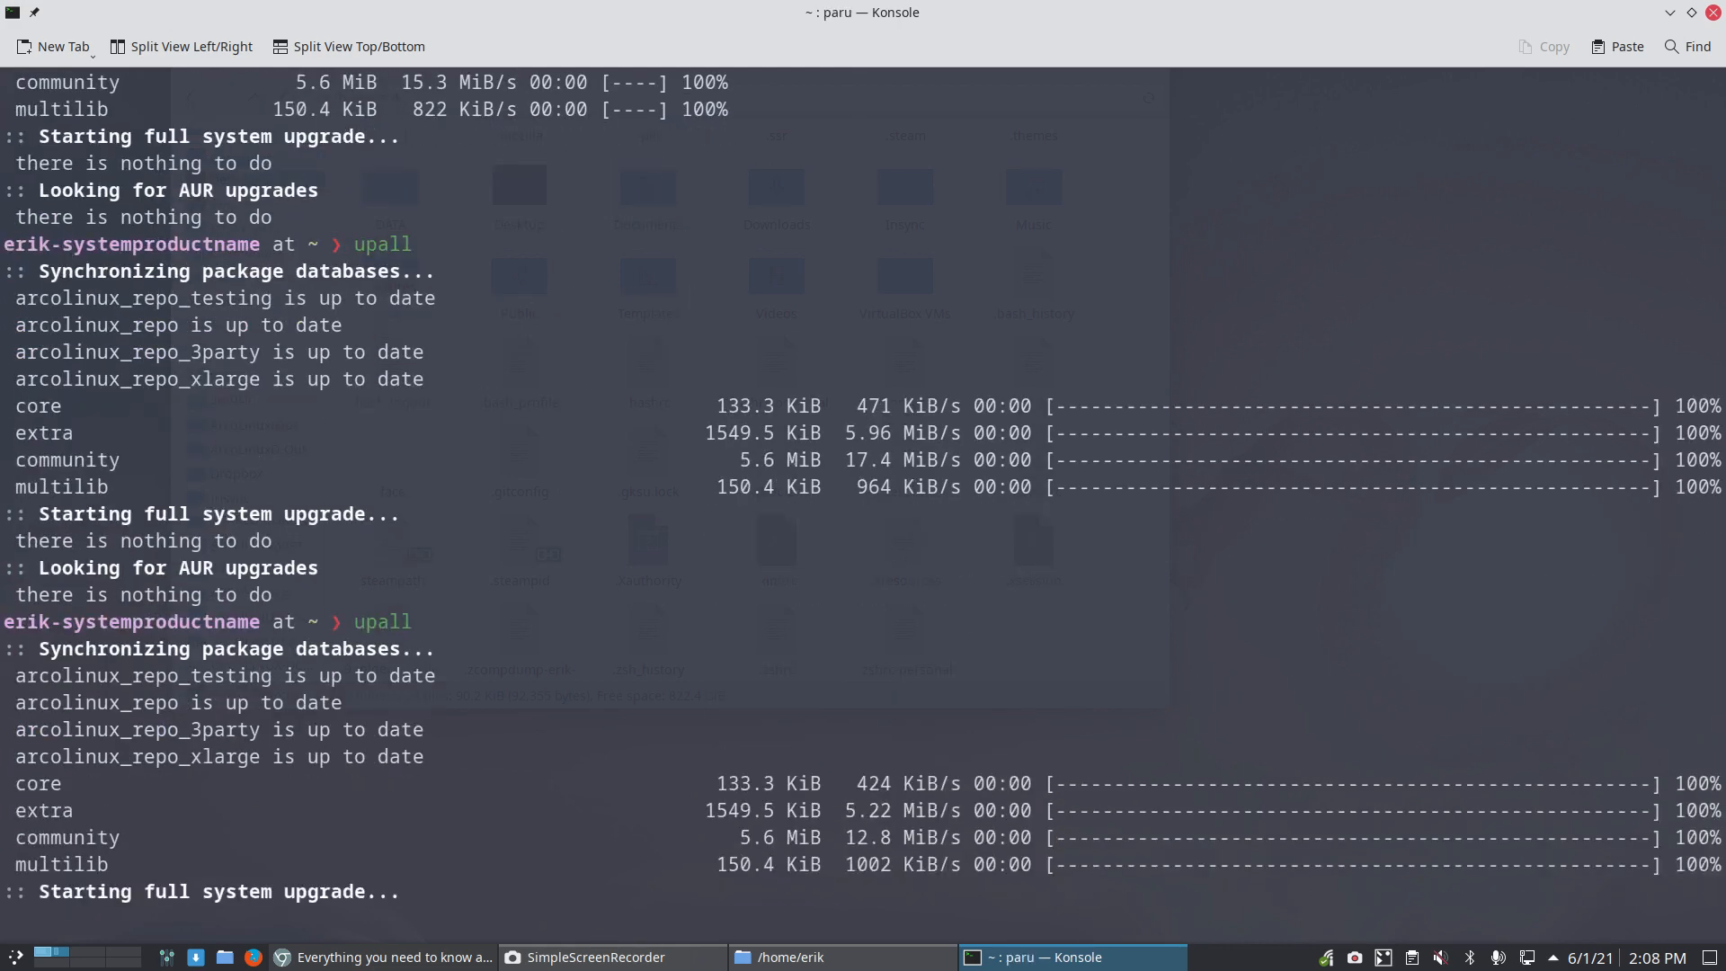
{"action": "scroll", "scroll_direction": "down", "scroll_amount": 3}
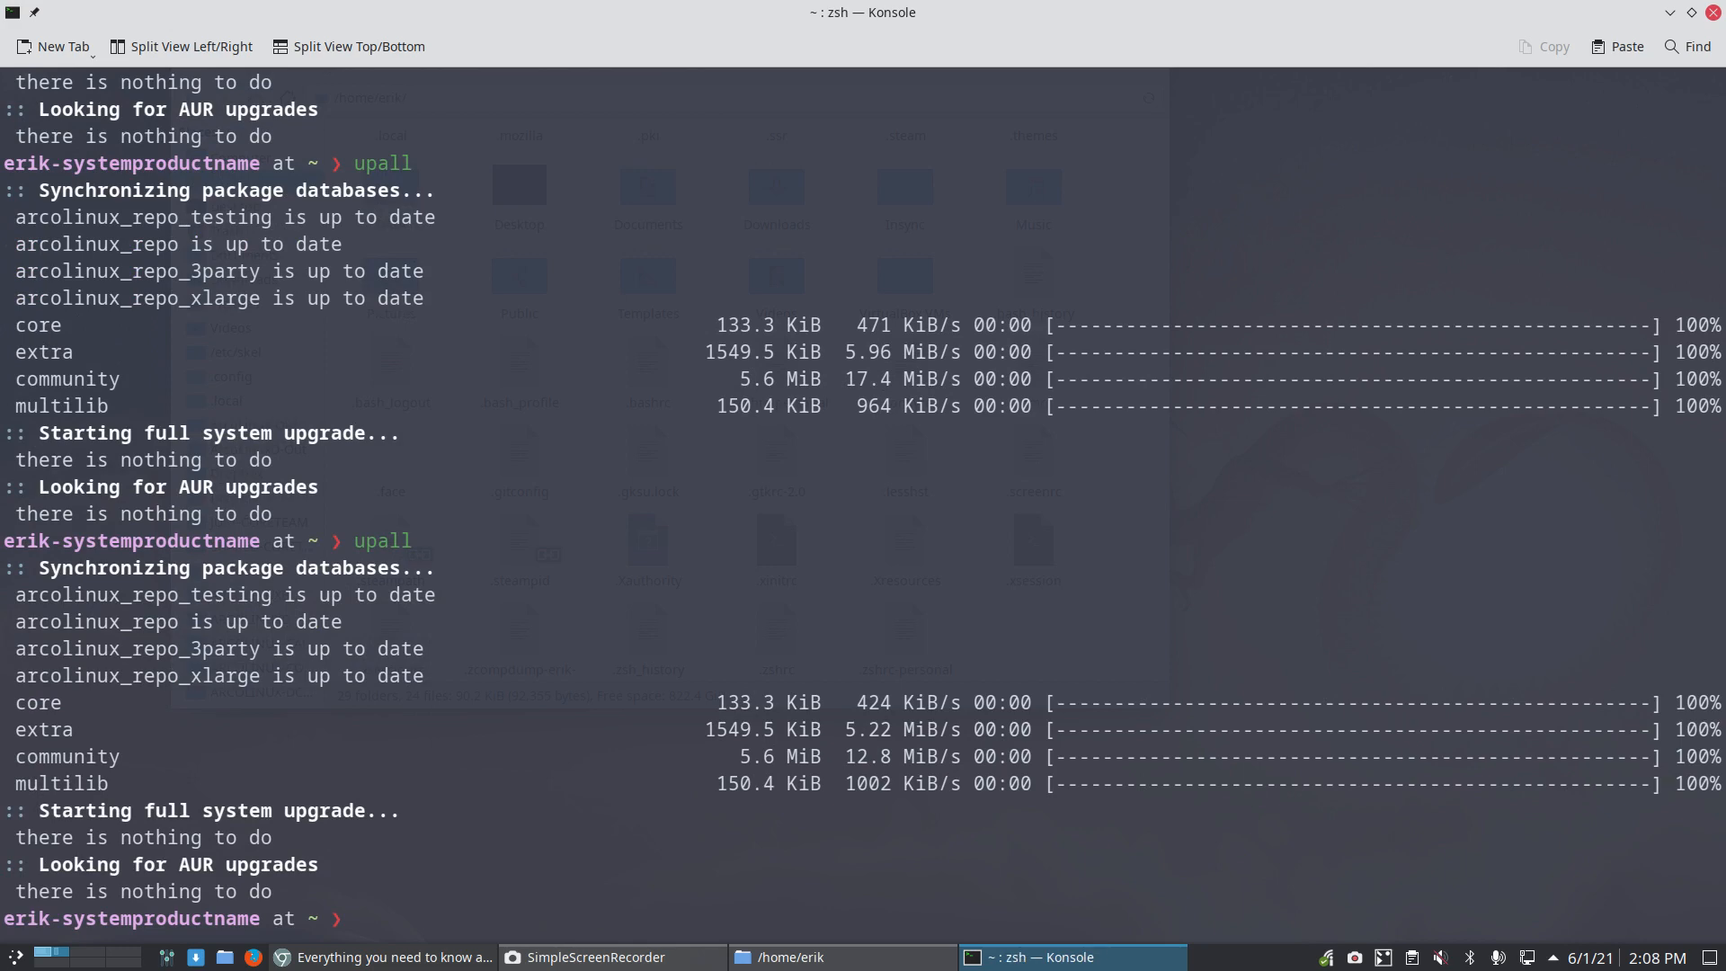
{"action": "type", "text": "upall"}
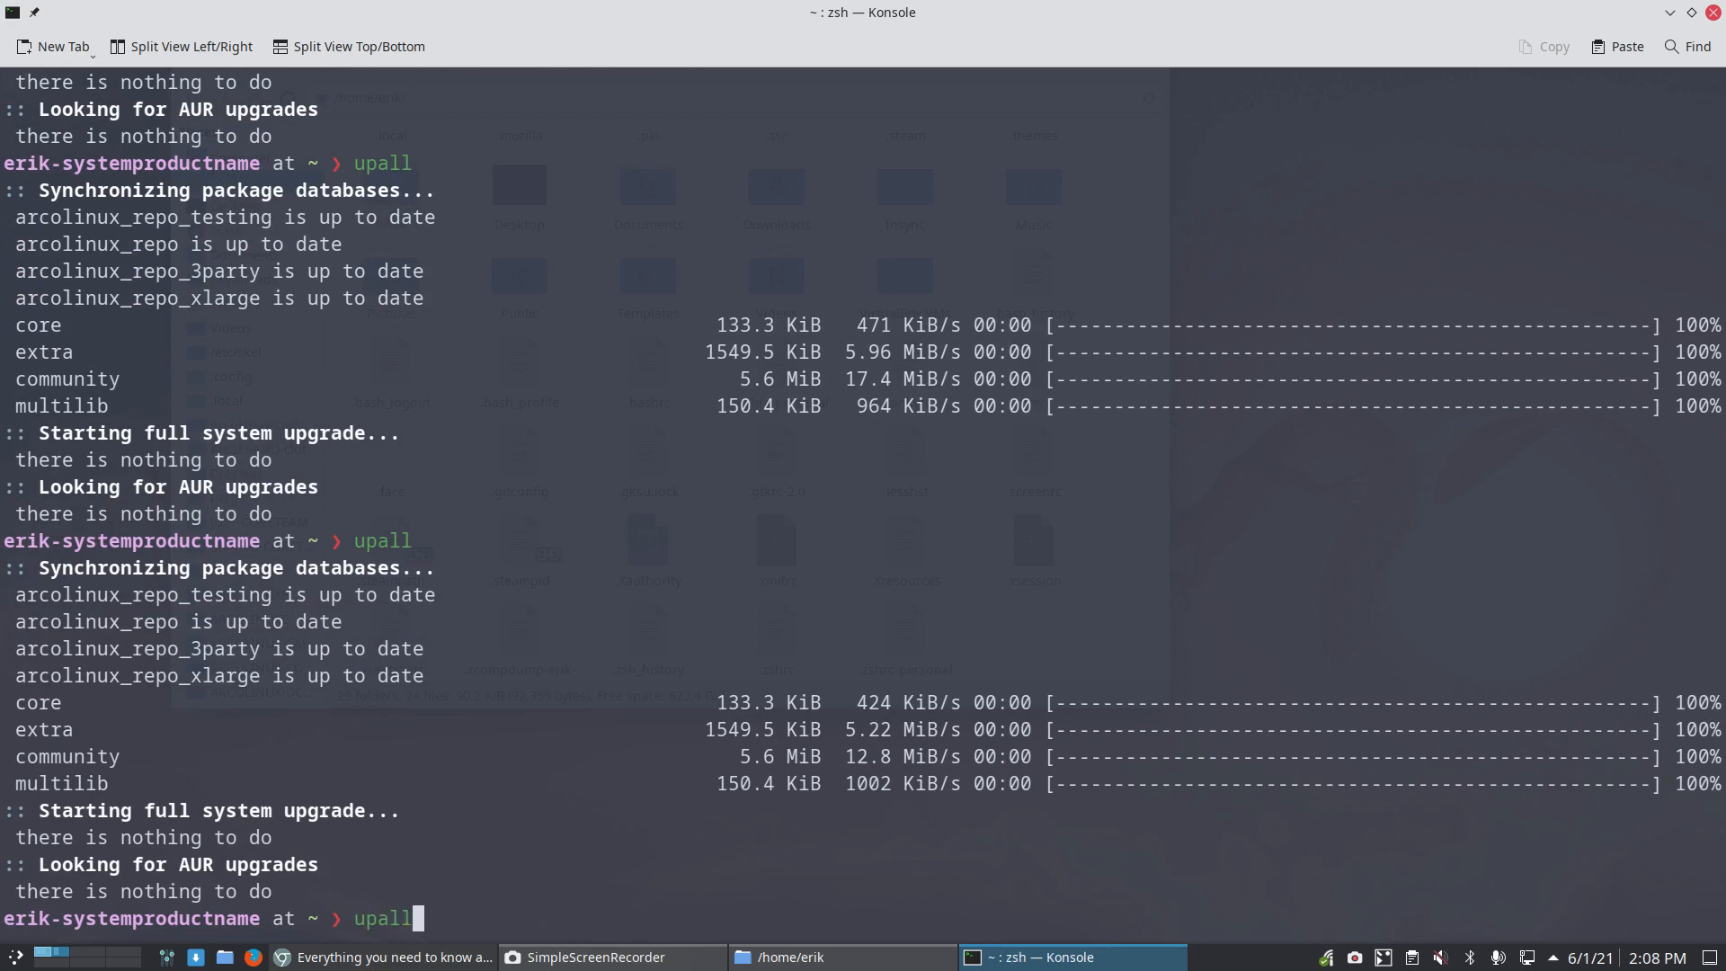
{"action": "key", "text": "Return"}
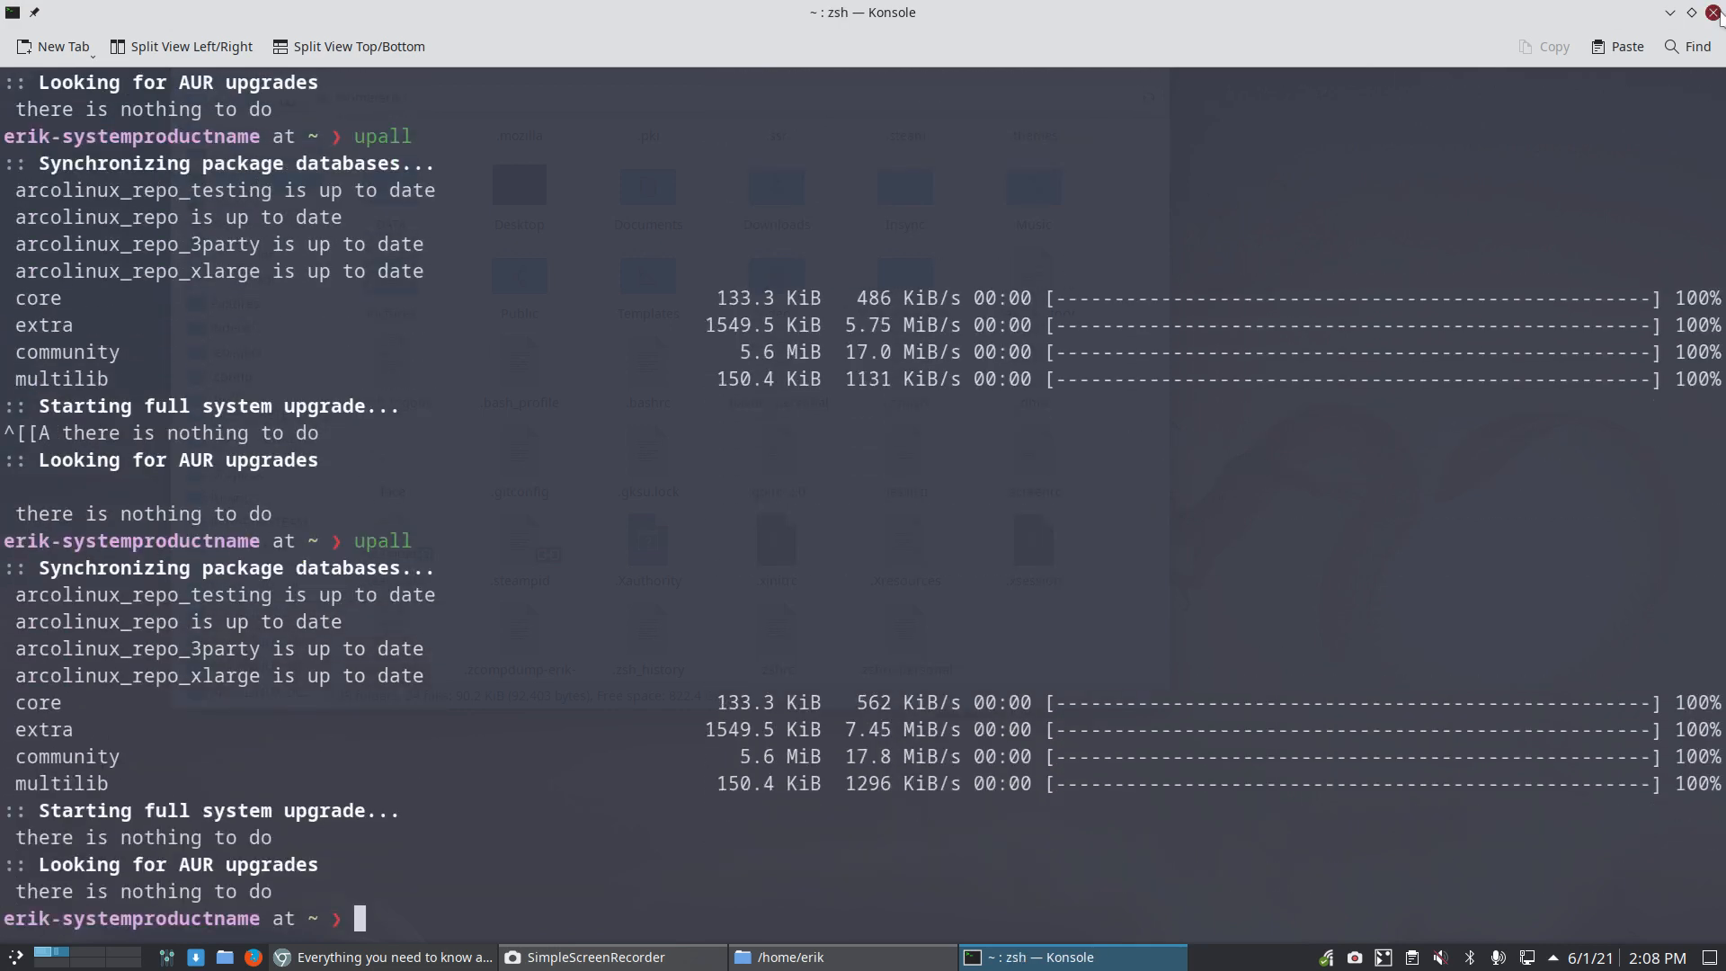
{"action": "left_click", "coordinate": [814, 957]}
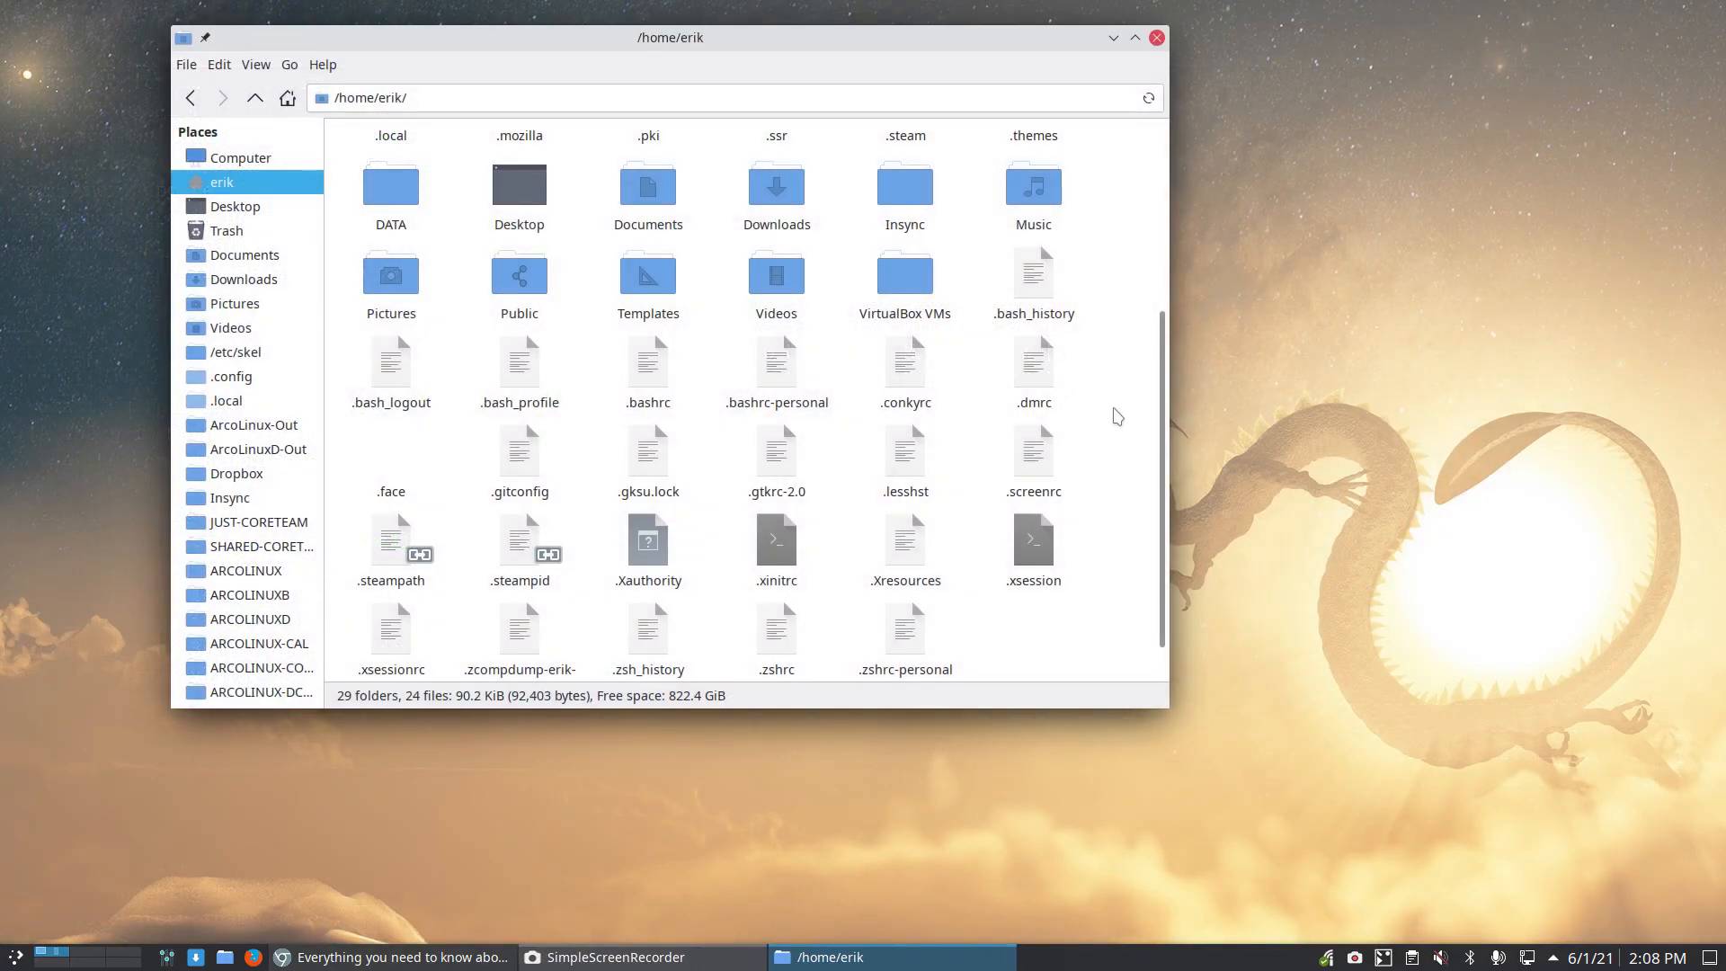